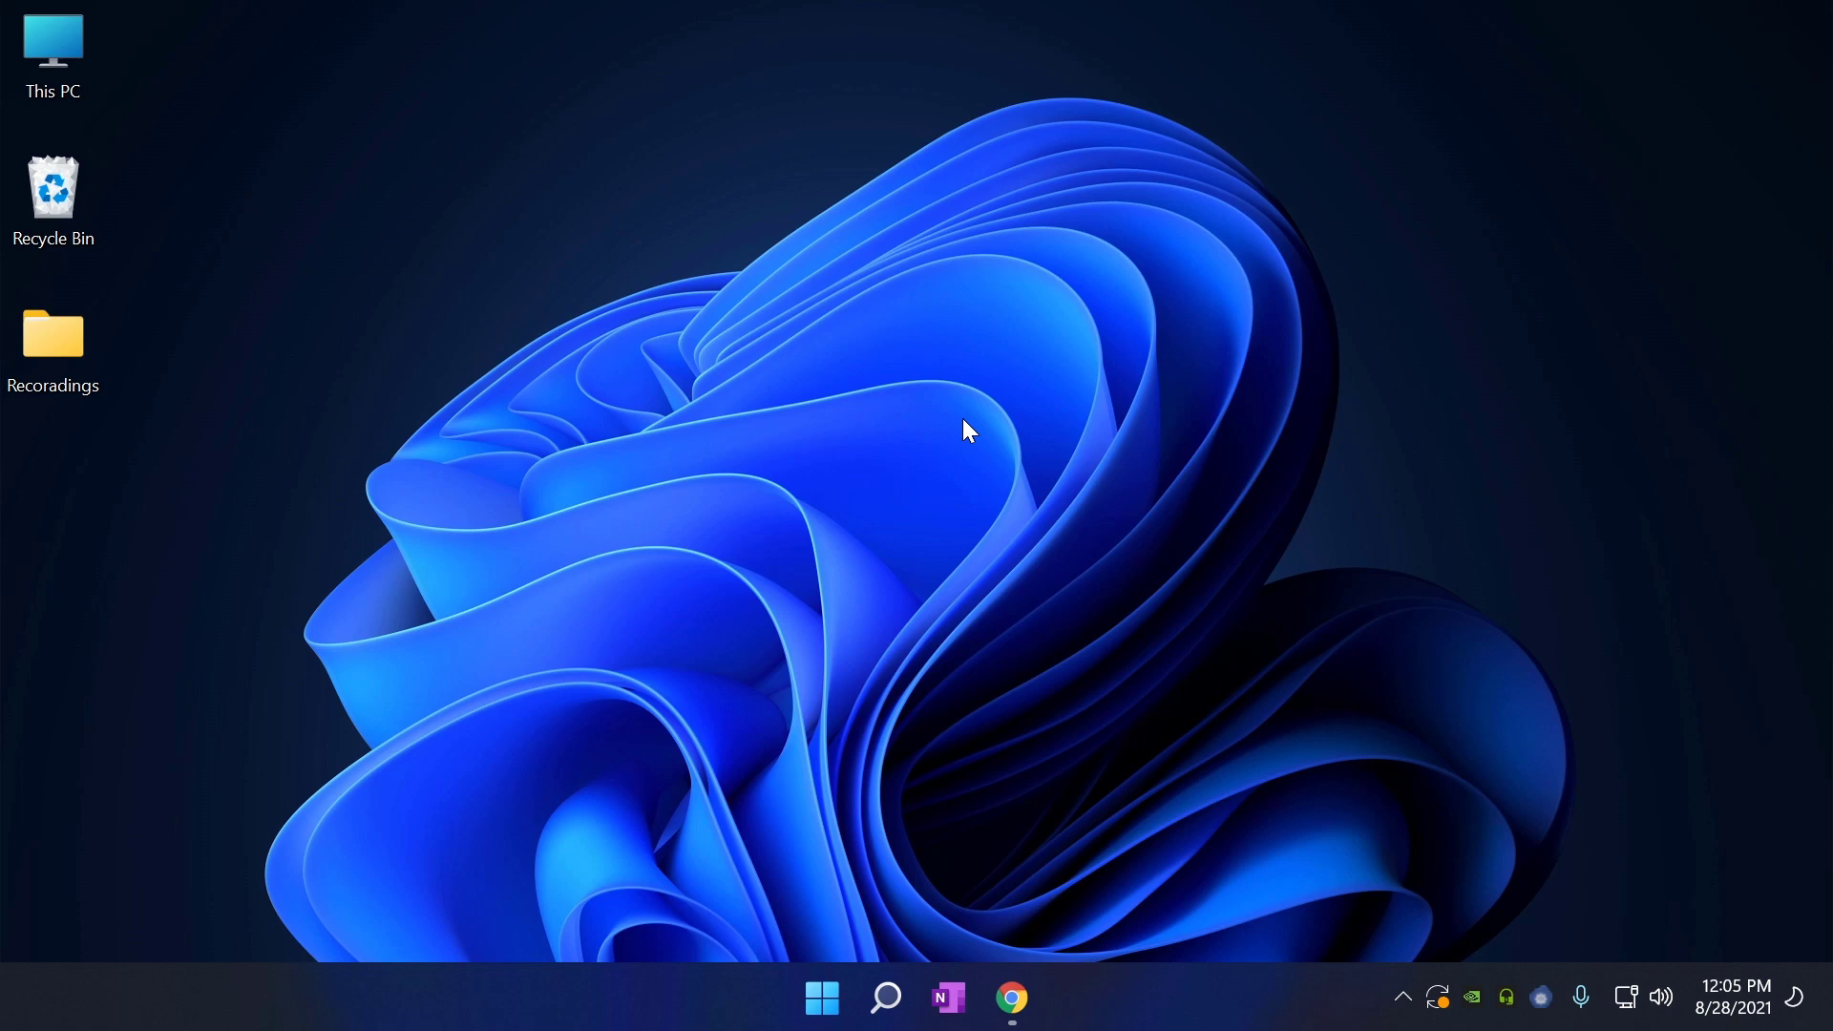
mouse_move(1003, 963)
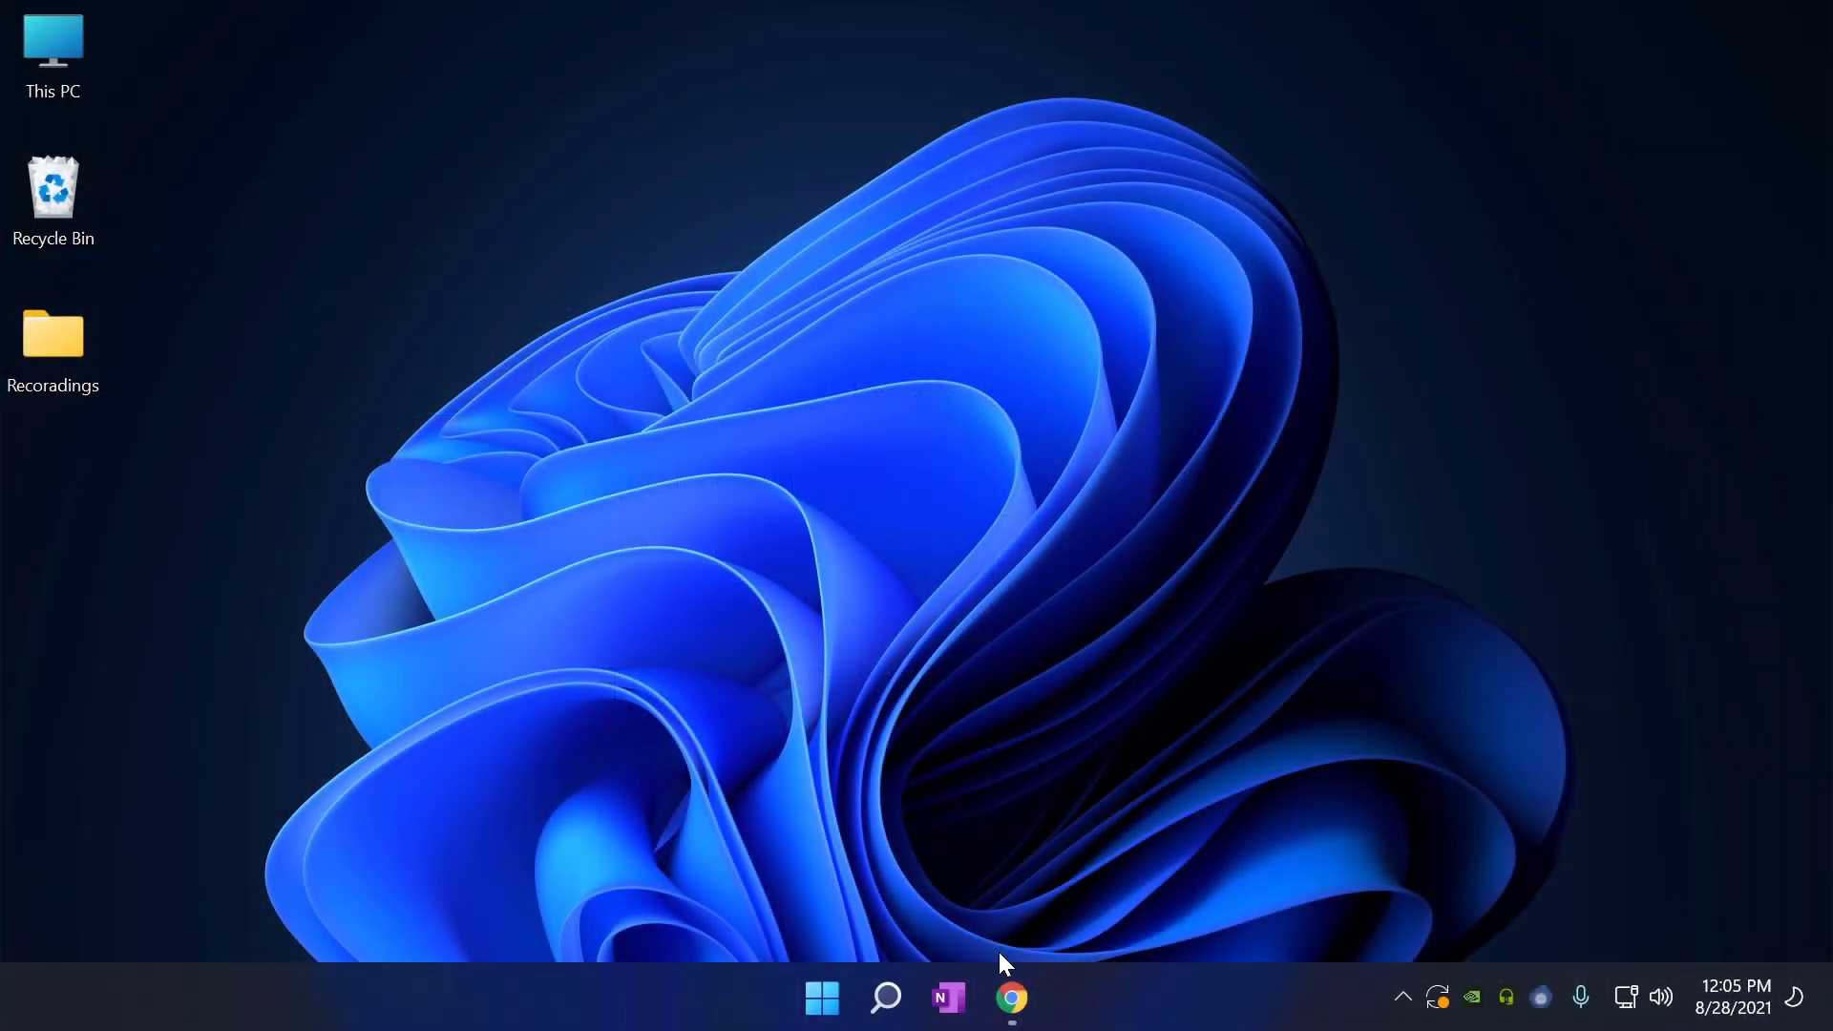
Step: Switch to the Gmail window and show the empty Drafts folder
click(1010, 999)
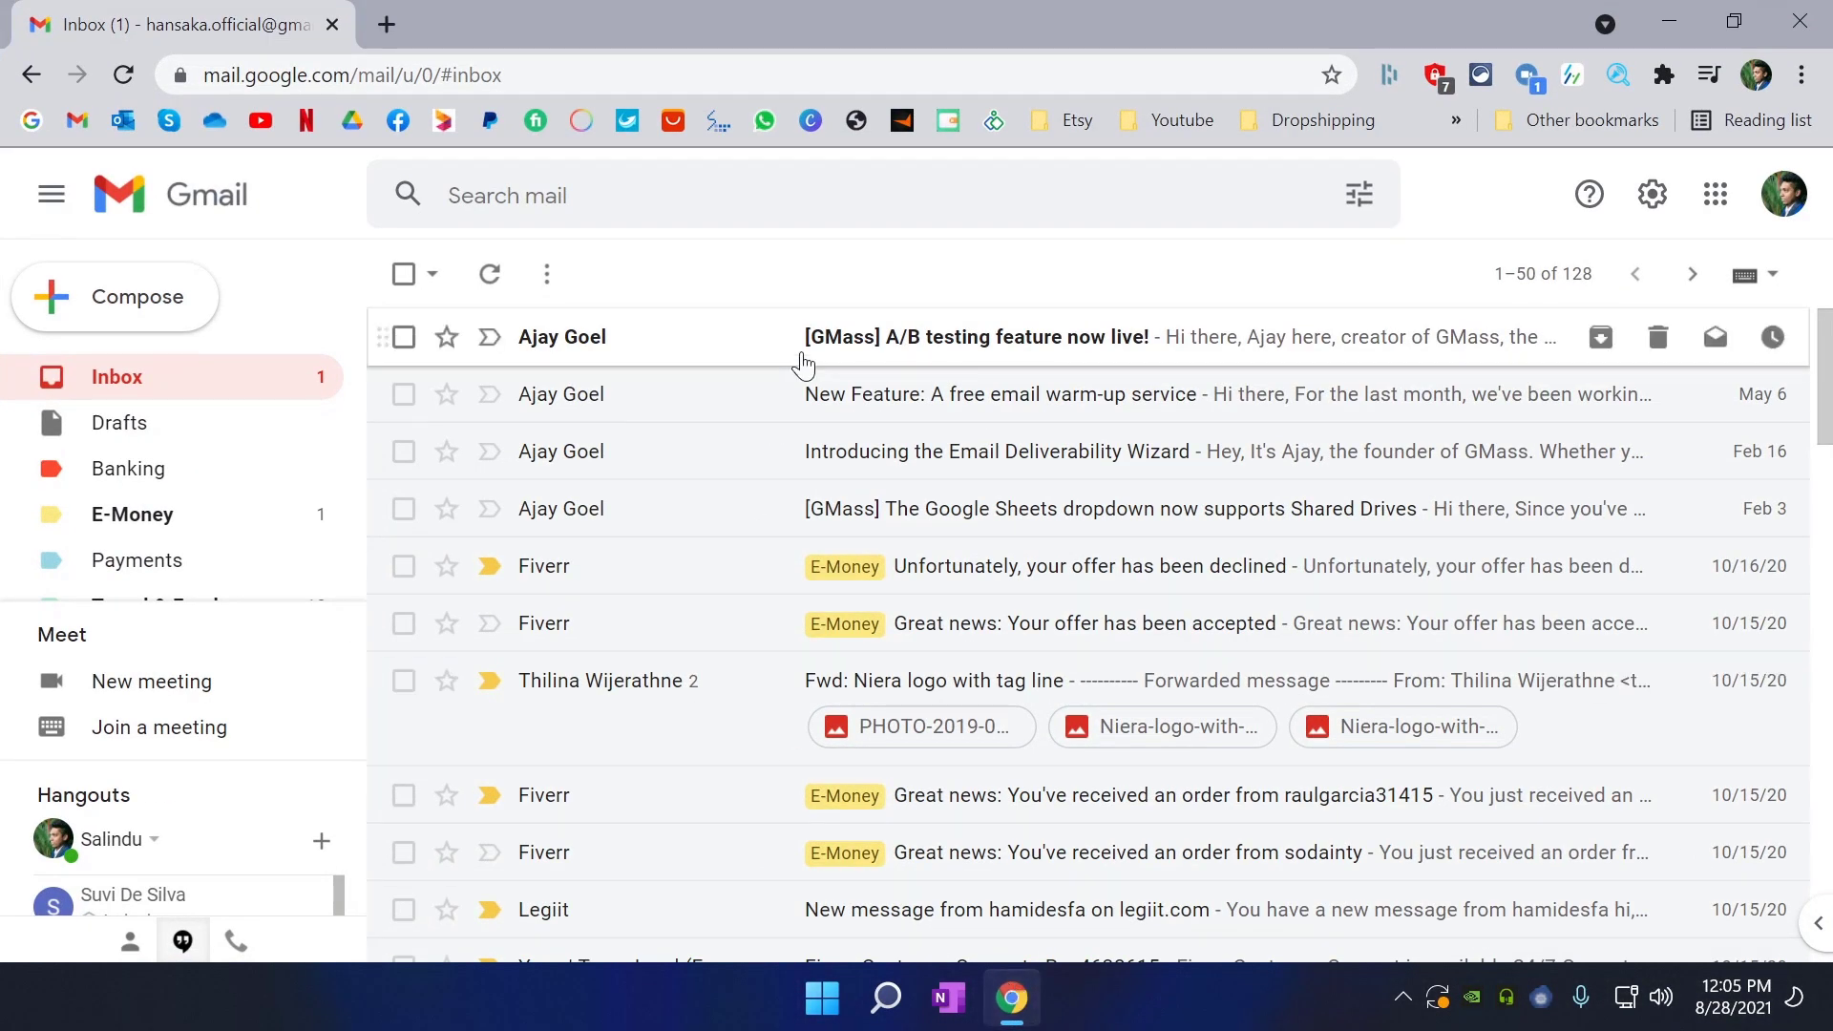
mouse_move(208, 354)
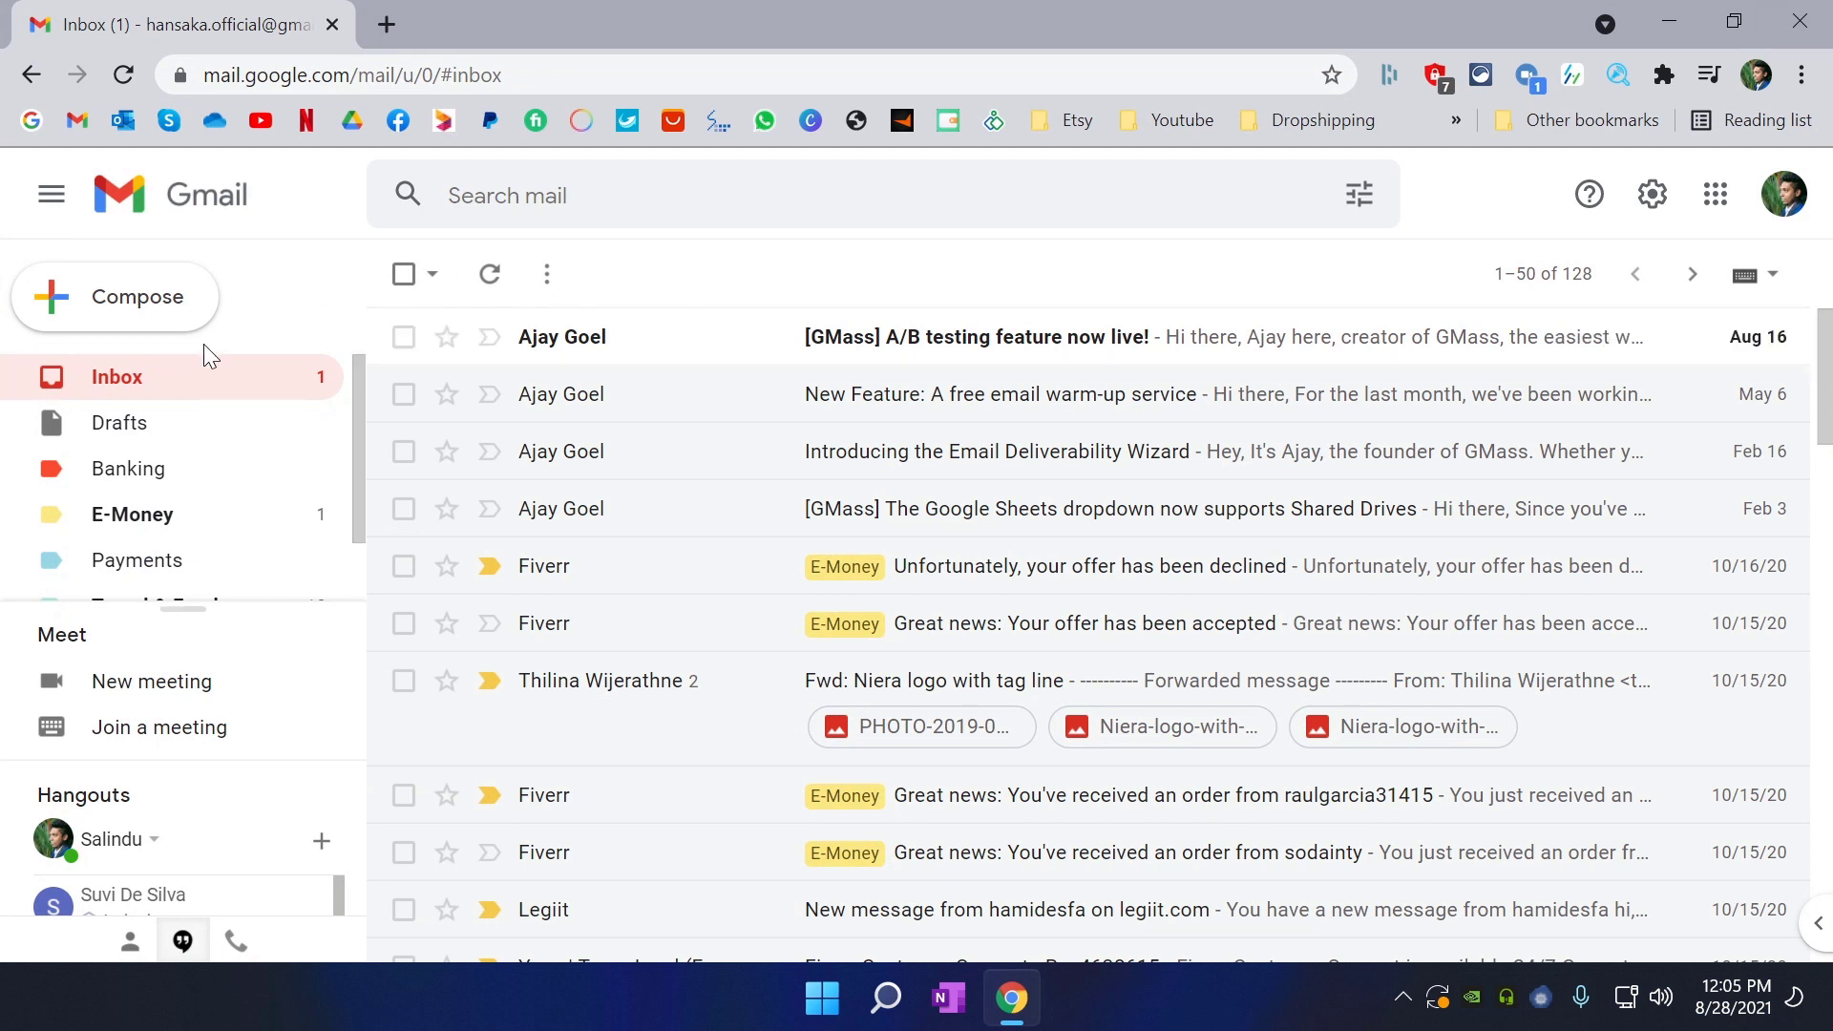
mouse_move(119, 422)
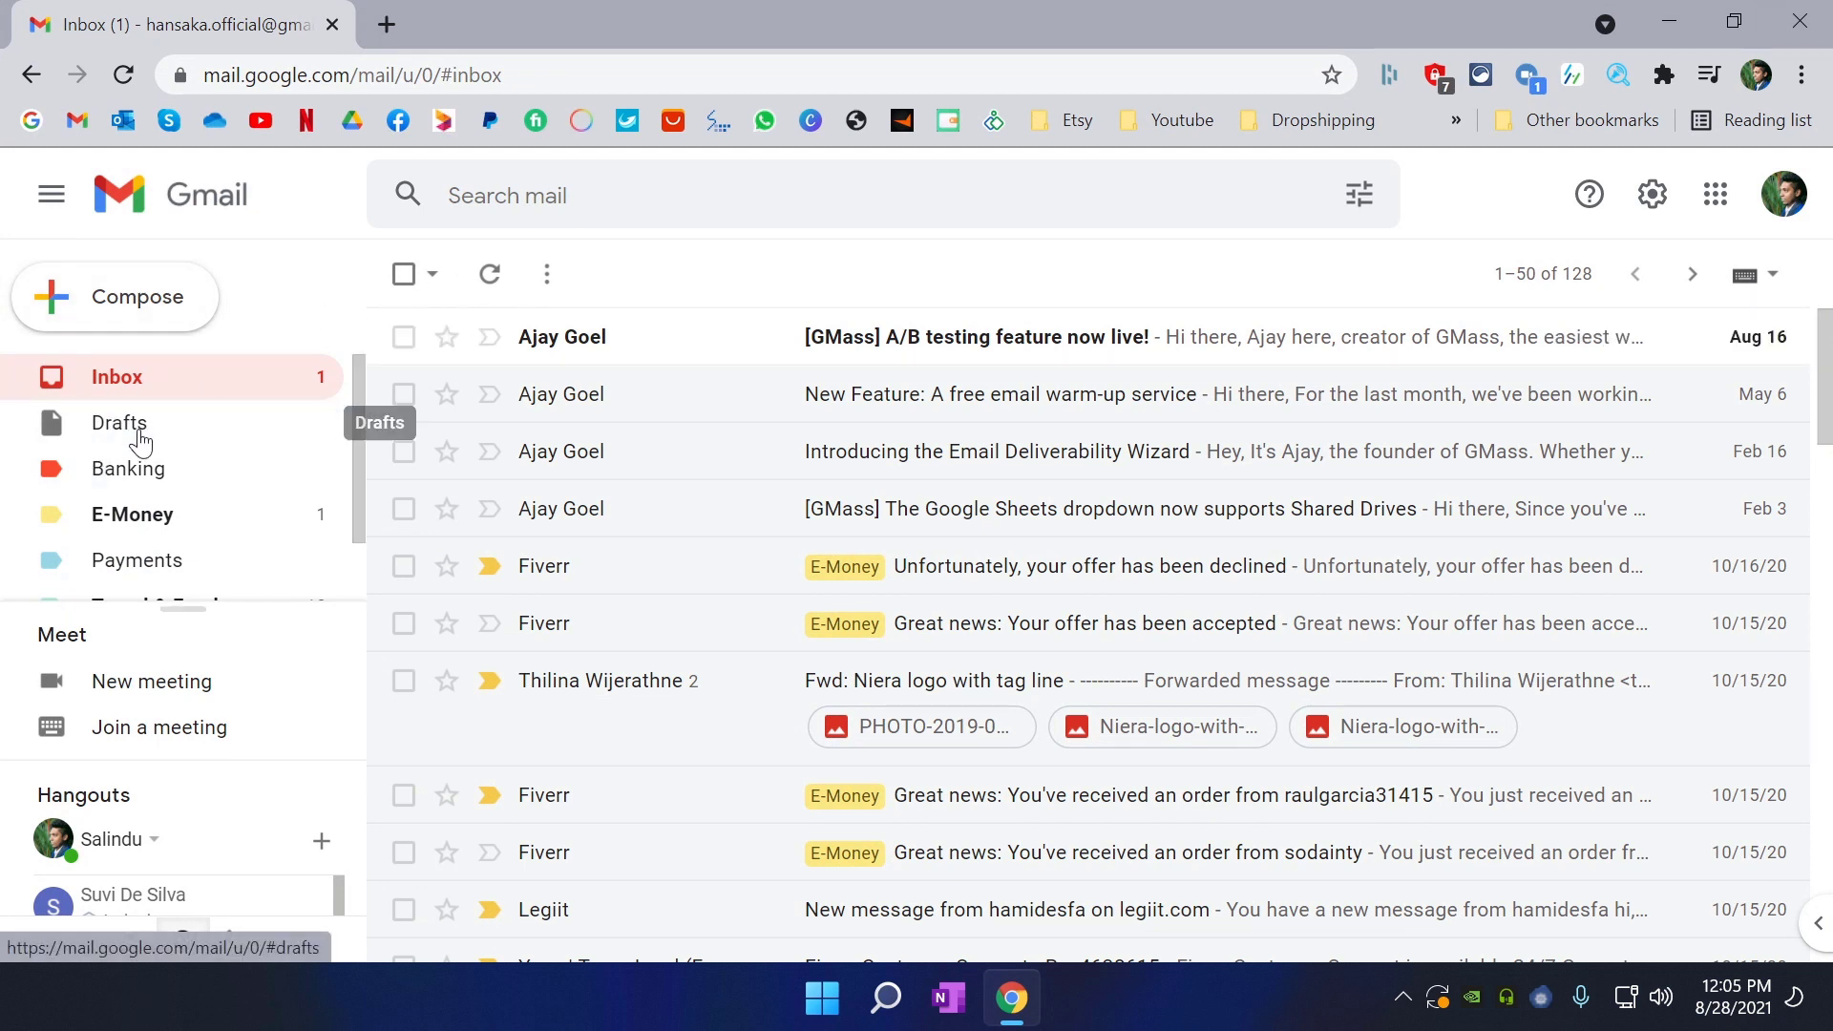
click(119, 422)
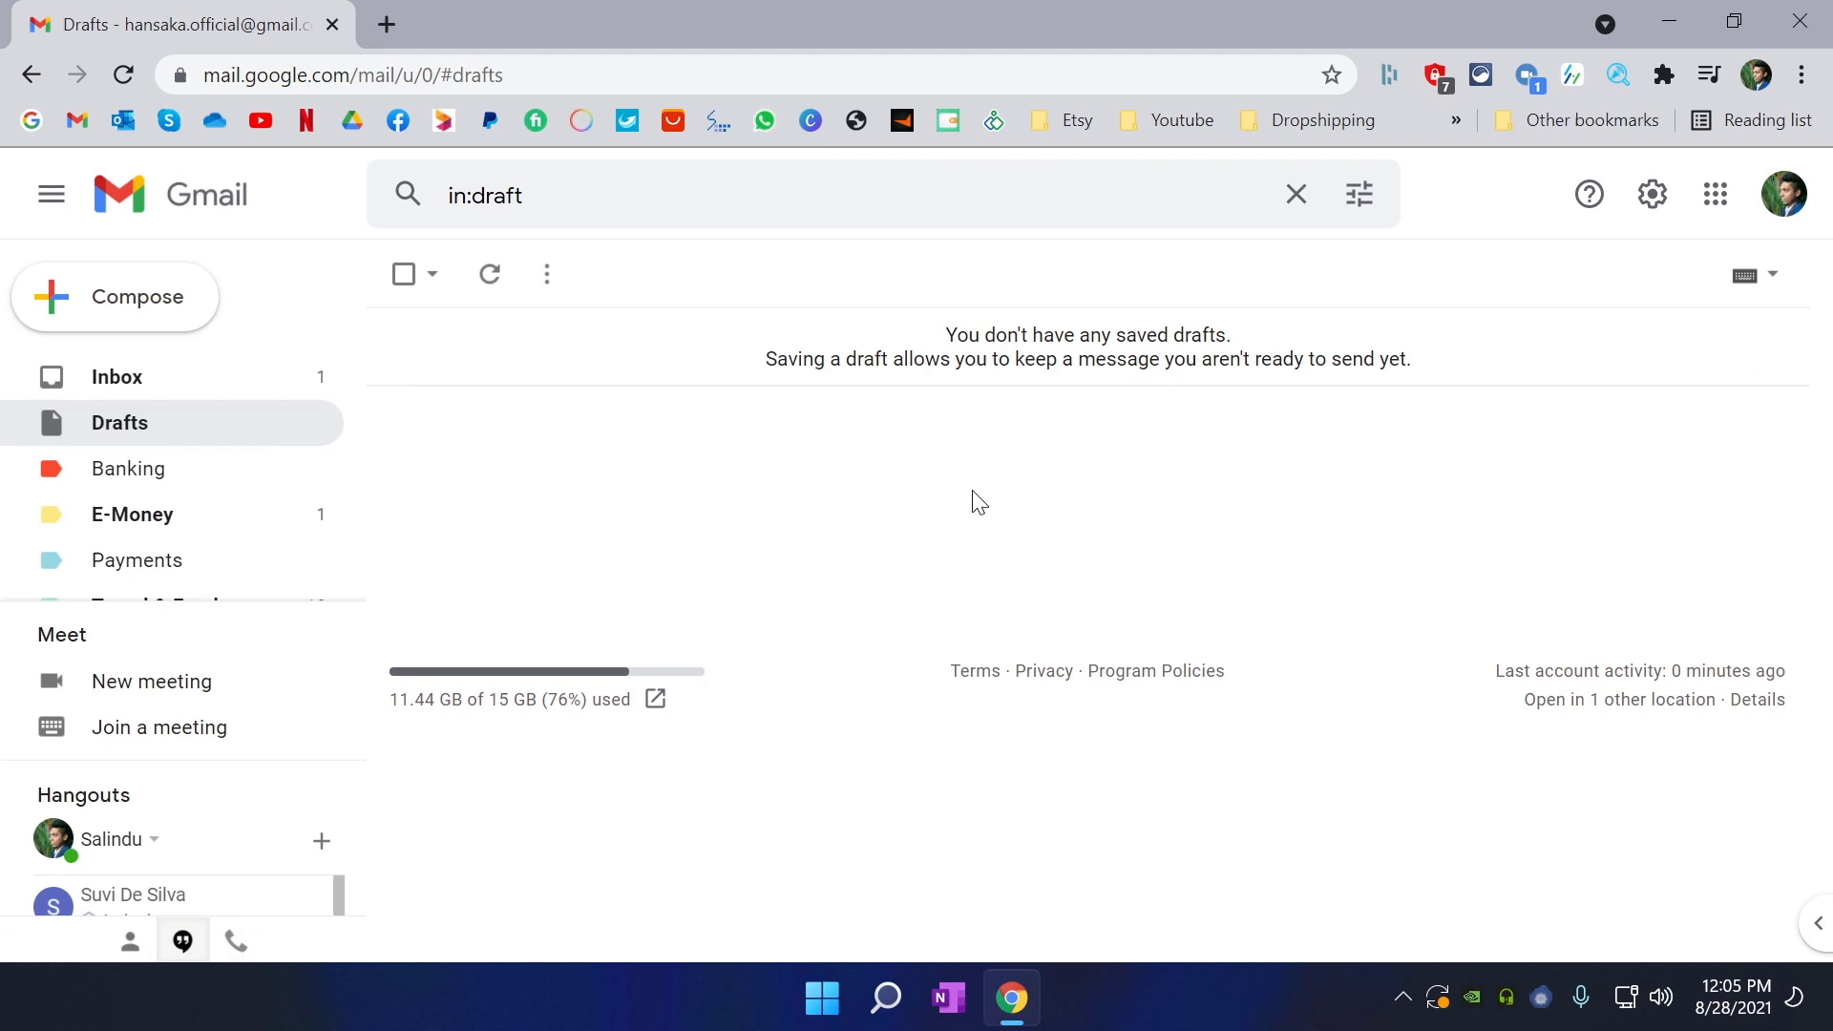
mouse_move(957, 407)
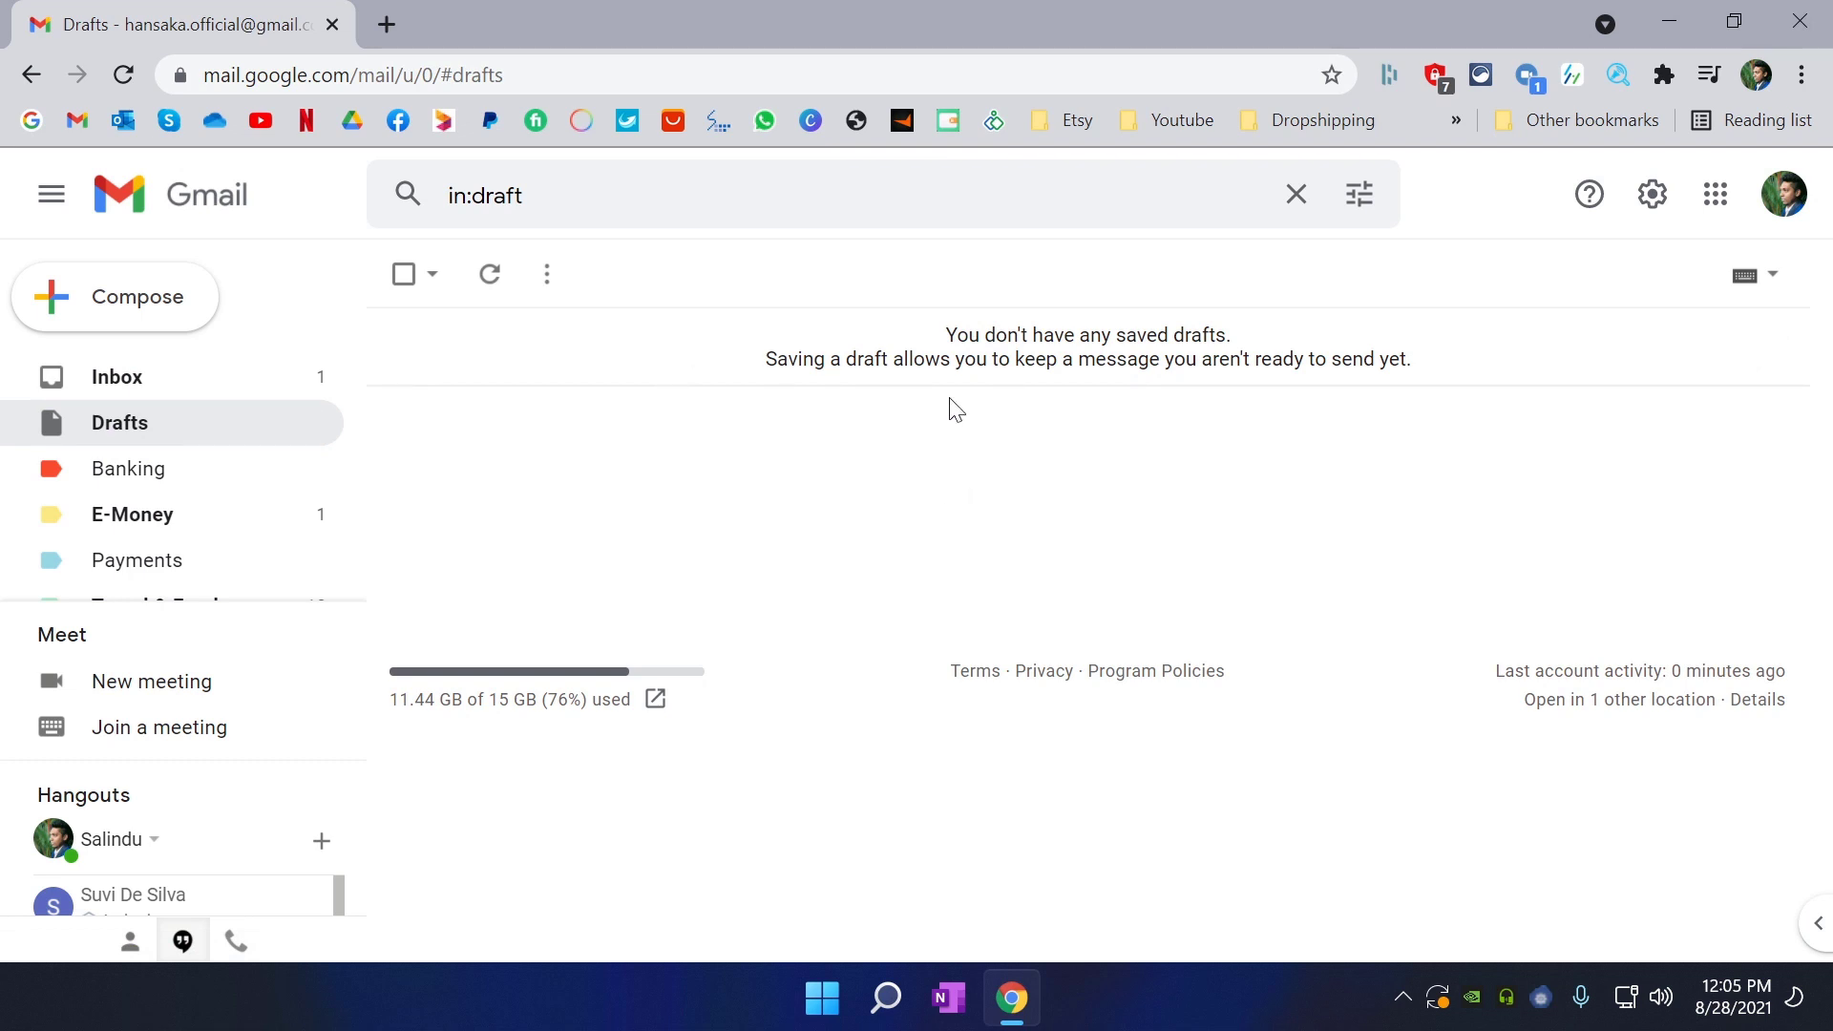
mouse_move(293, 333)
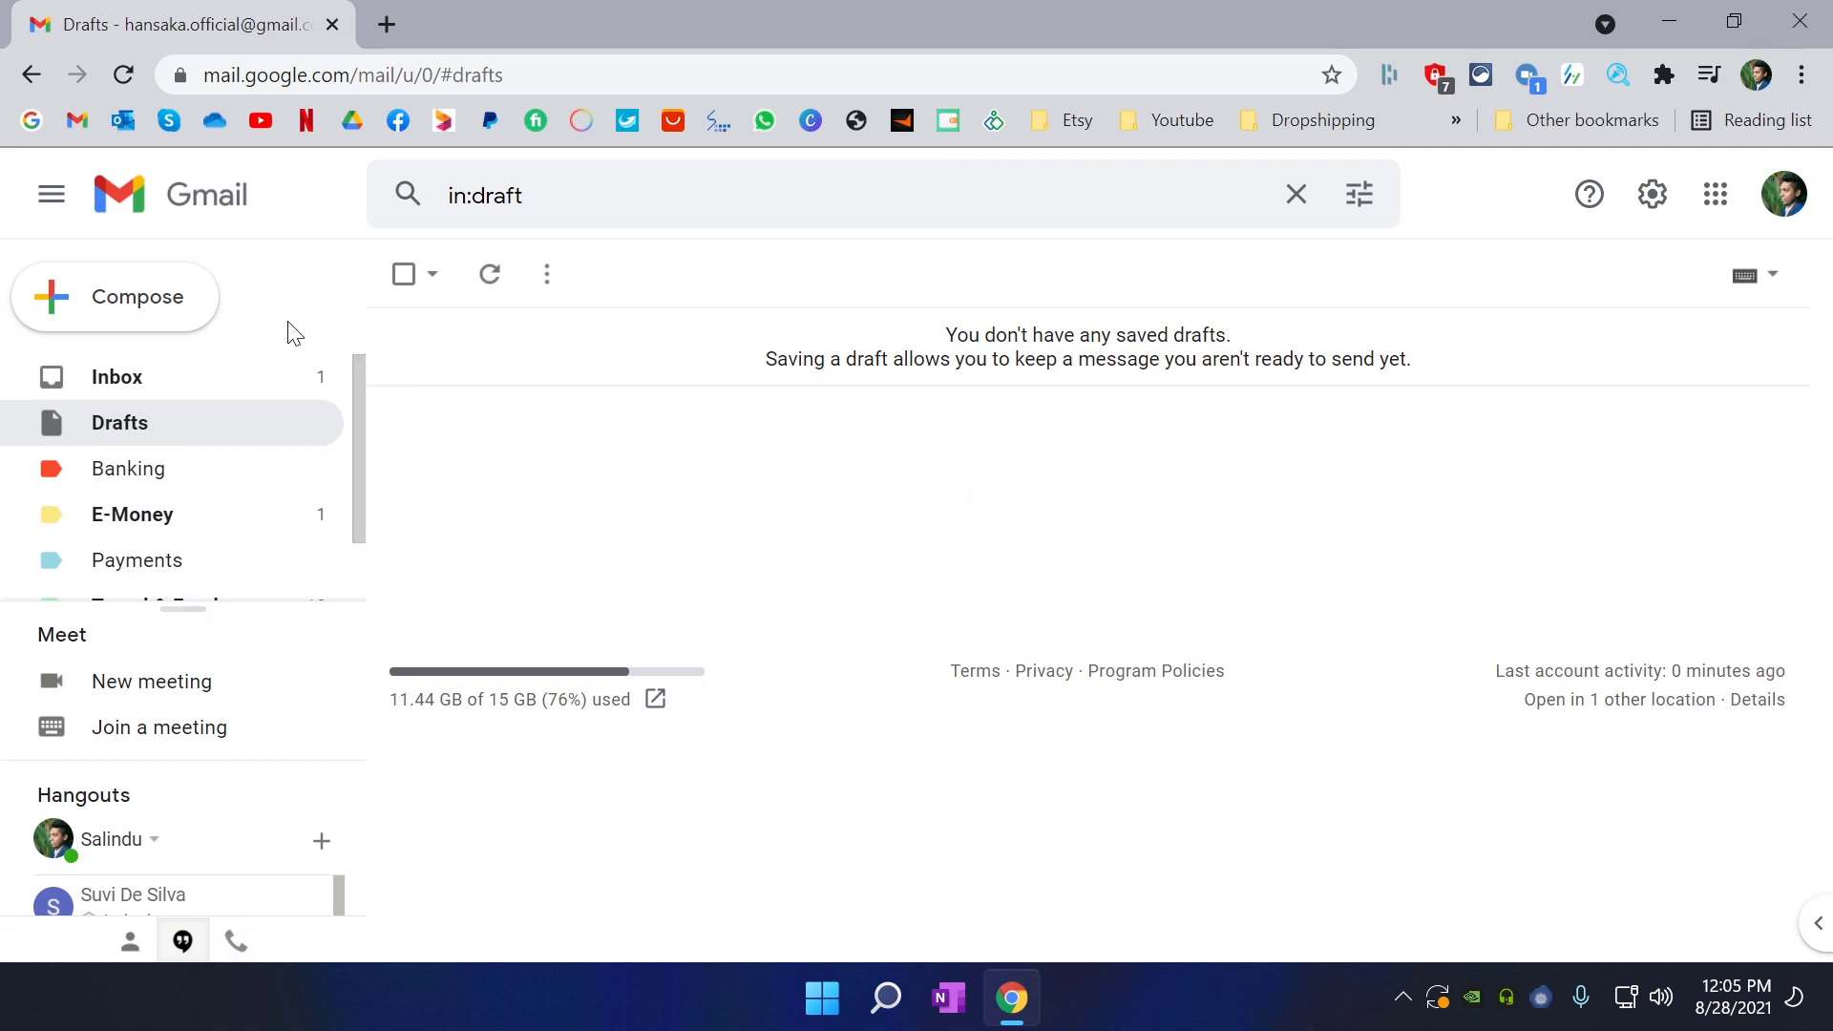
mouse_move(170, 290)
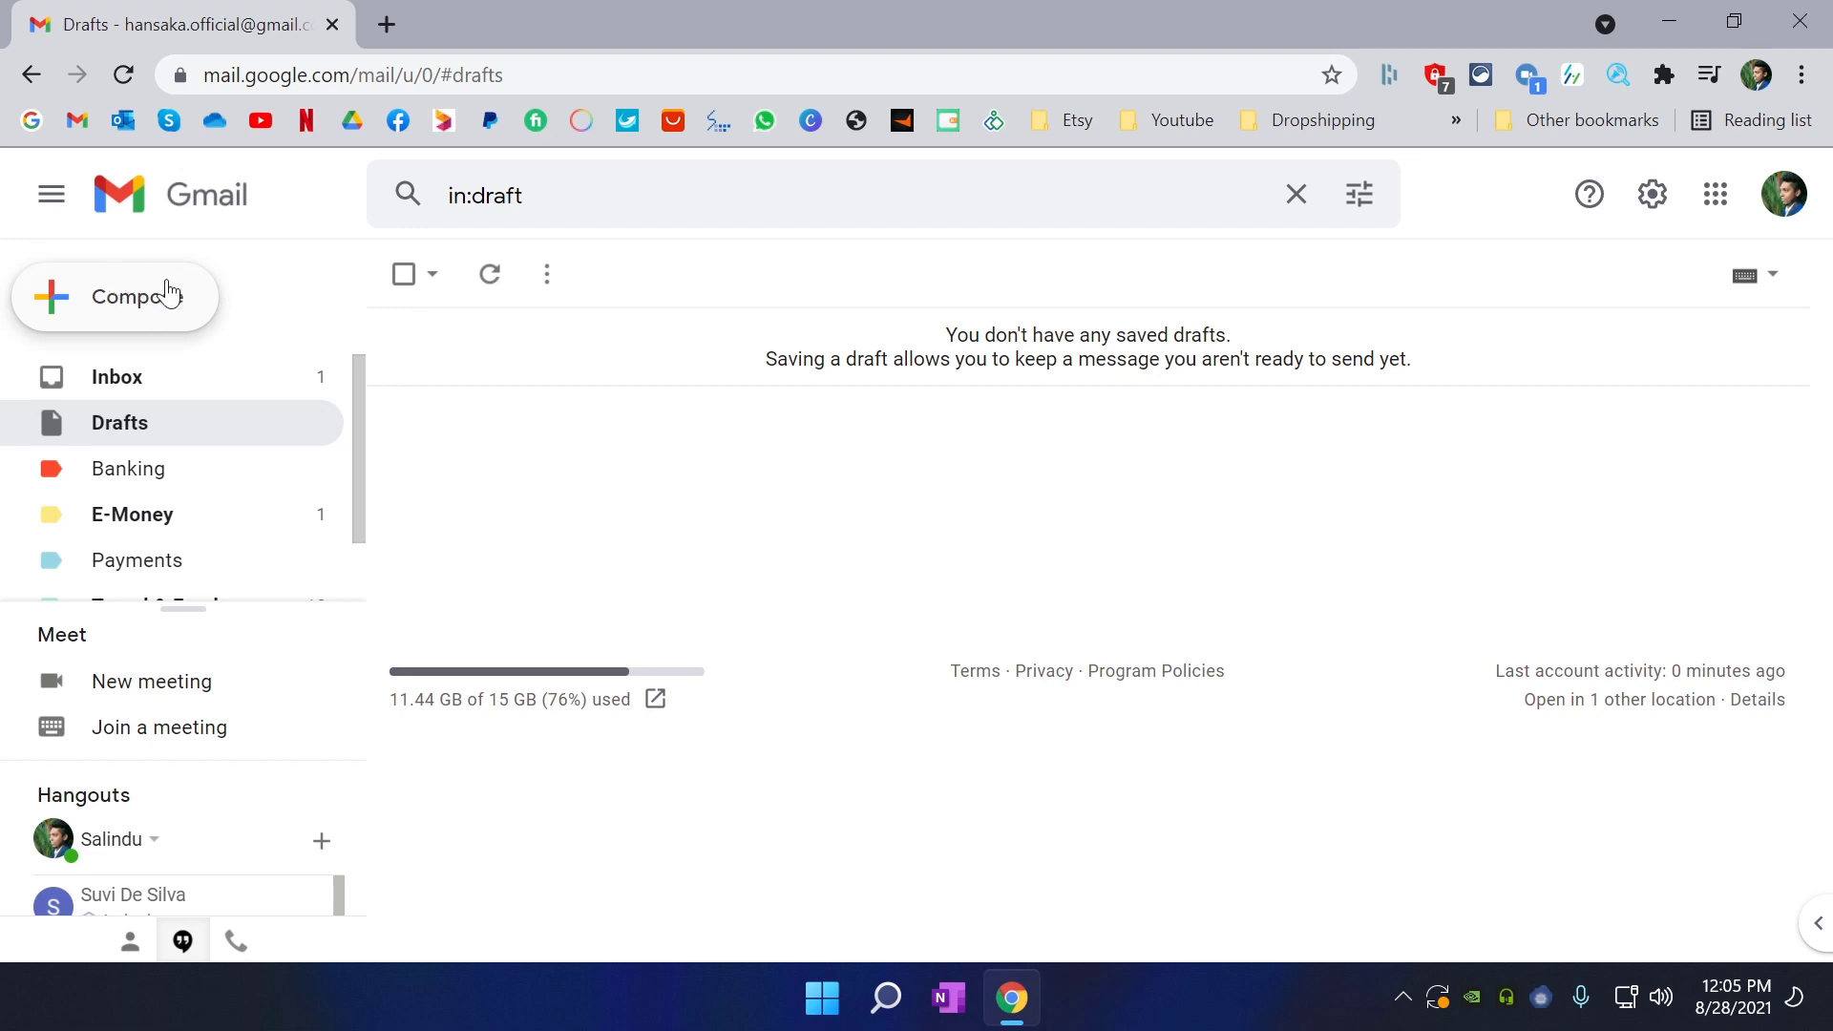
Step: Compose a new message, clear the signature code from the body, and set the subject to 'Subscribe to me'
click(114, 296)
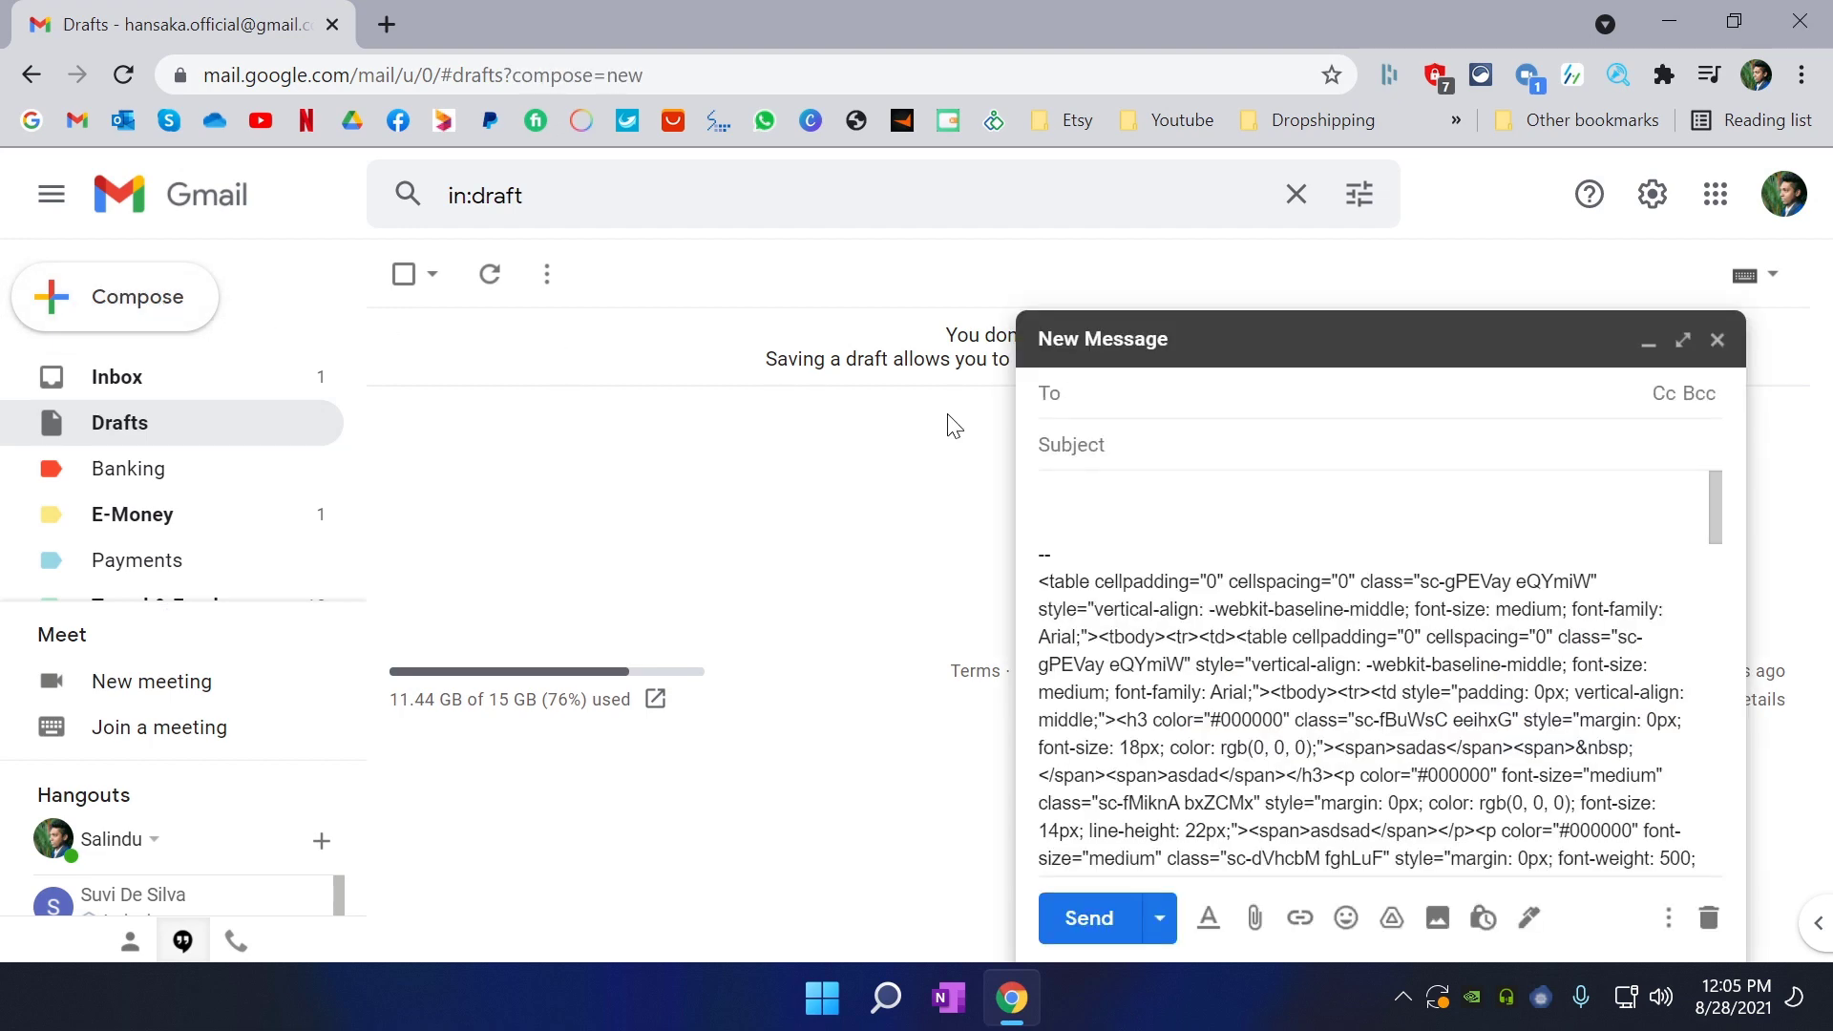
key(ctrl+a)
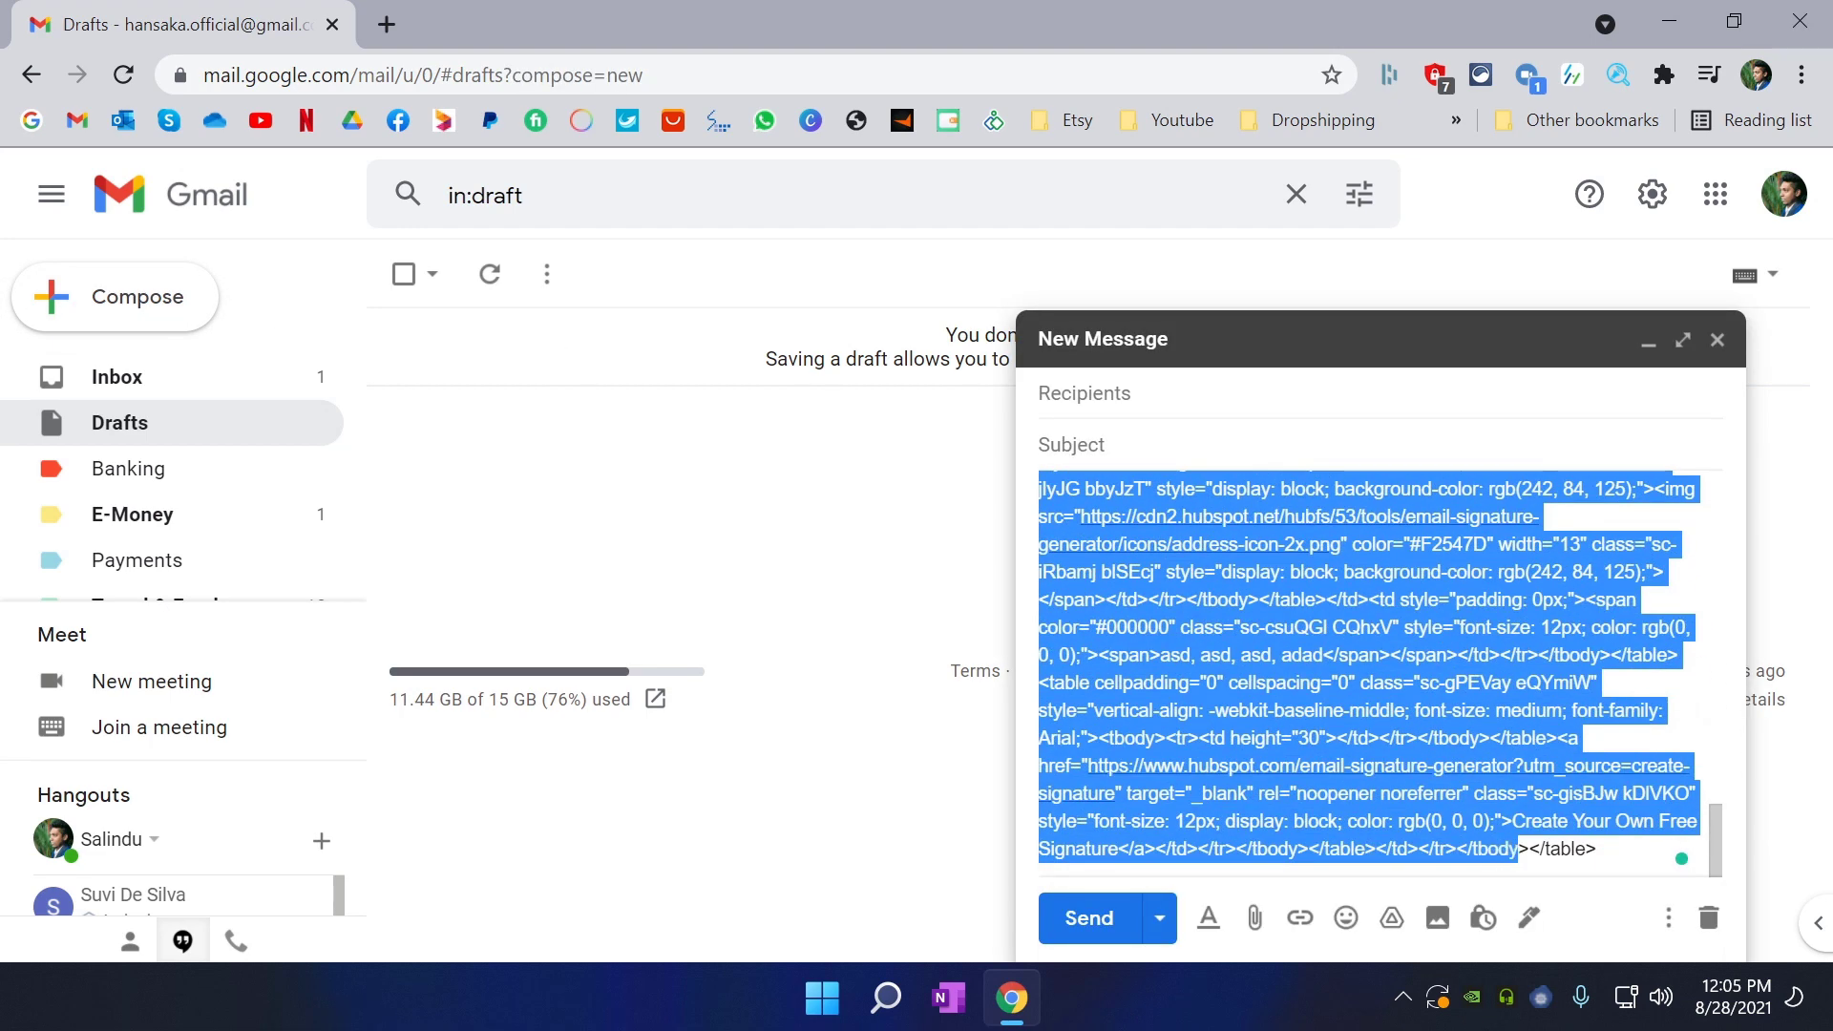
key(Delete)
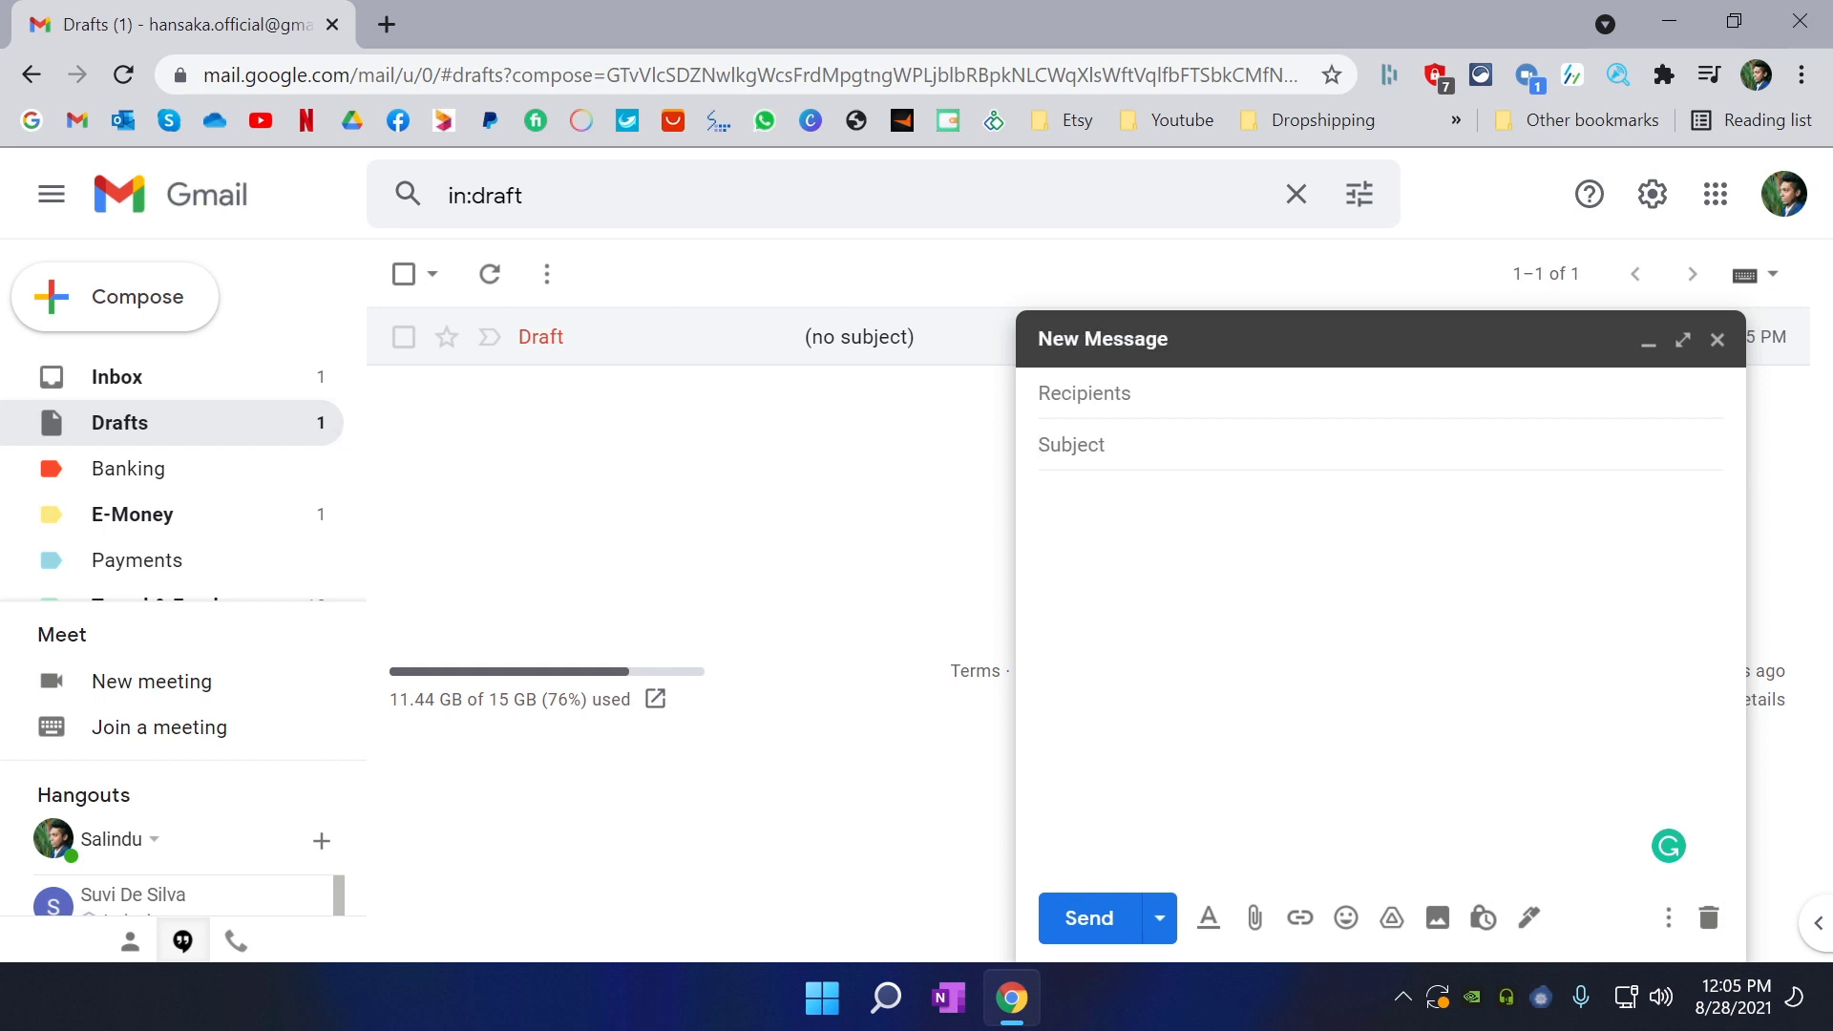
text(SU)
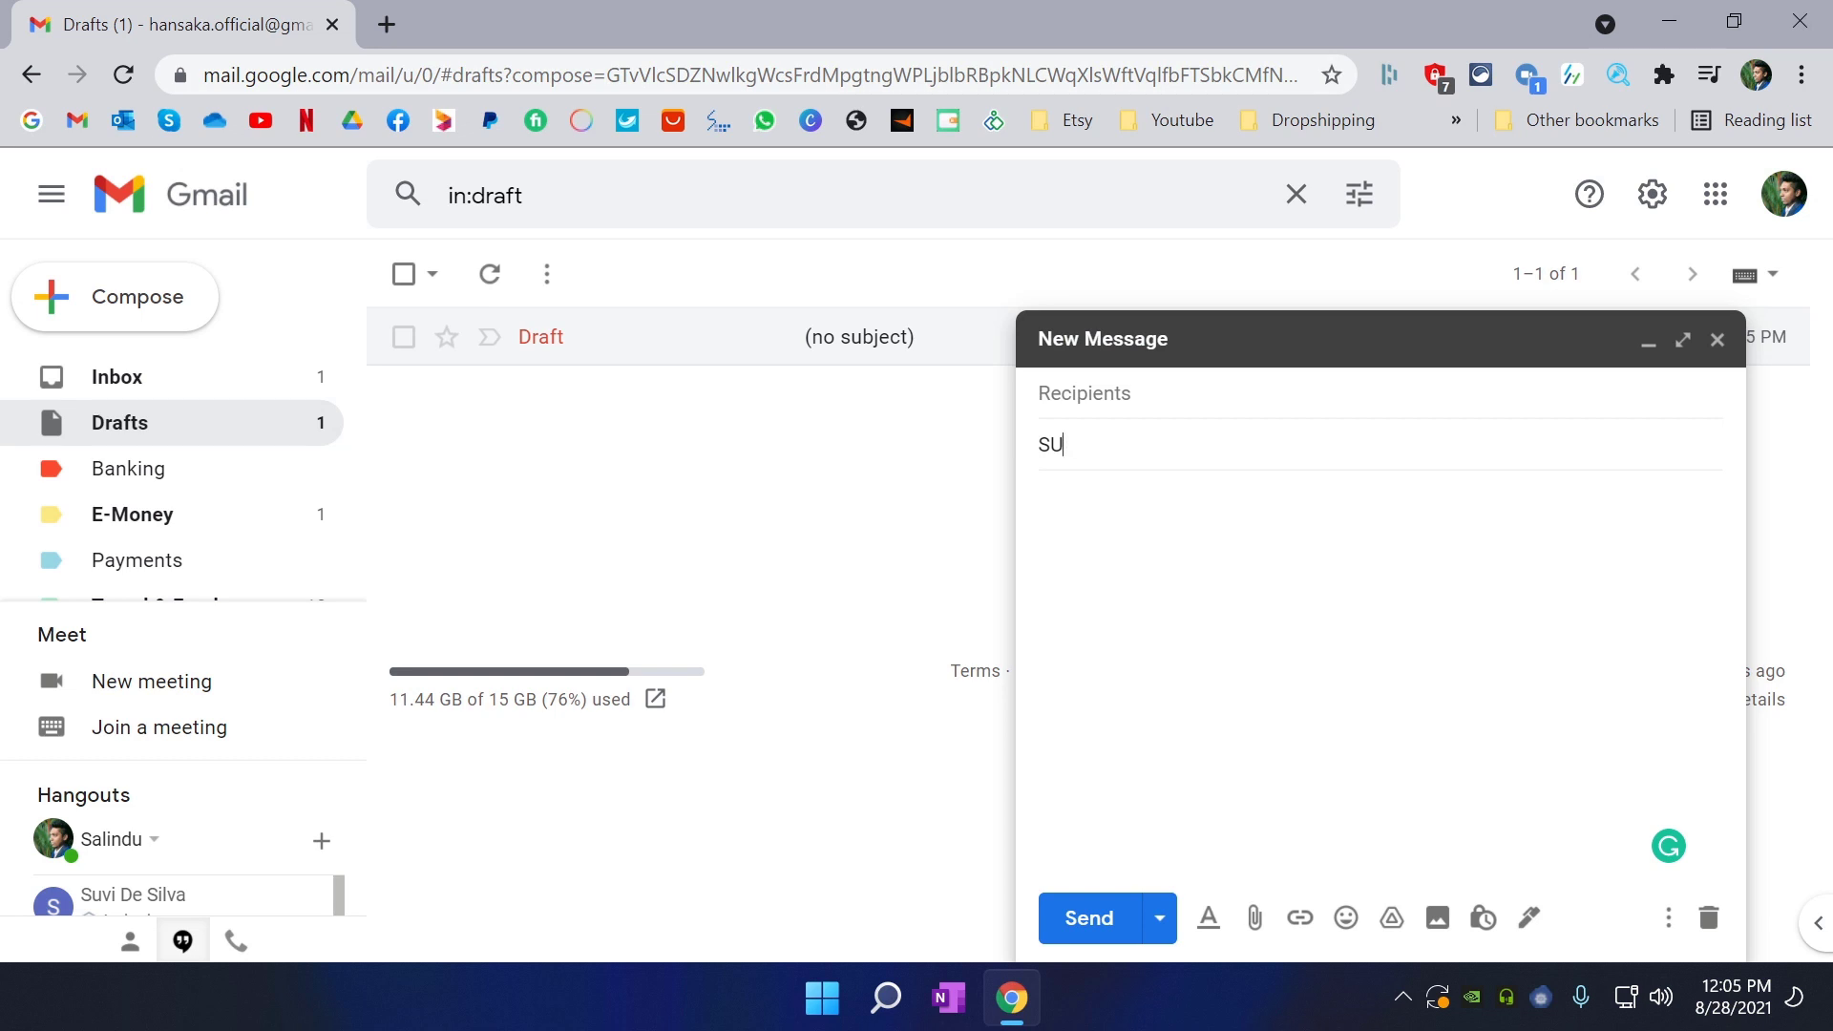
text(Subscri)
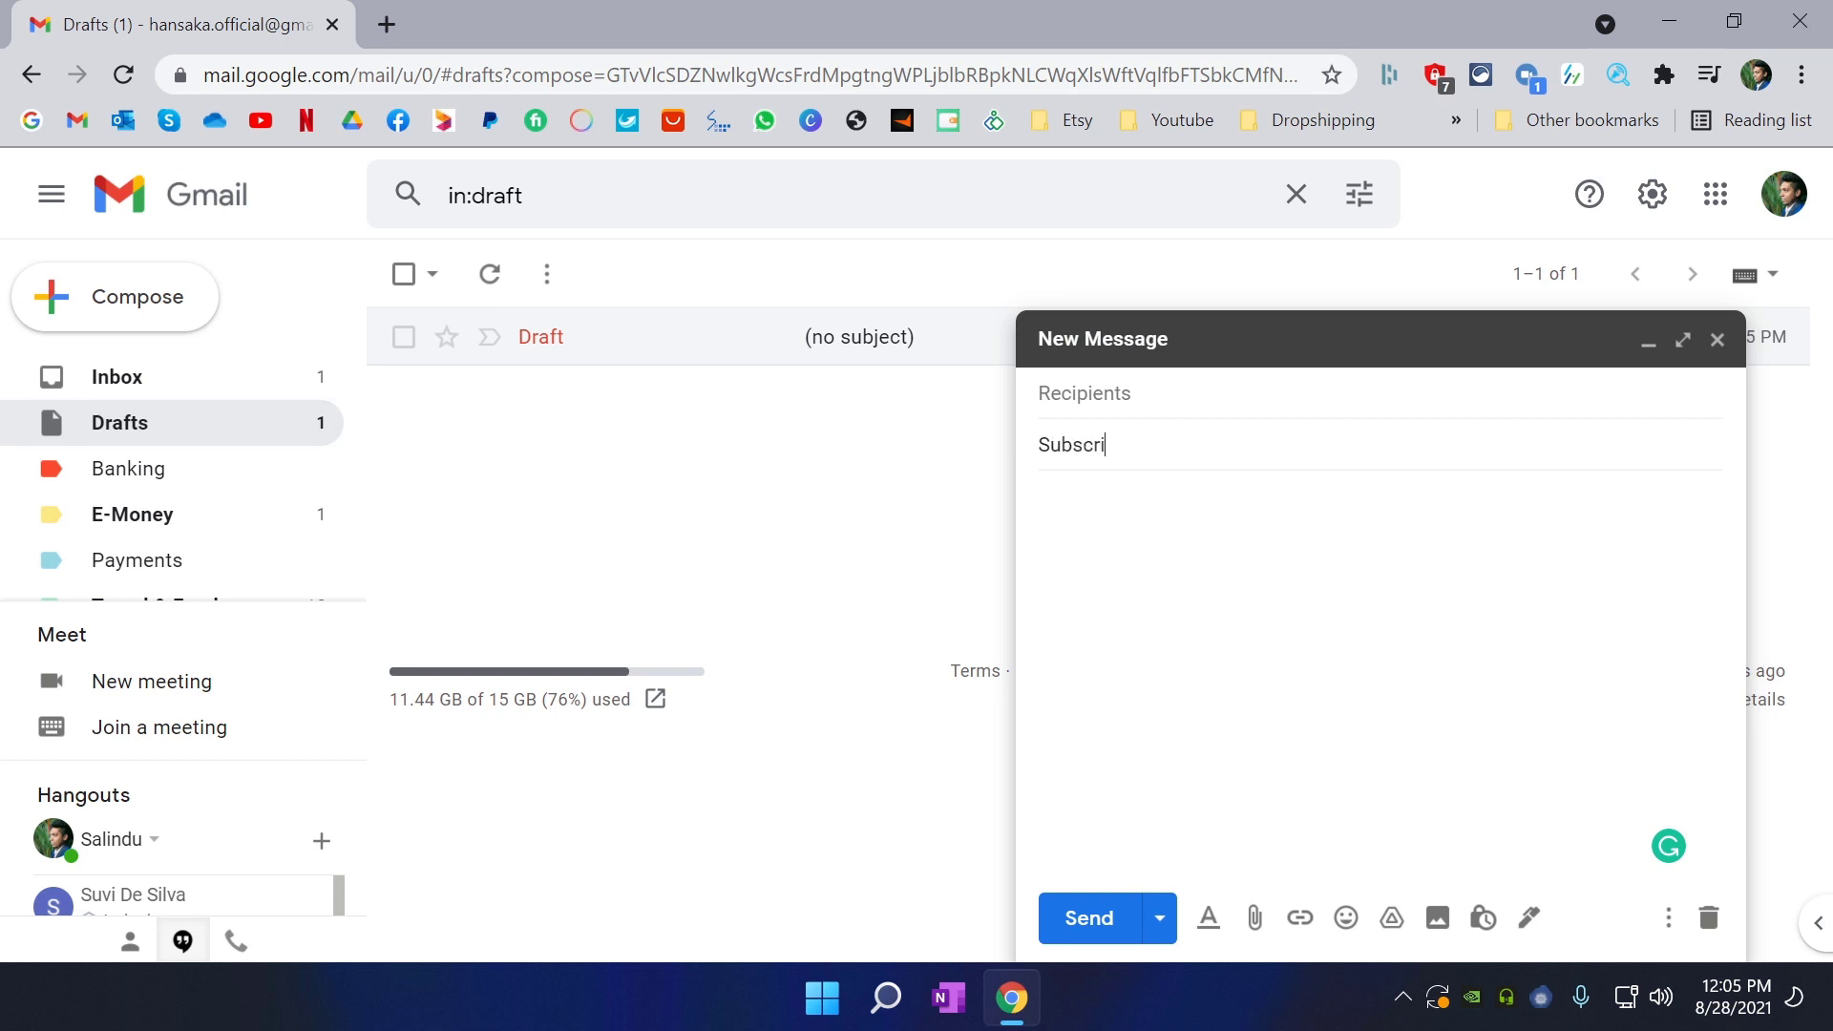
text(be)
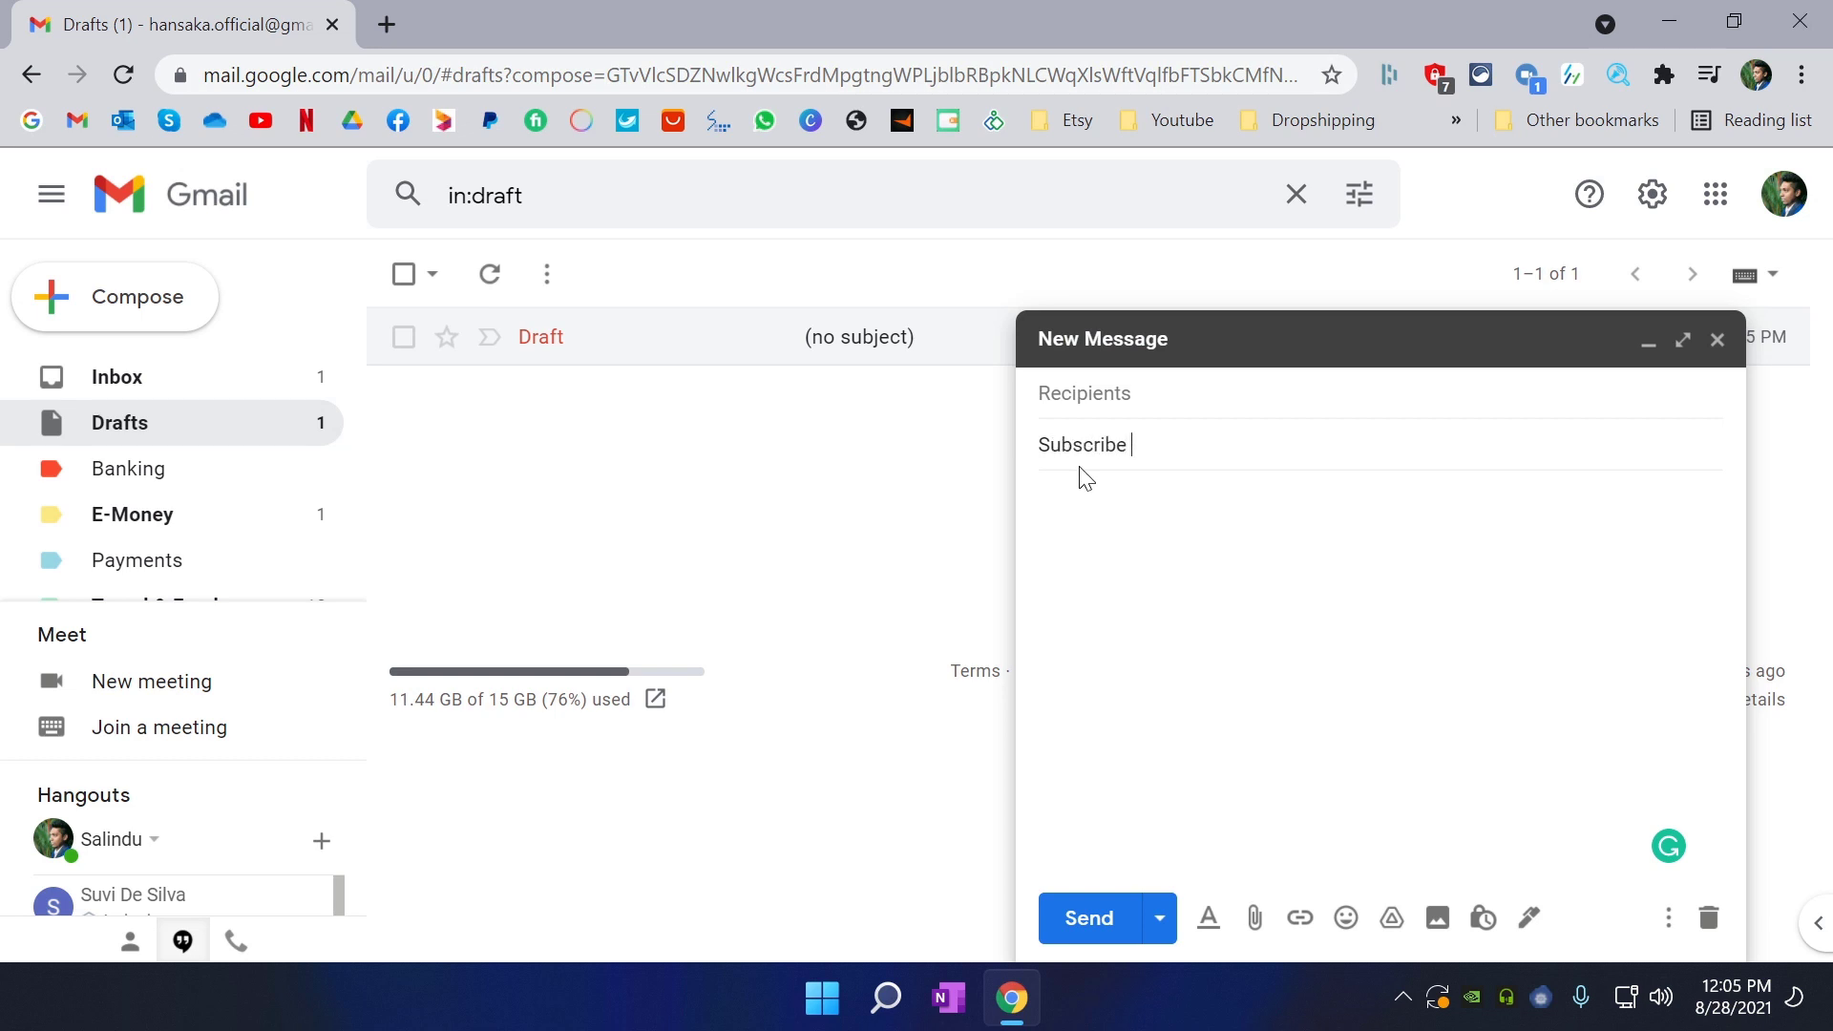
text(to me)
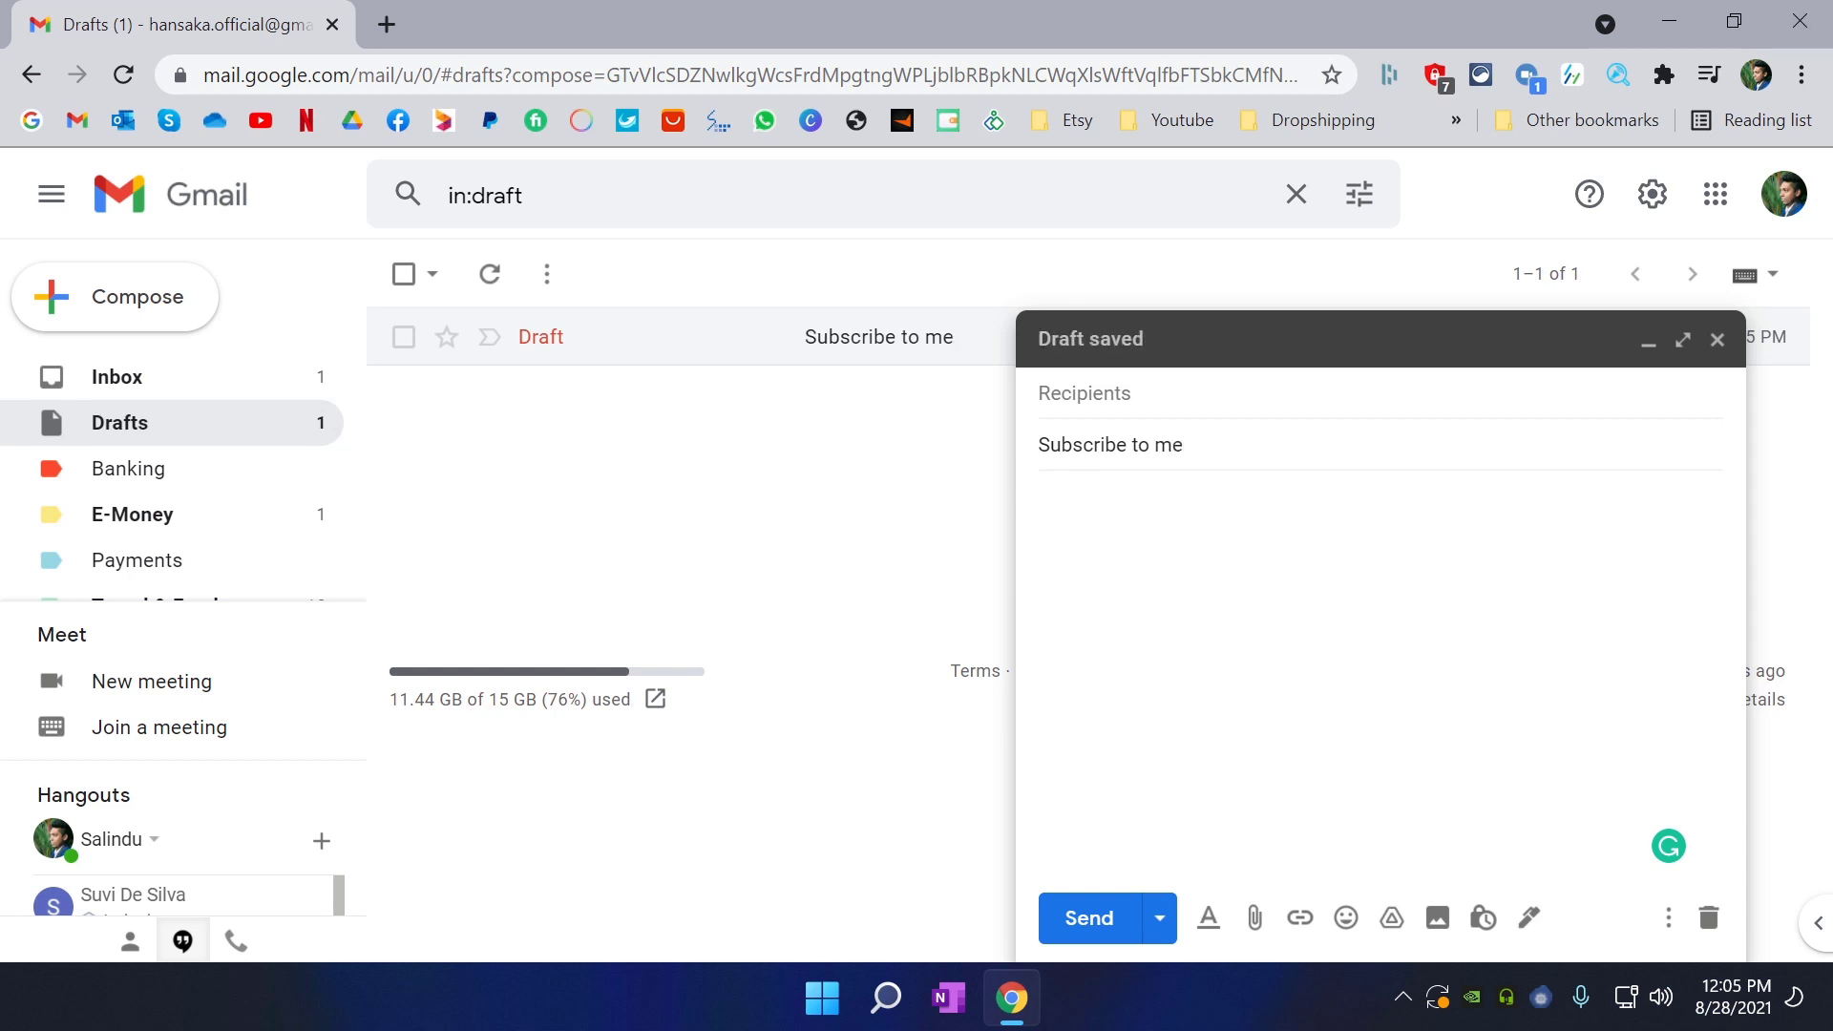
Step: Write the body greeting 'Hello {{First Name}}' with the column name in double curly braces
text(Hell)
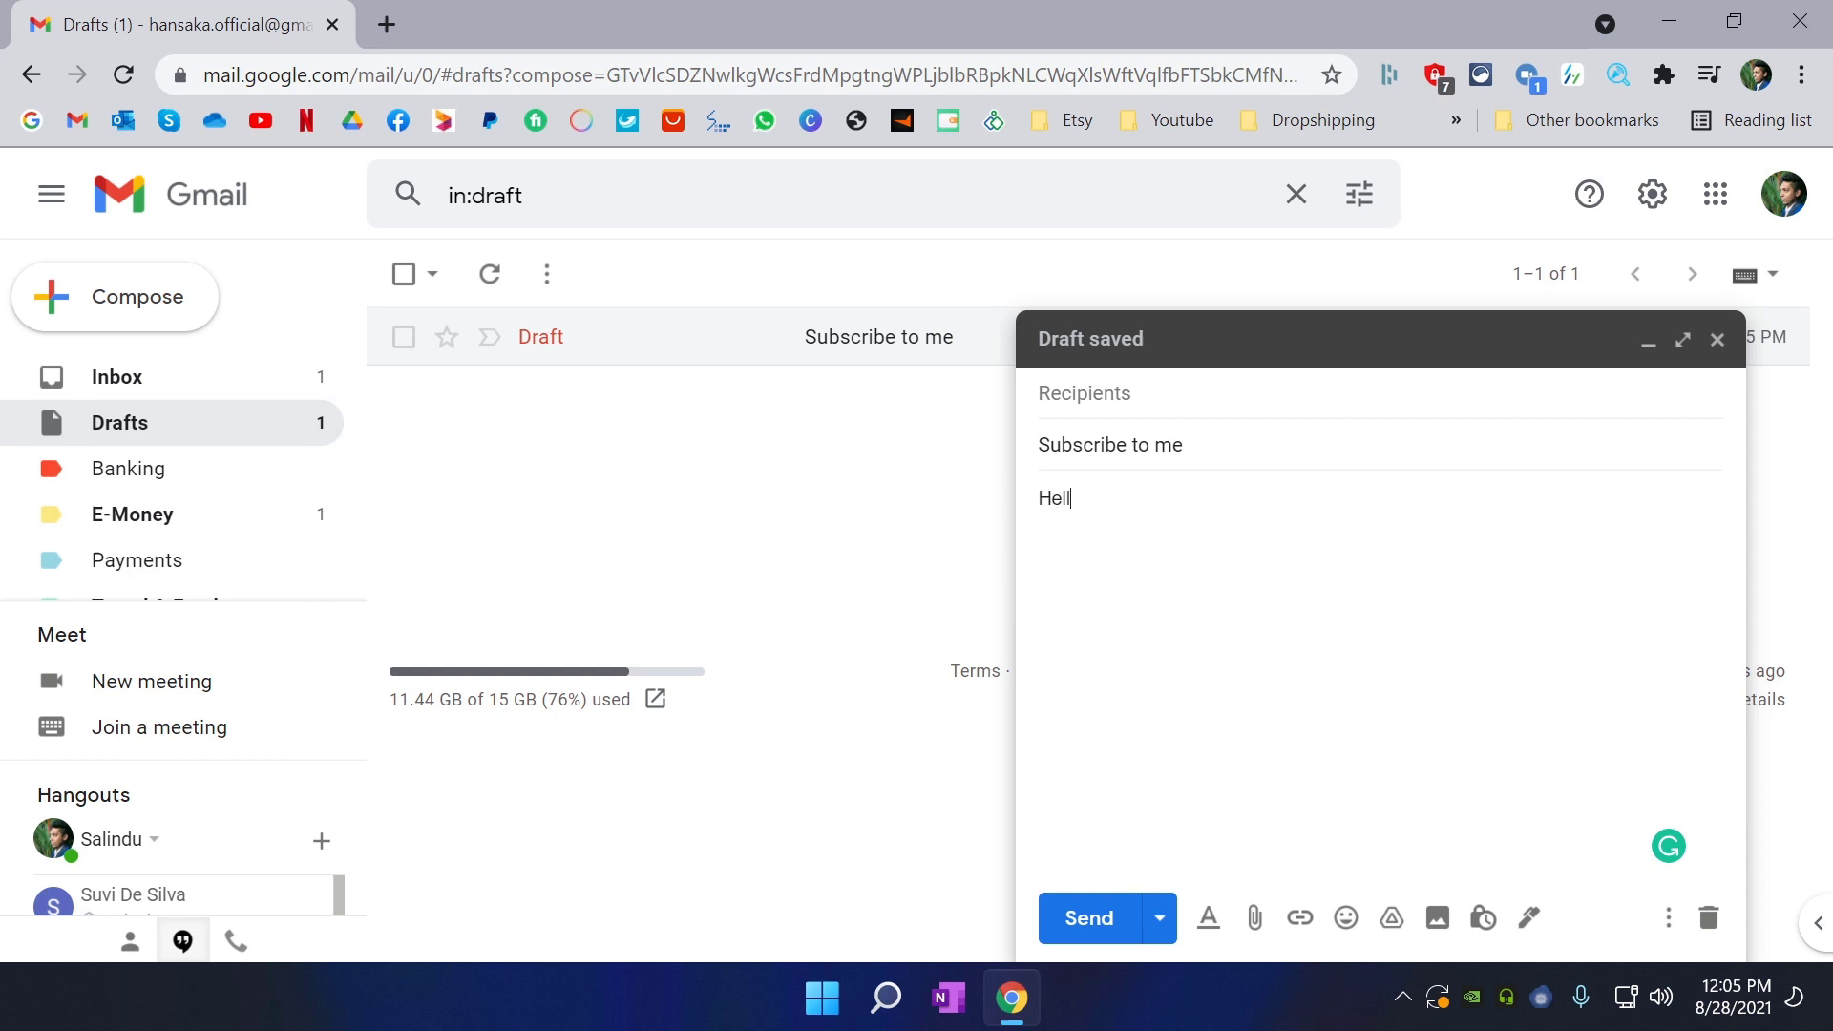
text(lo)
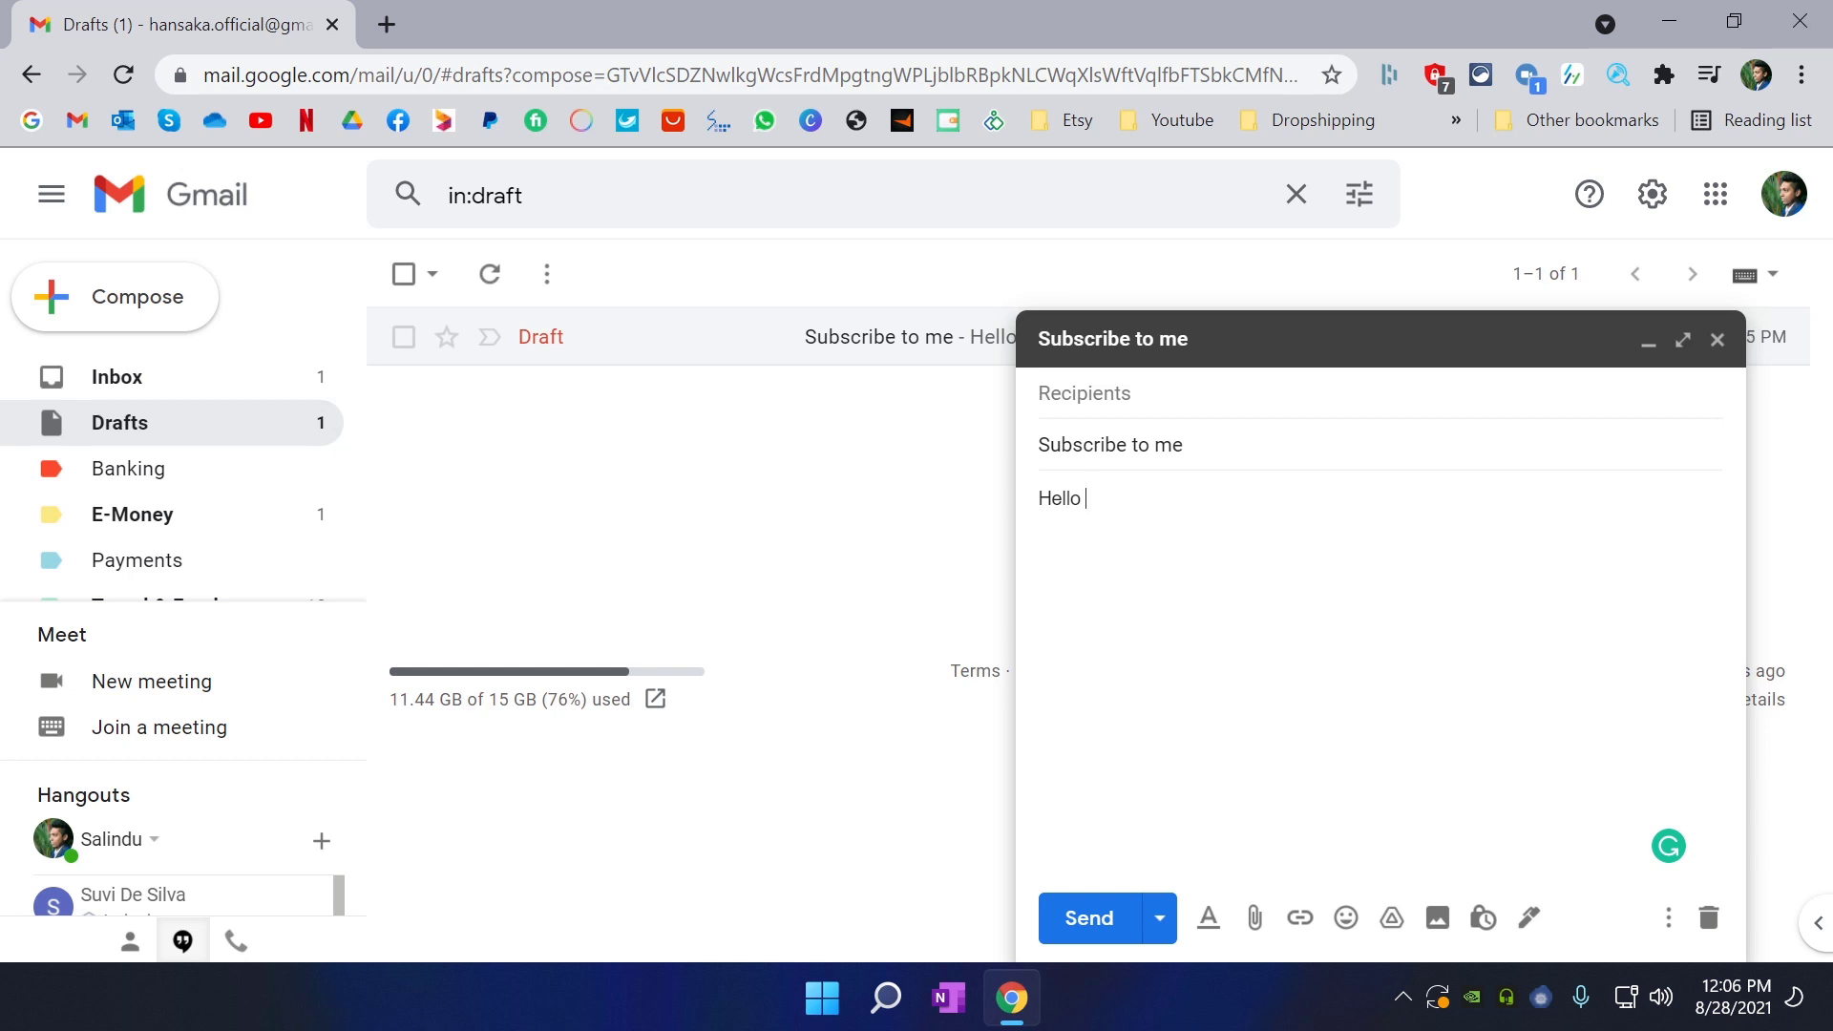
text({{}})
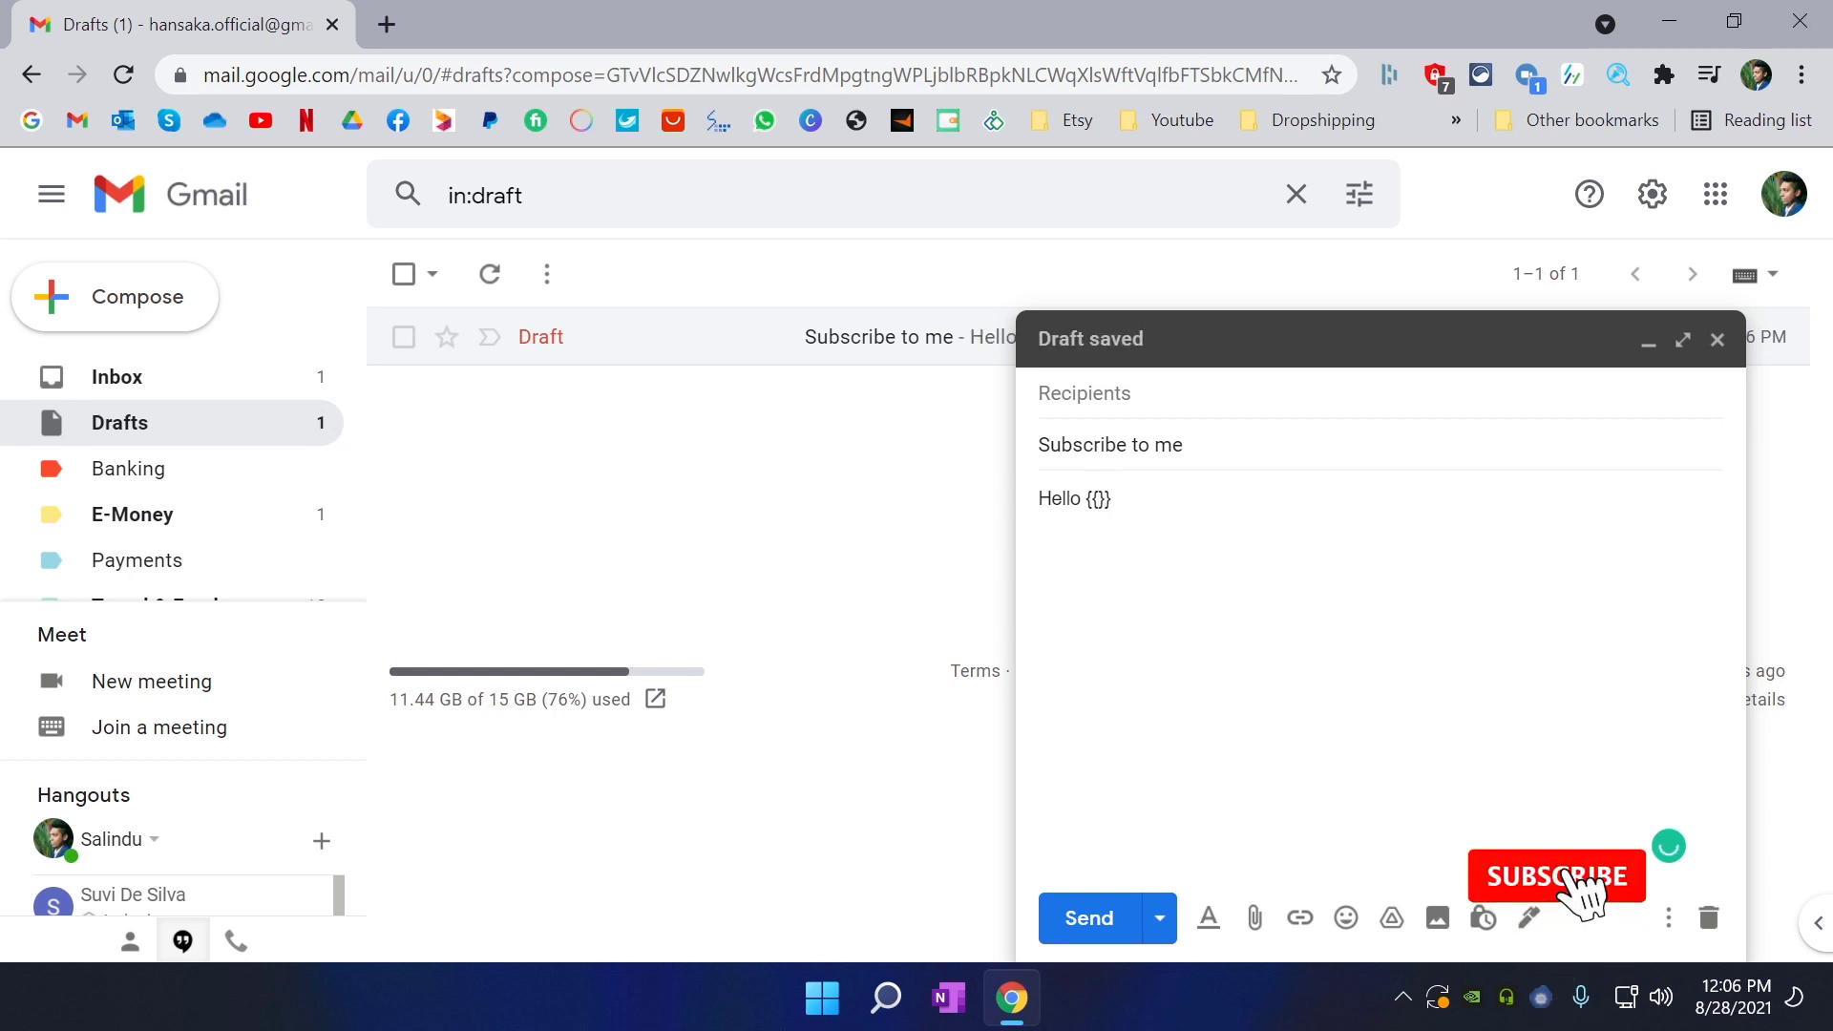
text(Fo)
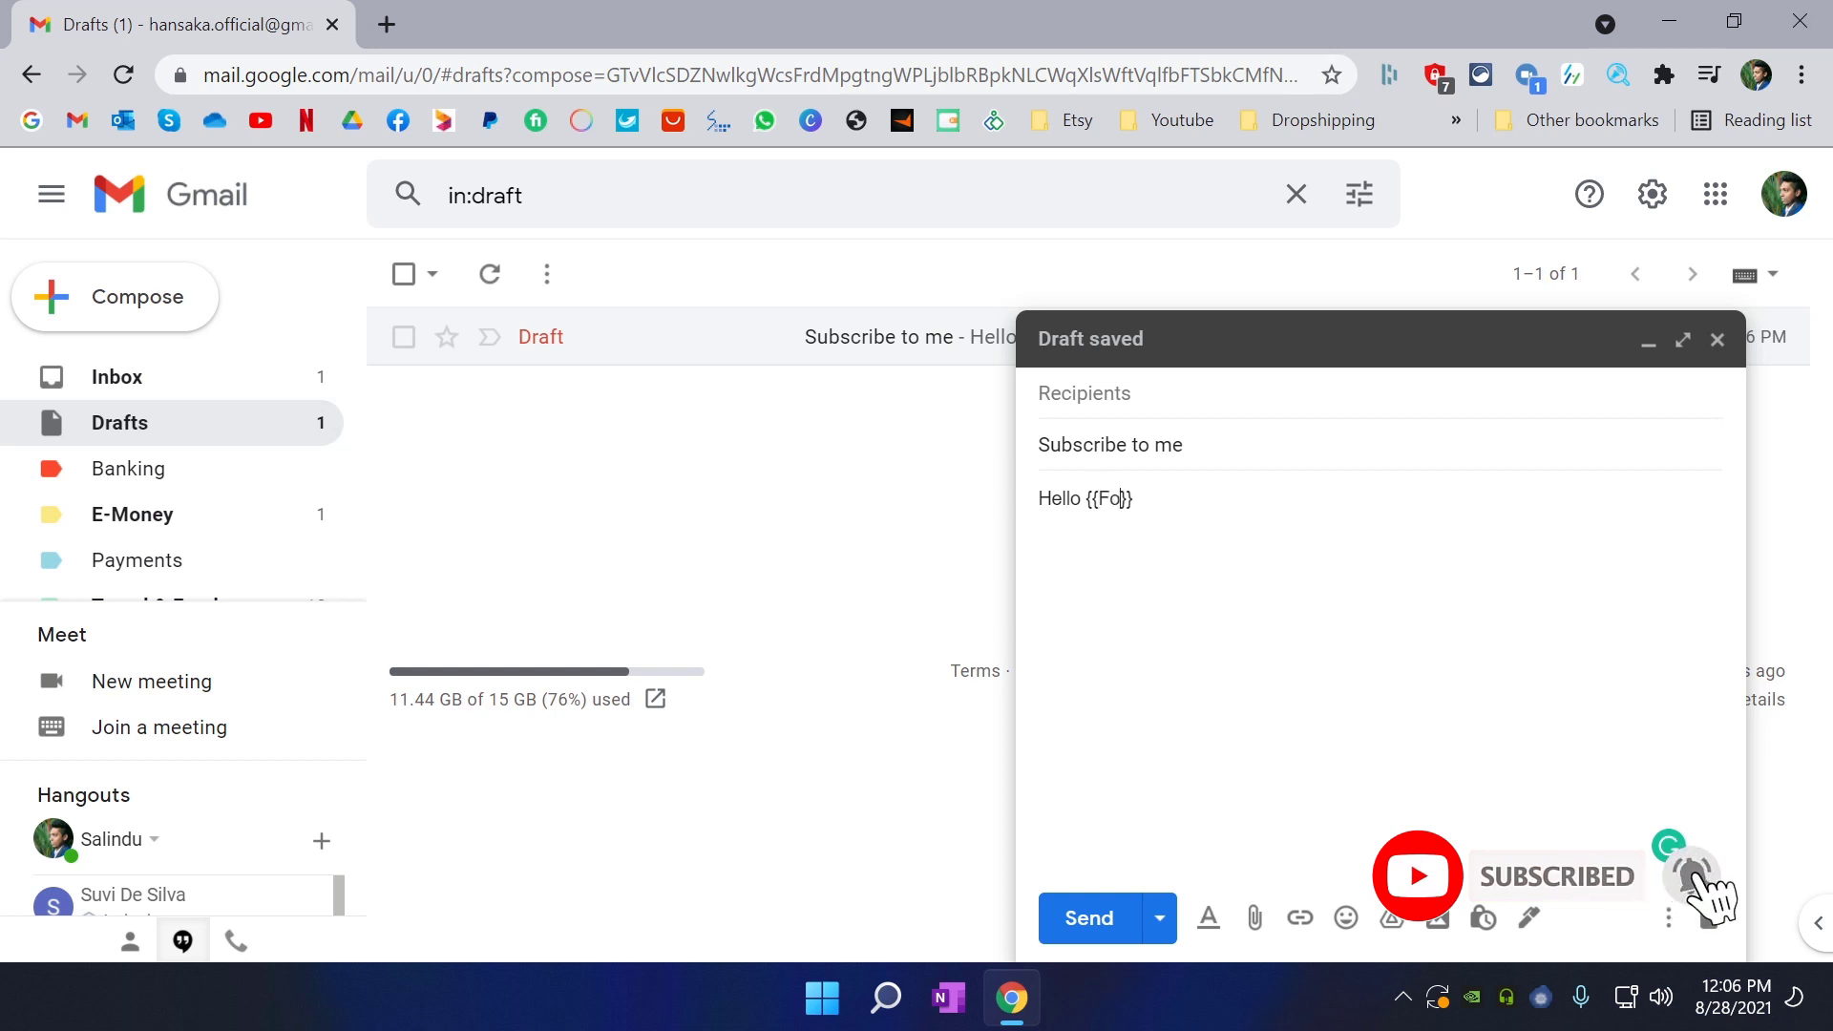
text(First Name)
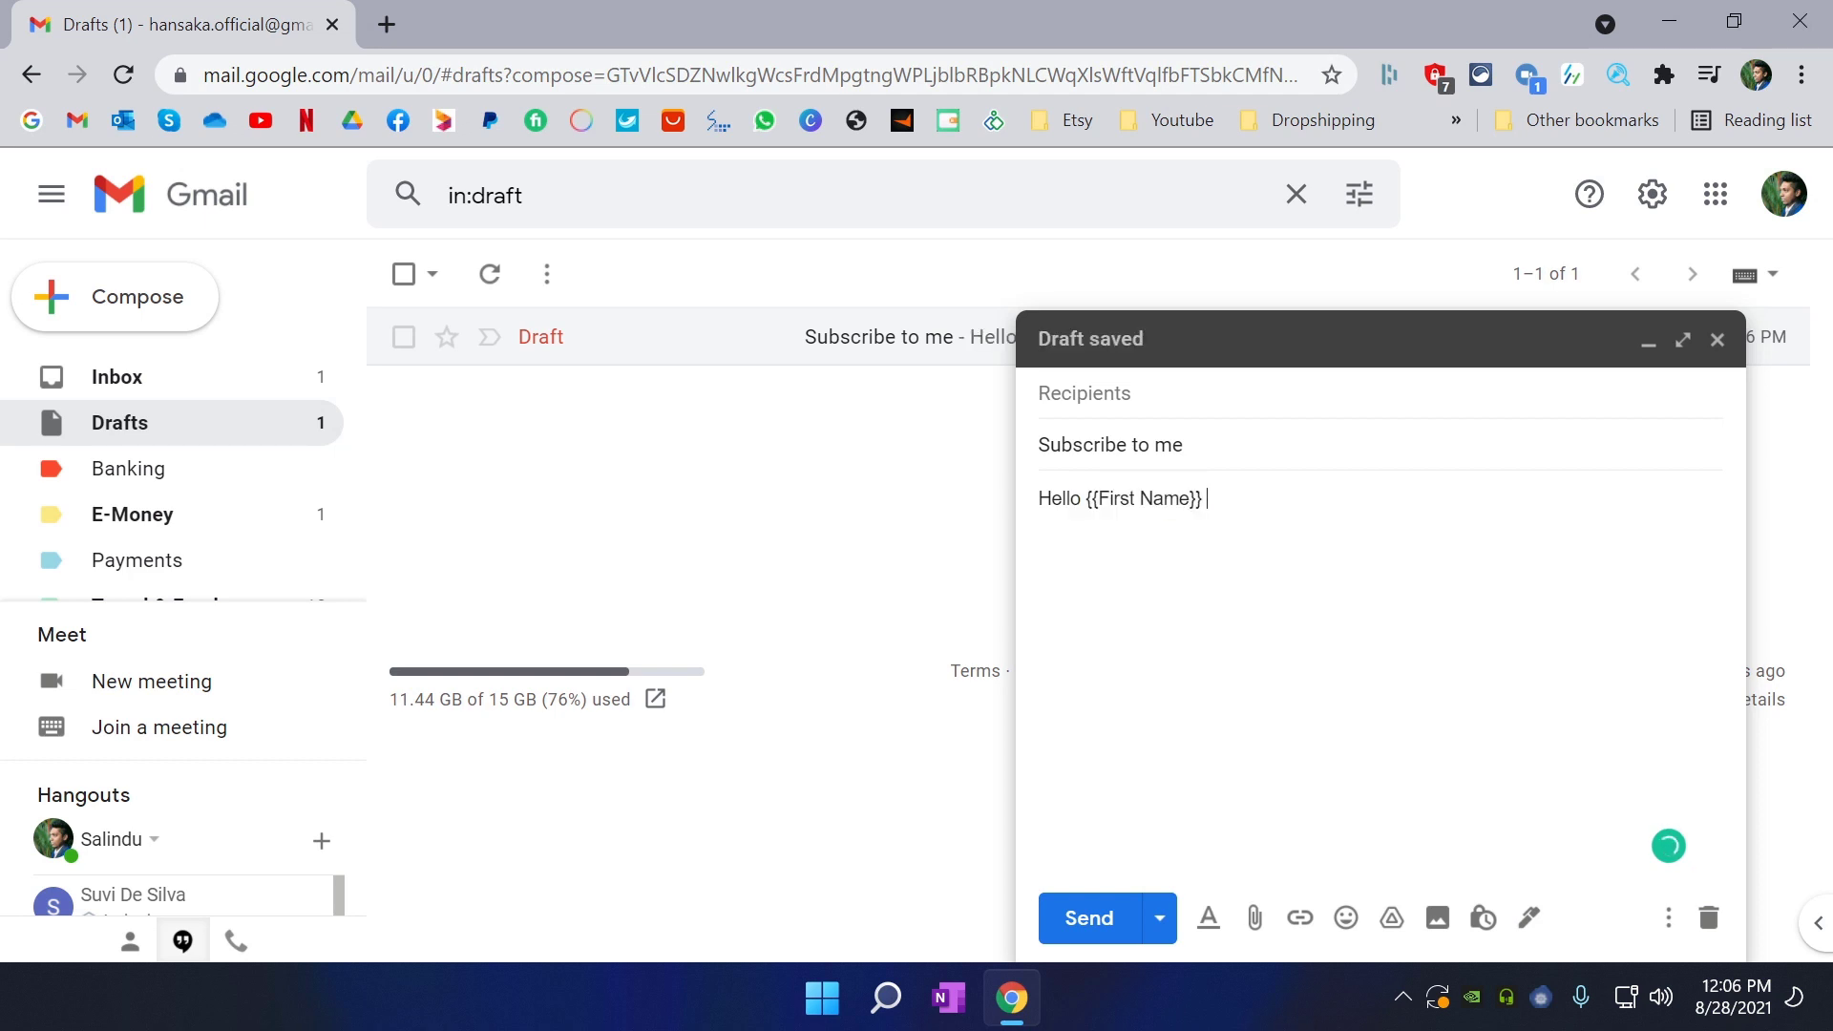
text({{First Name}})
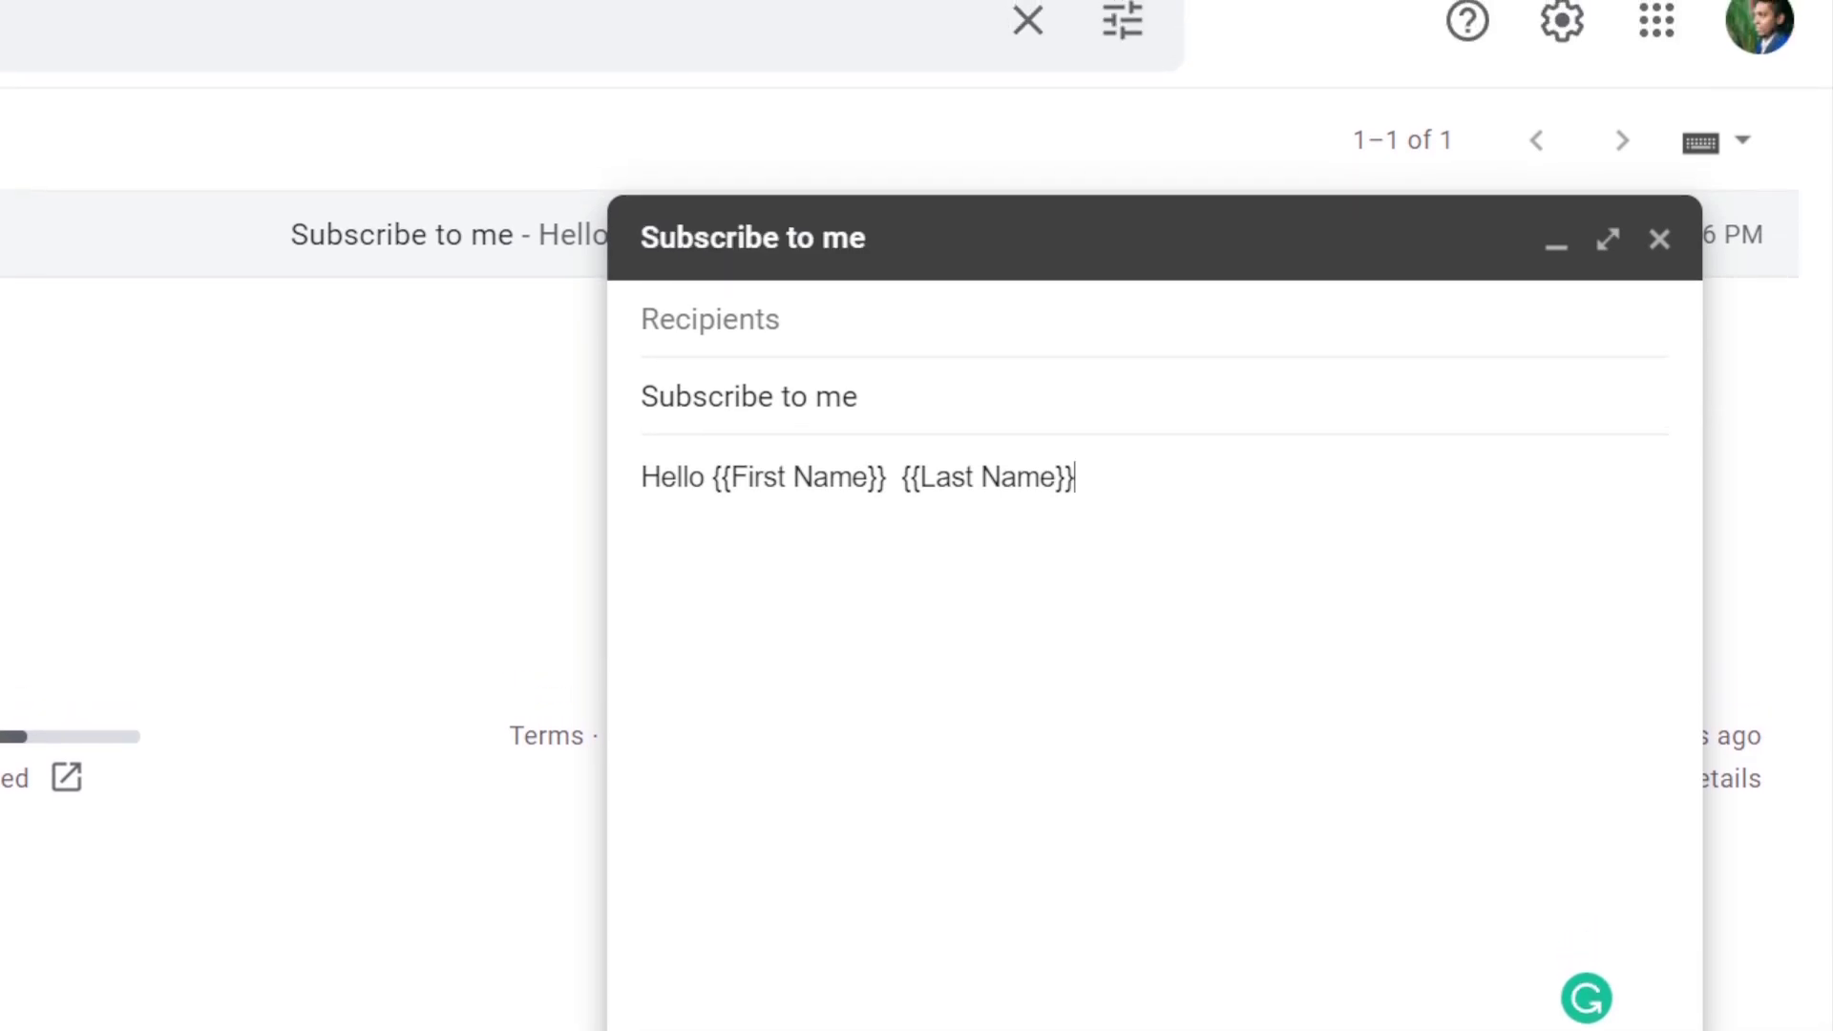
Step: End the greeting line 'Hello {{First Name}} {{Last Name}}' with a comma
text(,)
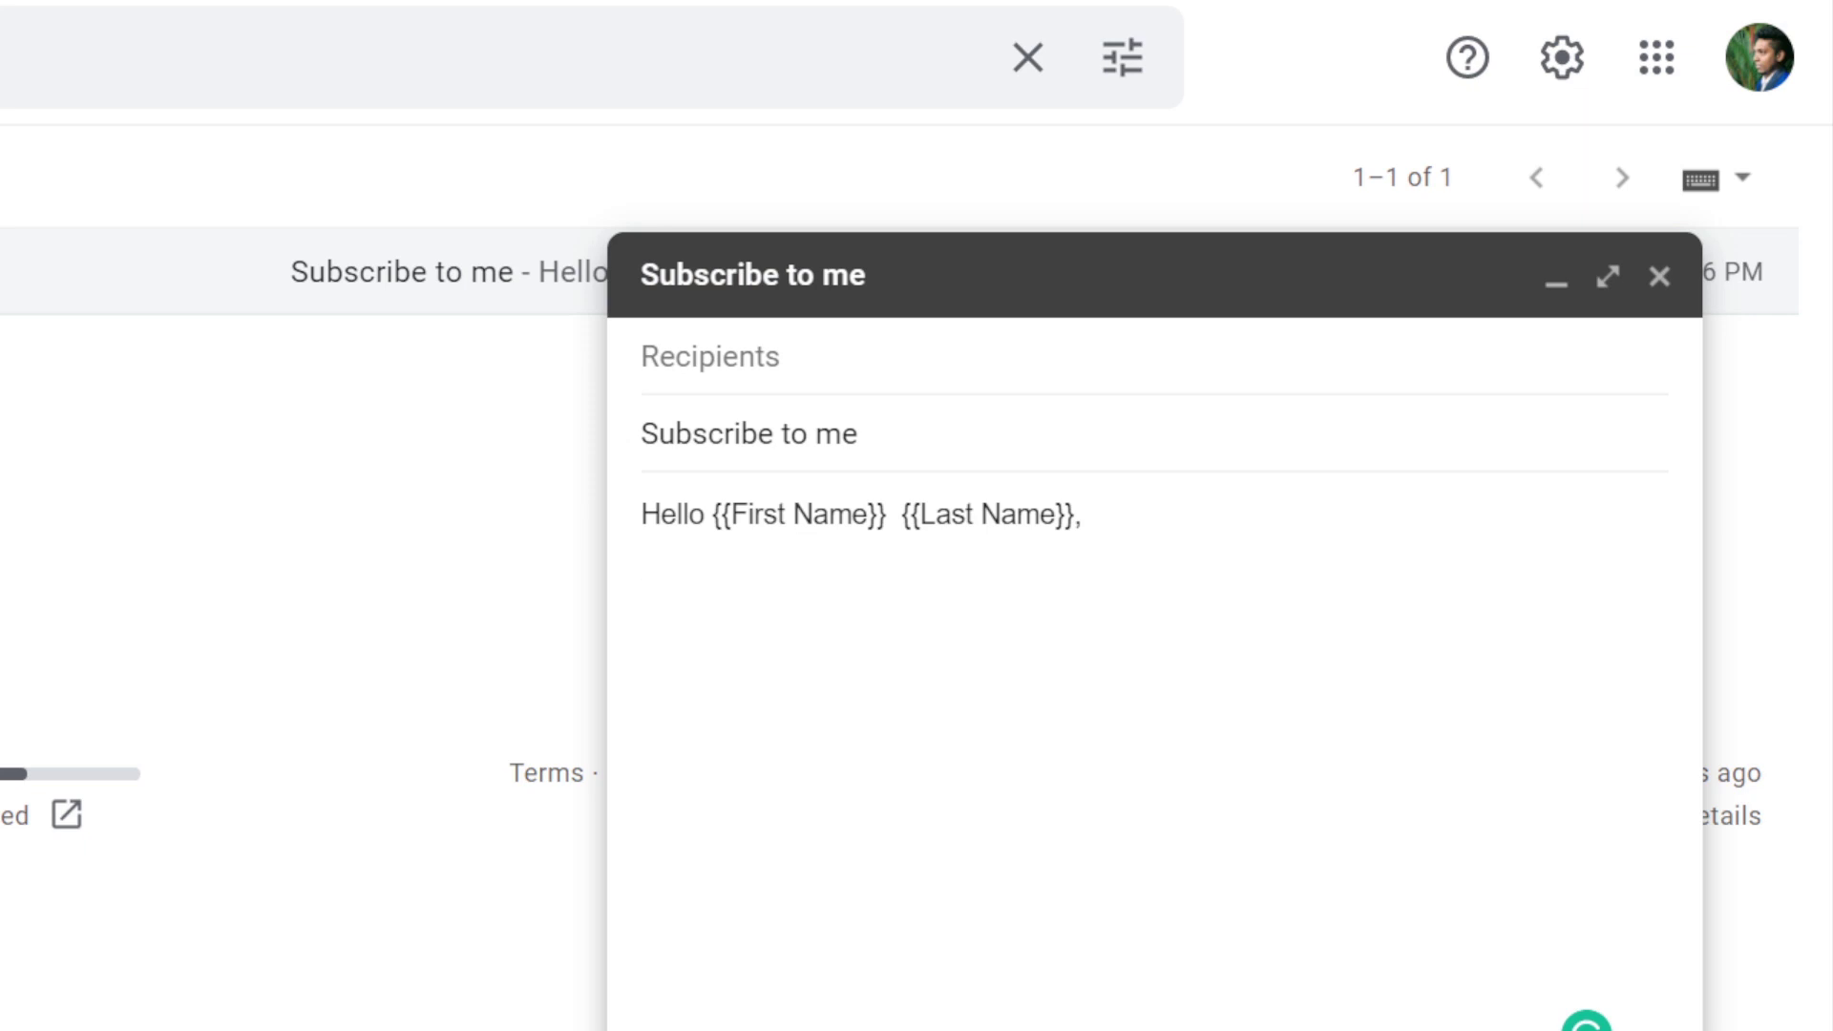
double_click(801, 515)
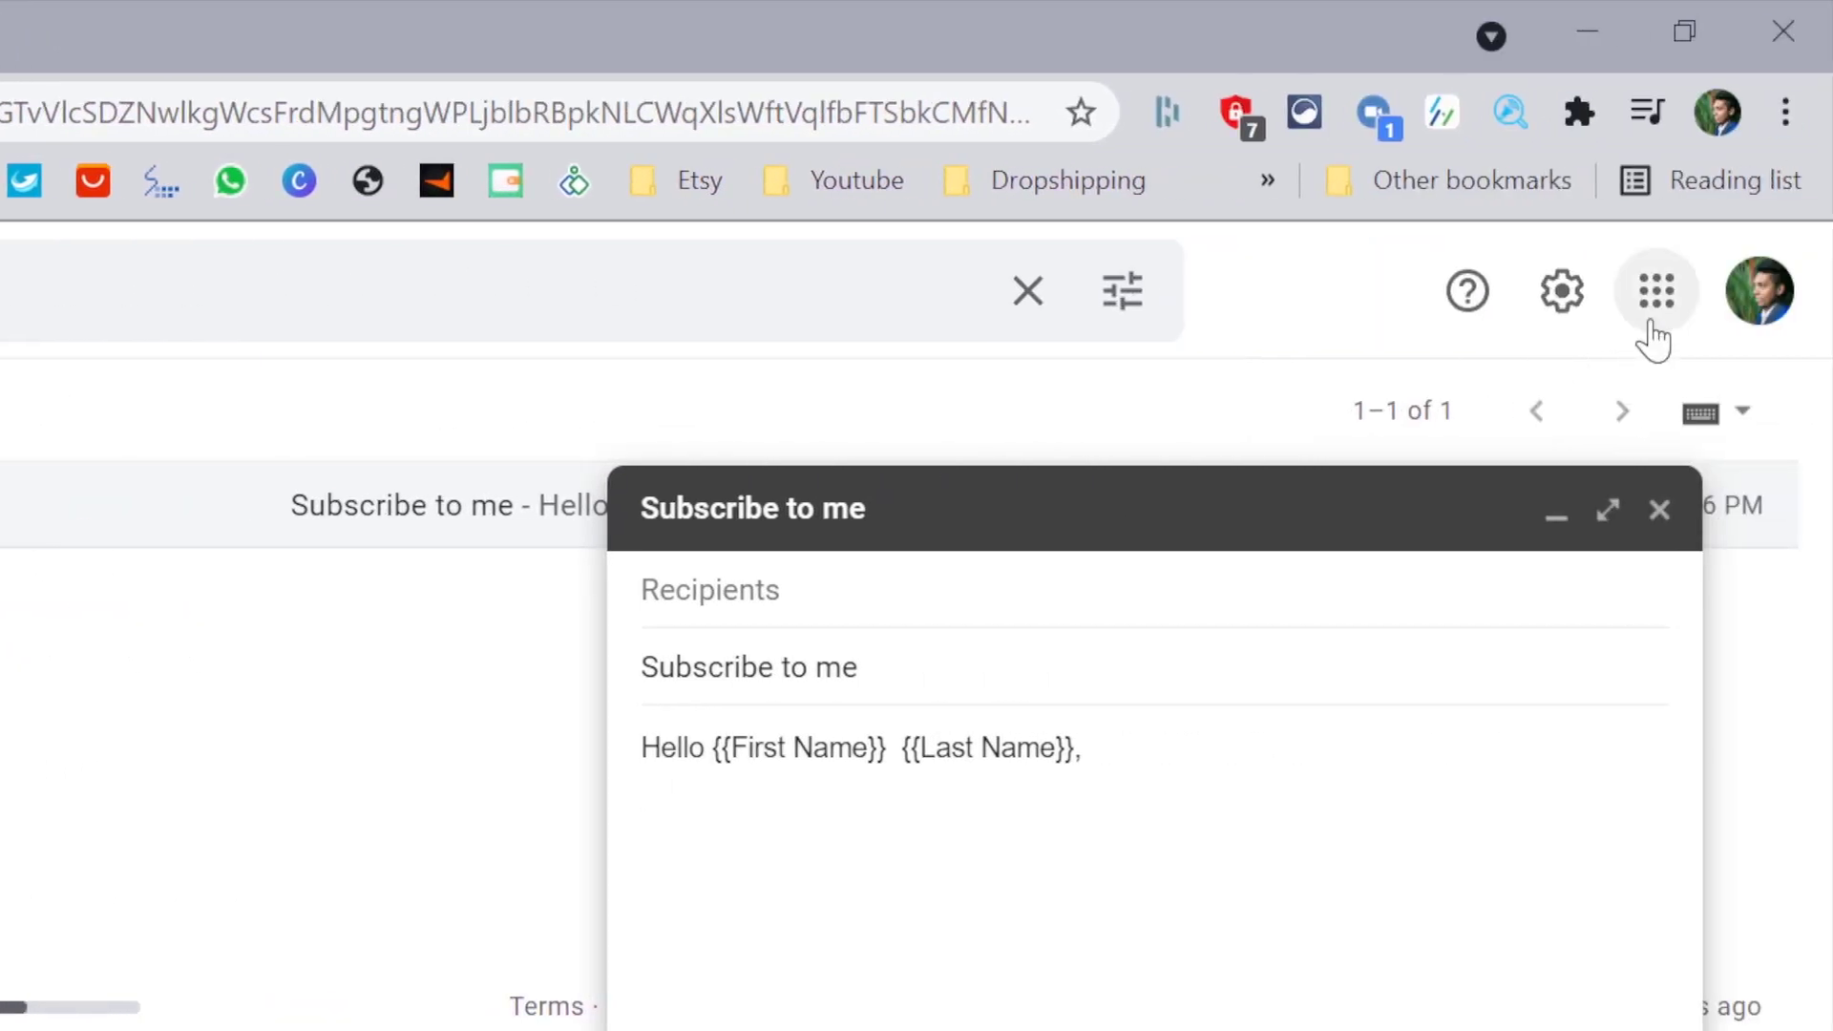
Step: Launch Google Sheets from the Google apps grid in Gmail
click(1756, 290)
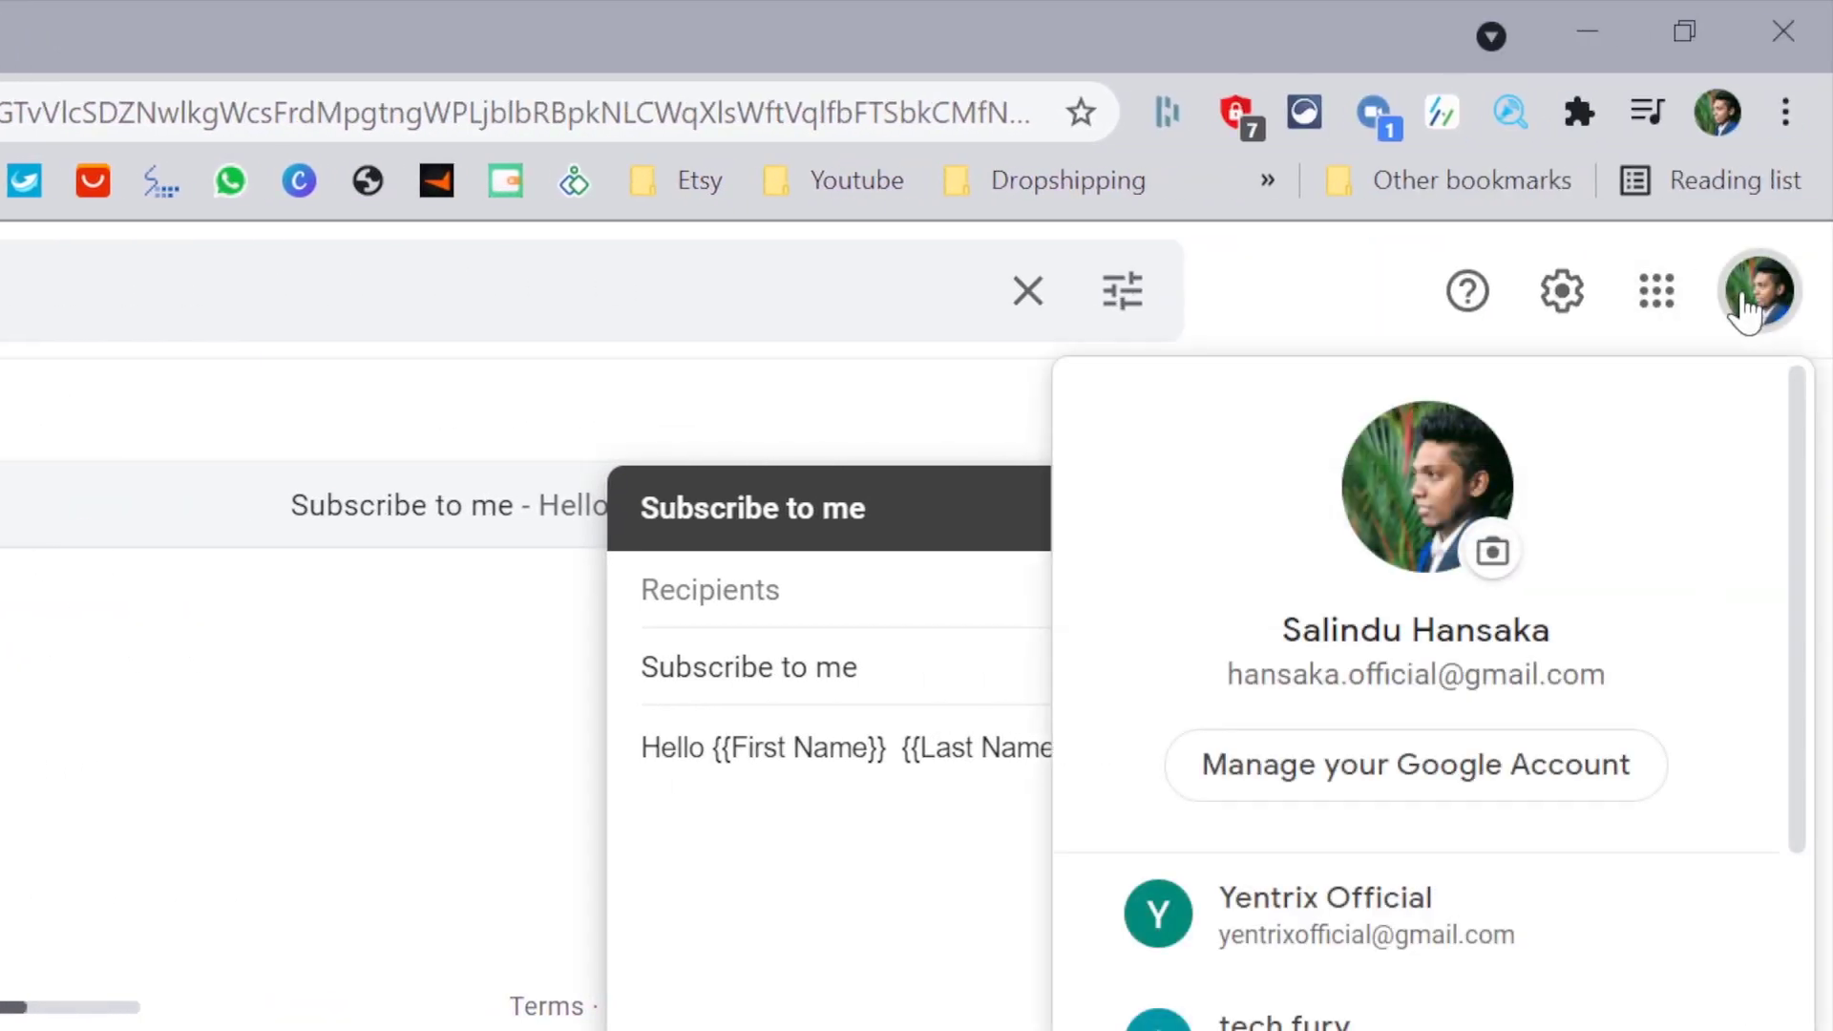
click(1655, 291)
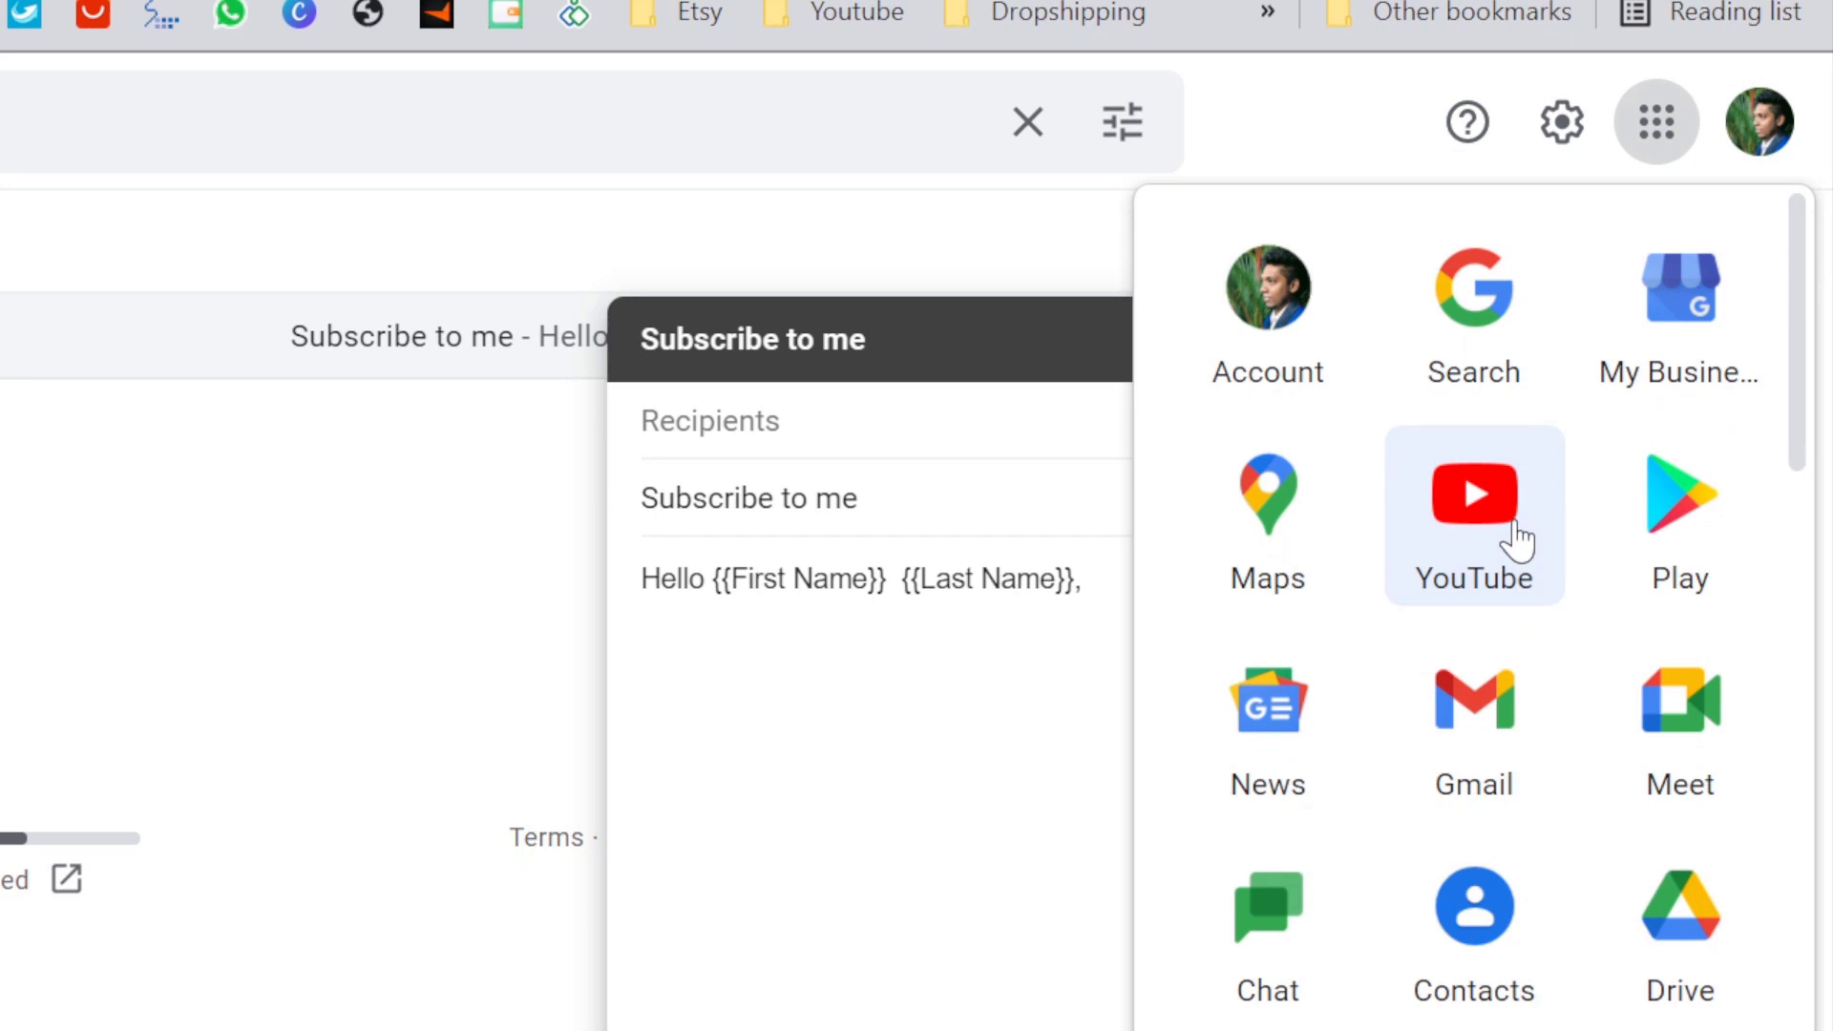
scroll(down, 3)
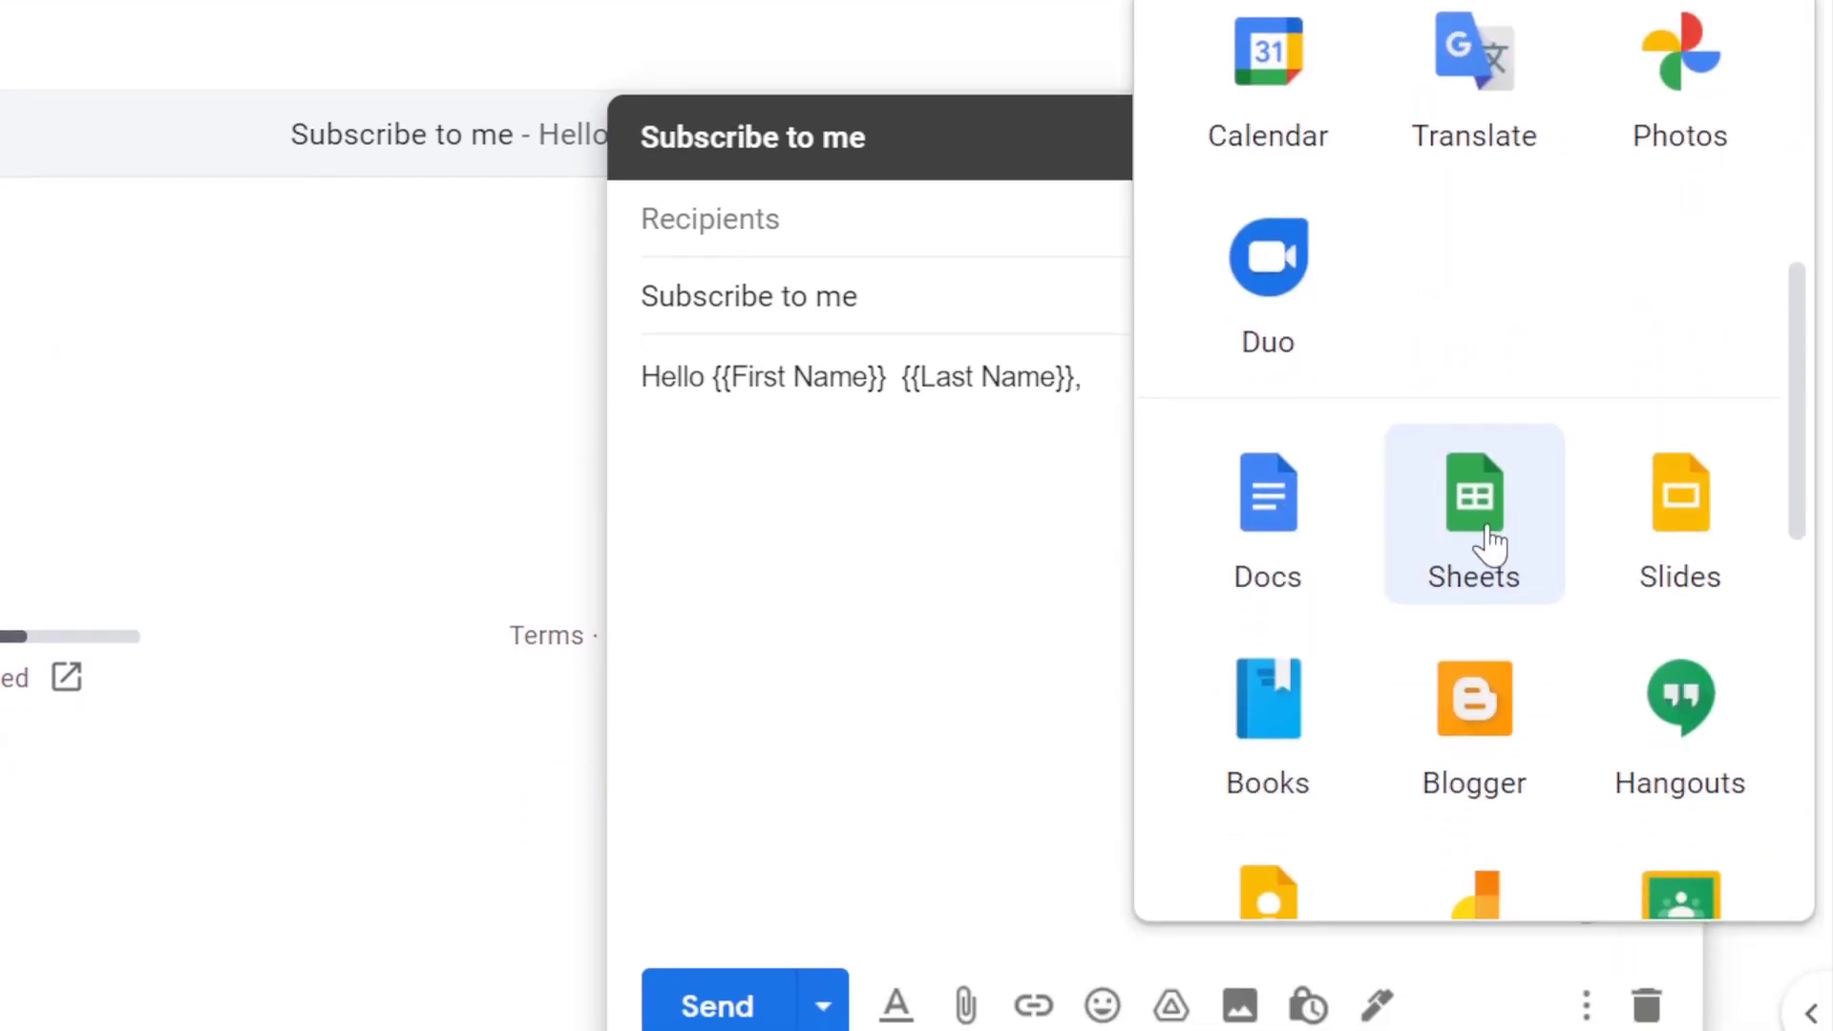
click(1473, 492)
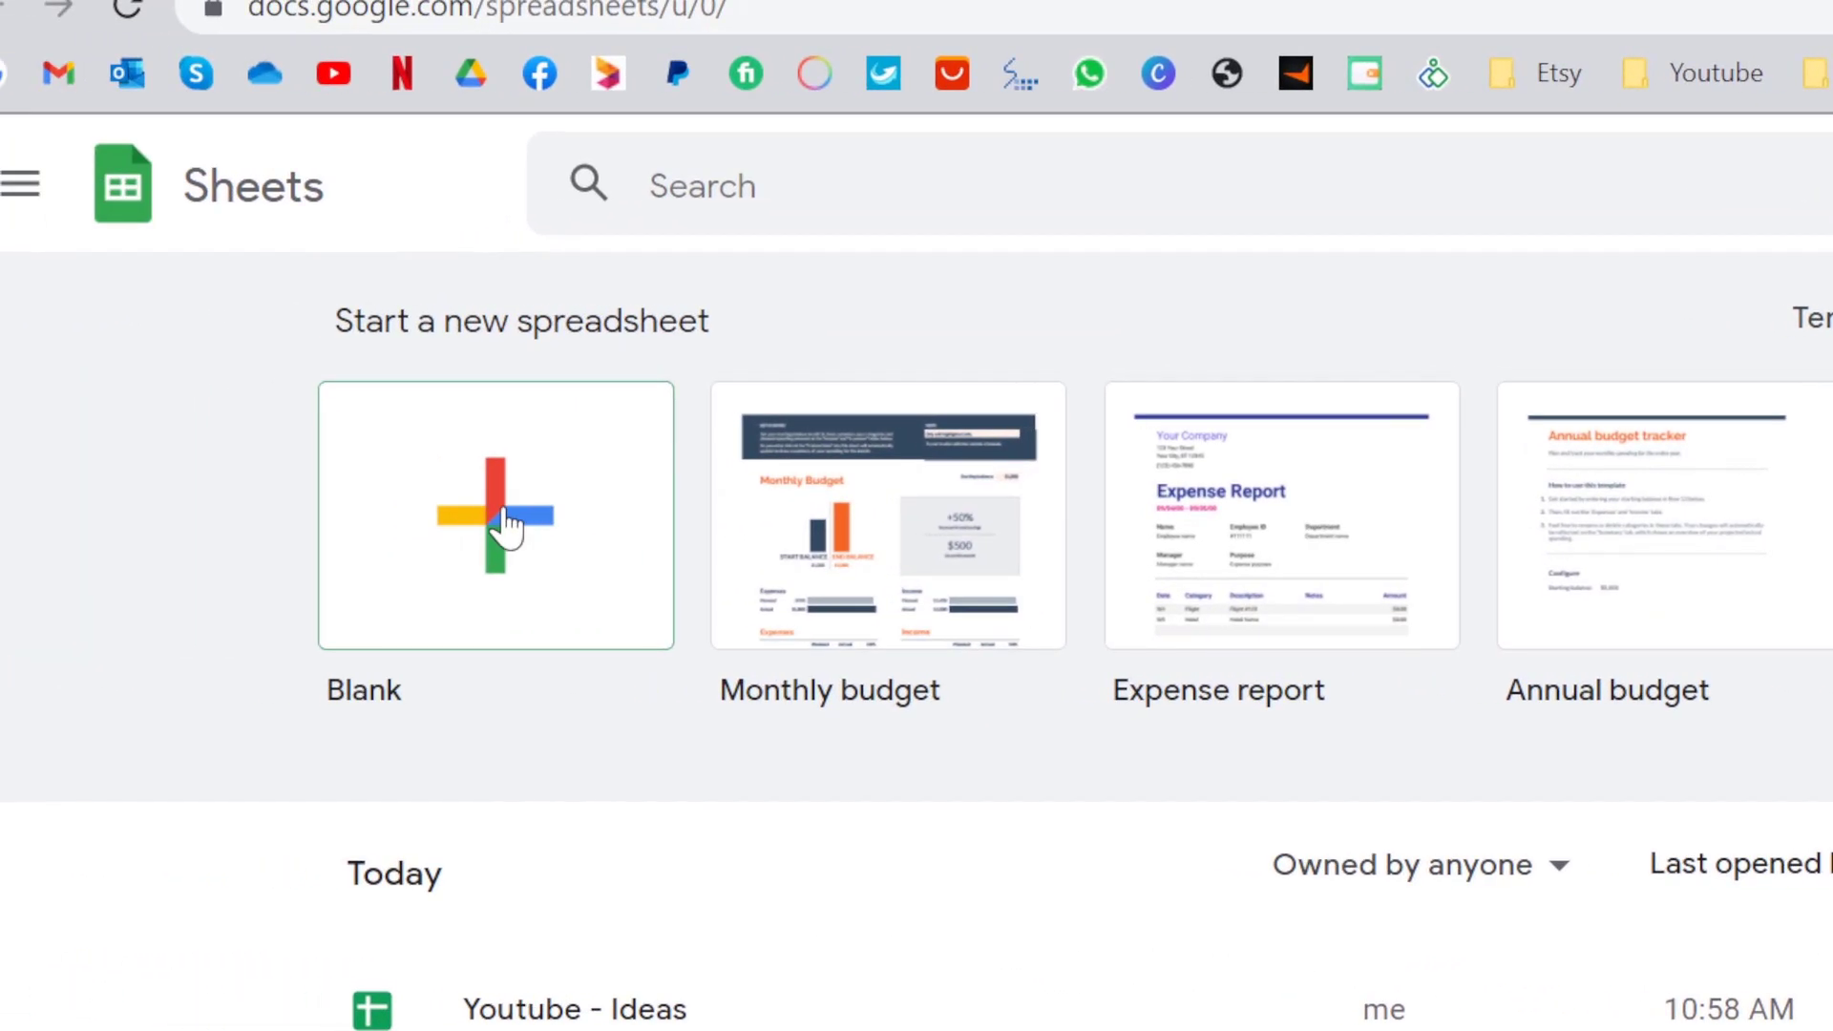
Step: Start a new blank spreadsheet and show its Add-ons menu
click(494, 516)
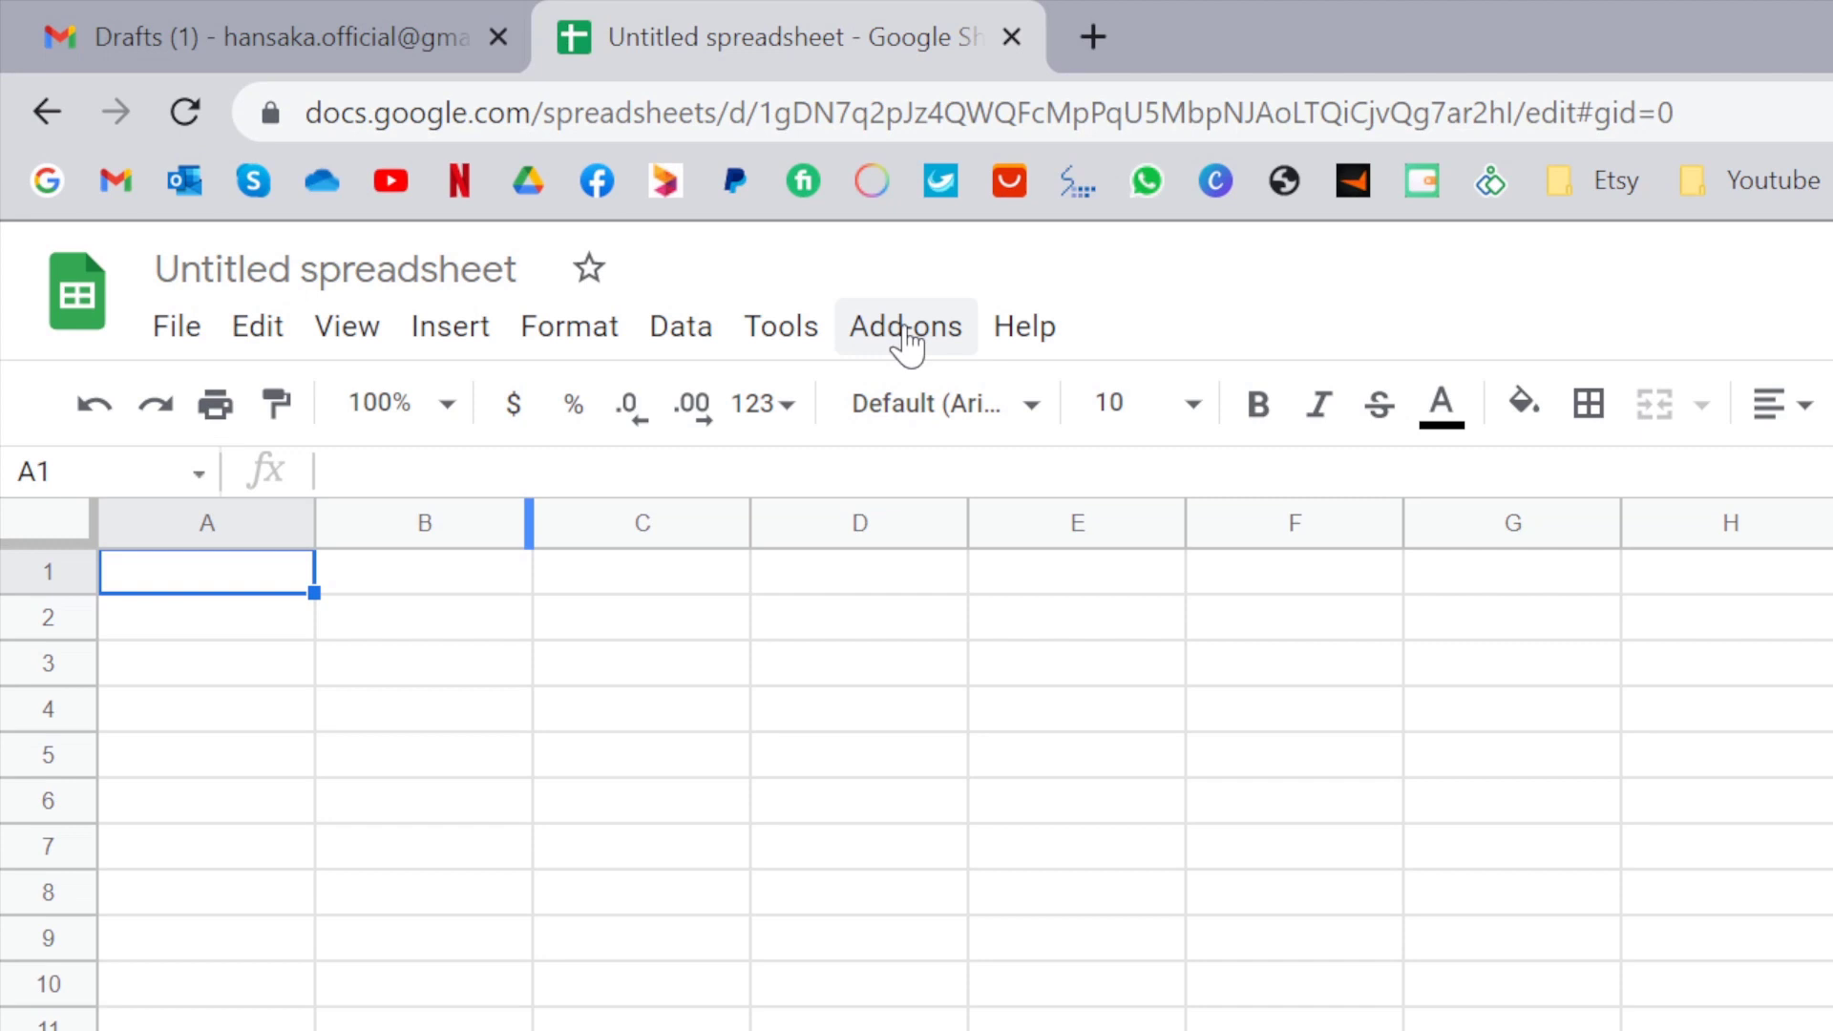
click(905, 327)
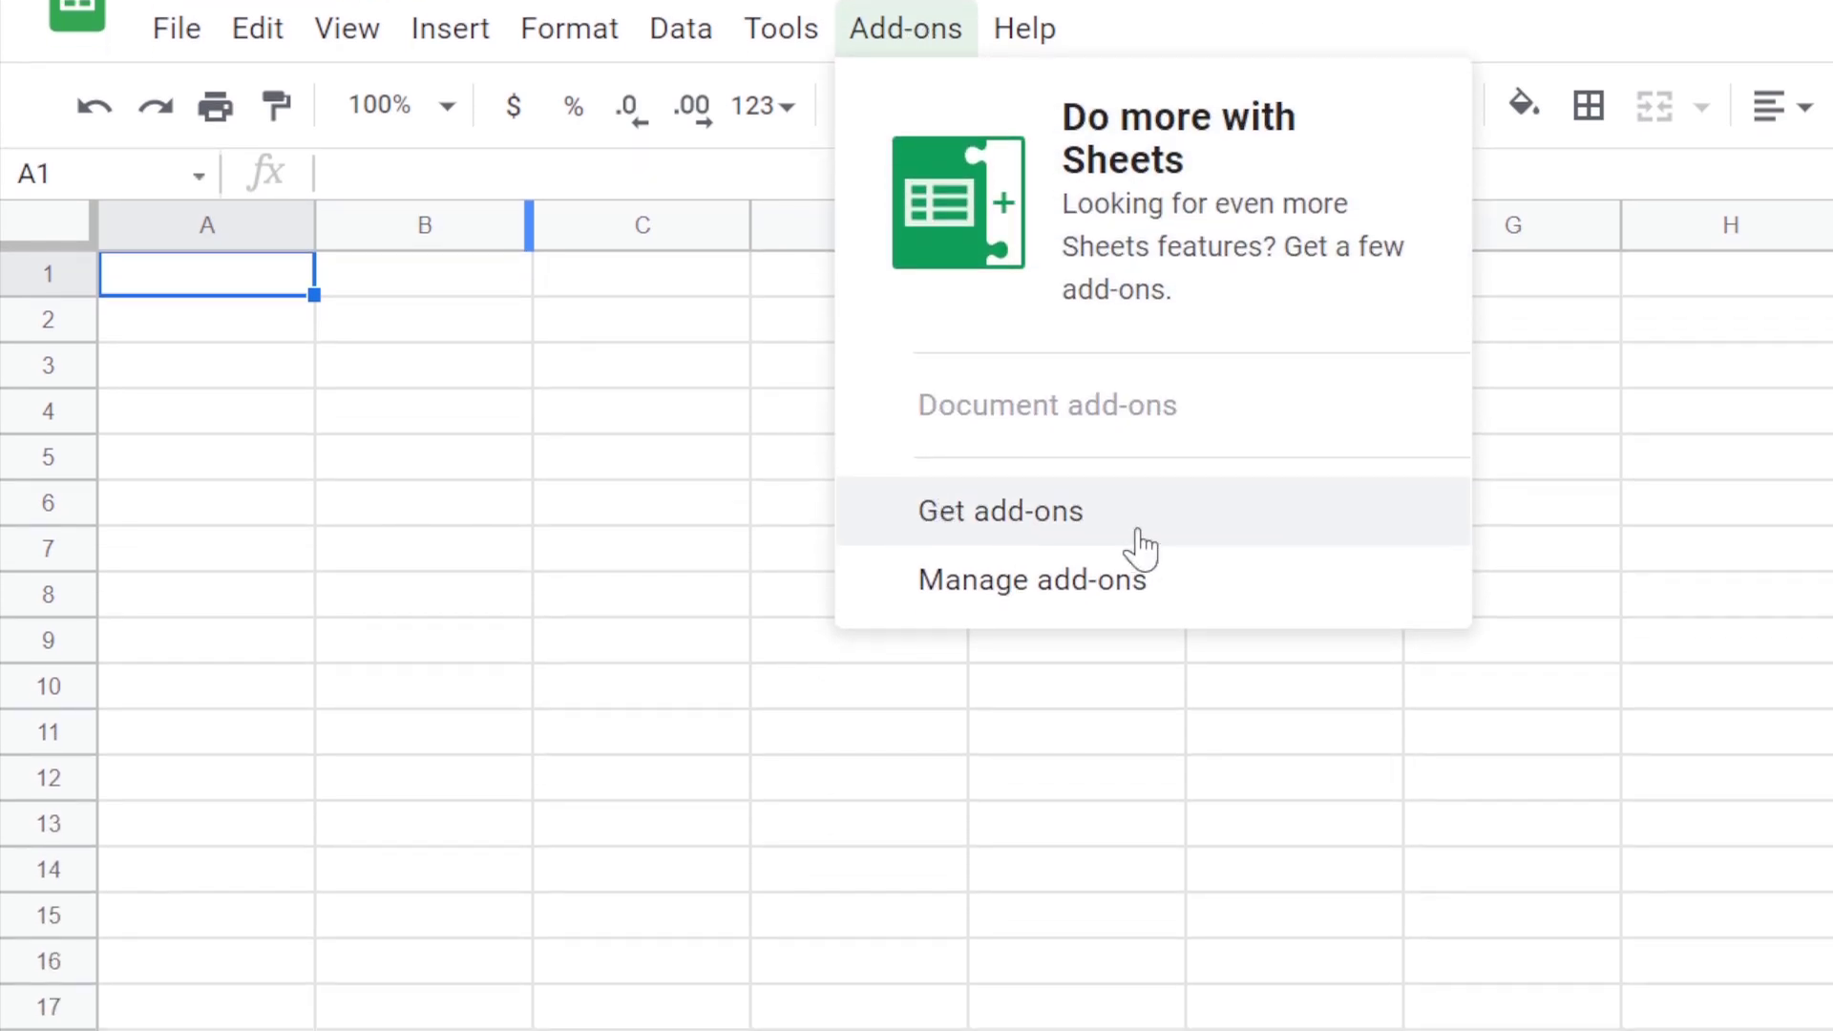
Step: Search the add-on store for 'mergo' and start installing Mergo mail merge
click(1000, 511)
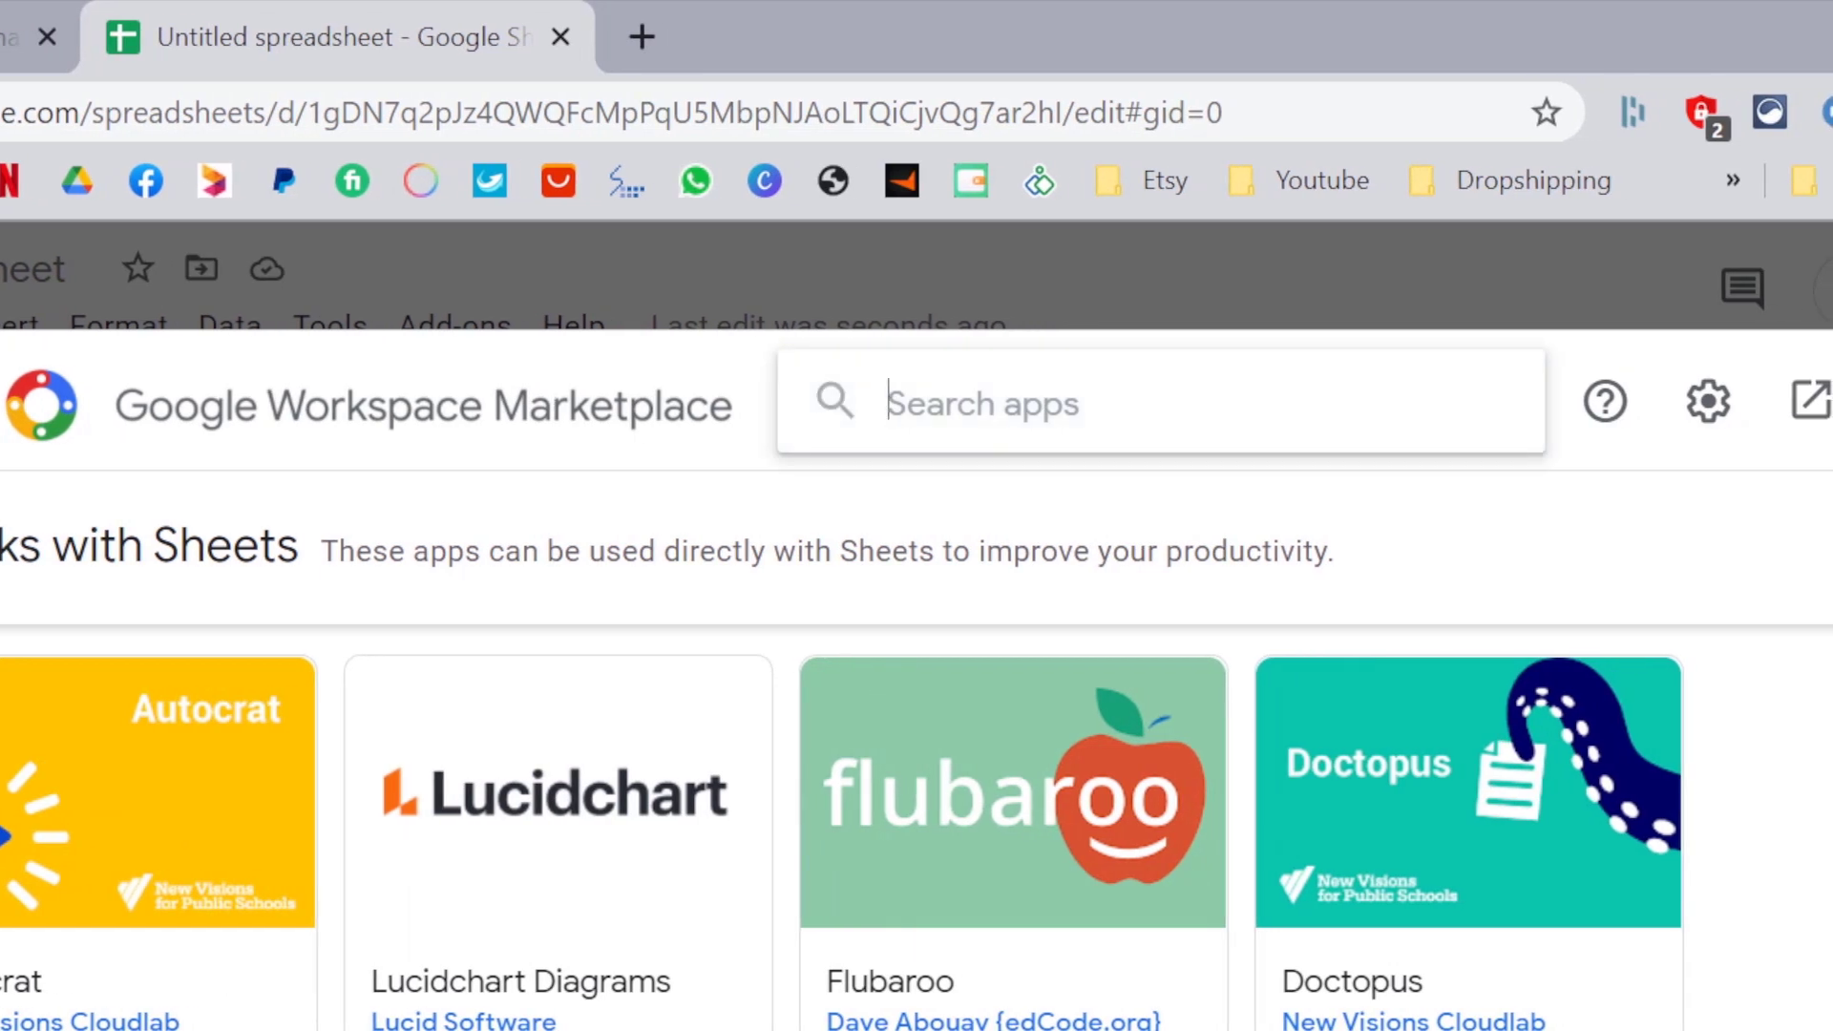
text(mergo)
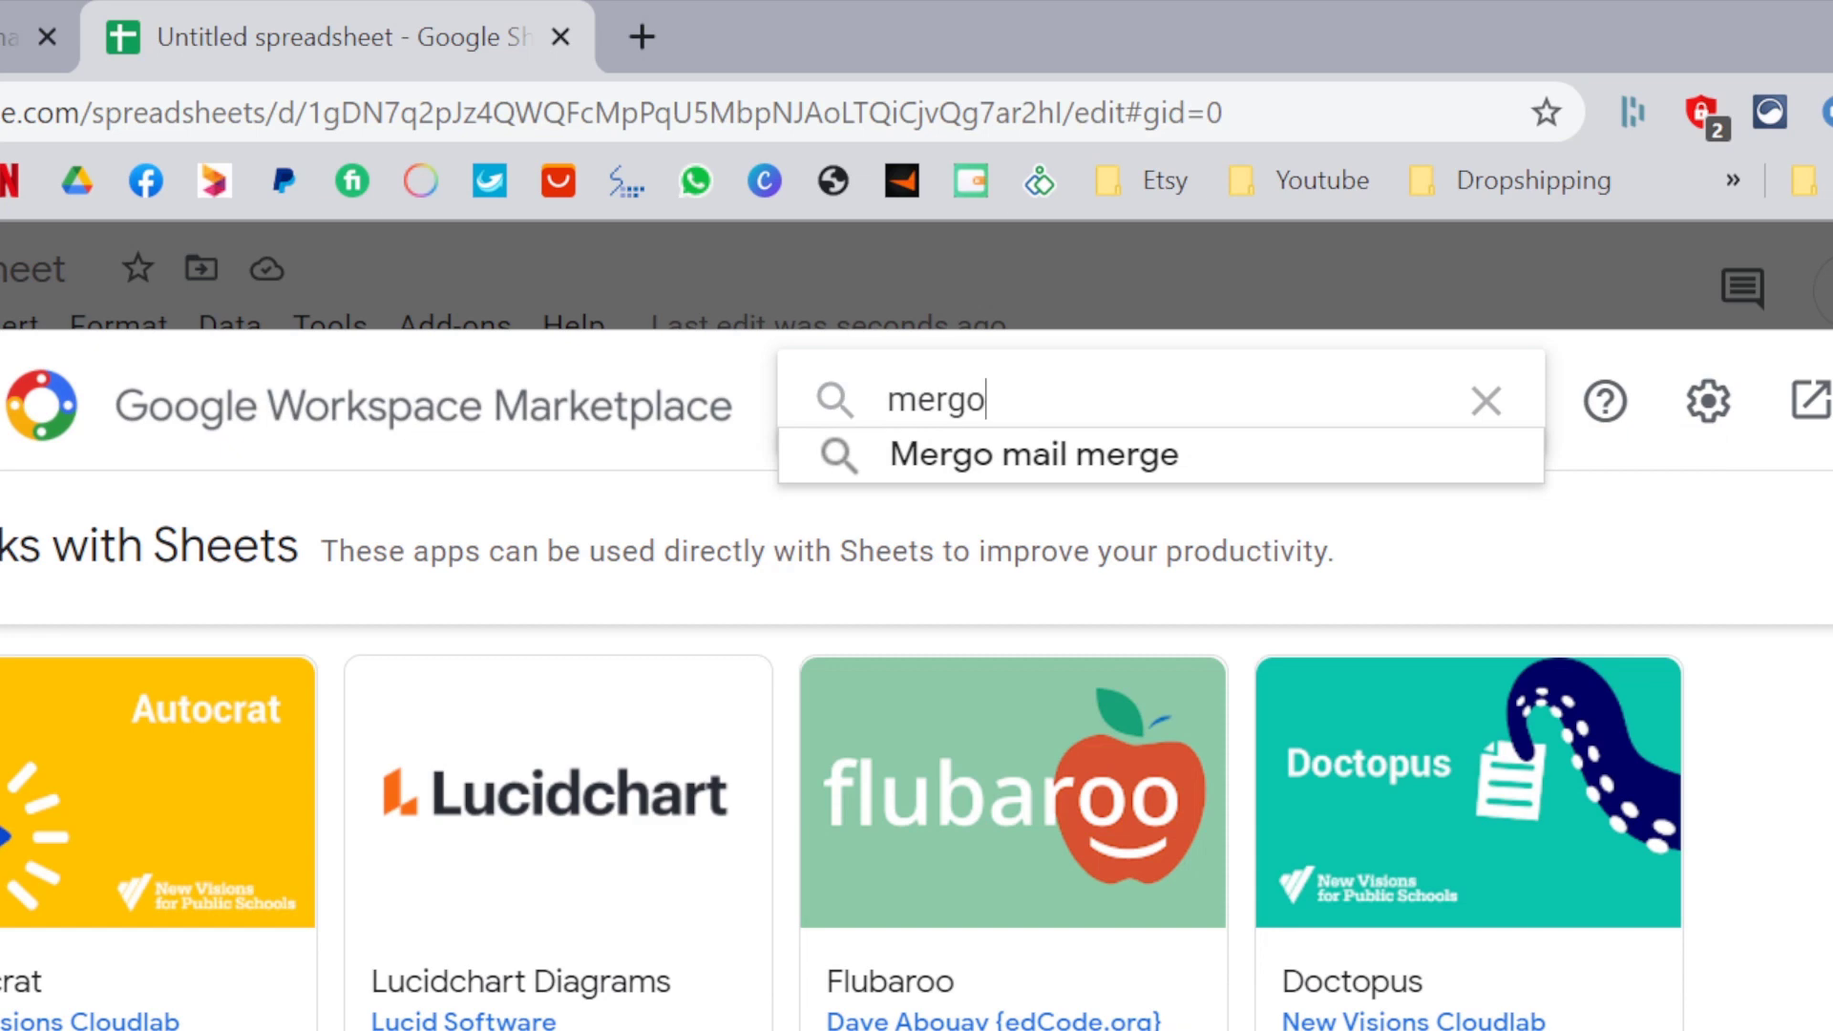
mouse_move(1339, 454)
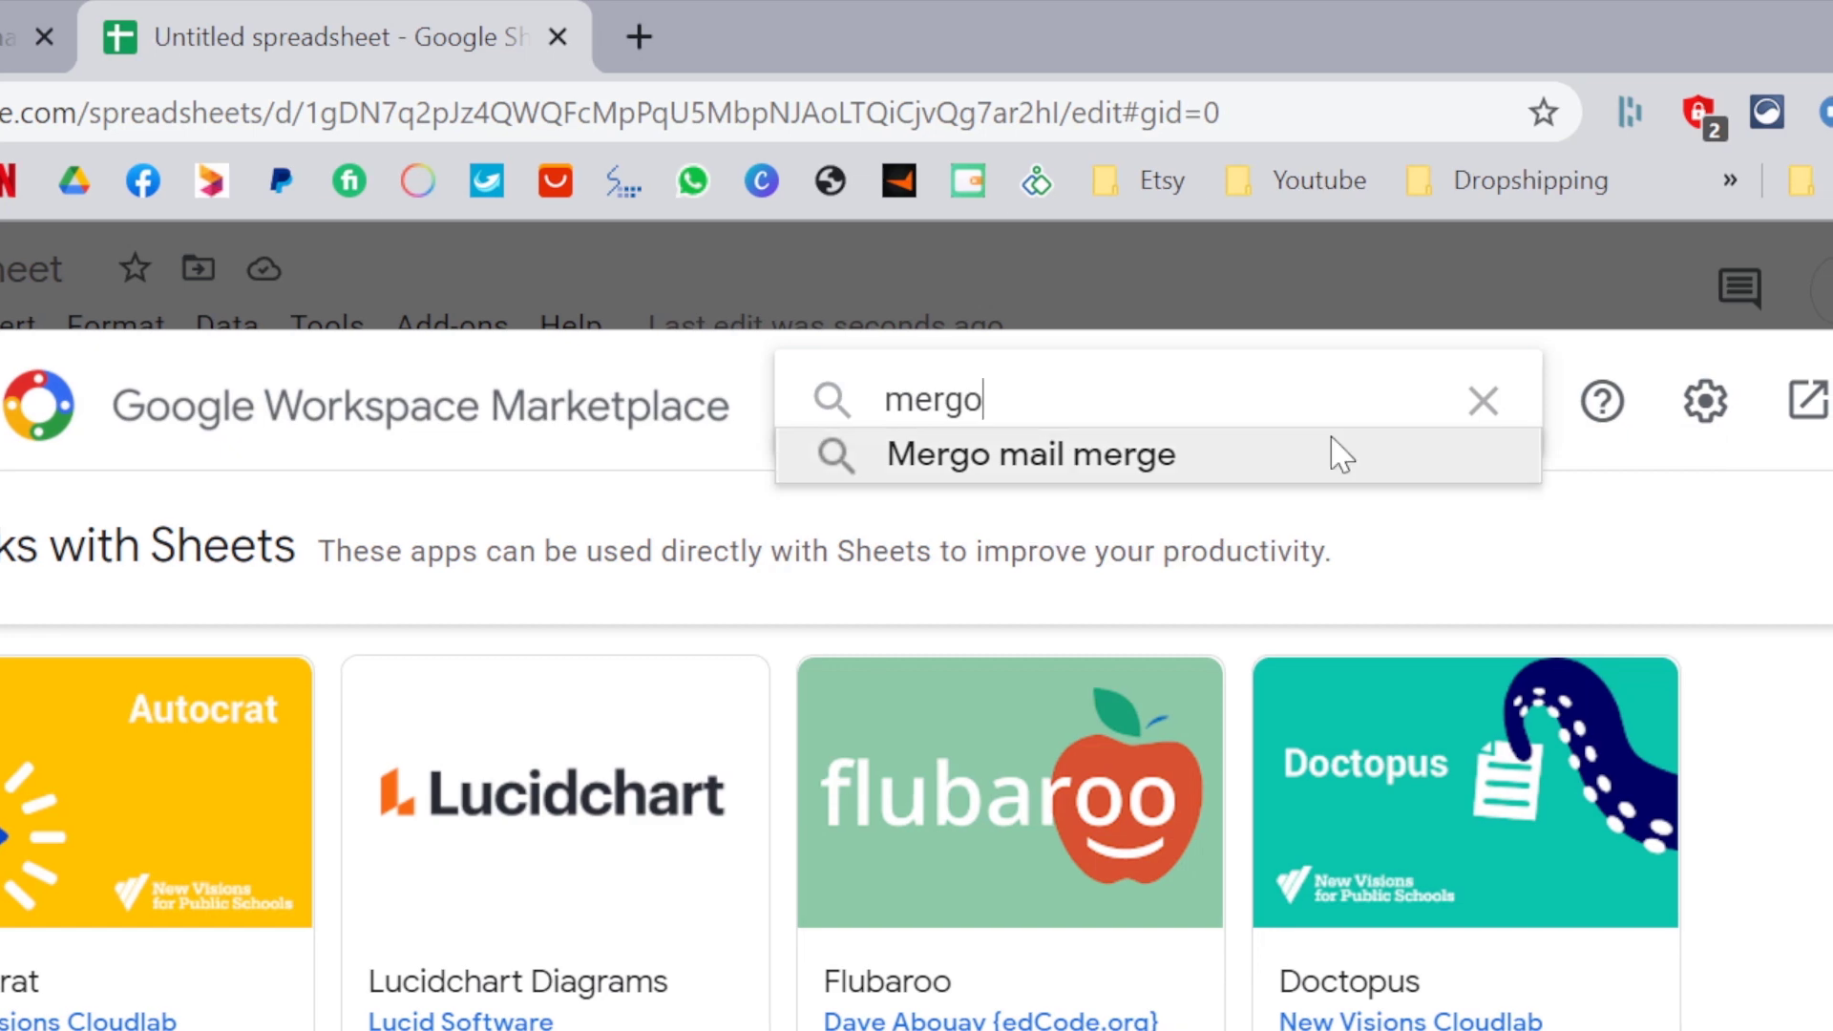
click(1029, 453)
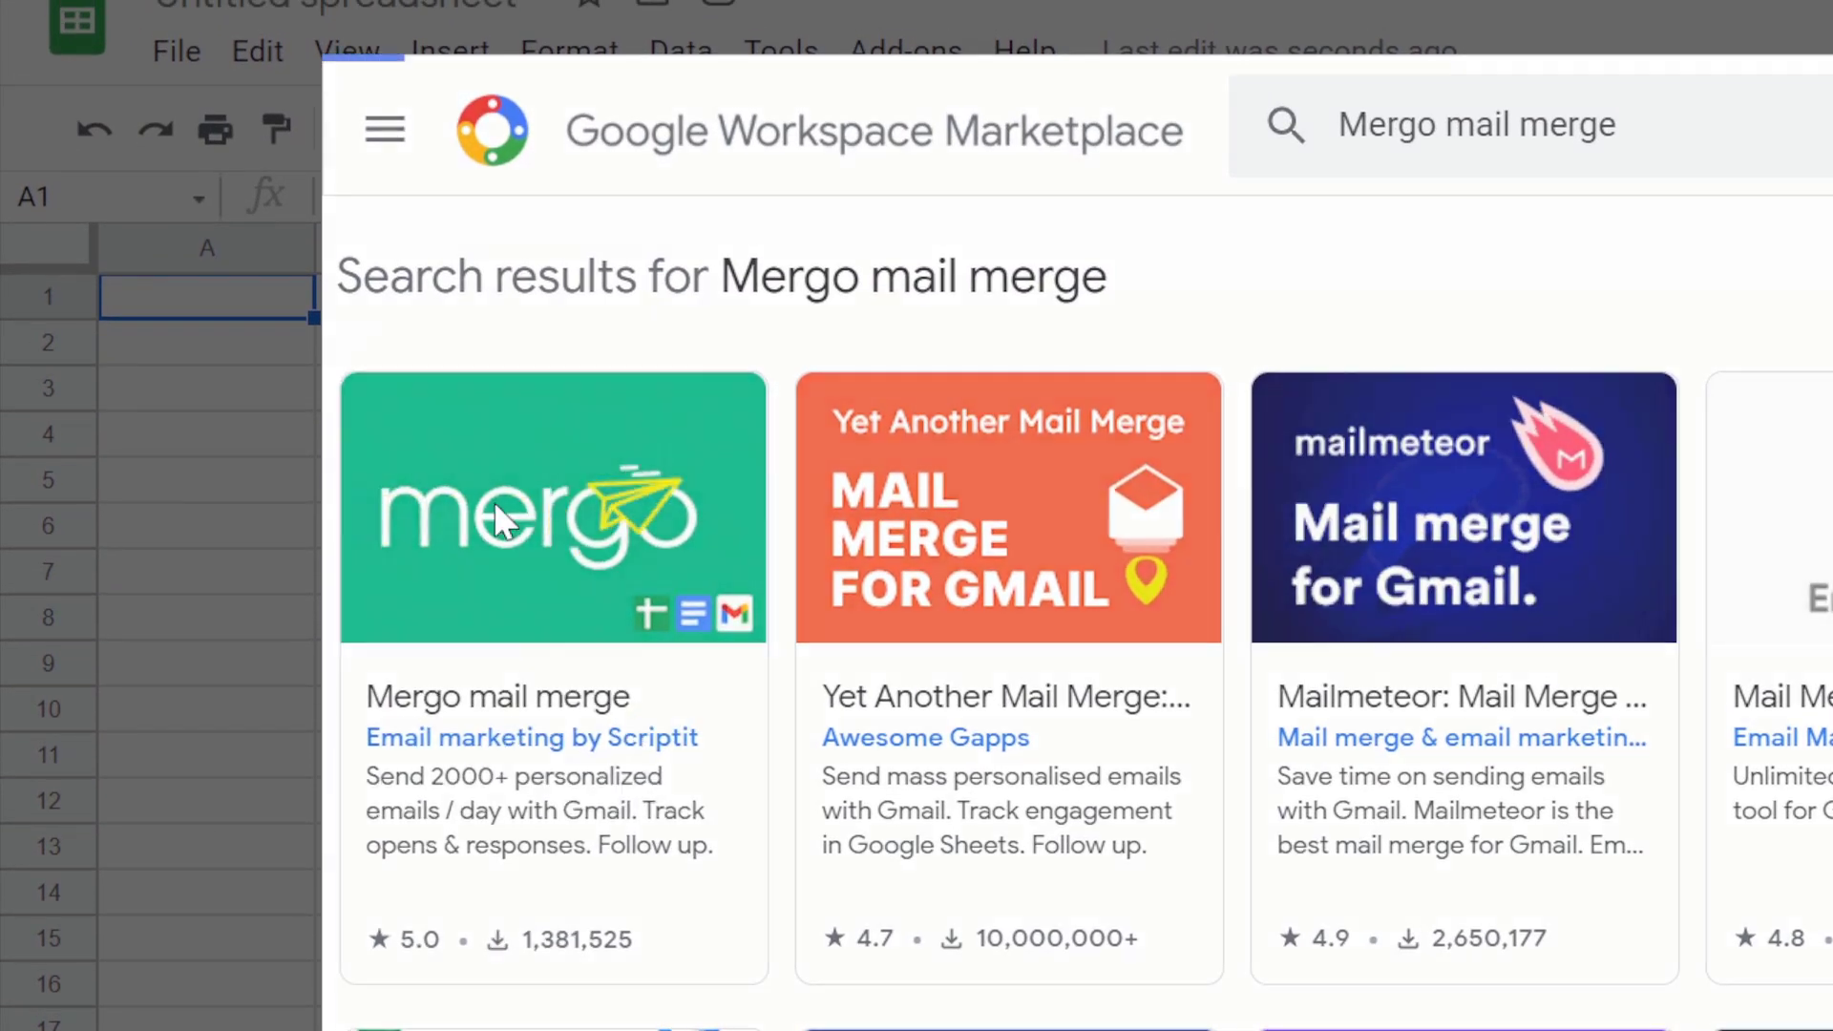
click(552, 506)
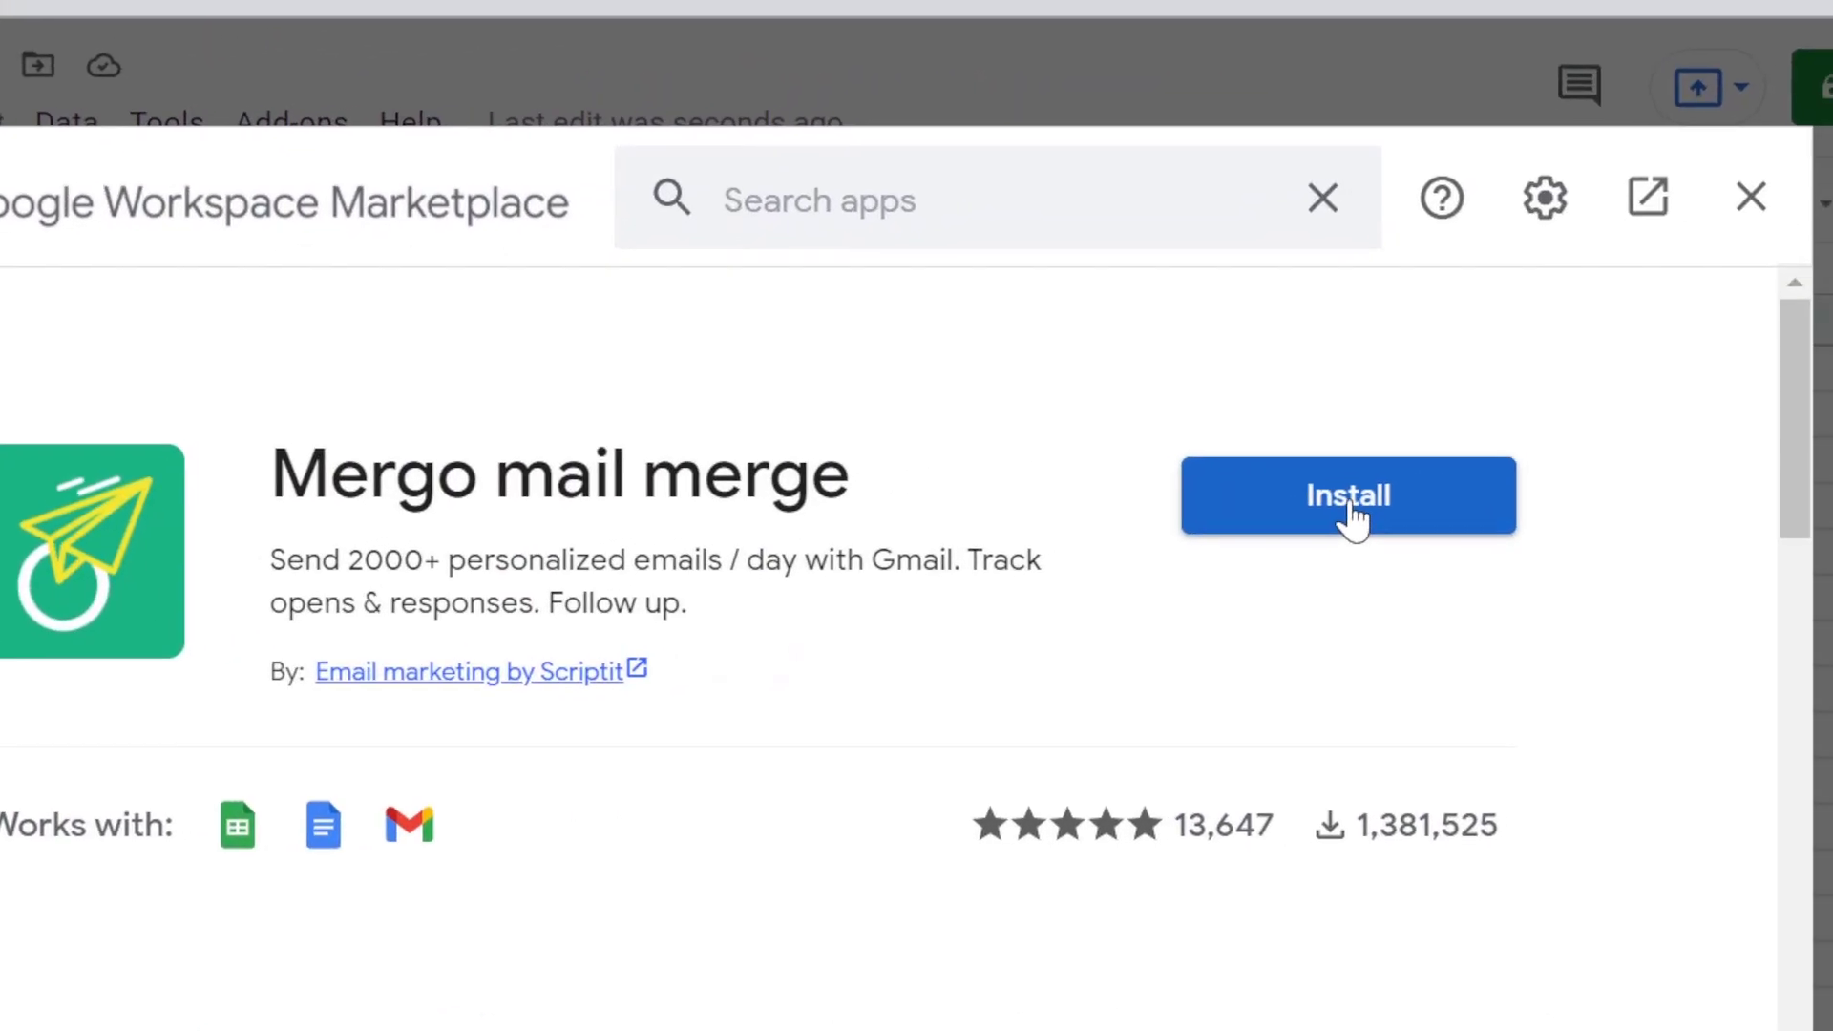
click(1347, 494)
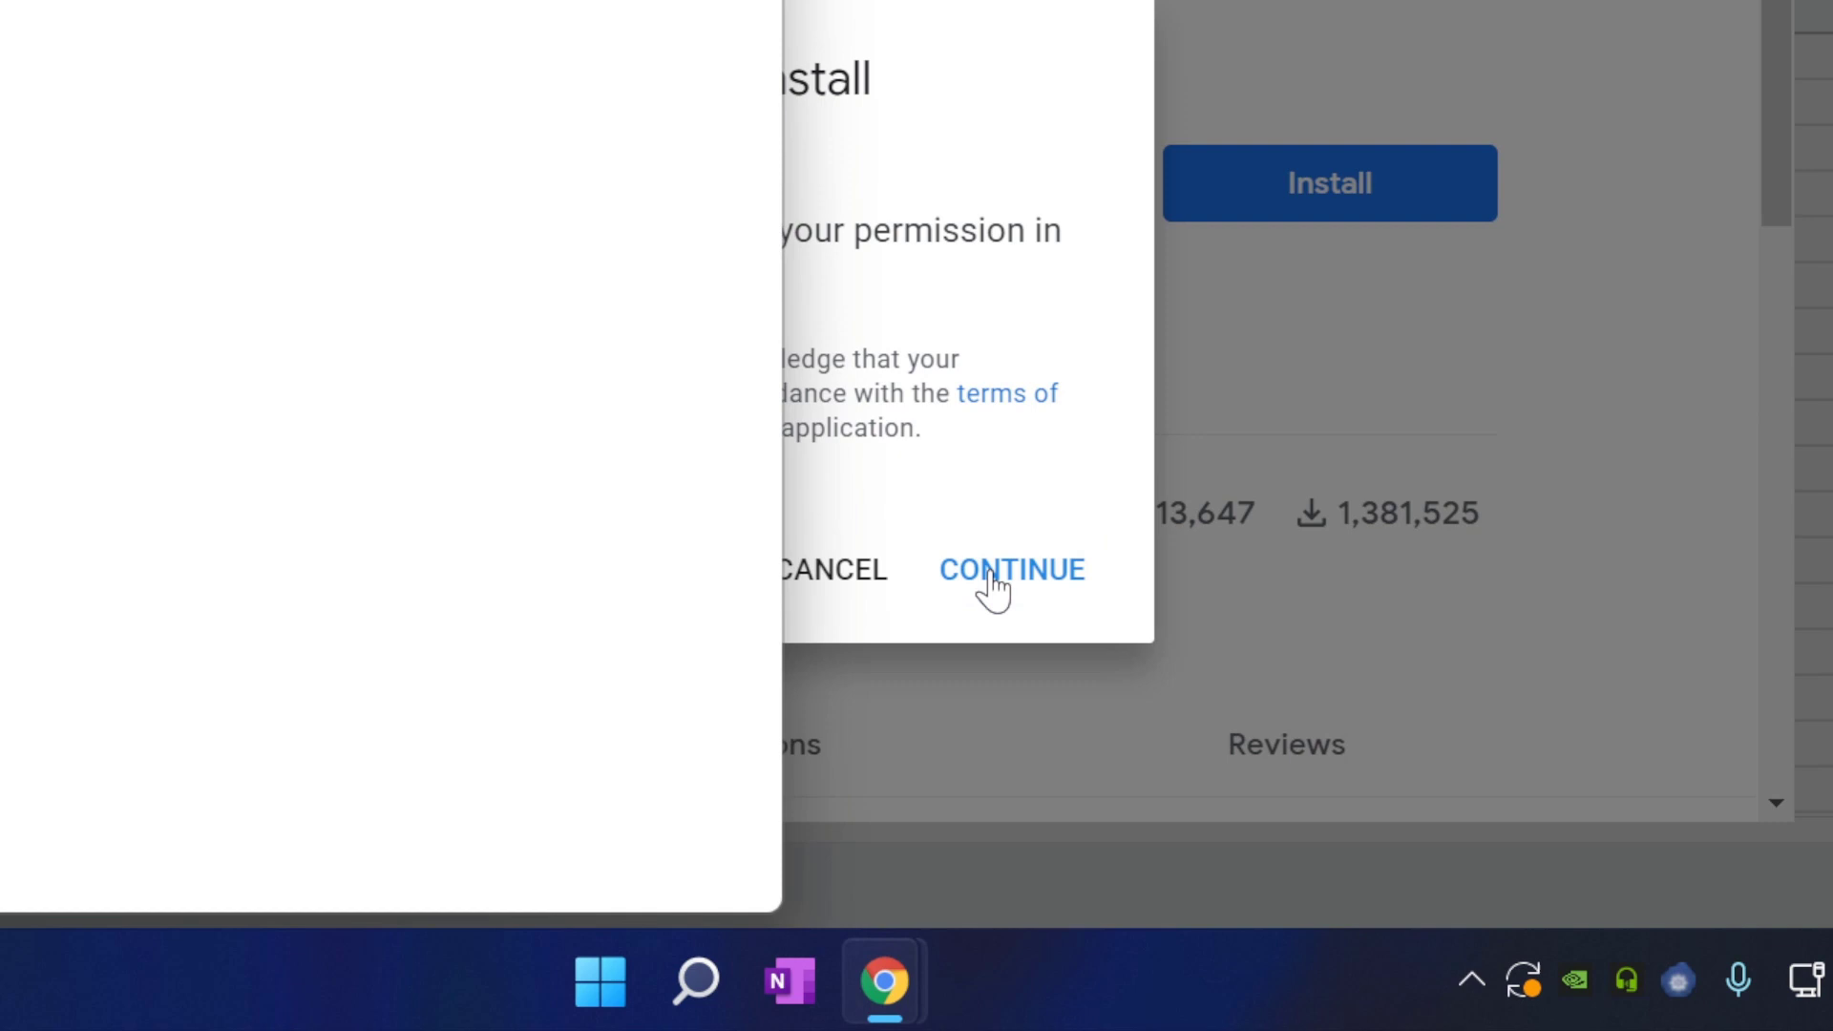
Step: Continue the install, choose the Google account, allow Mergo's permissions and confirm completion
click(1010, 569)
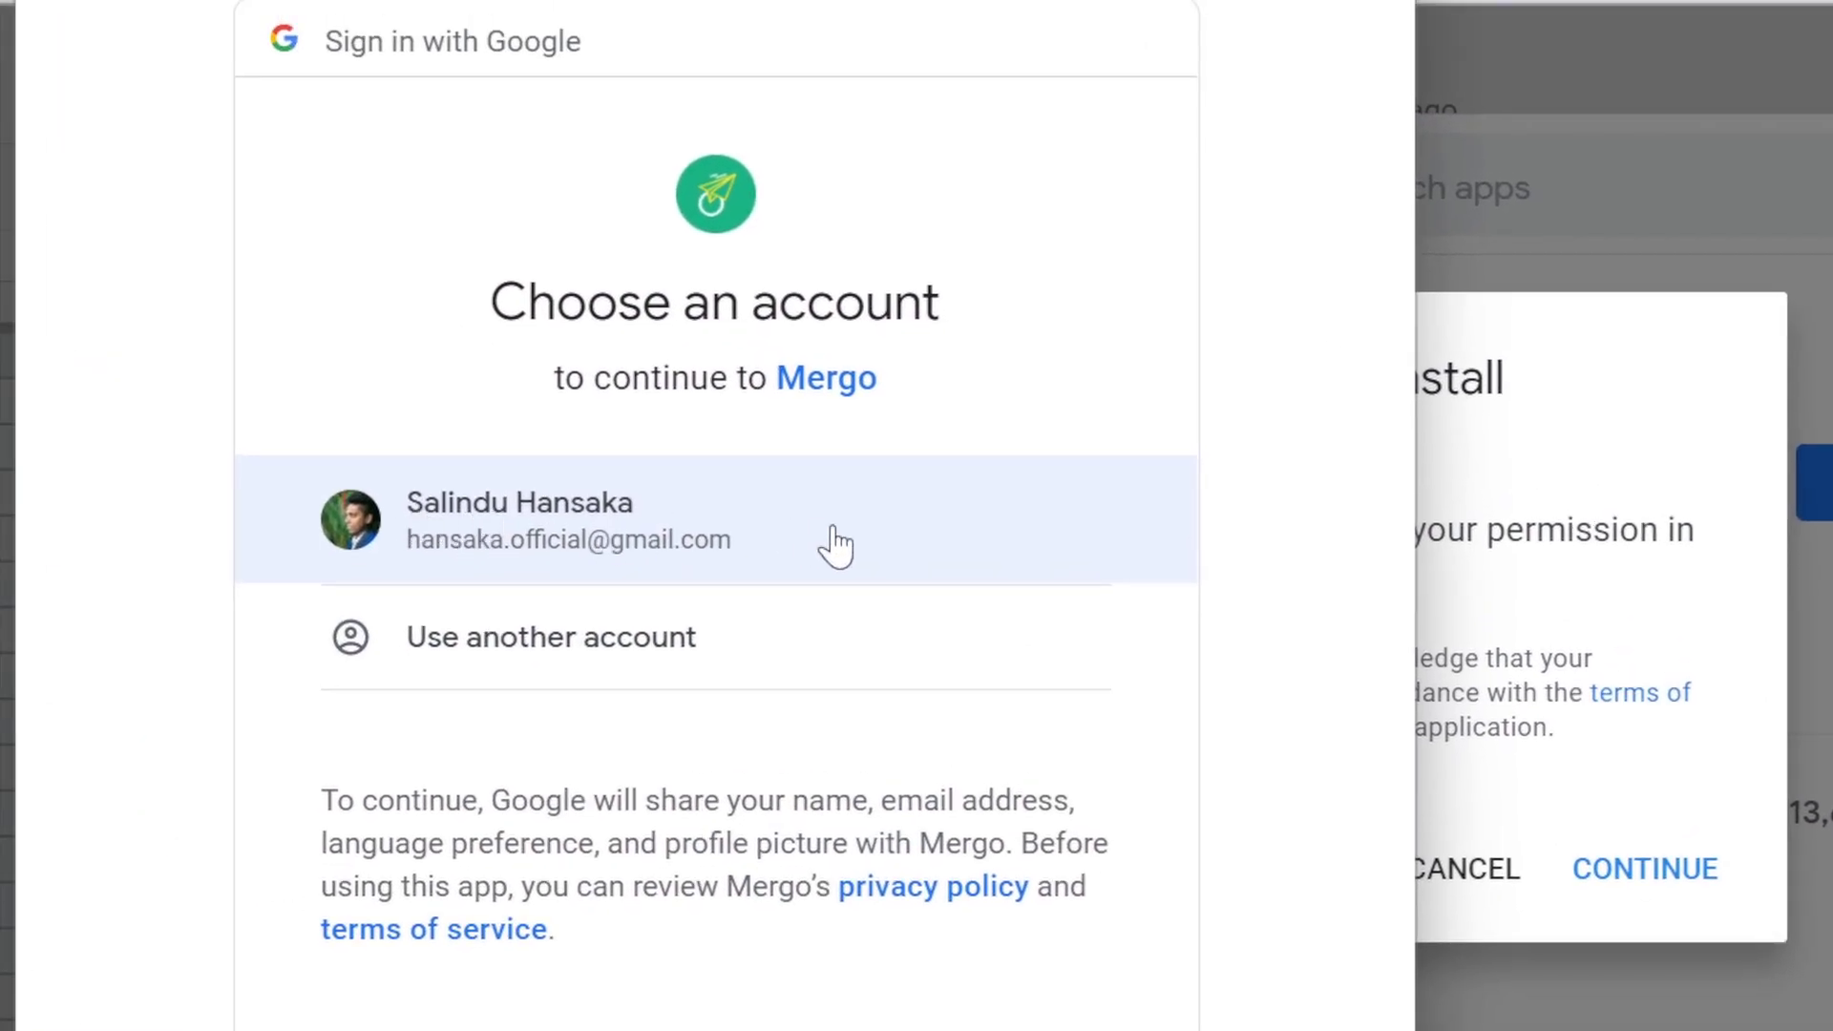
click(714, 519)
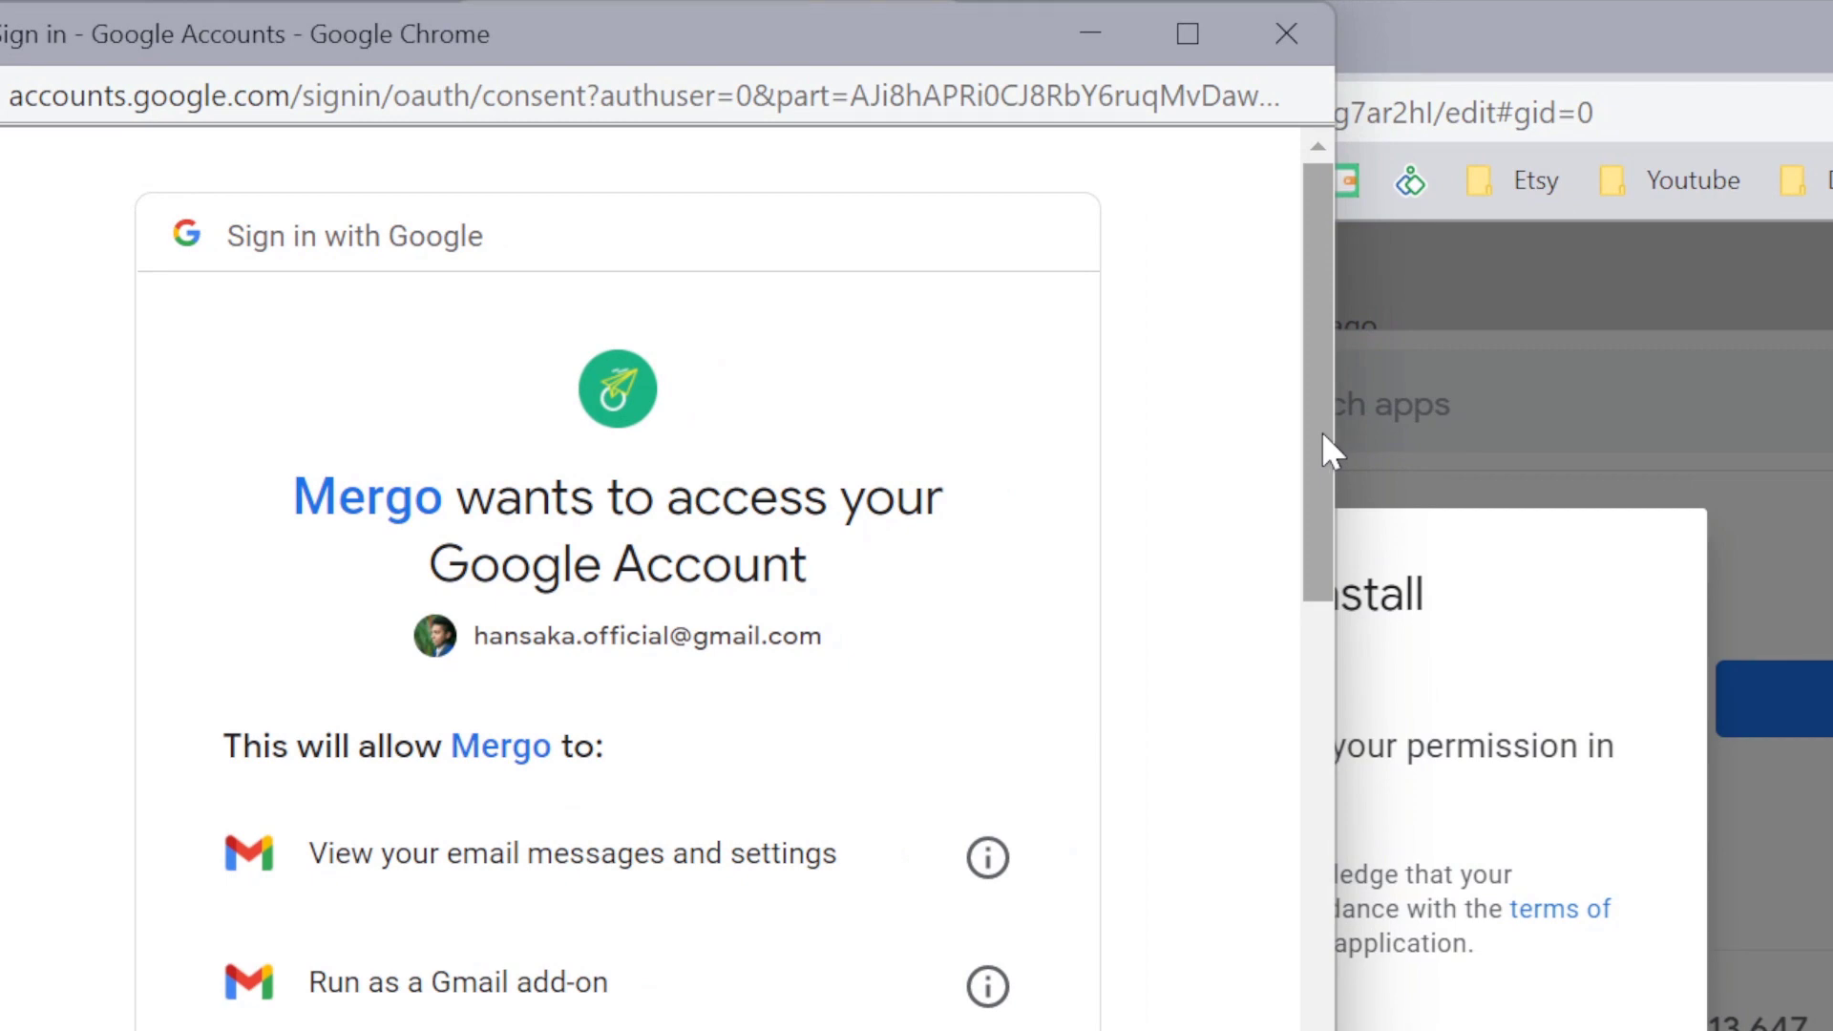
scroll(down, 3)
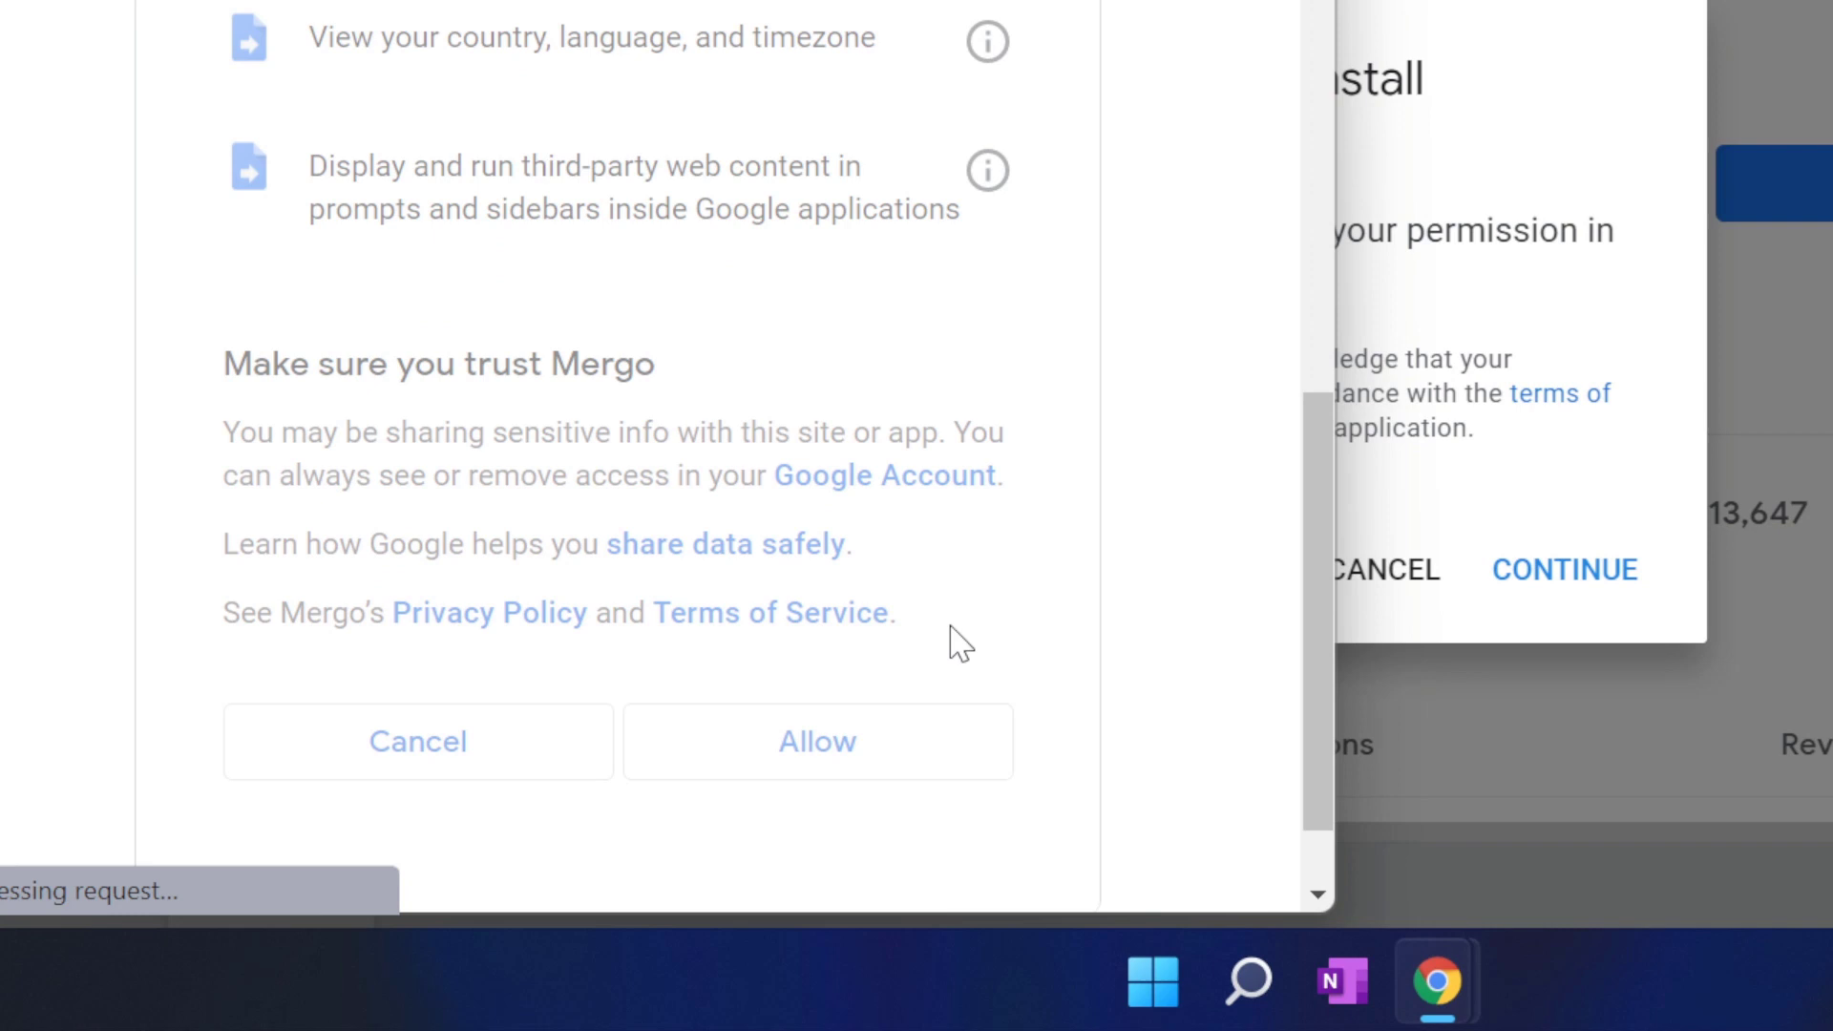
click(817, 741)
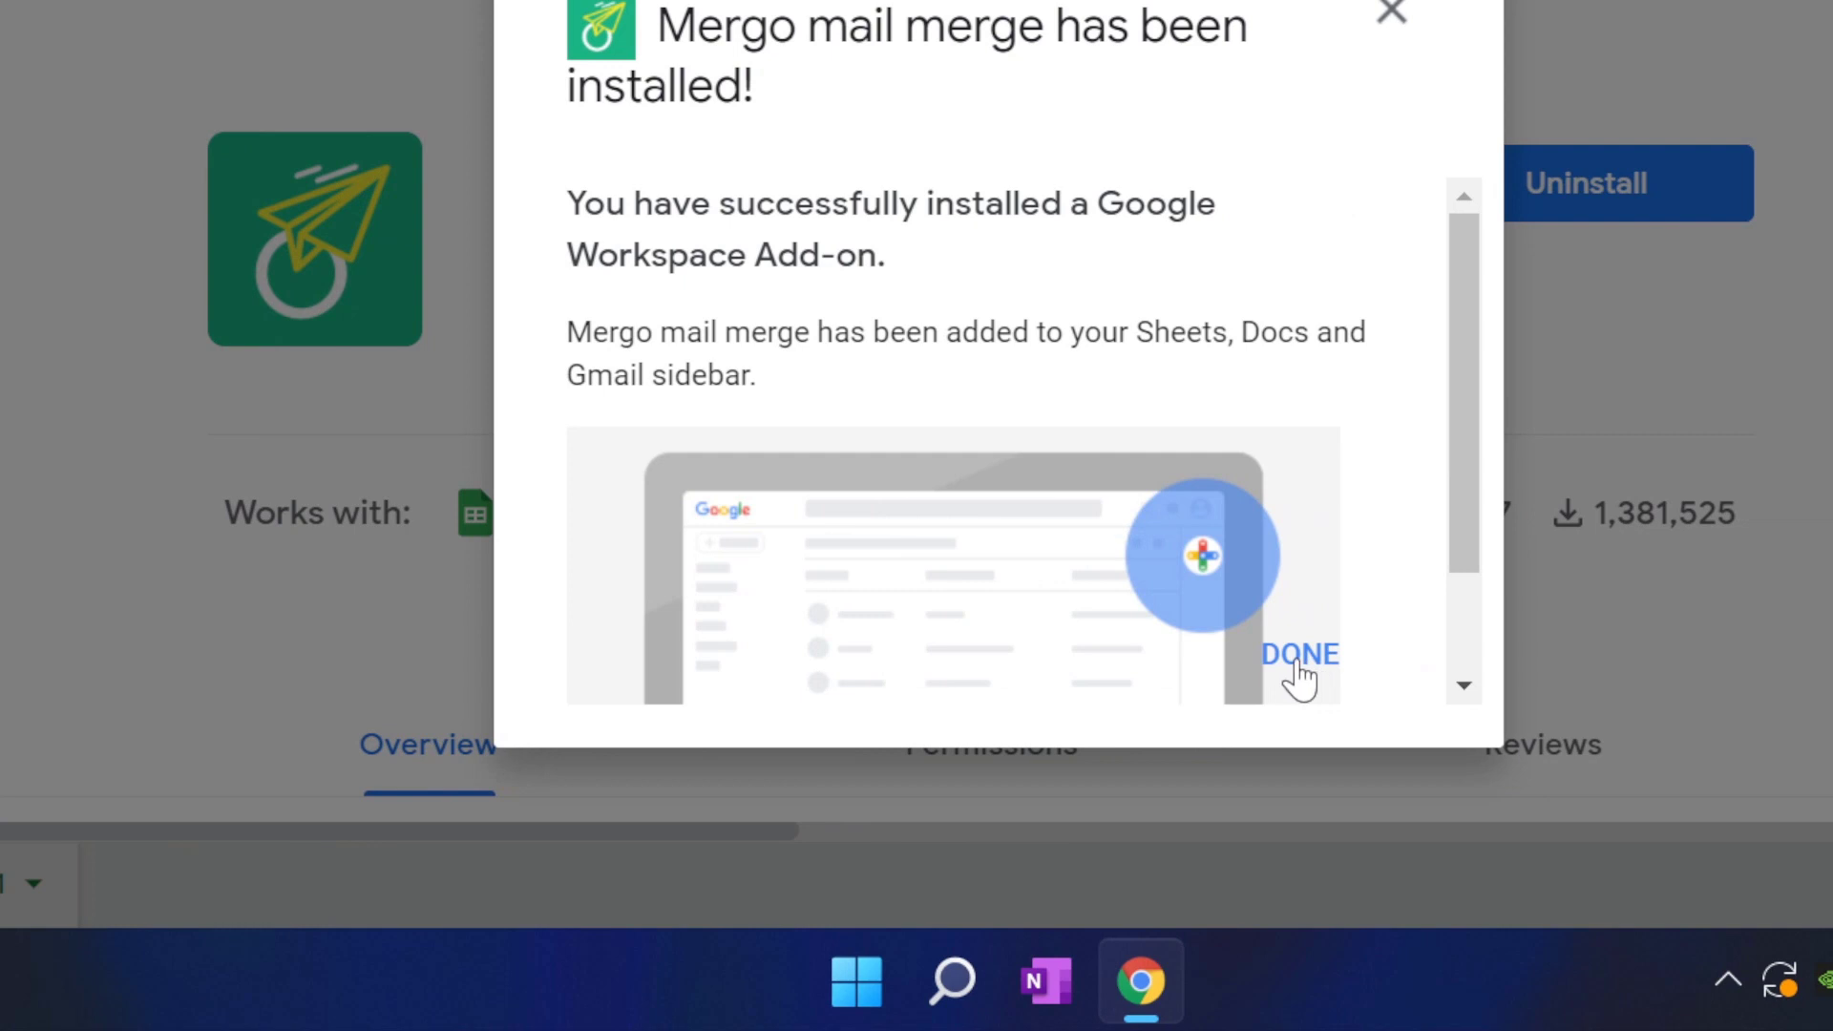
click(1298, 655)
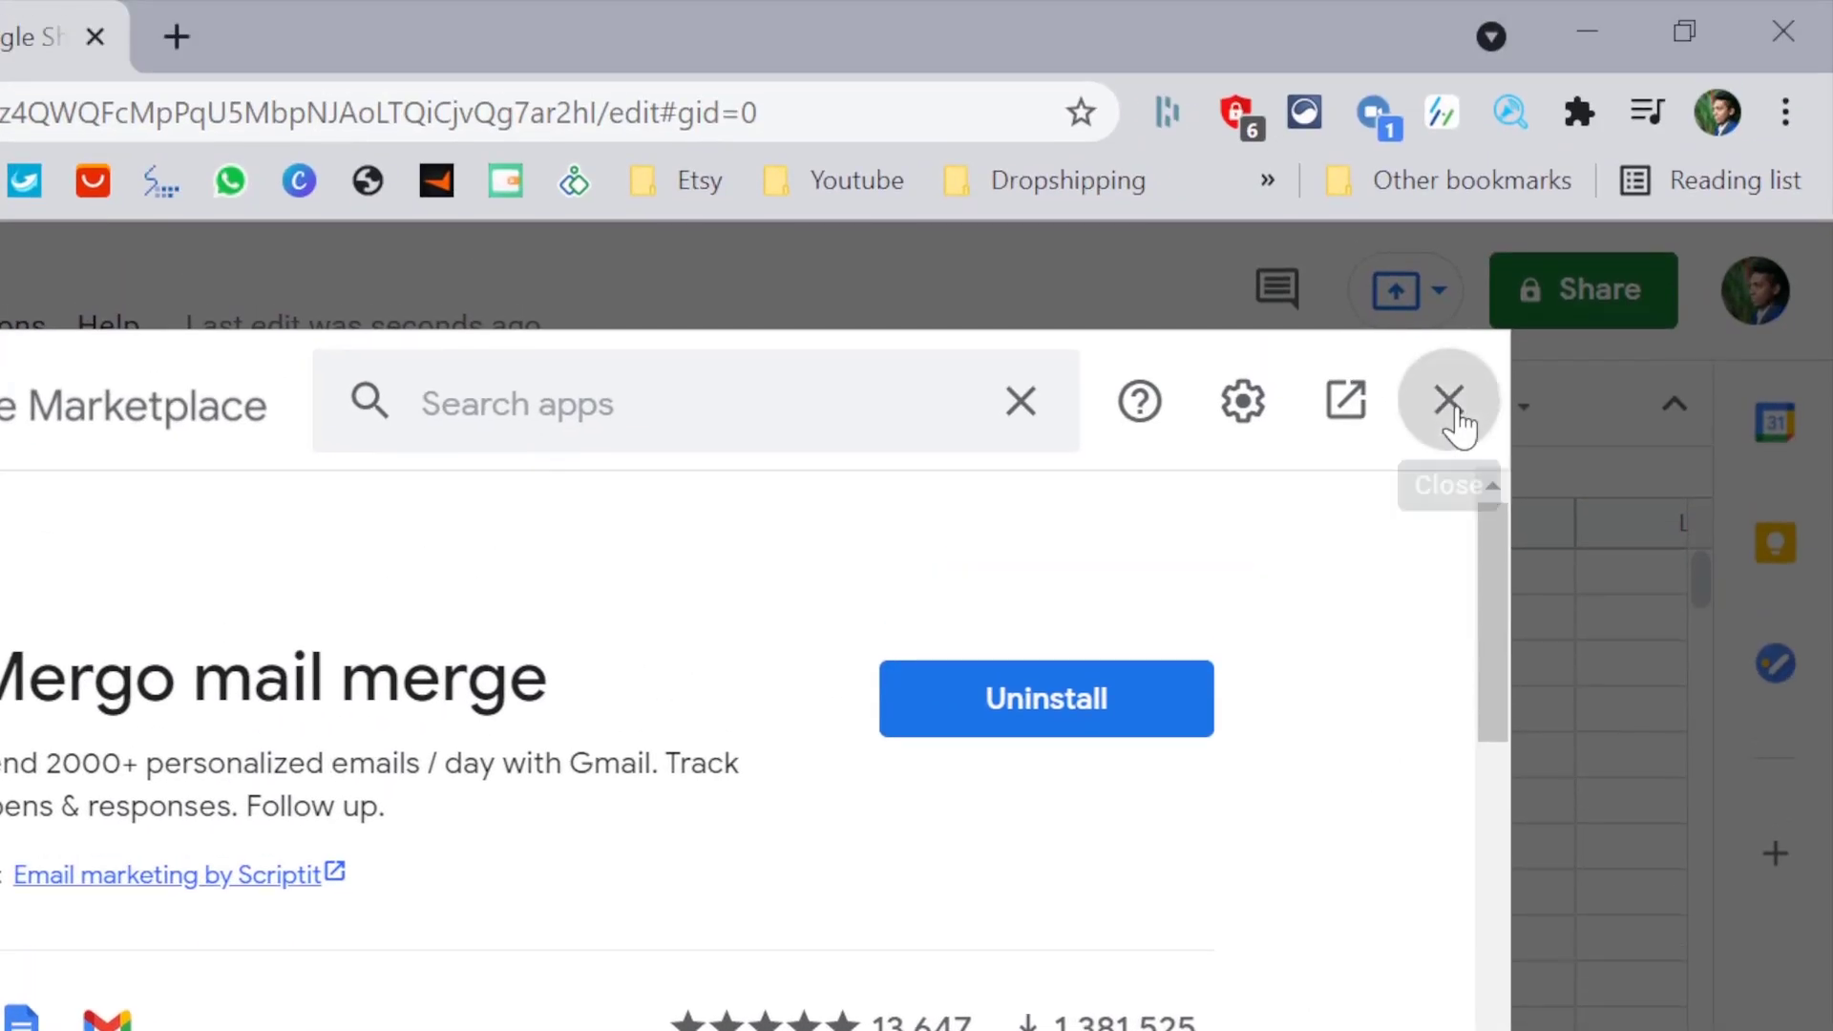
Step: Close the Marketplace, reload the spreadsheet so Mergo loads, and dismiss its install notice
click(1447, 401)
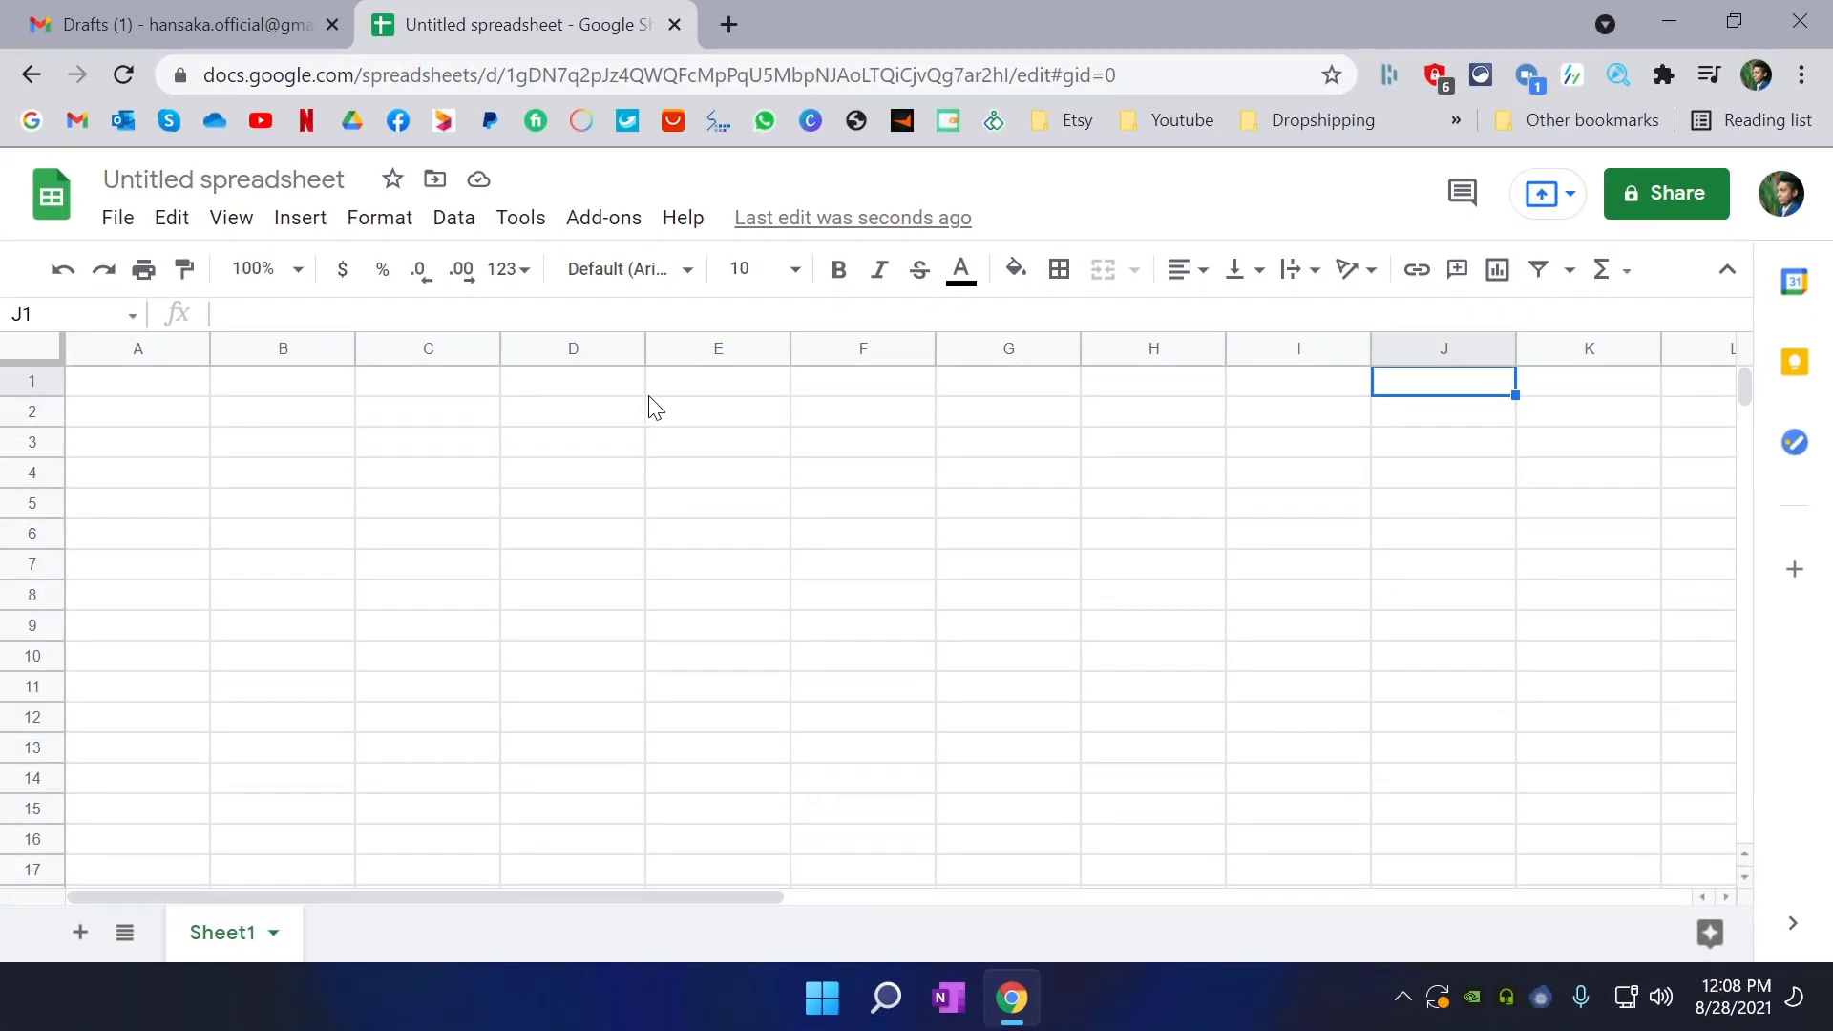
mouse_move(458, 446)
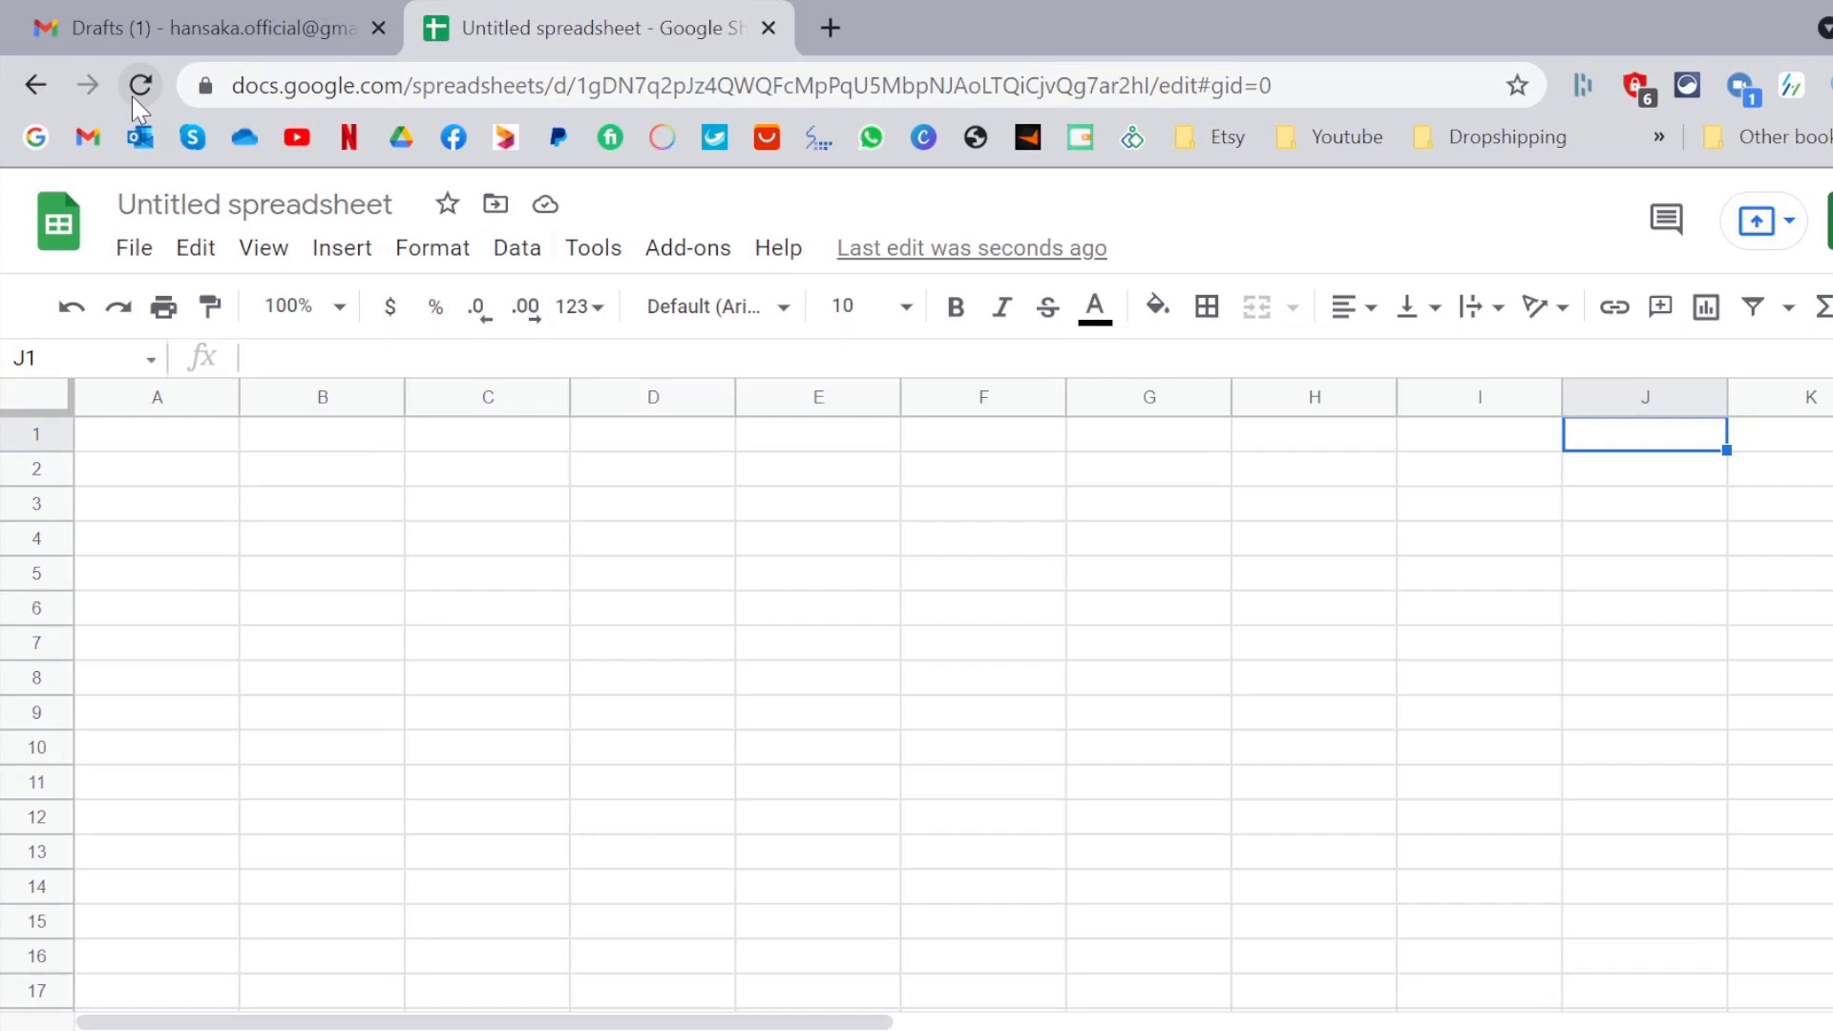
click(139, 84)
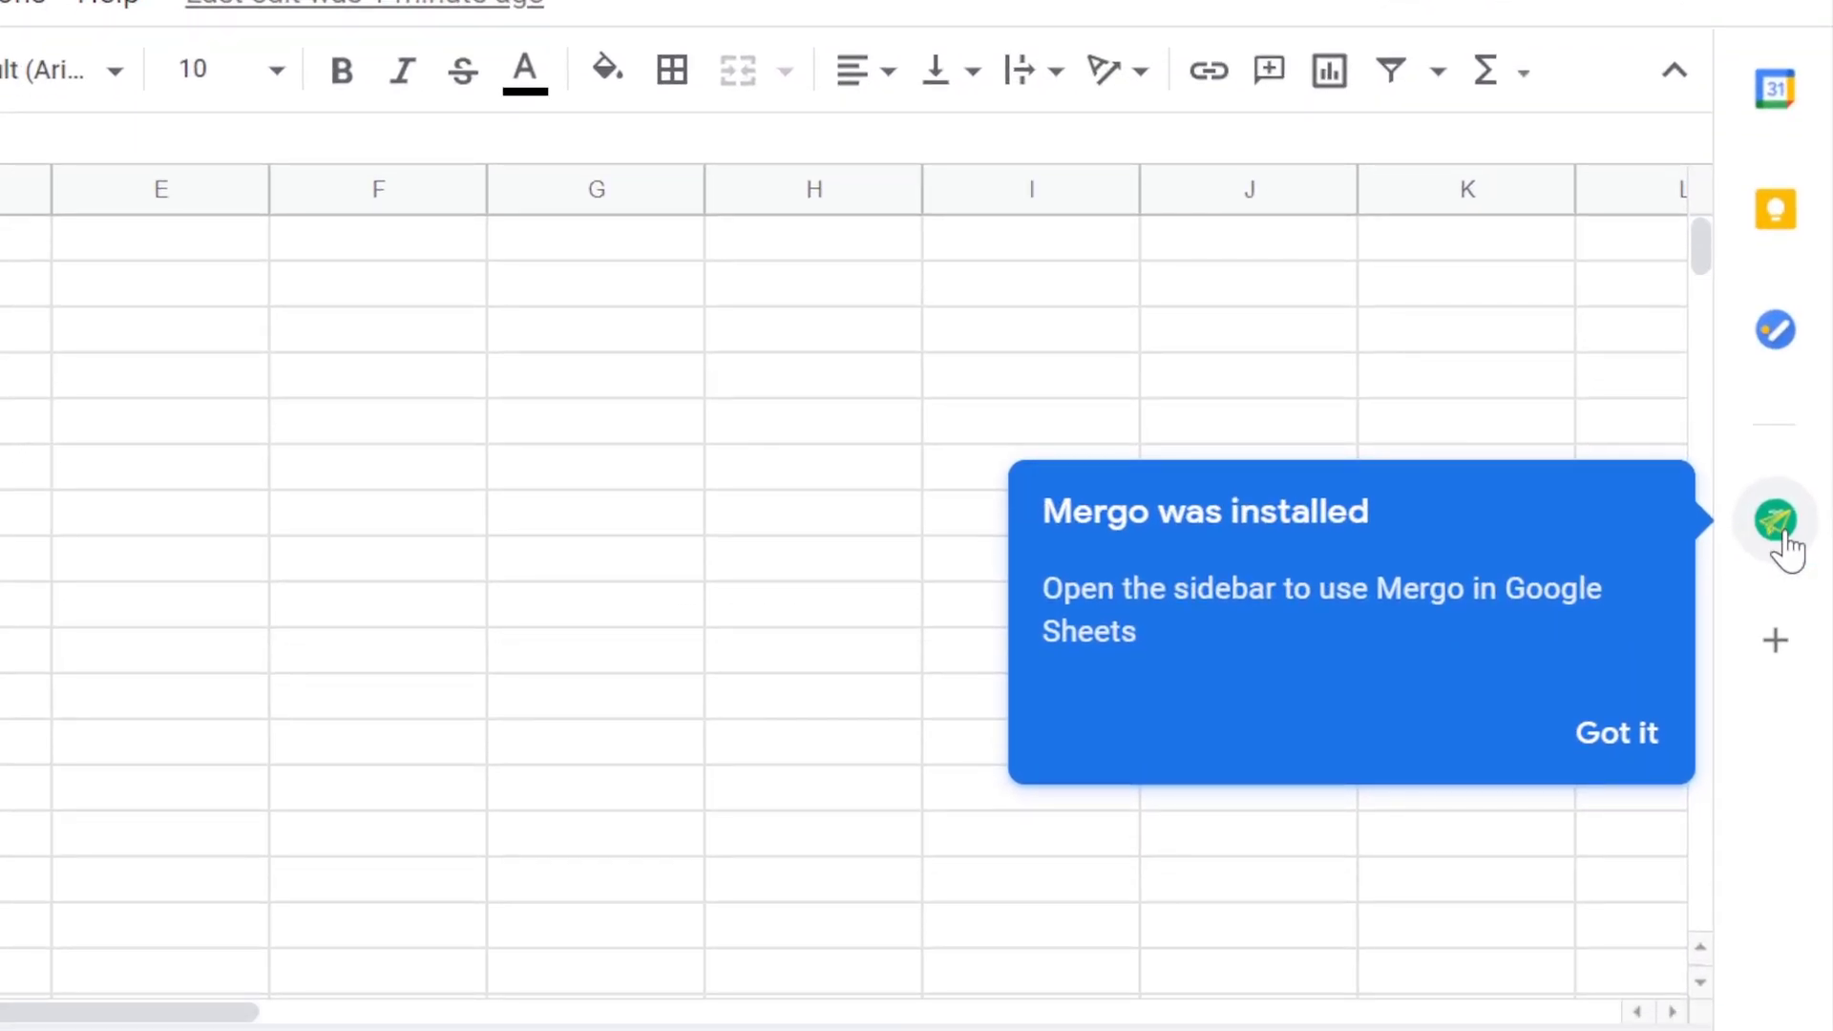
scroll(down, 3)
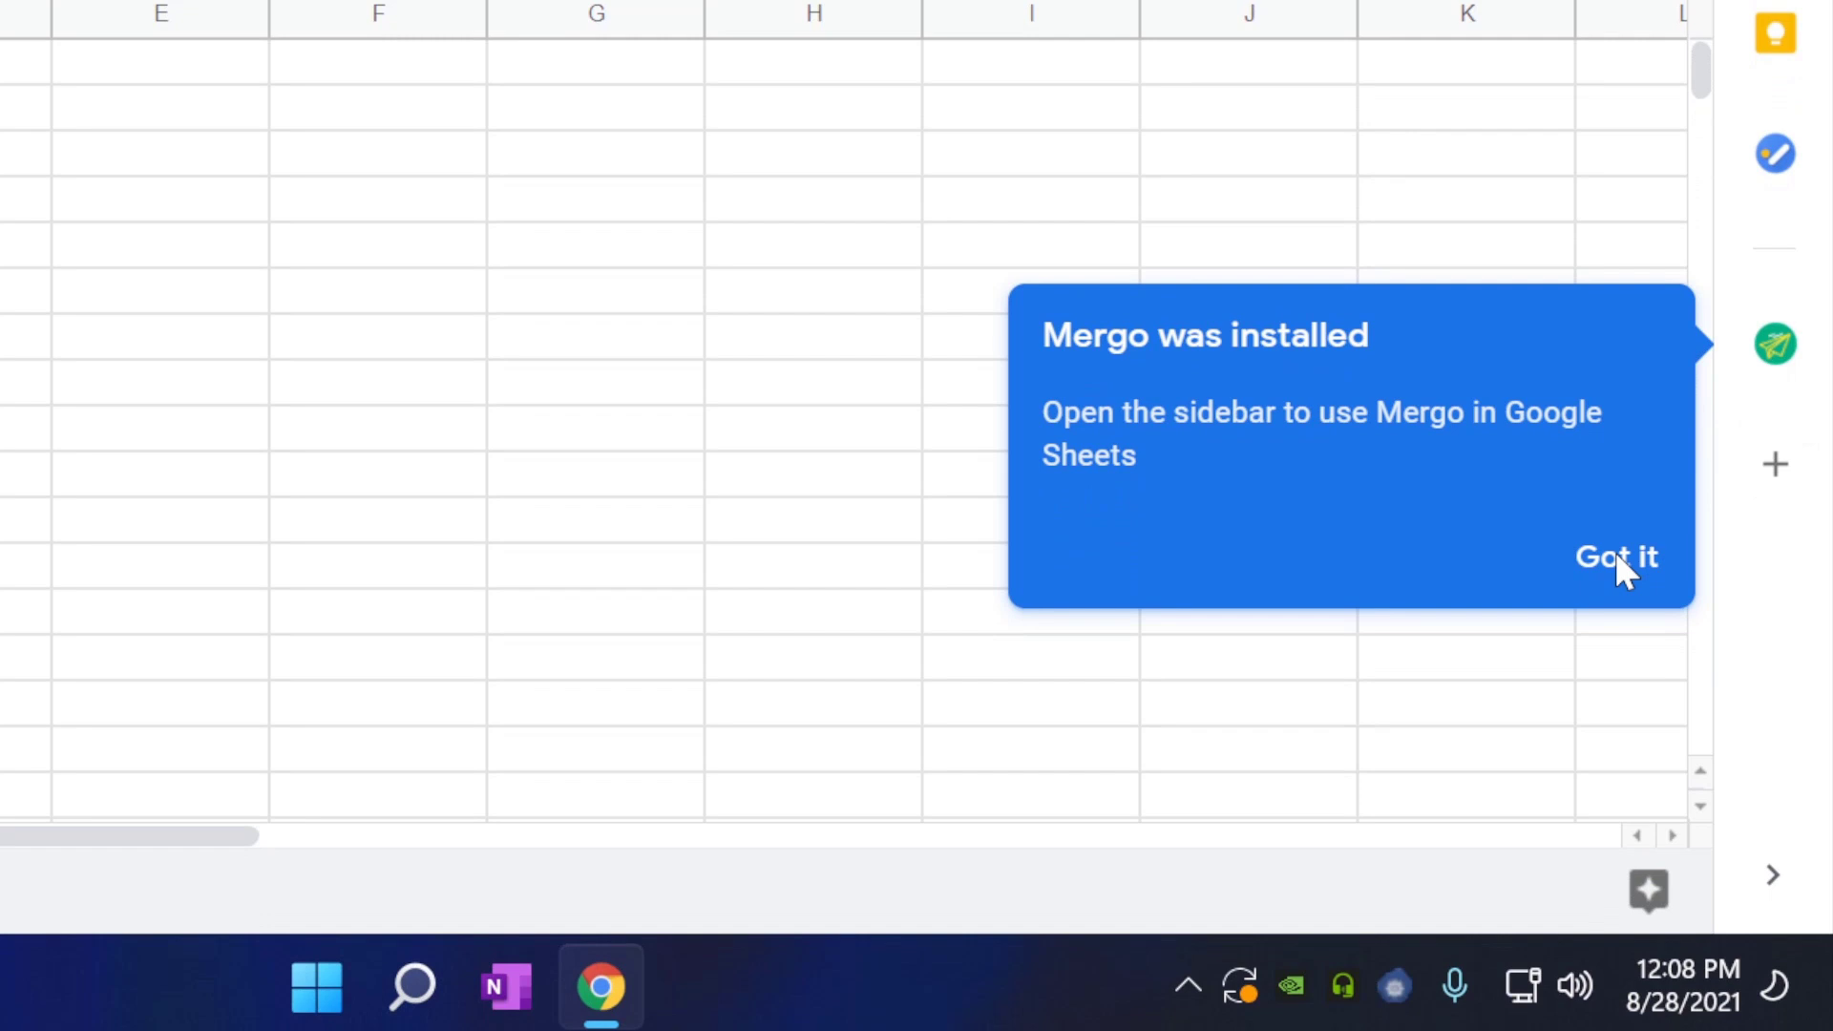
click(1616, 556)
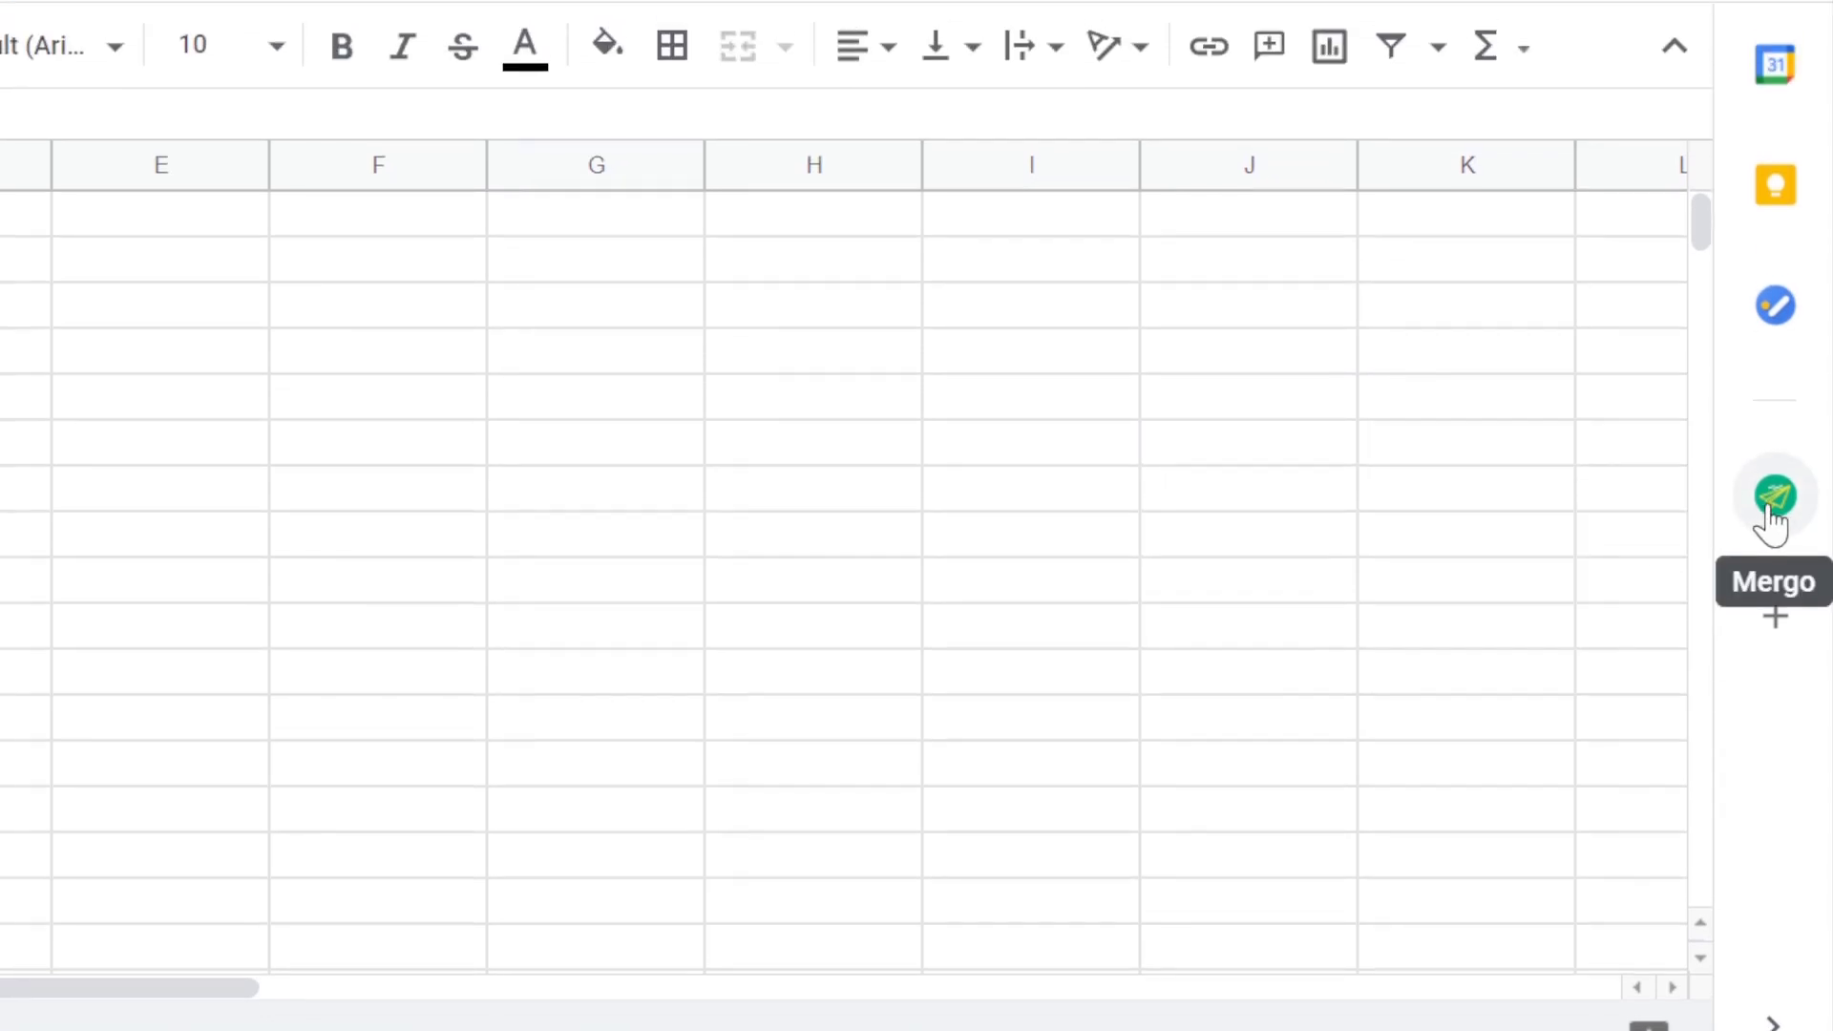
Step: Start a Mergo Mail Merge campaign from the side panel and bring up the Gmail draft selector
click(1775, 493)
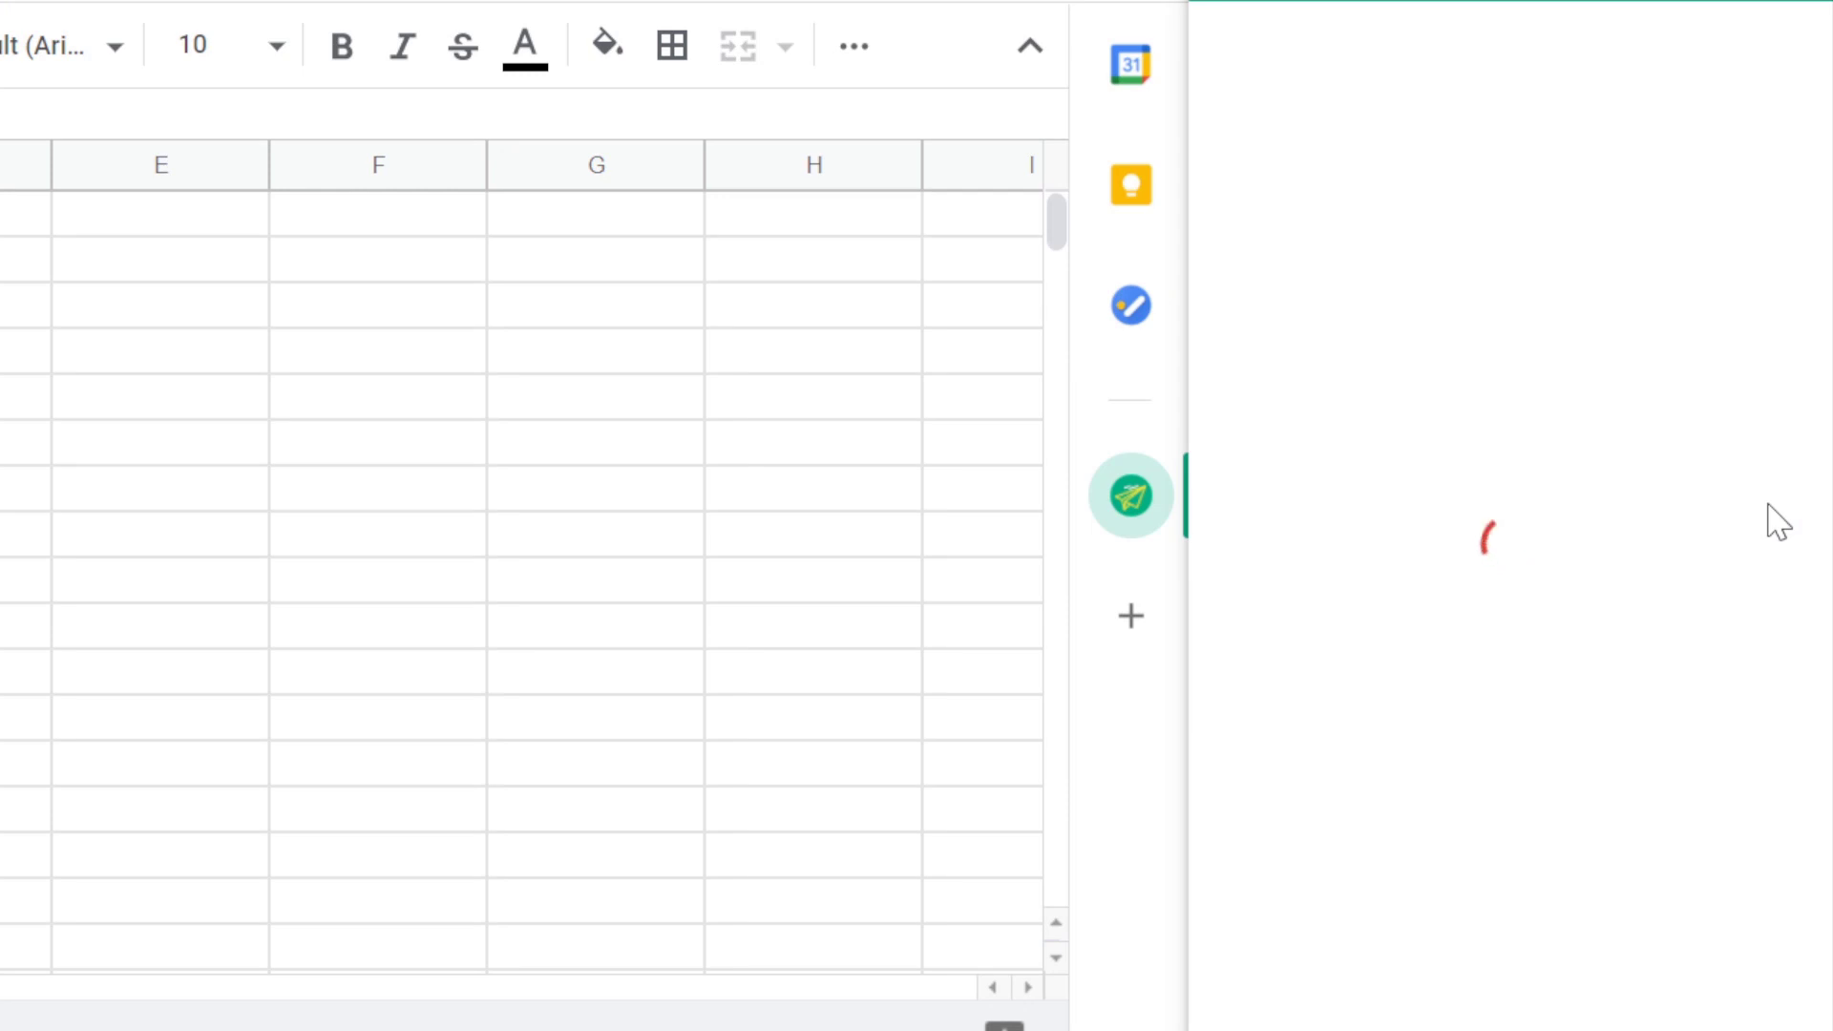
click(1130, 495)
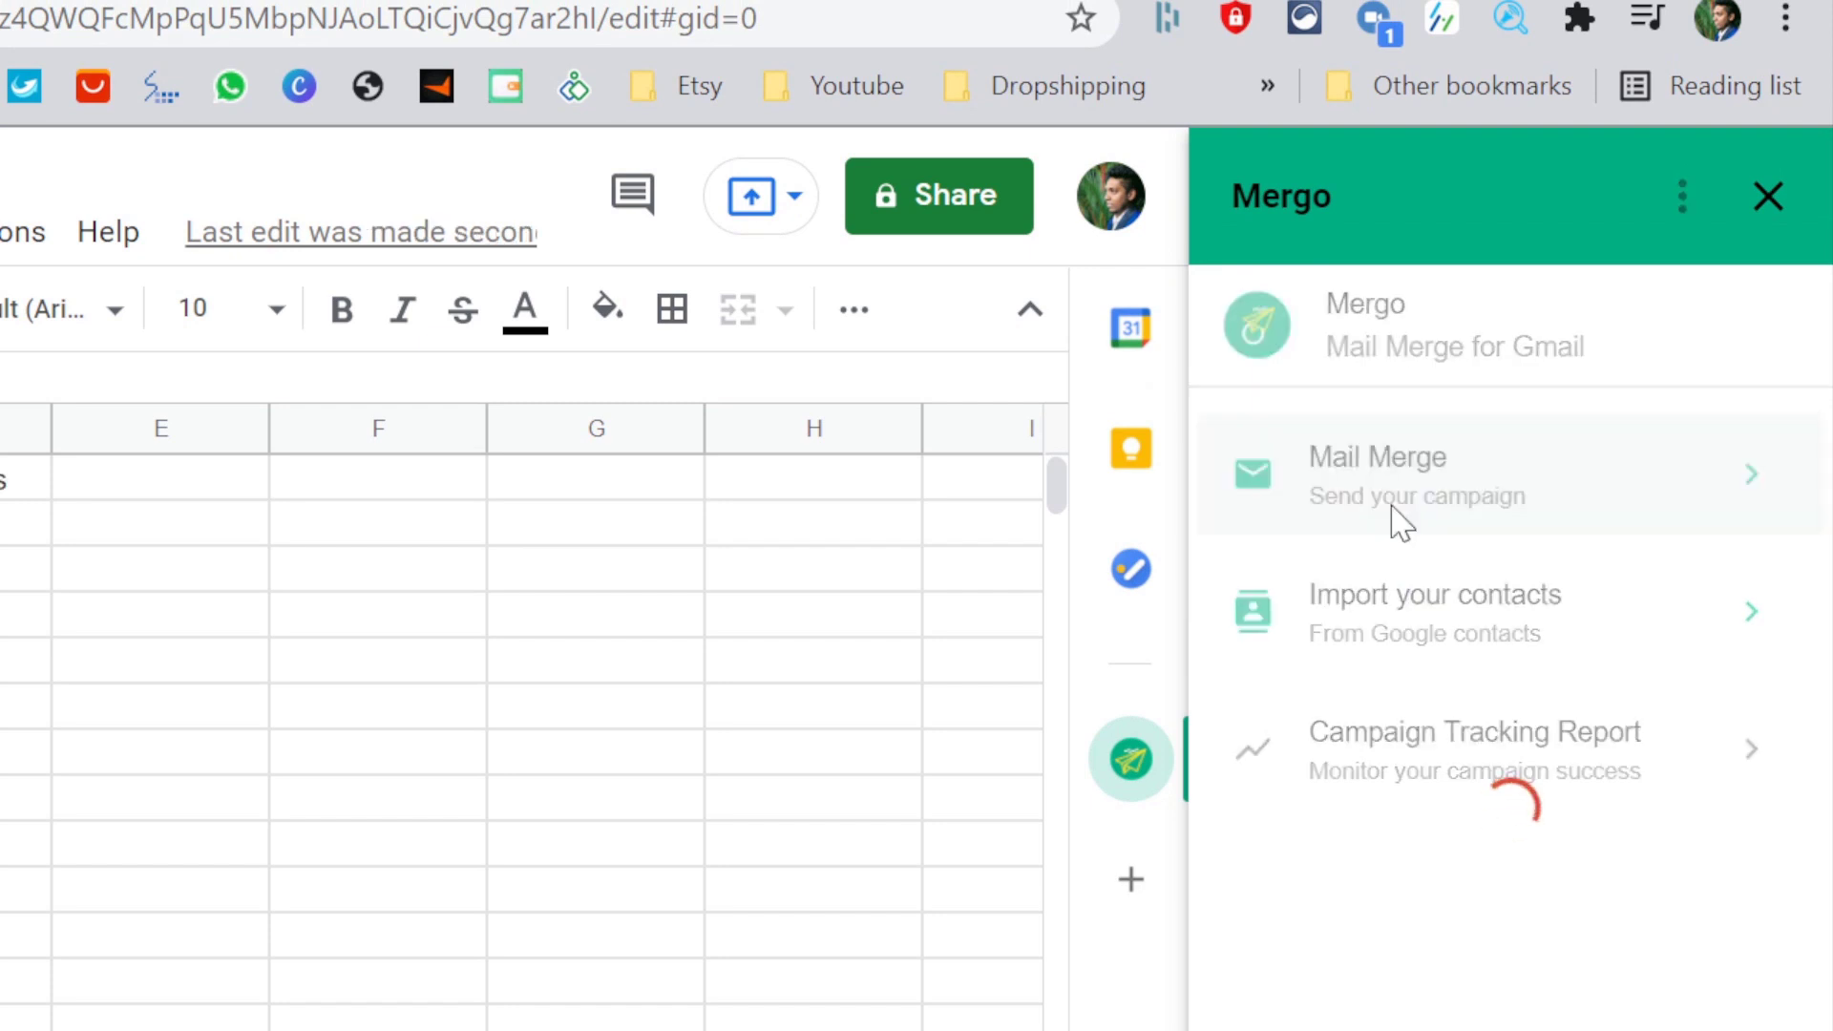
click(1376, 473)
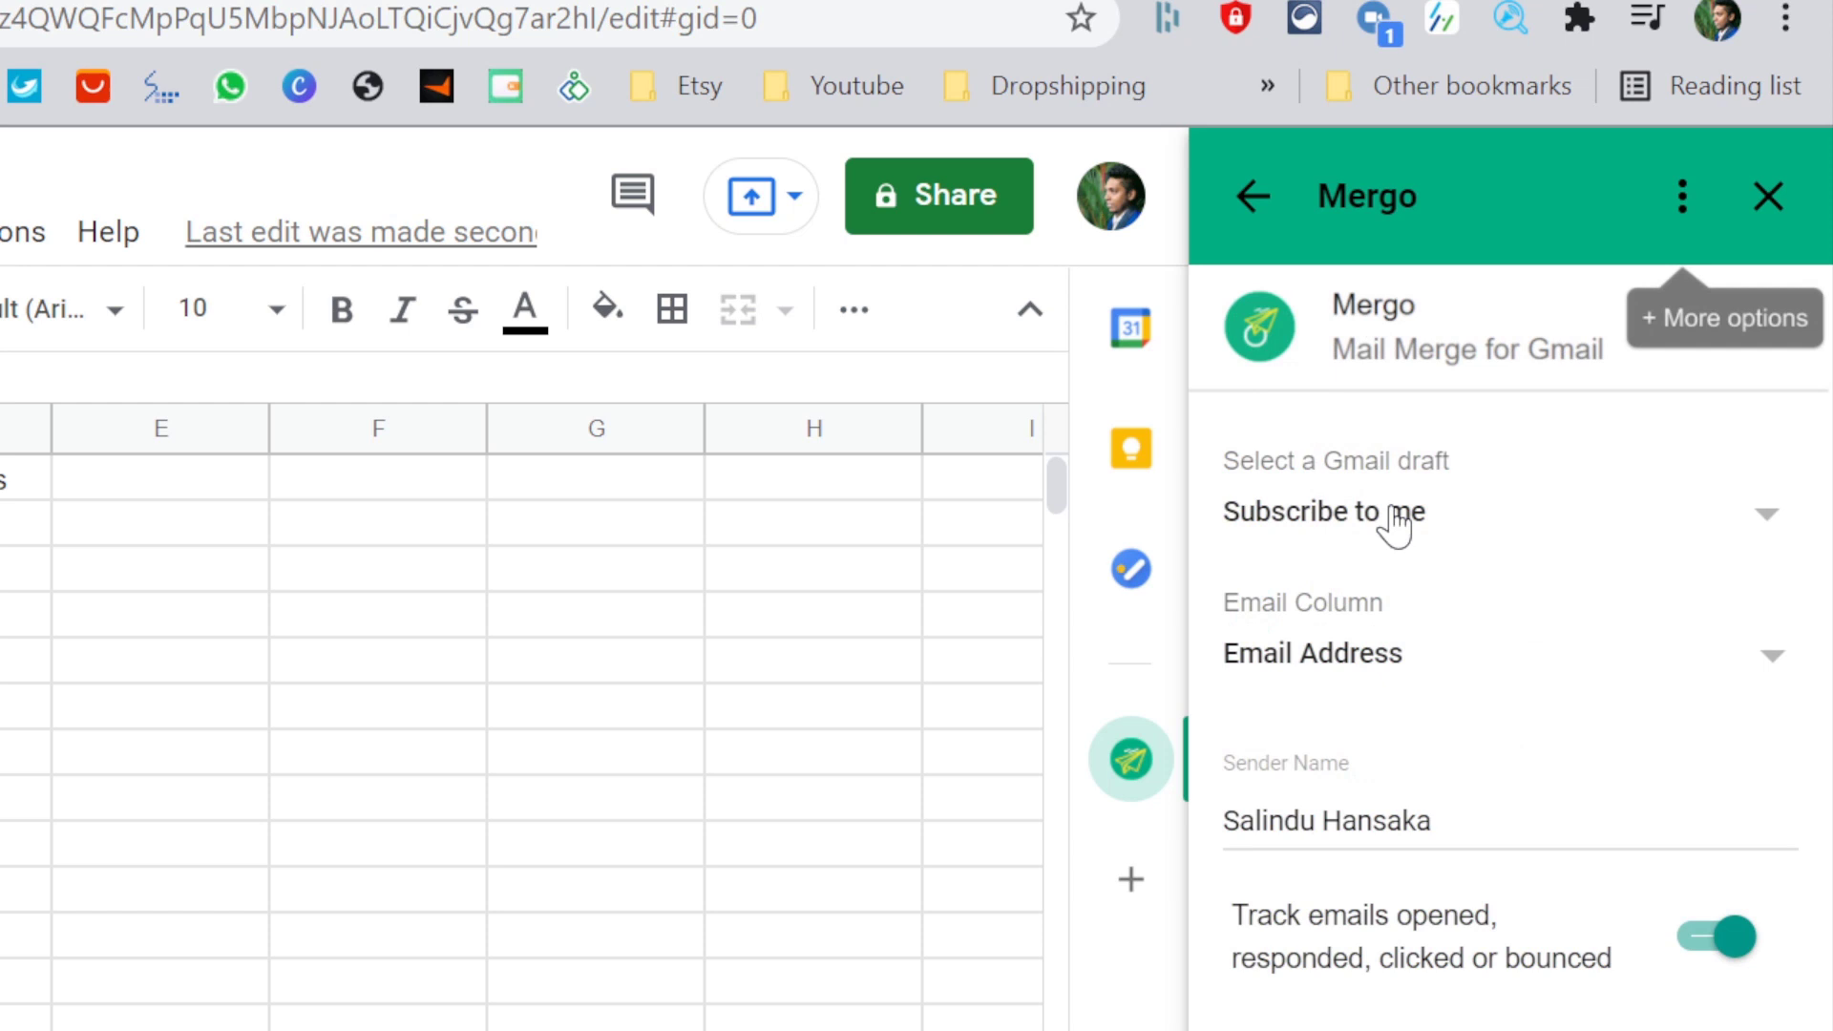
scroll(up, 3)
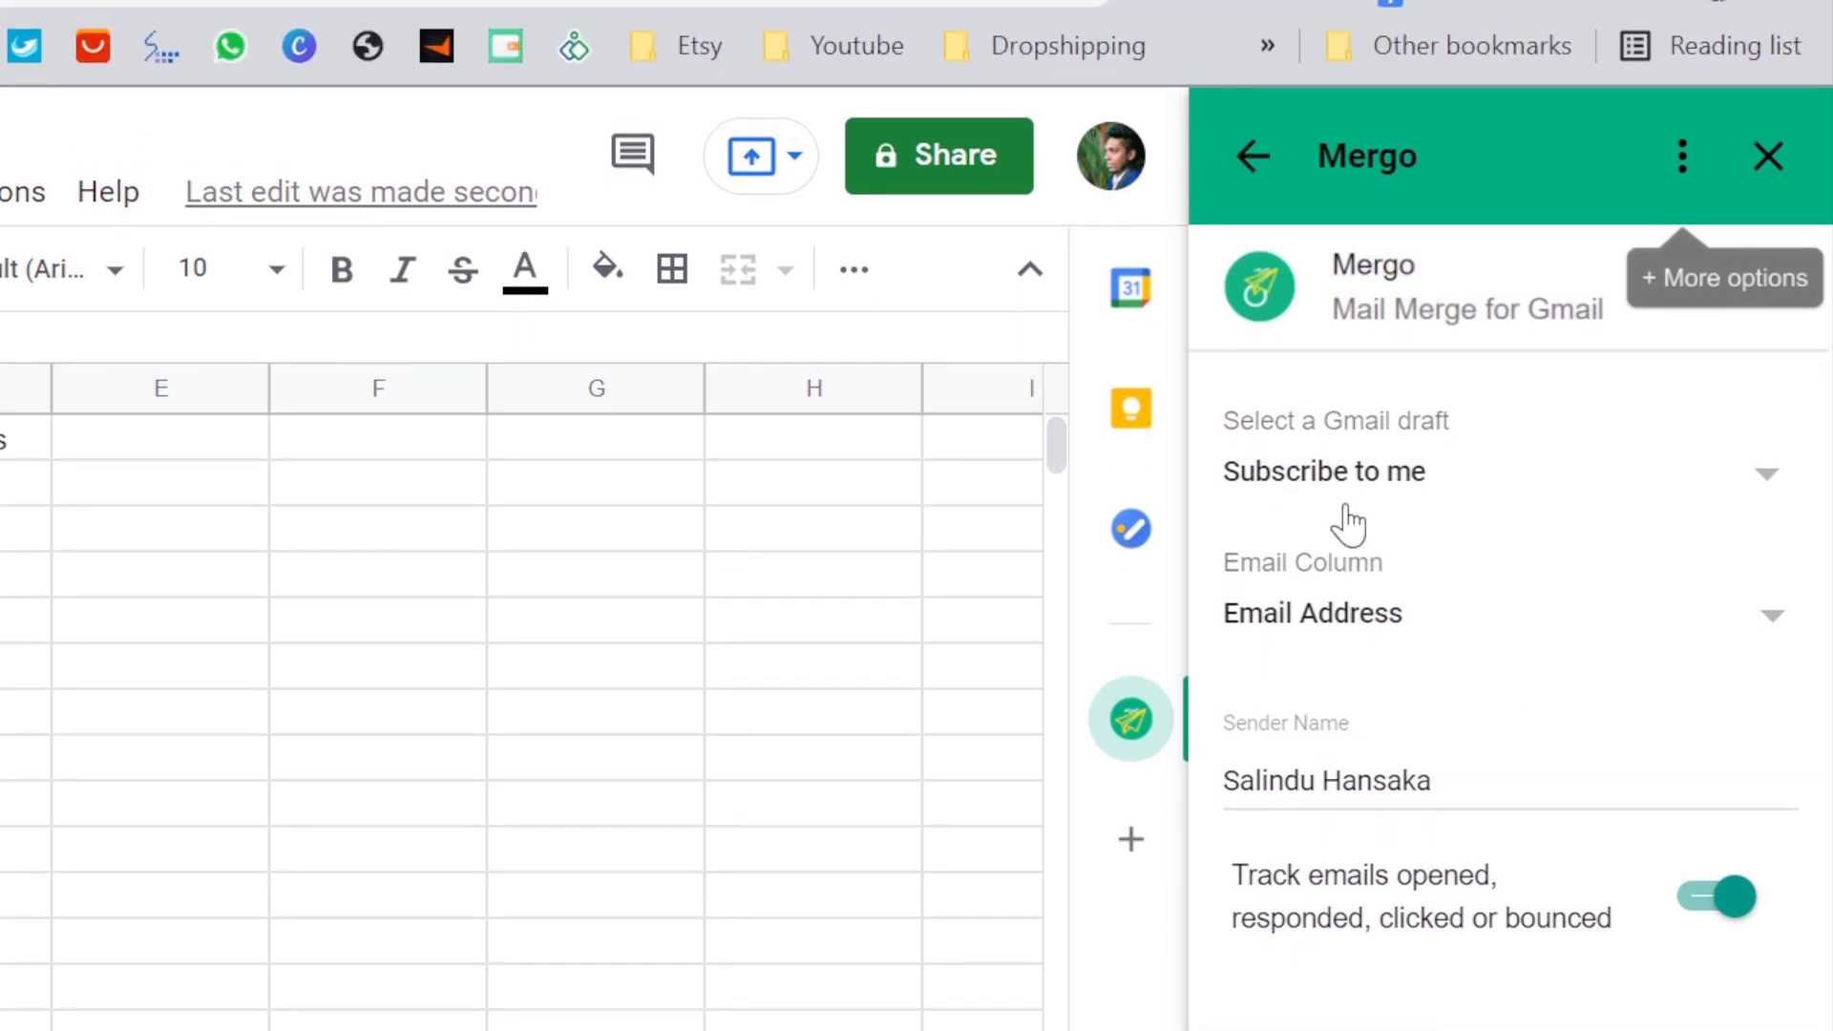
click(1766, 156)
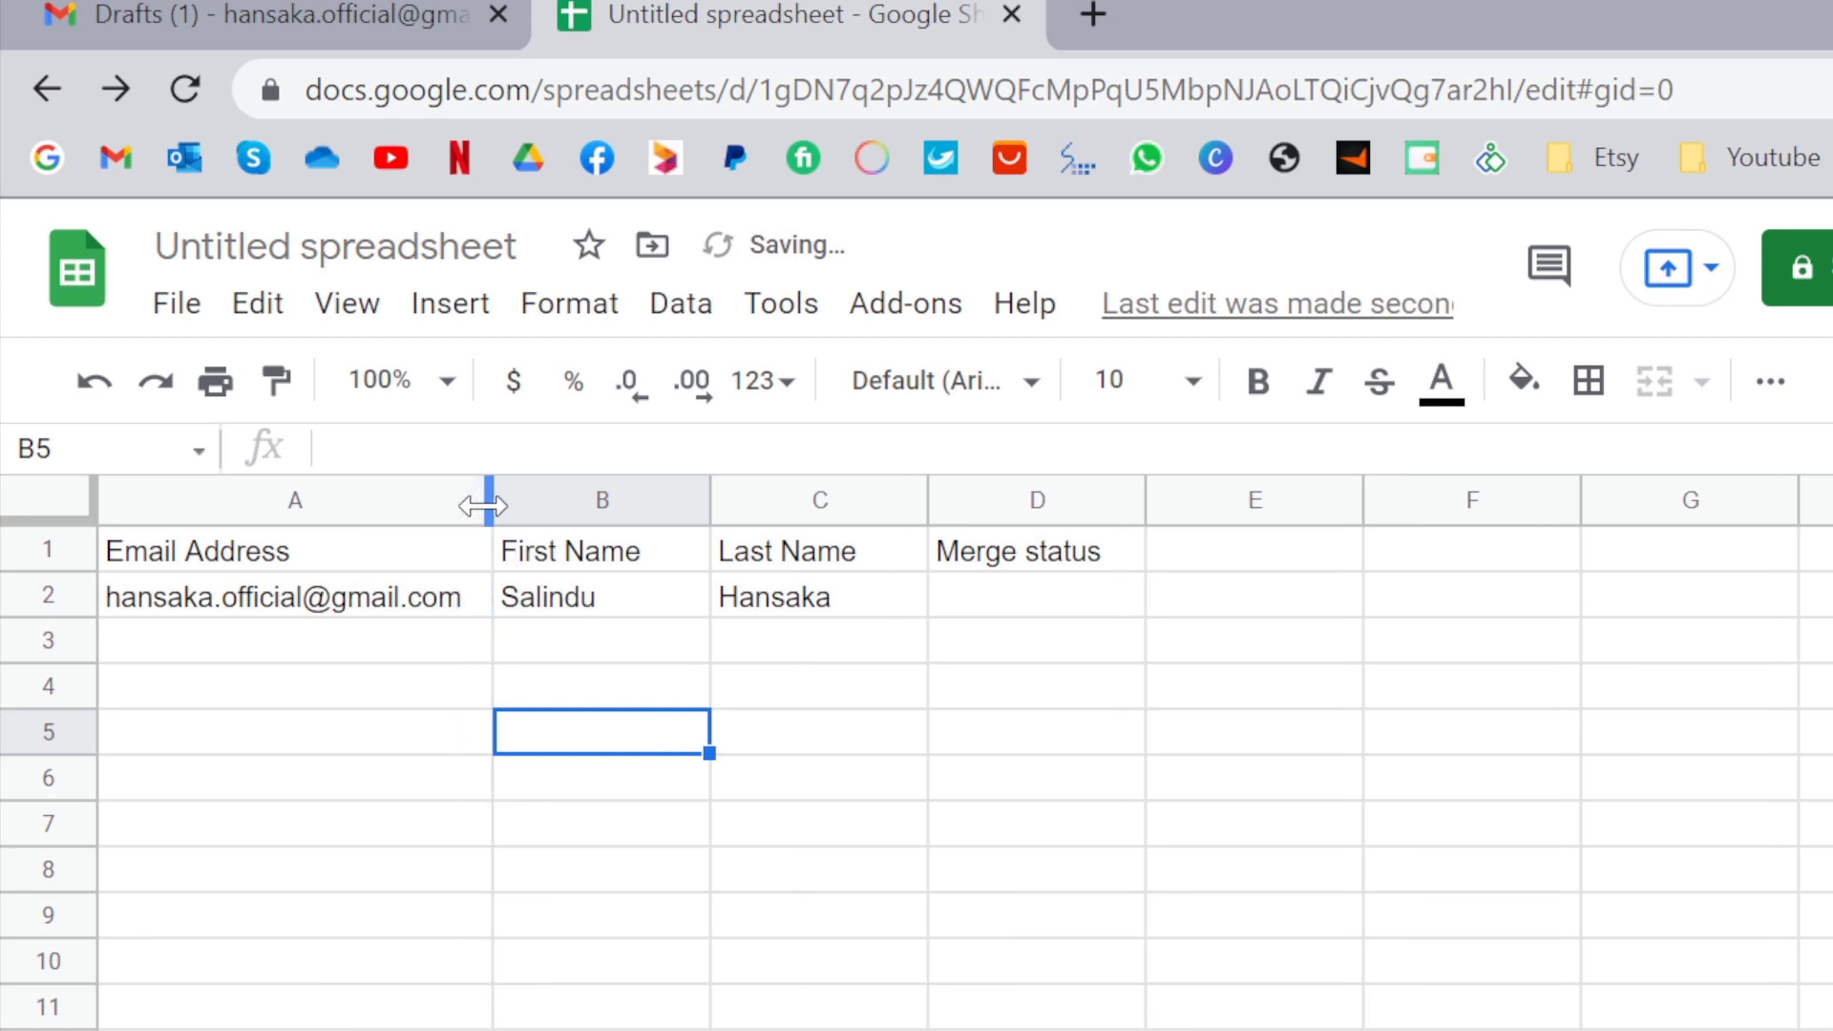
click(603, 596)
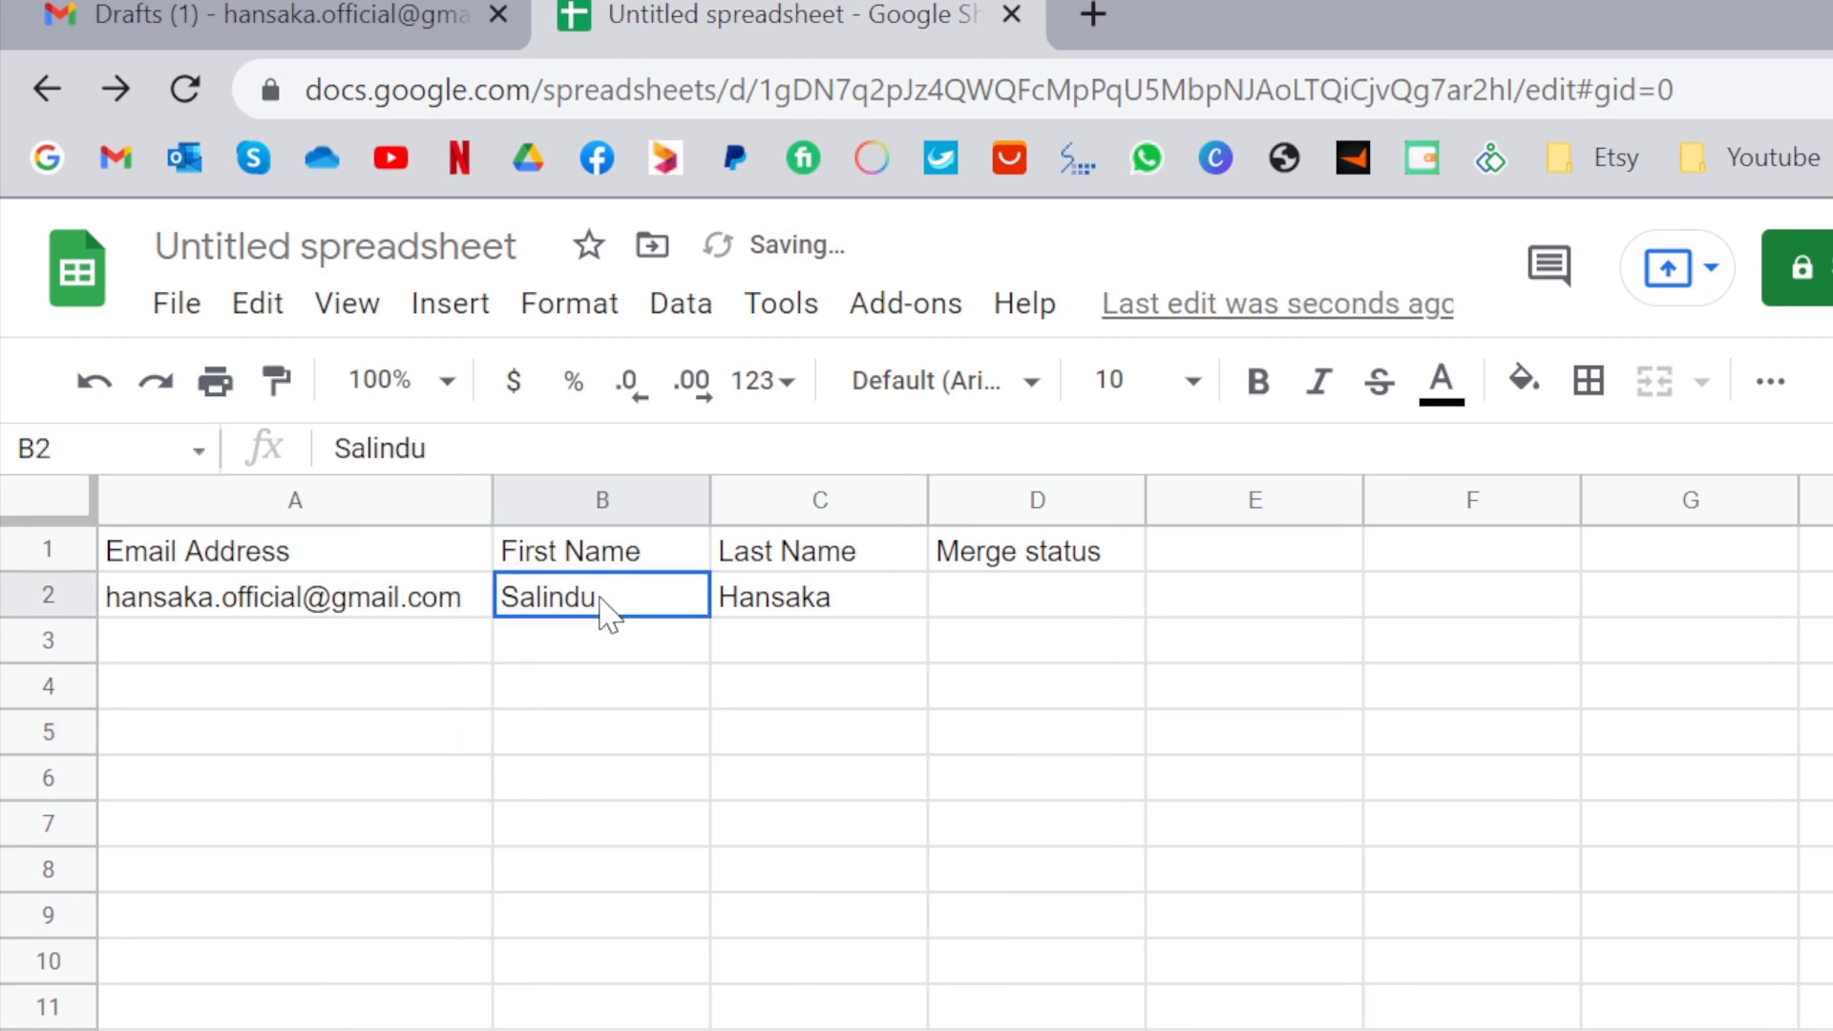
click(817, 595)
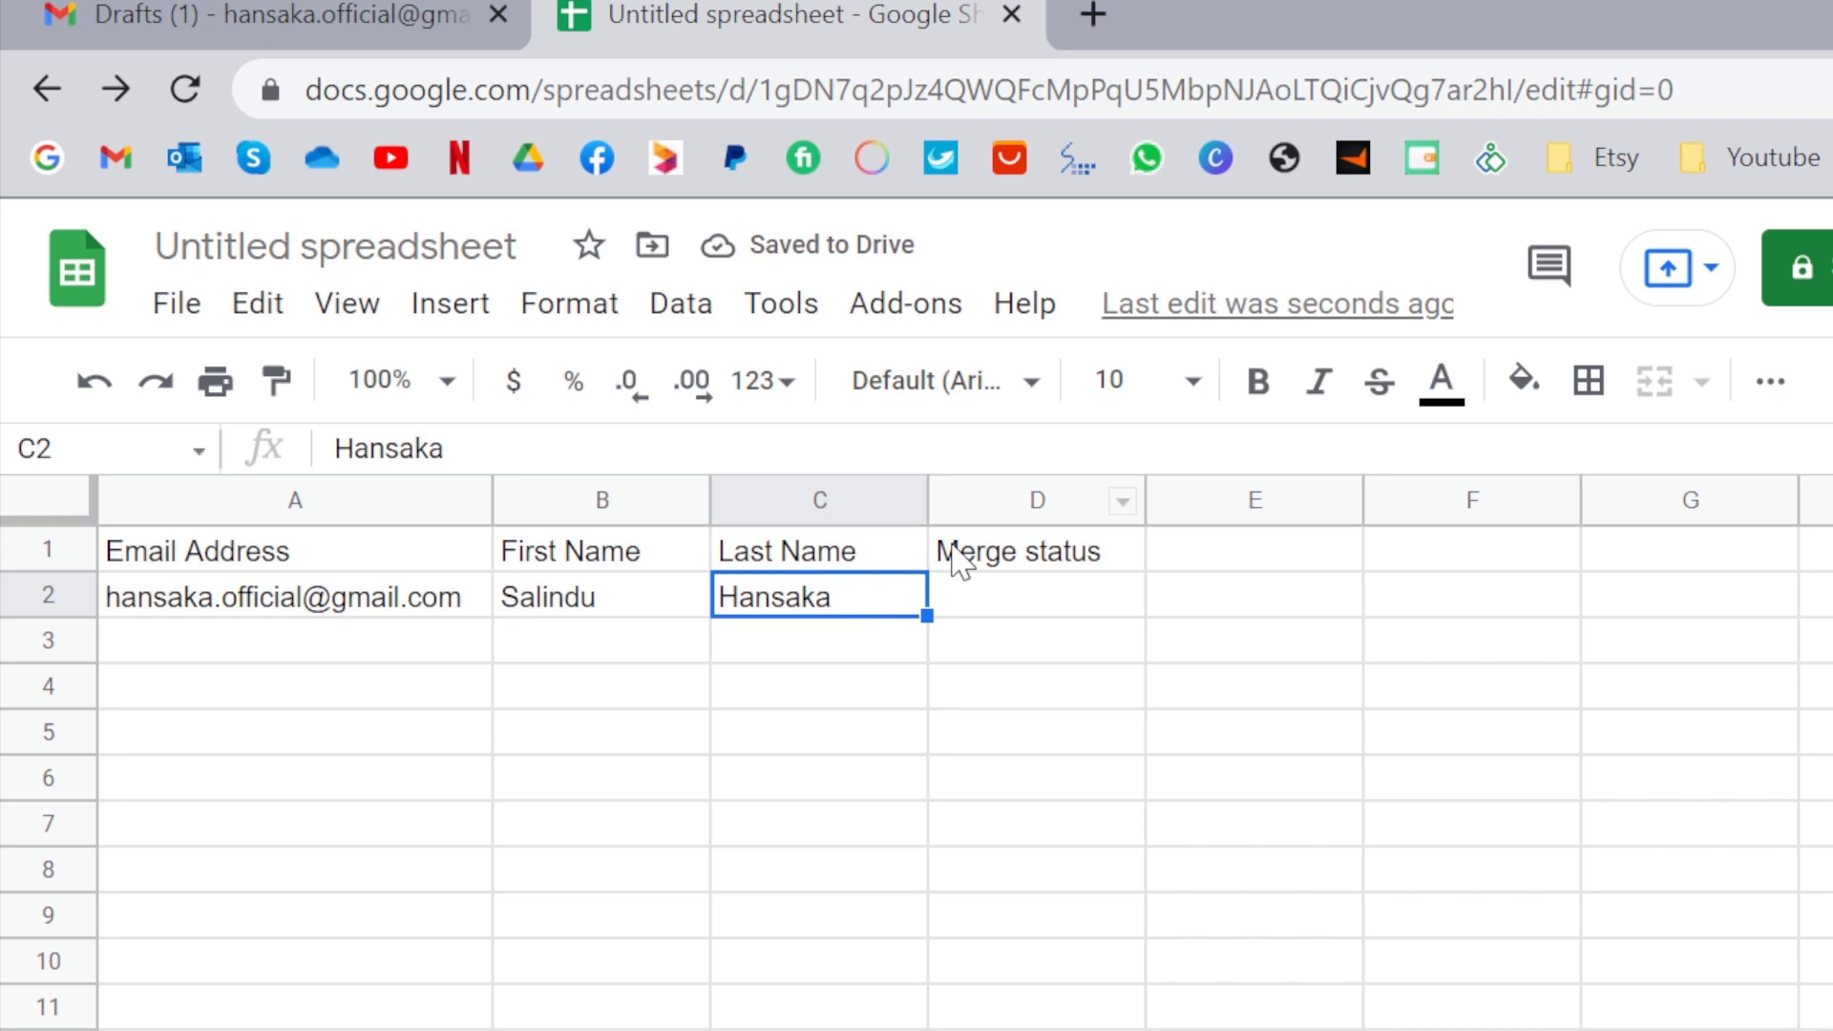
mouse_move(266, 651)
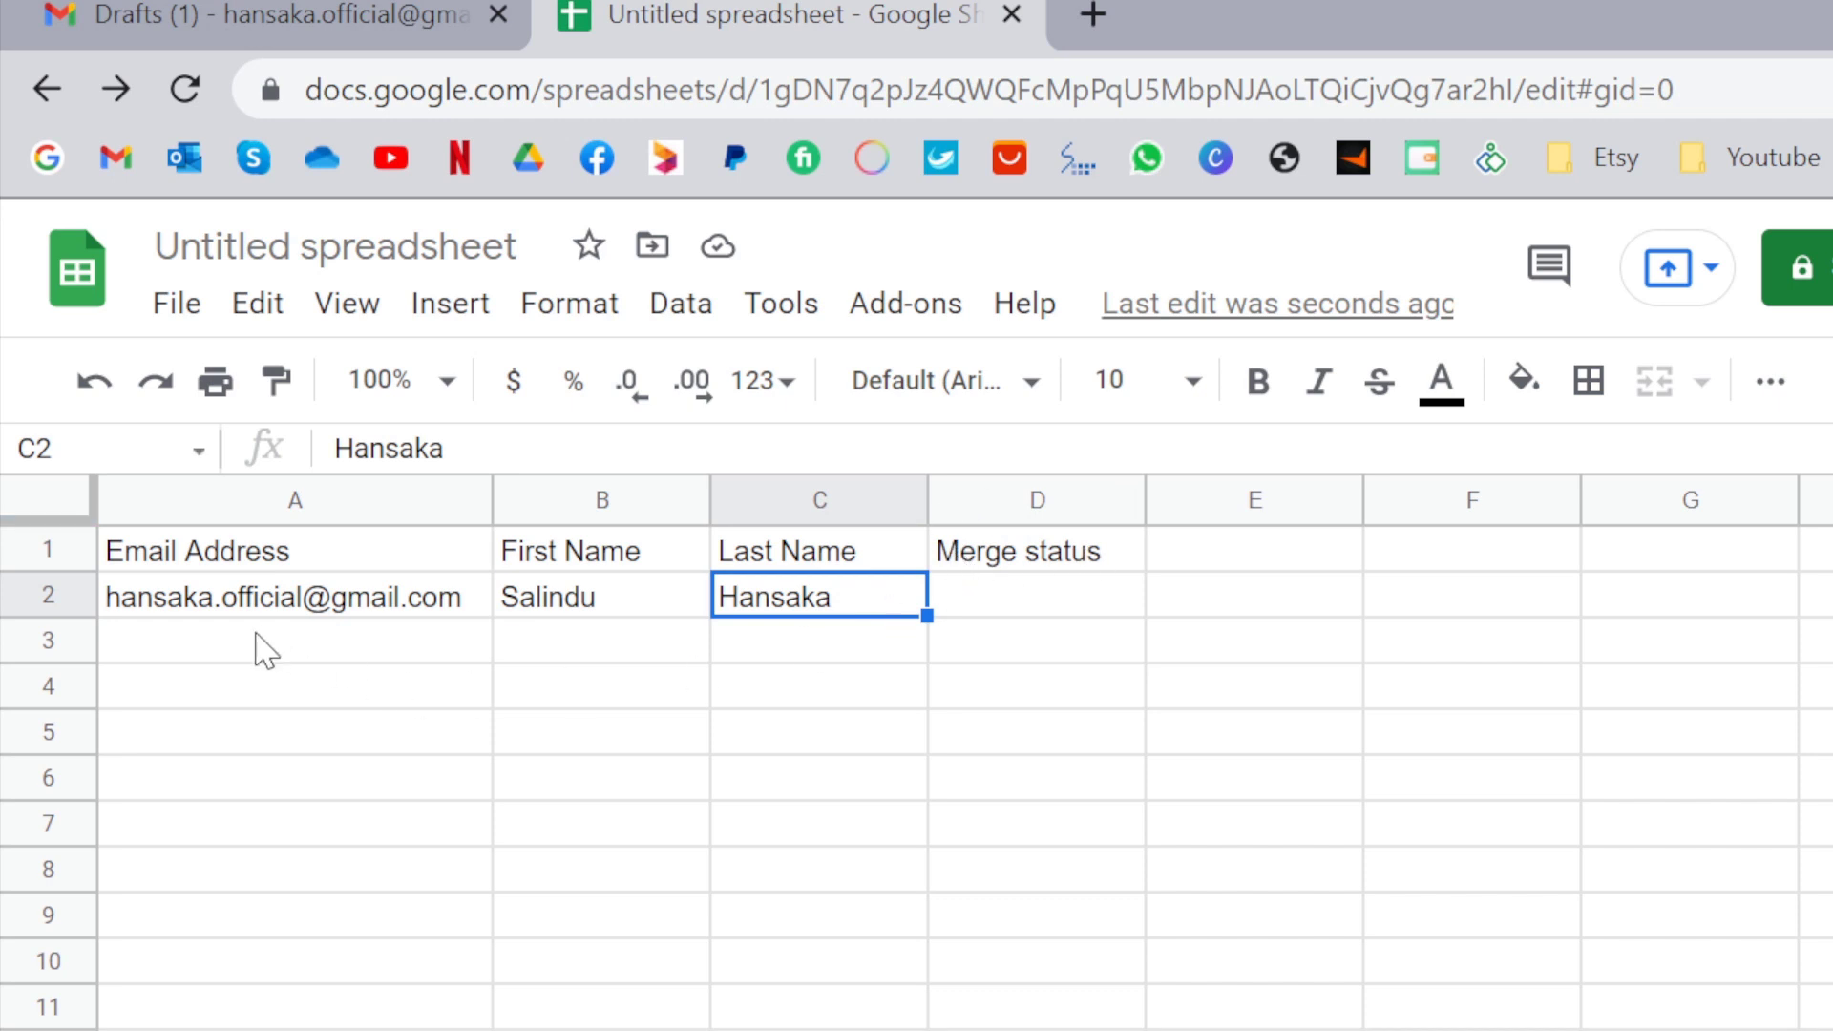
click(292, 640)
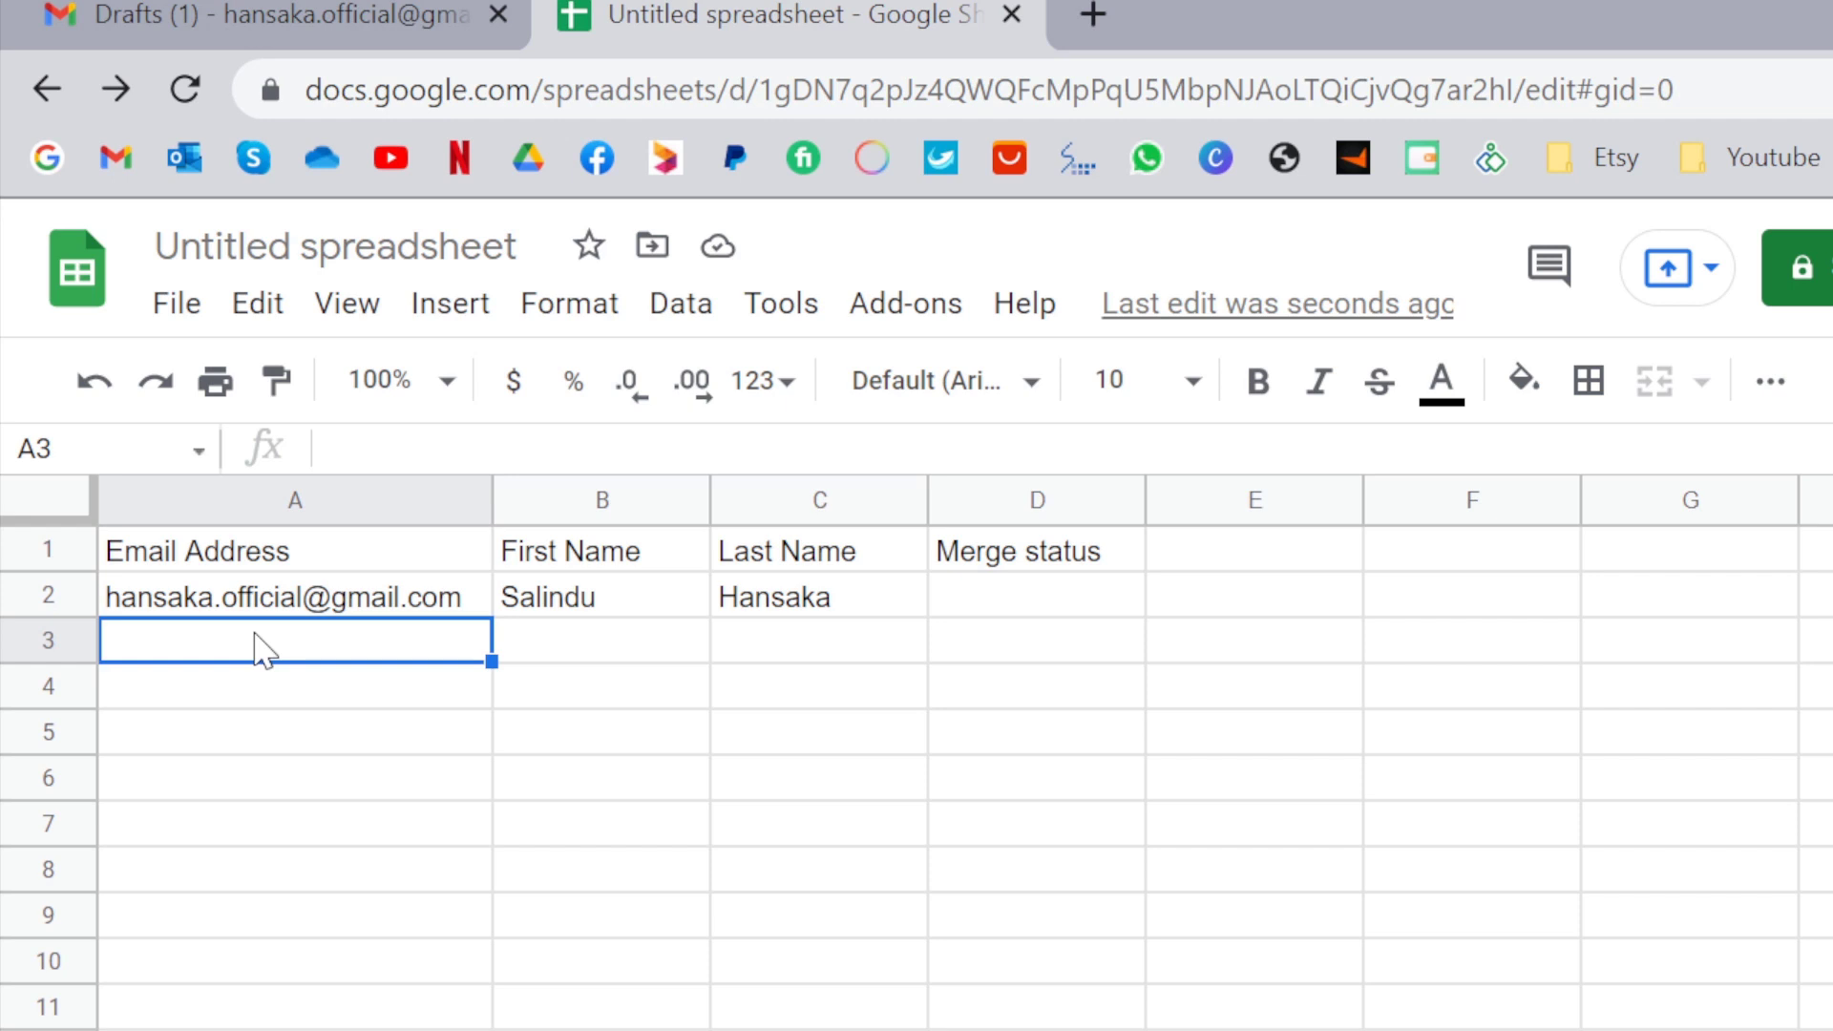
click(600, 640)
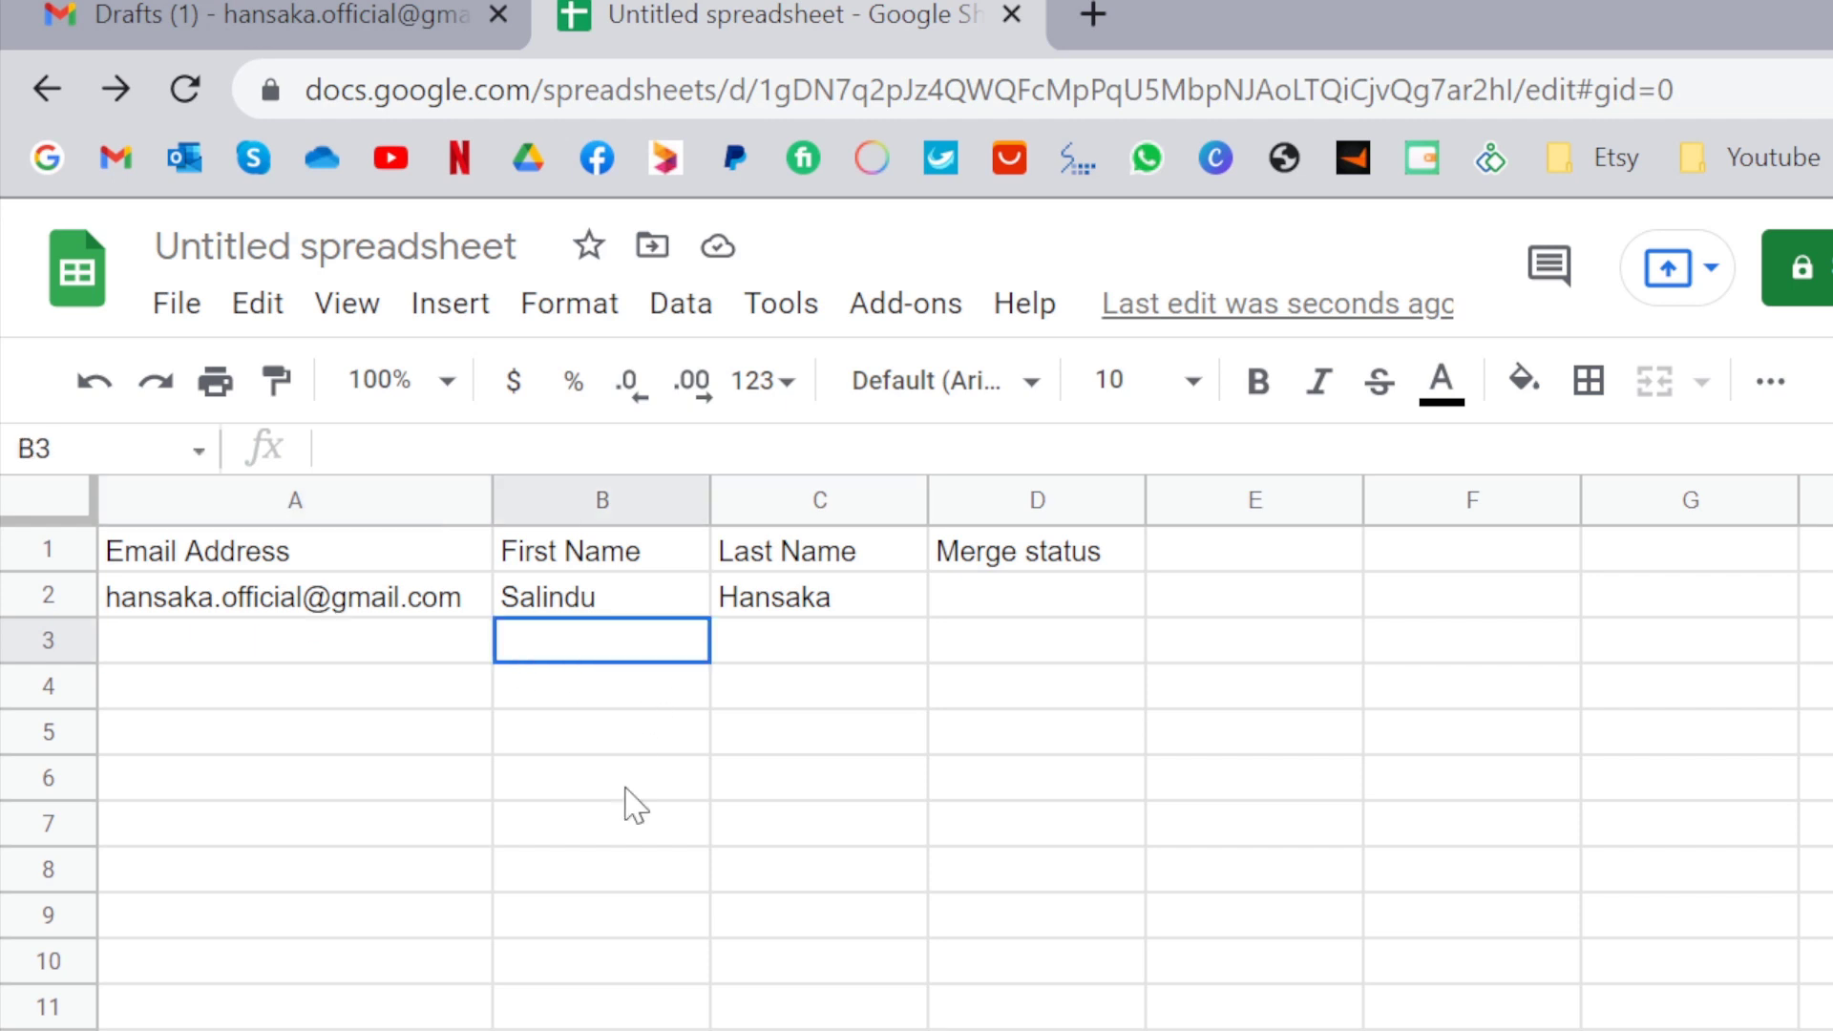
click(295, 639)
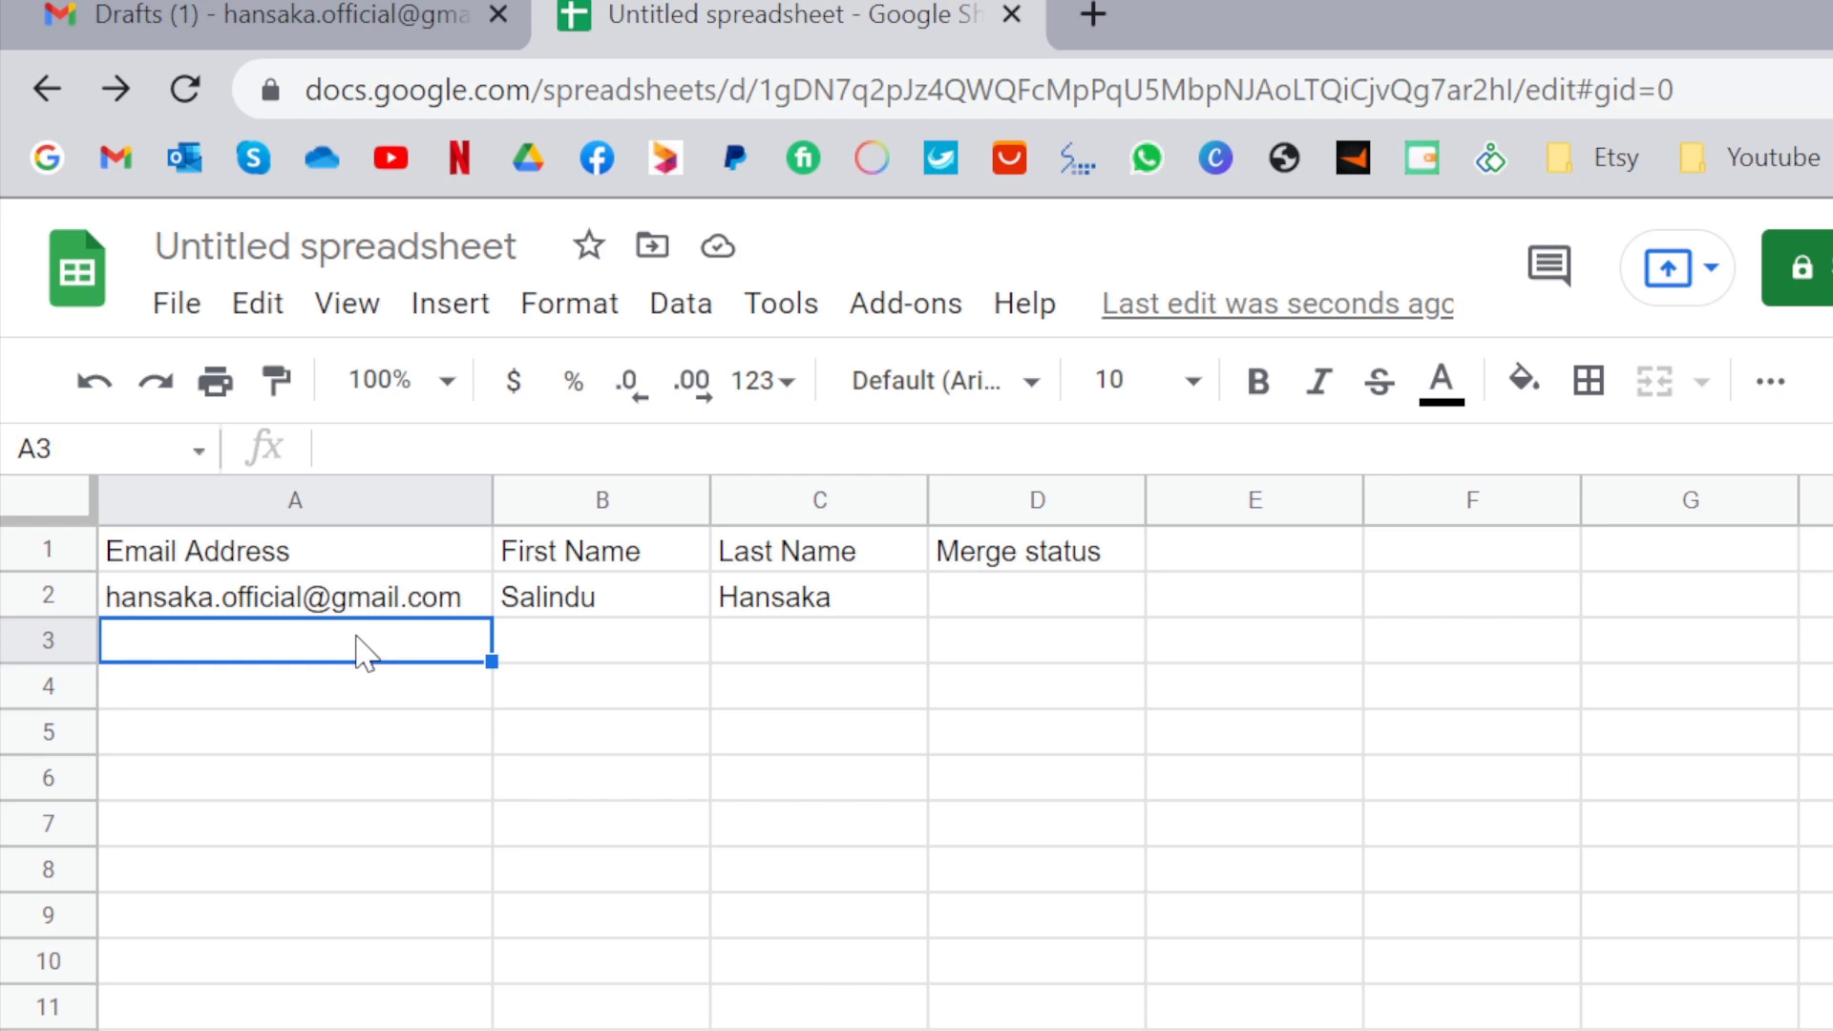
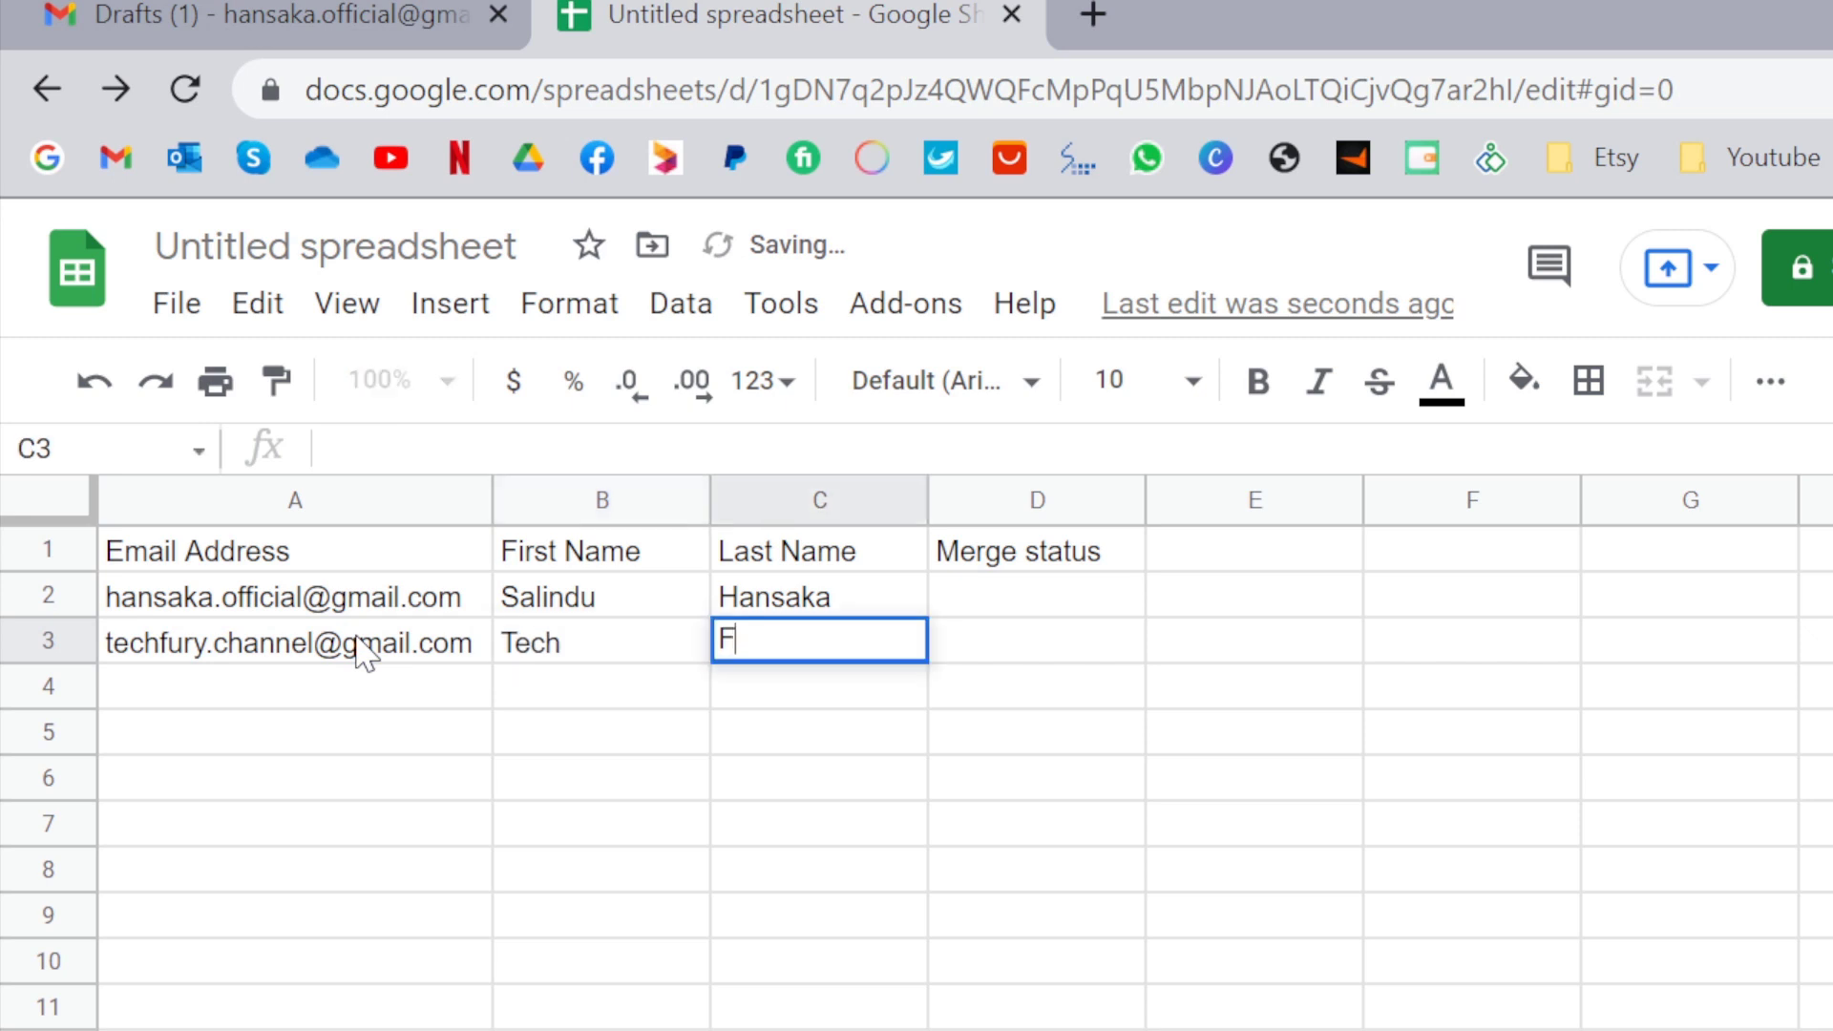
text(ury)
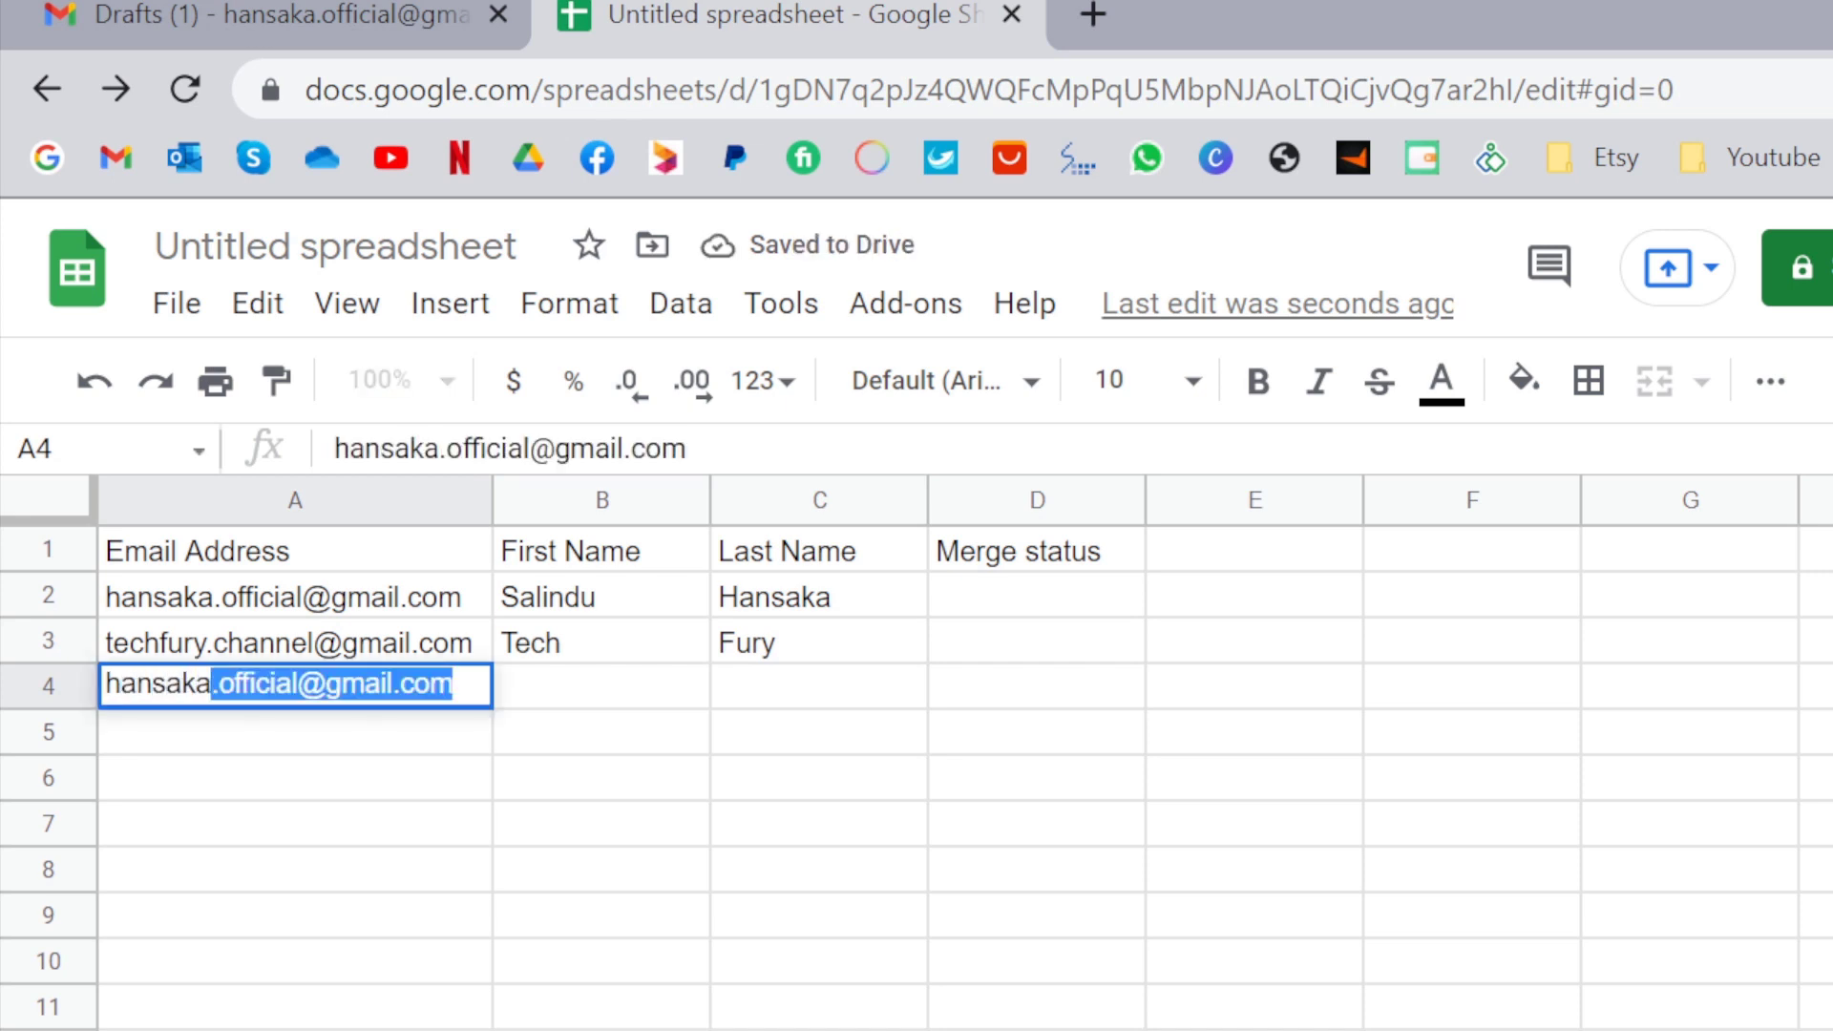
Step: Add a third recipient row with first name TEST and last name LAST
click(601, 688)
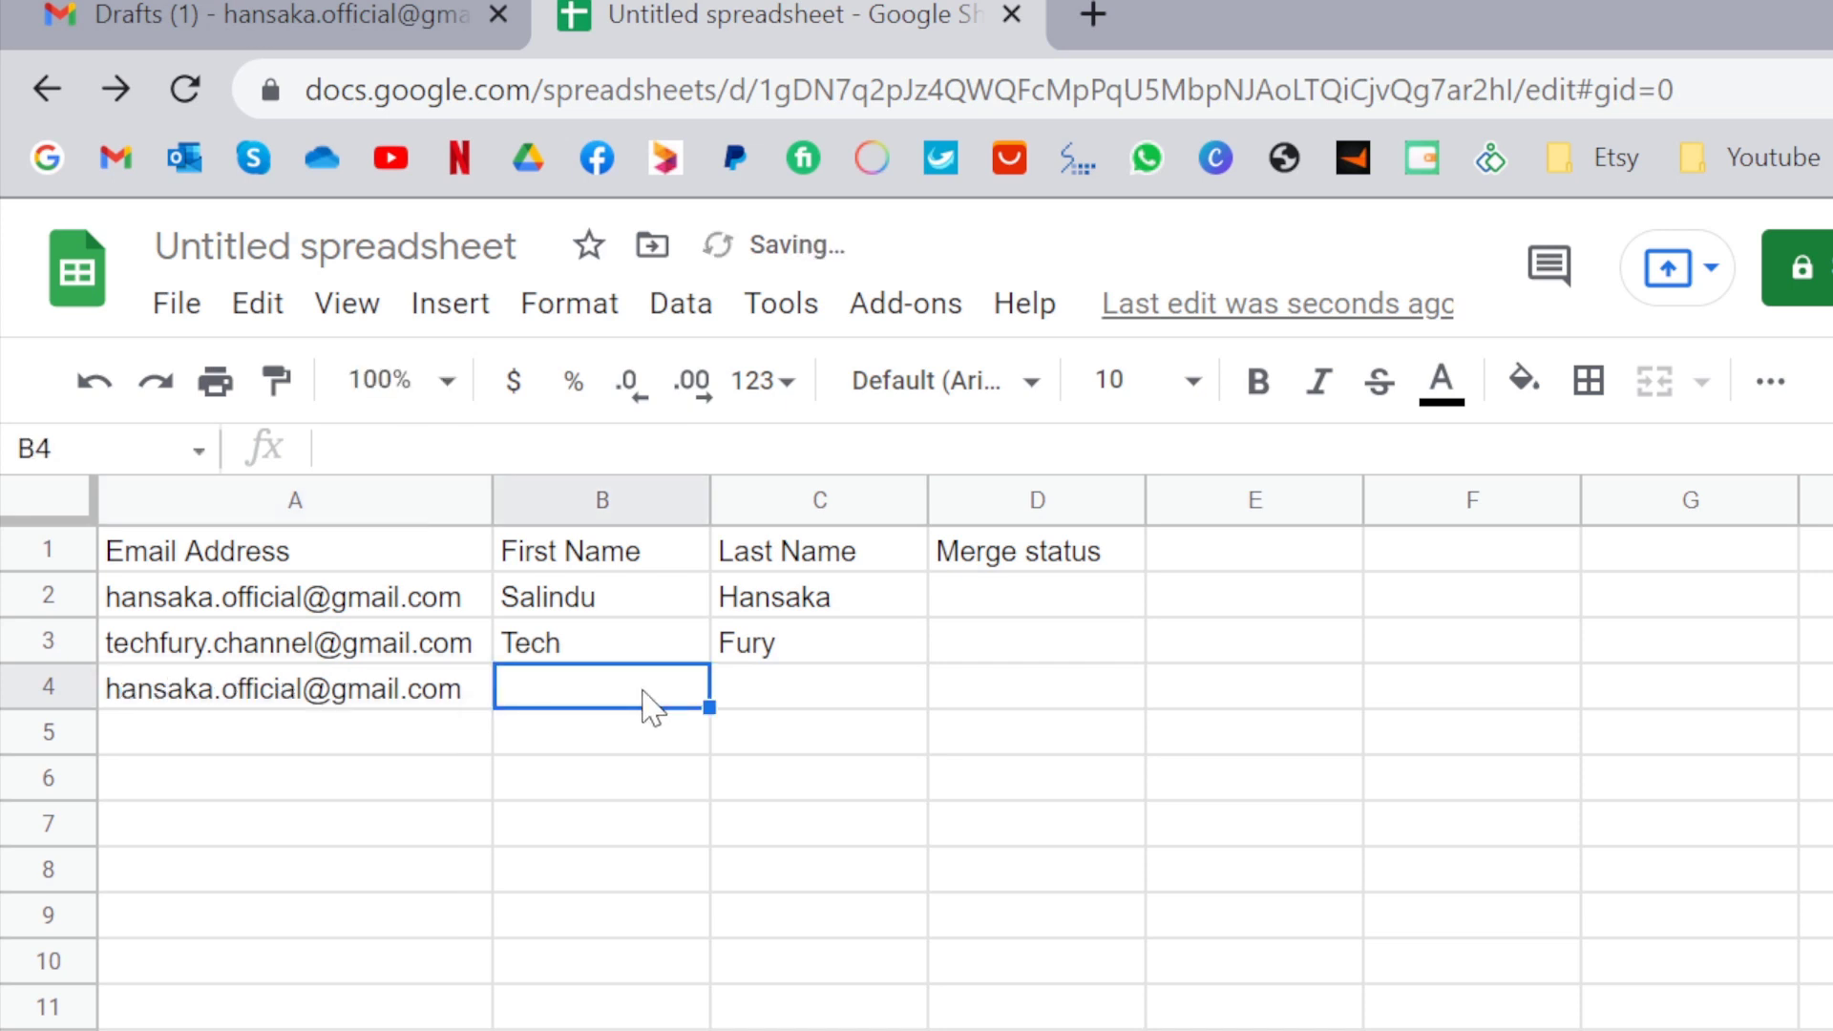
text(TEST)
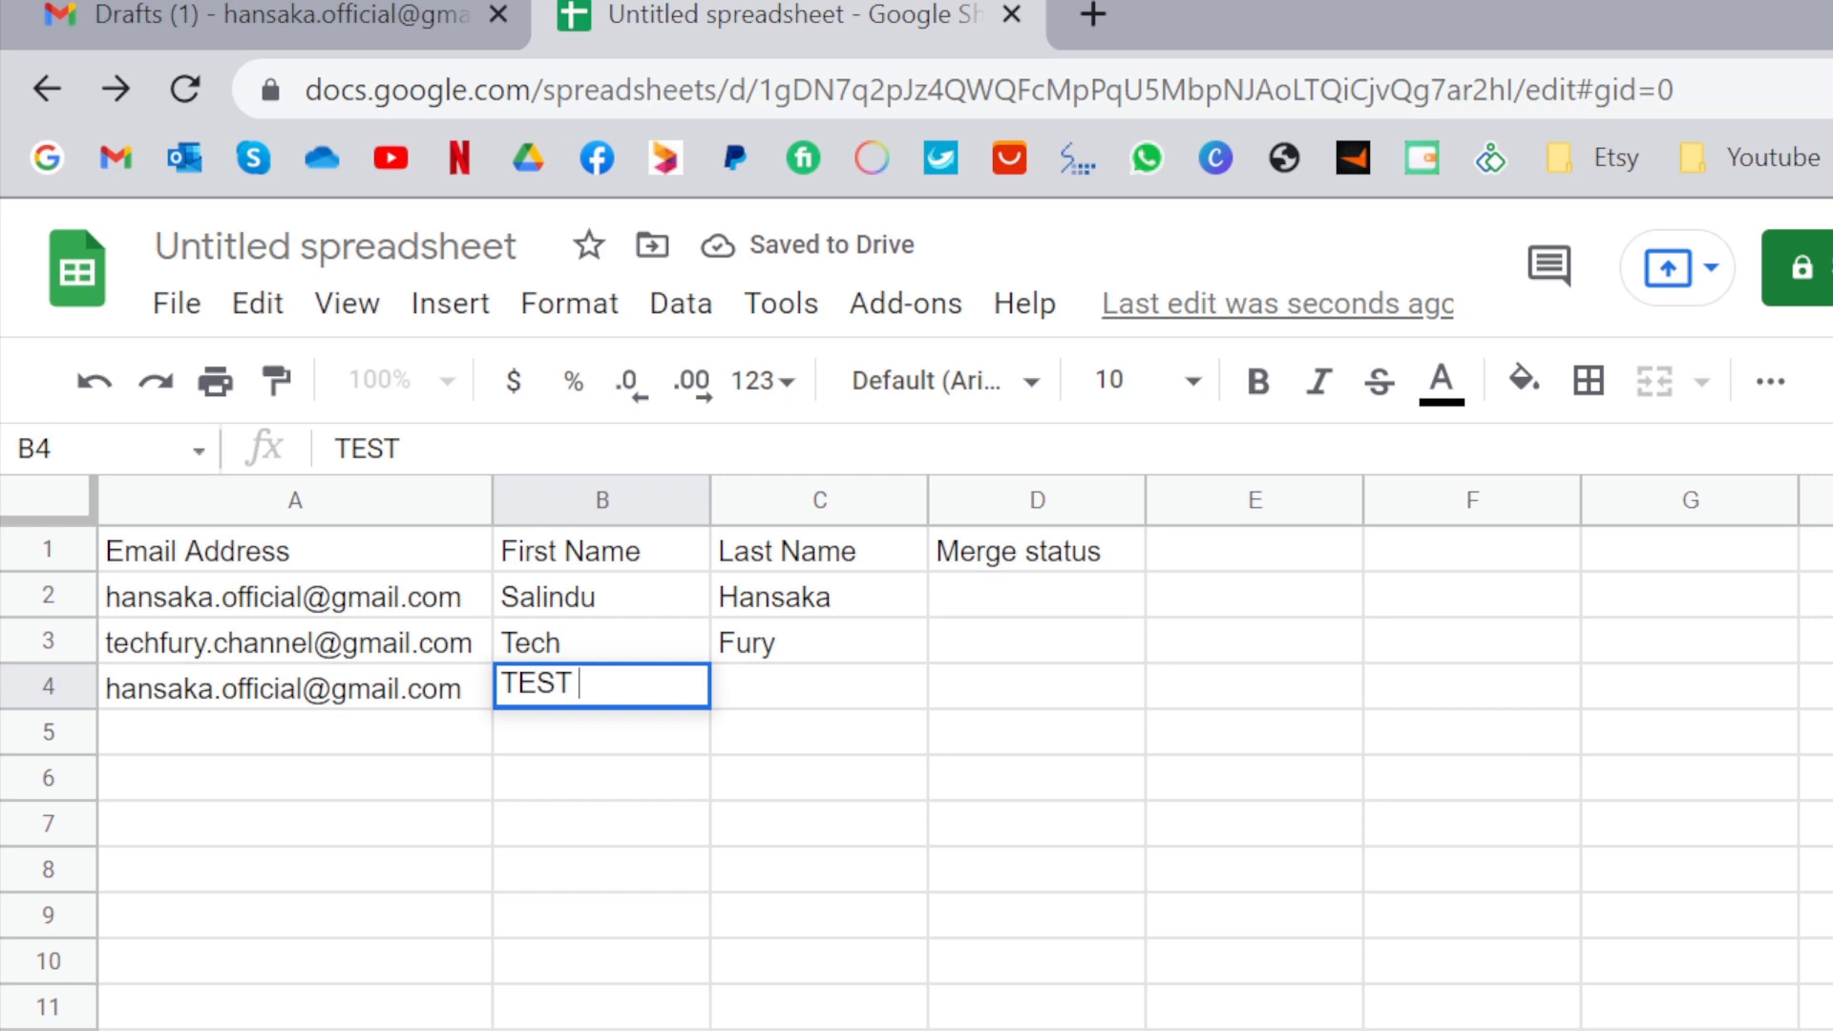
key(tab)
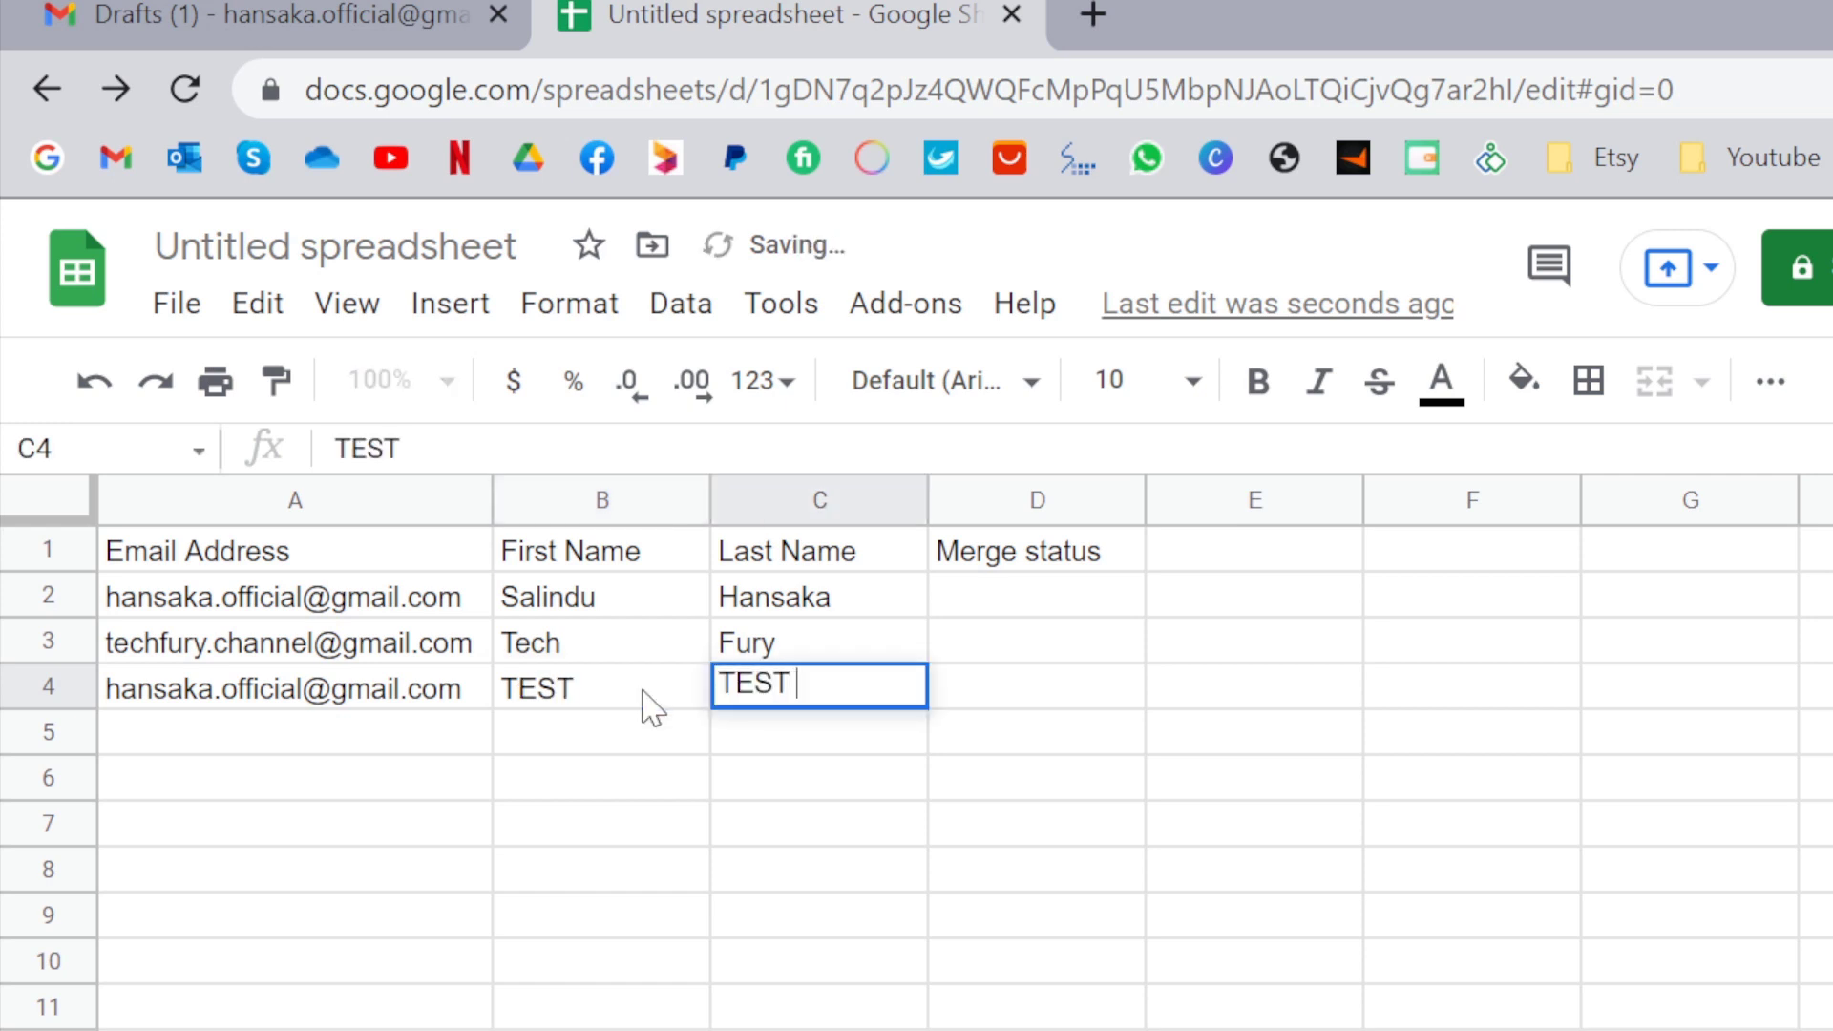
text(LAST)
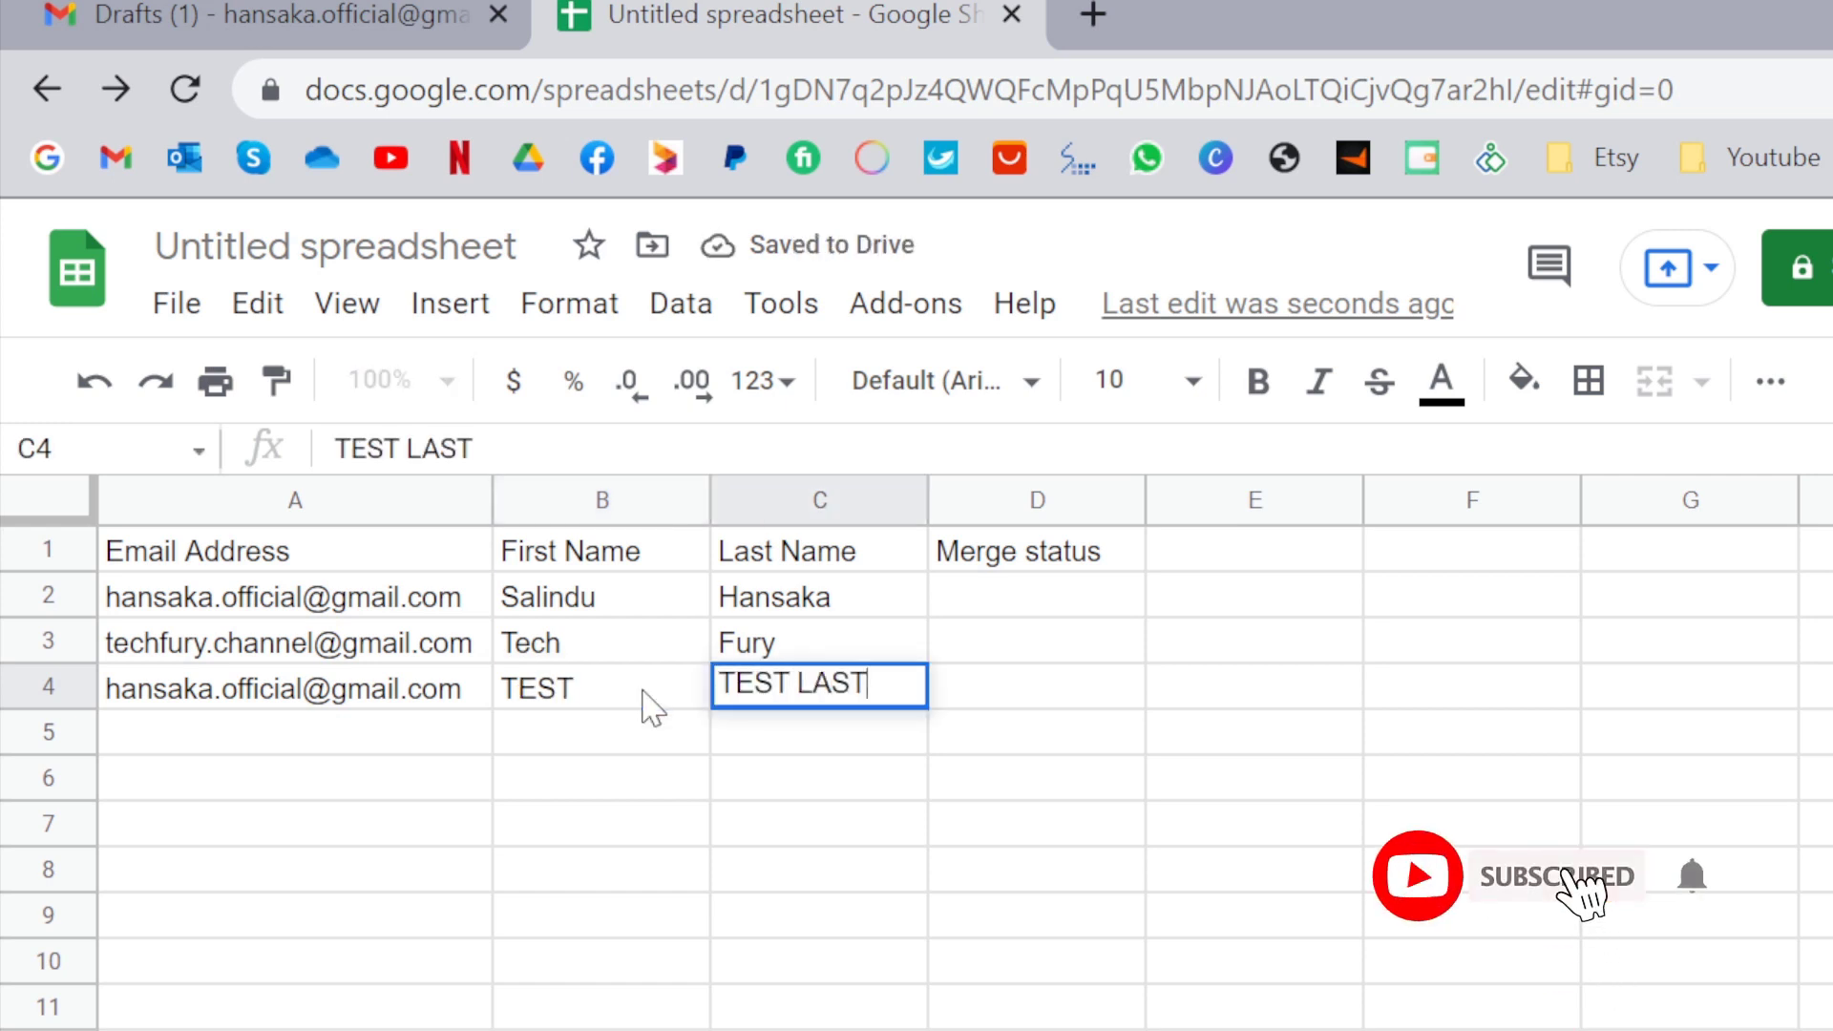
key(Enter)
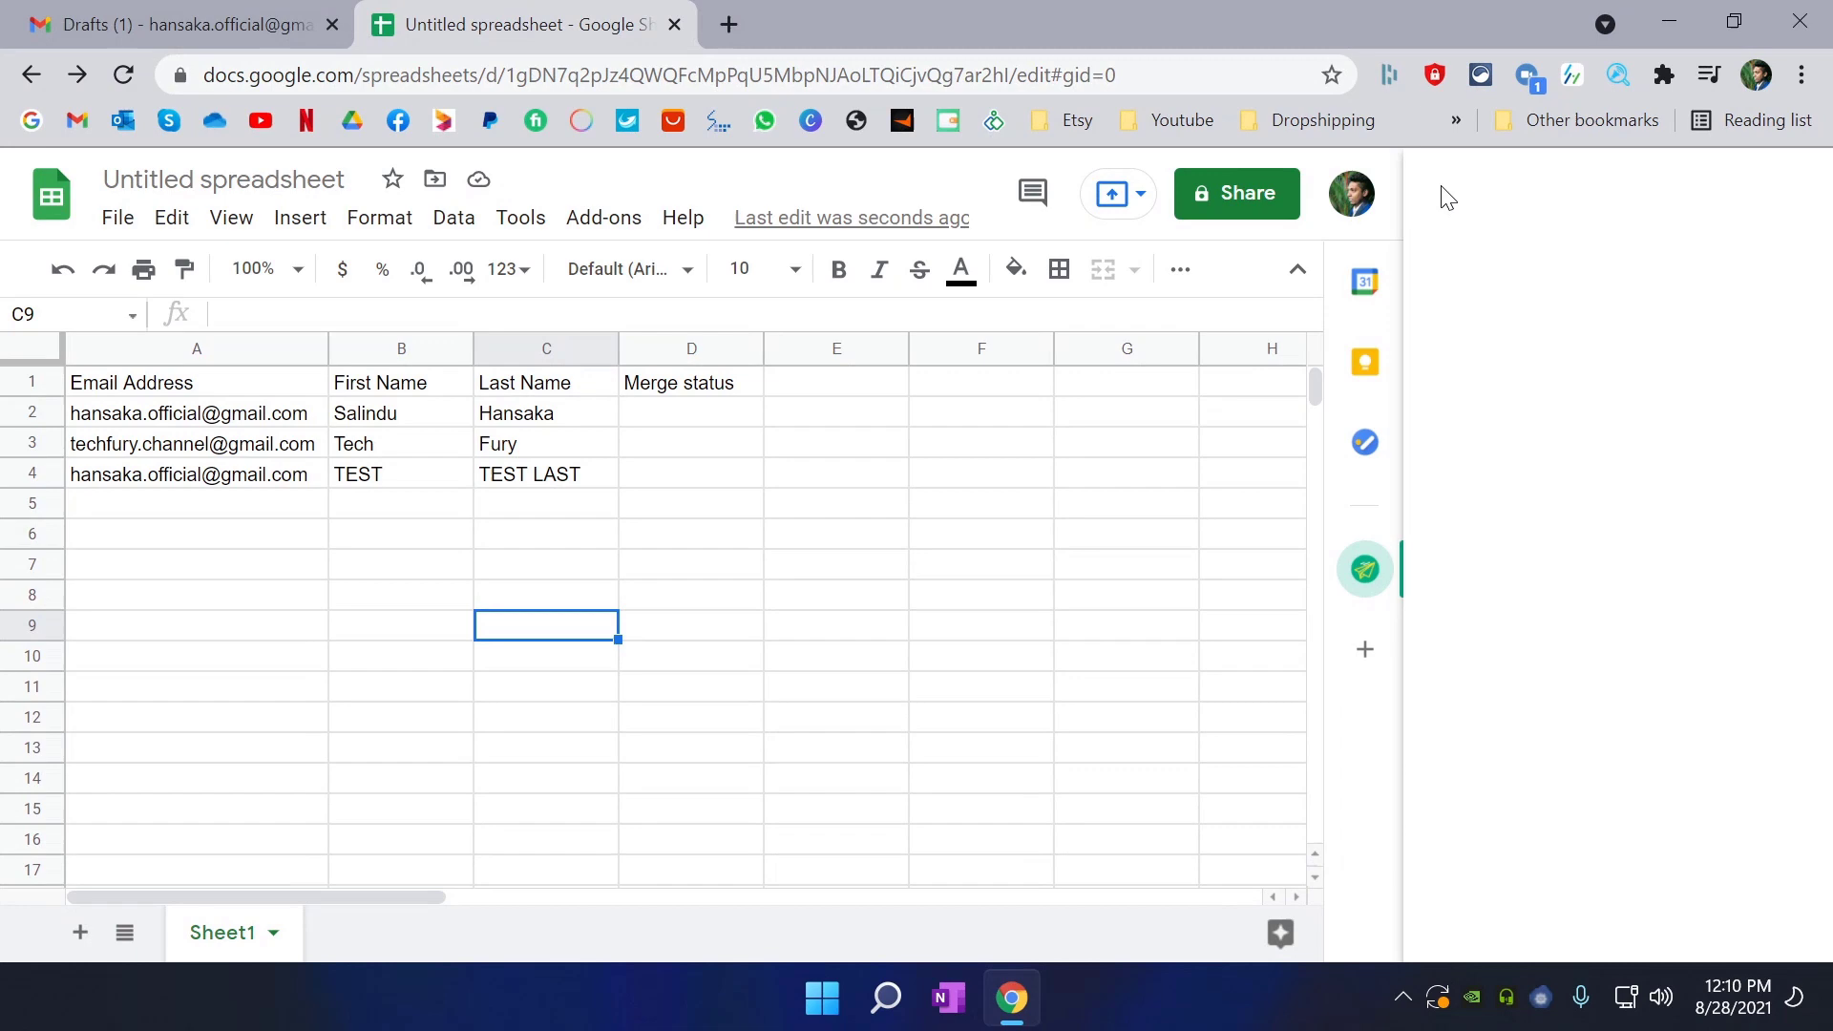
mouse_move(1531, 490)
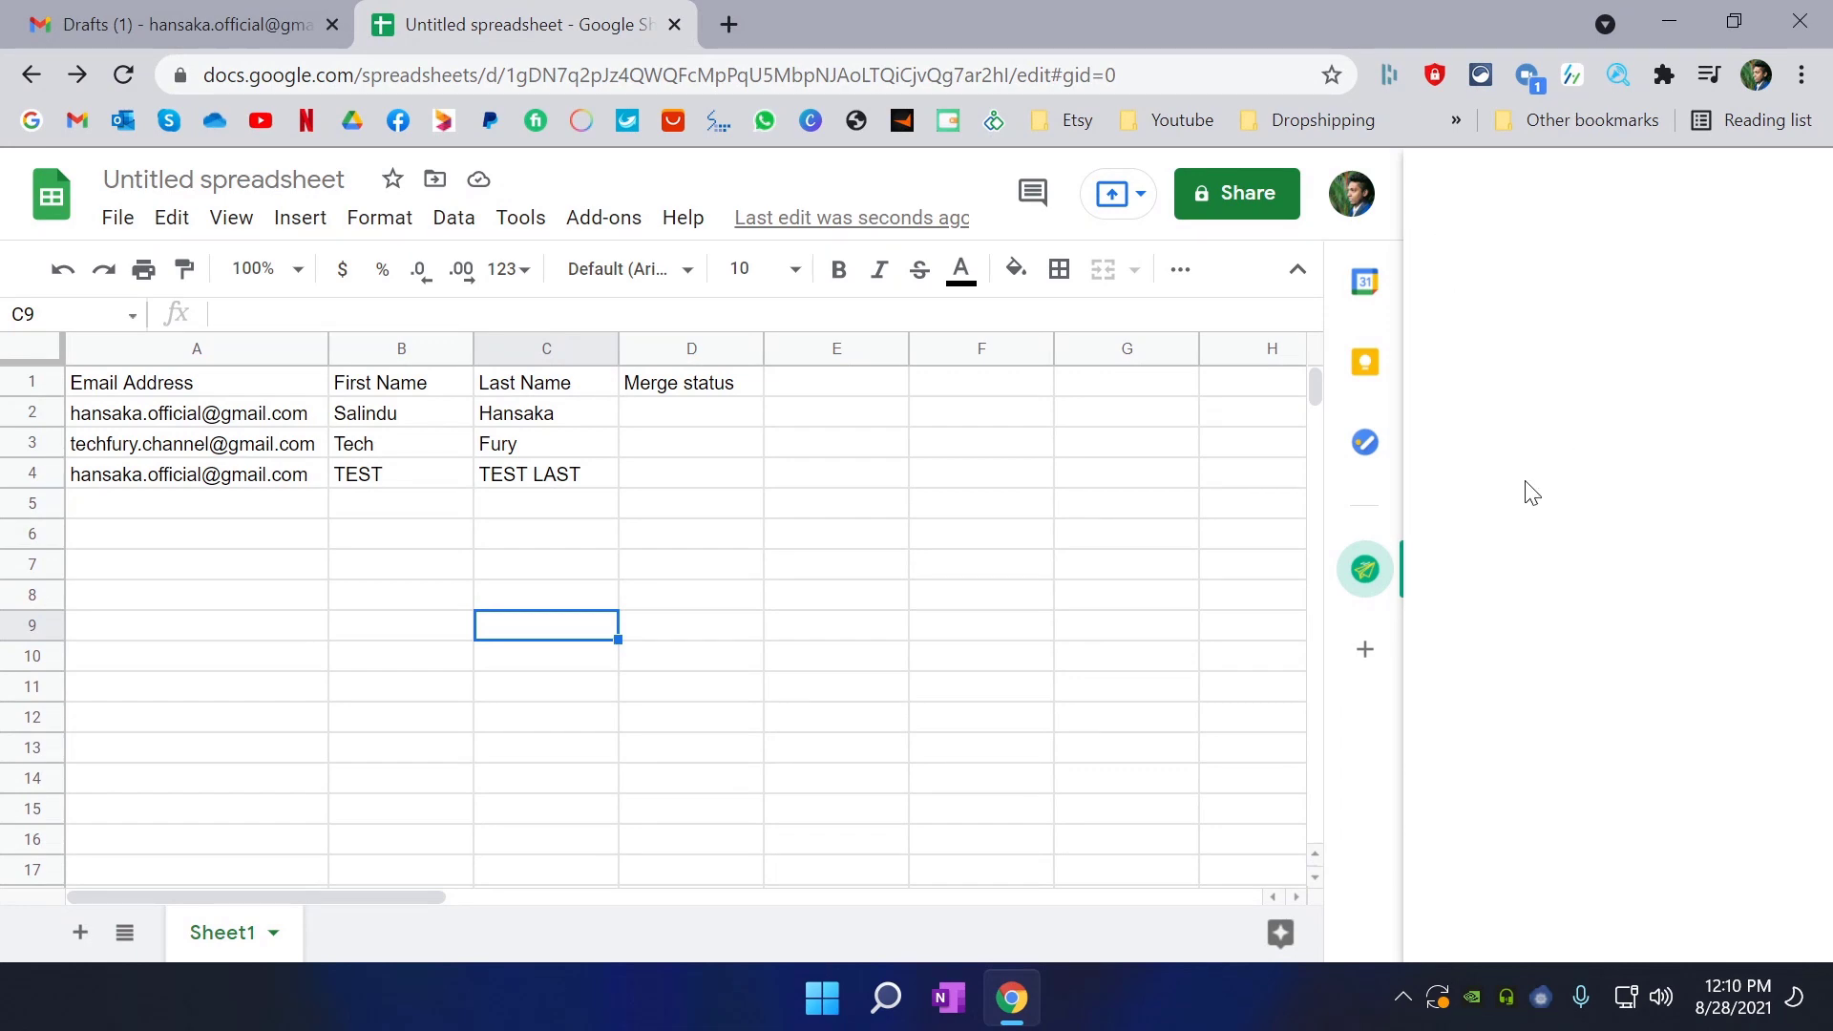
mouse_move(1364, 571)
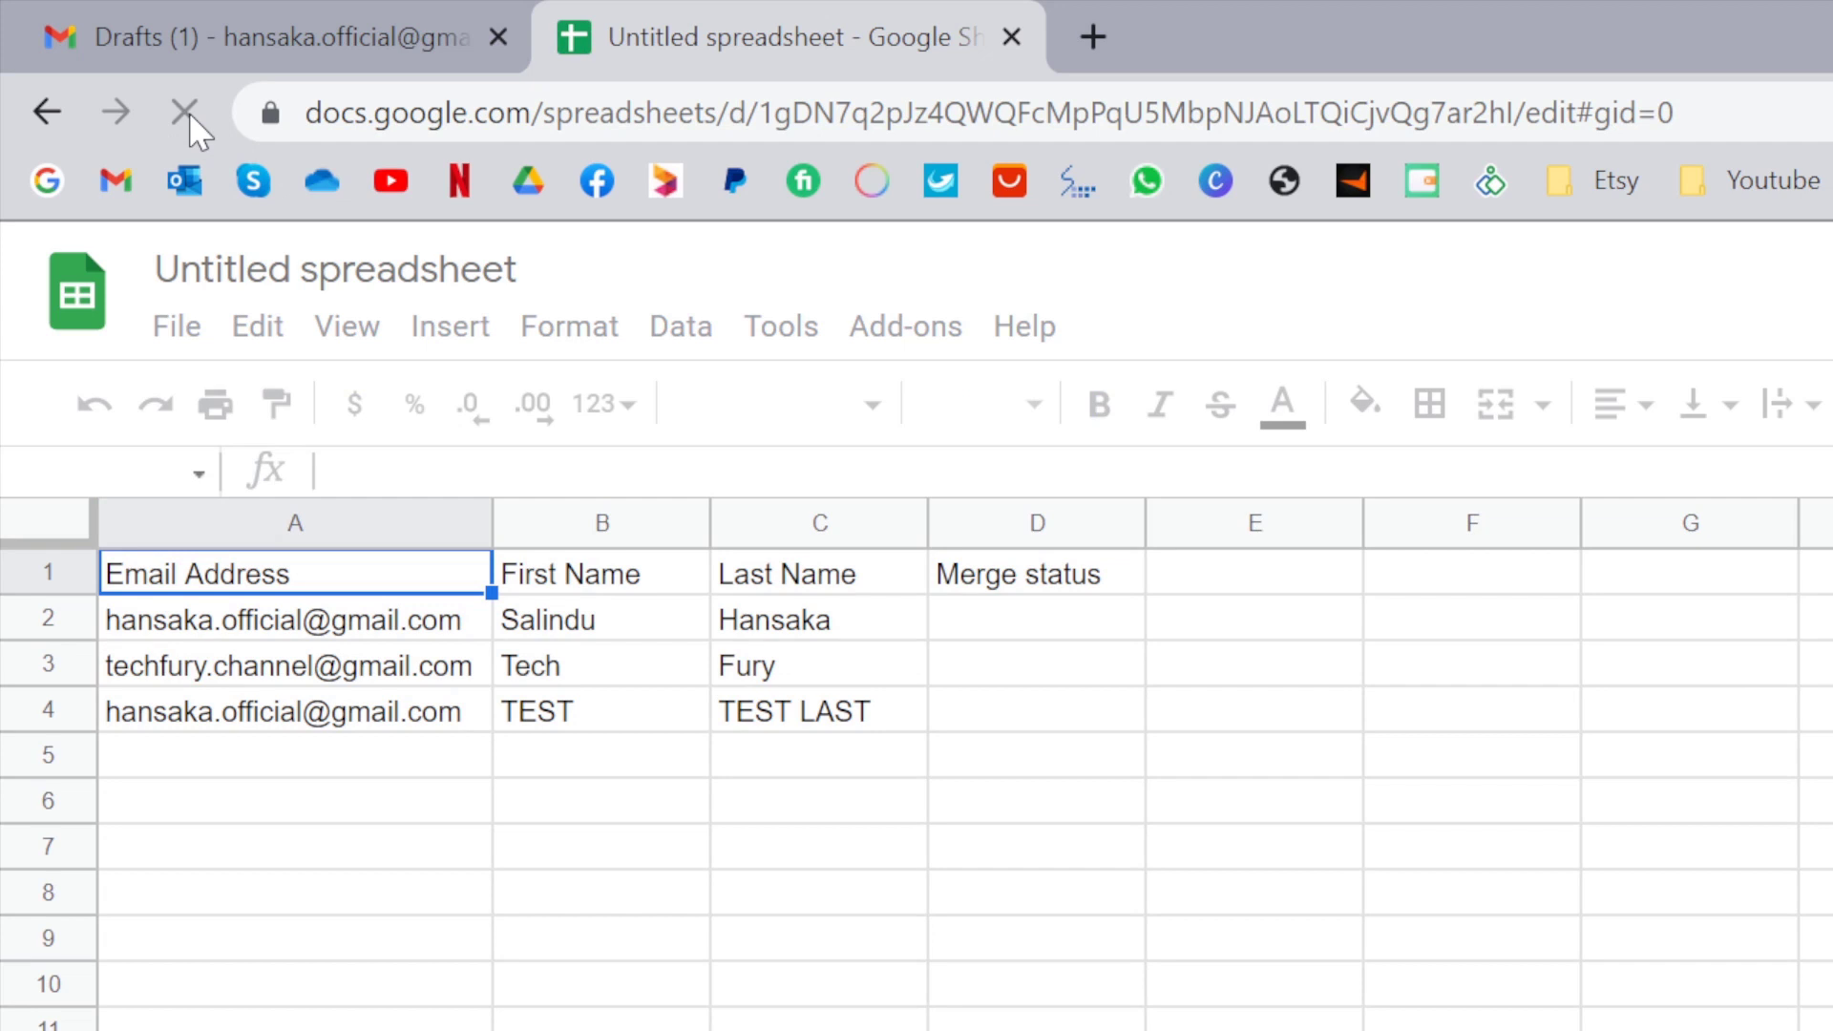
Step: Reload the spreadsheet page so the three recipient rows reopen saved
click(183, 113)
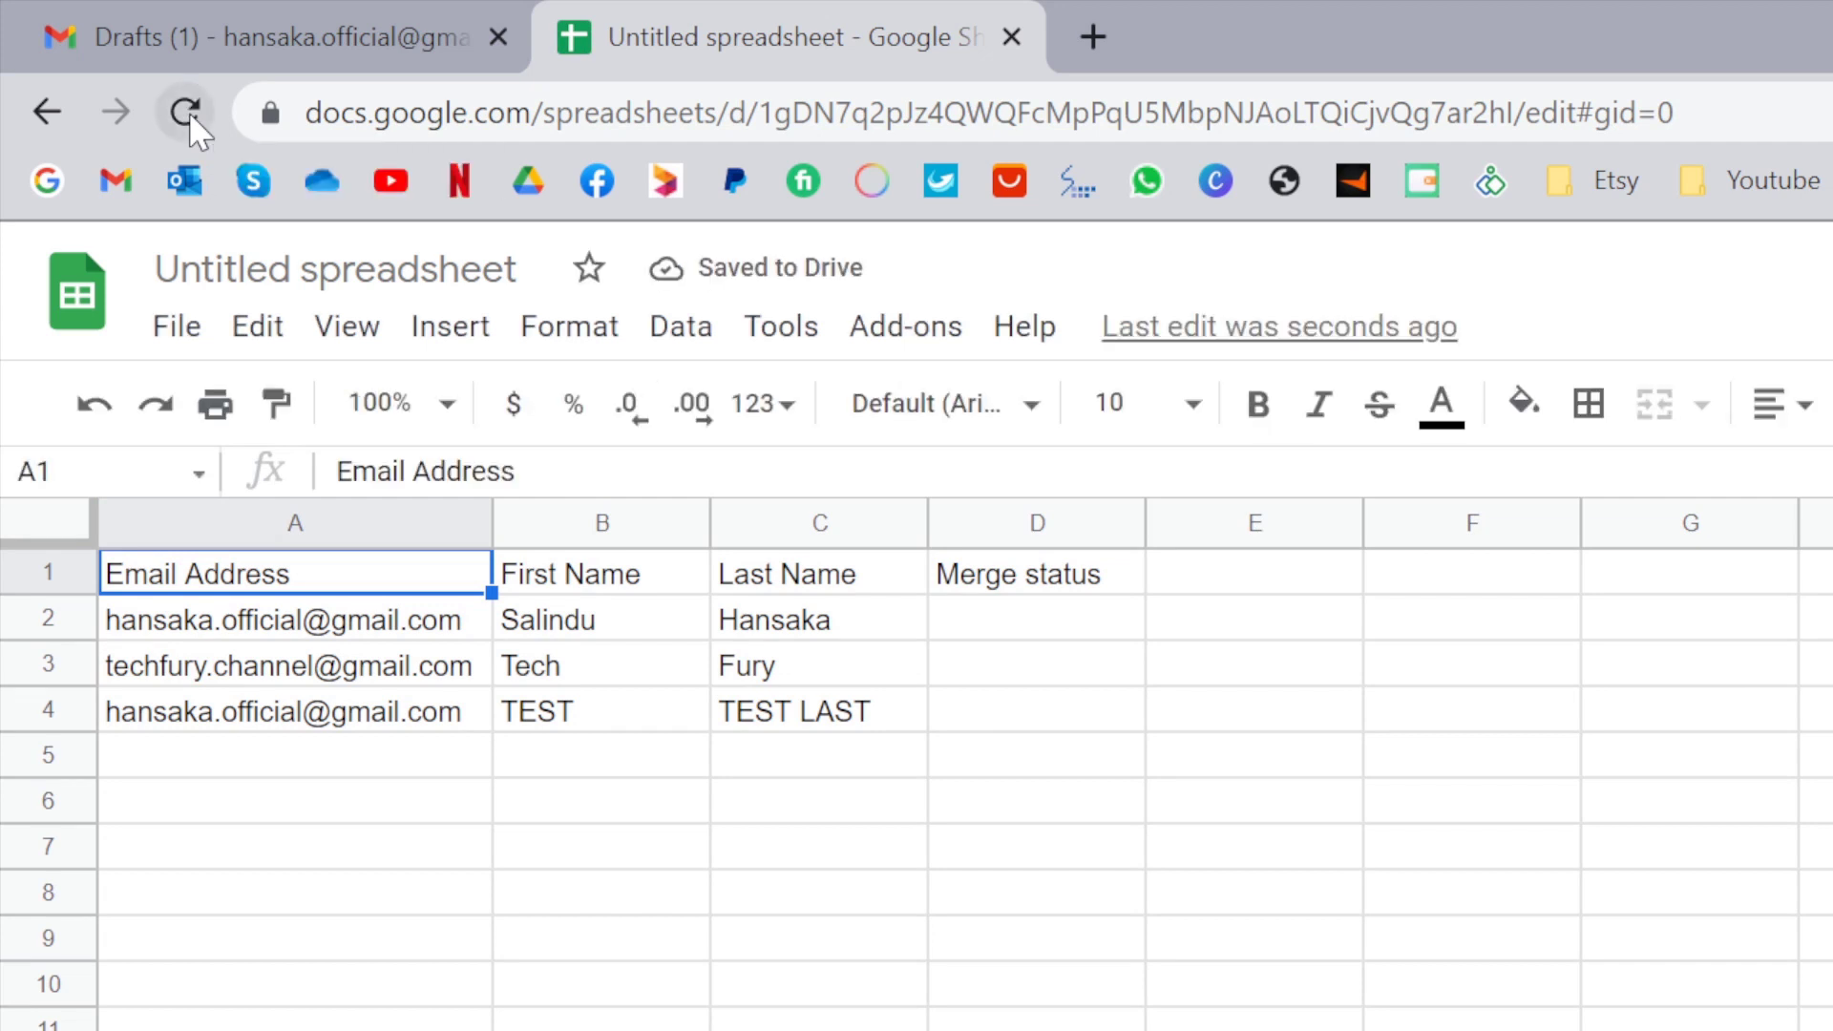
mouse_move(183, 113)
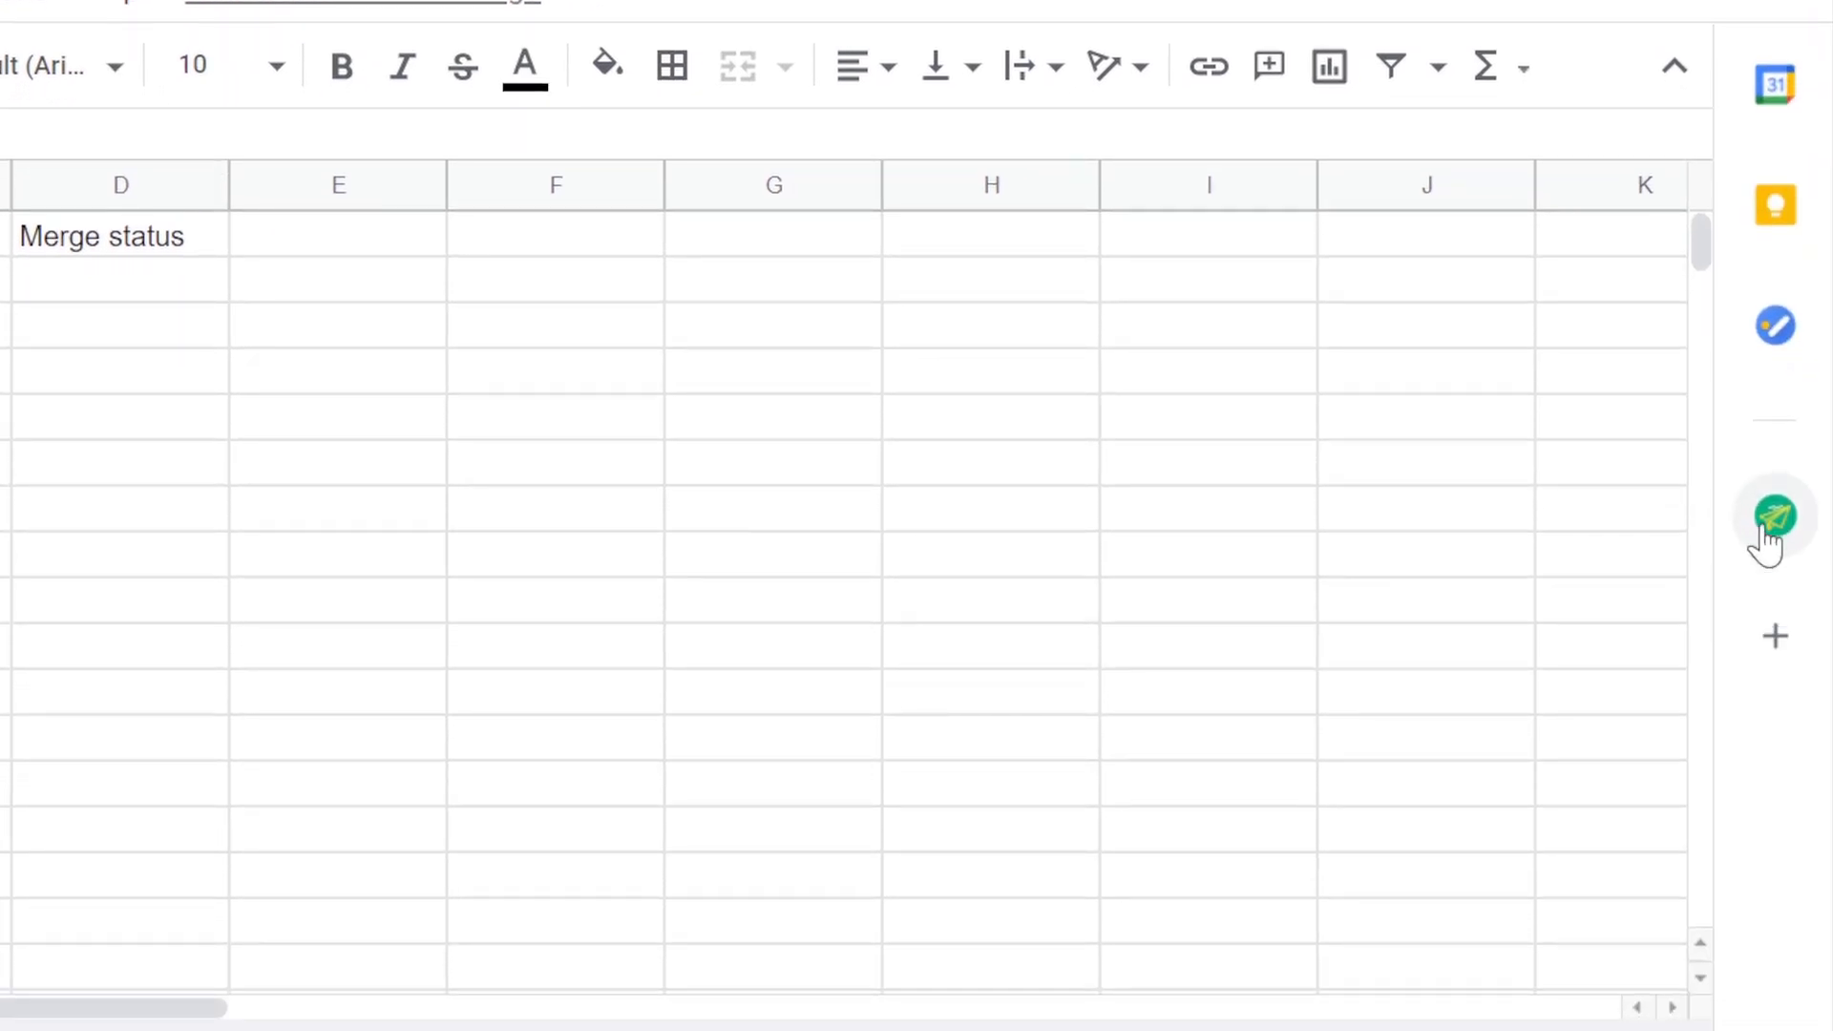
Step: Start a Mergo mail merge campaign using the Subscribe to me draft and Email Address column
click(1775, 516)
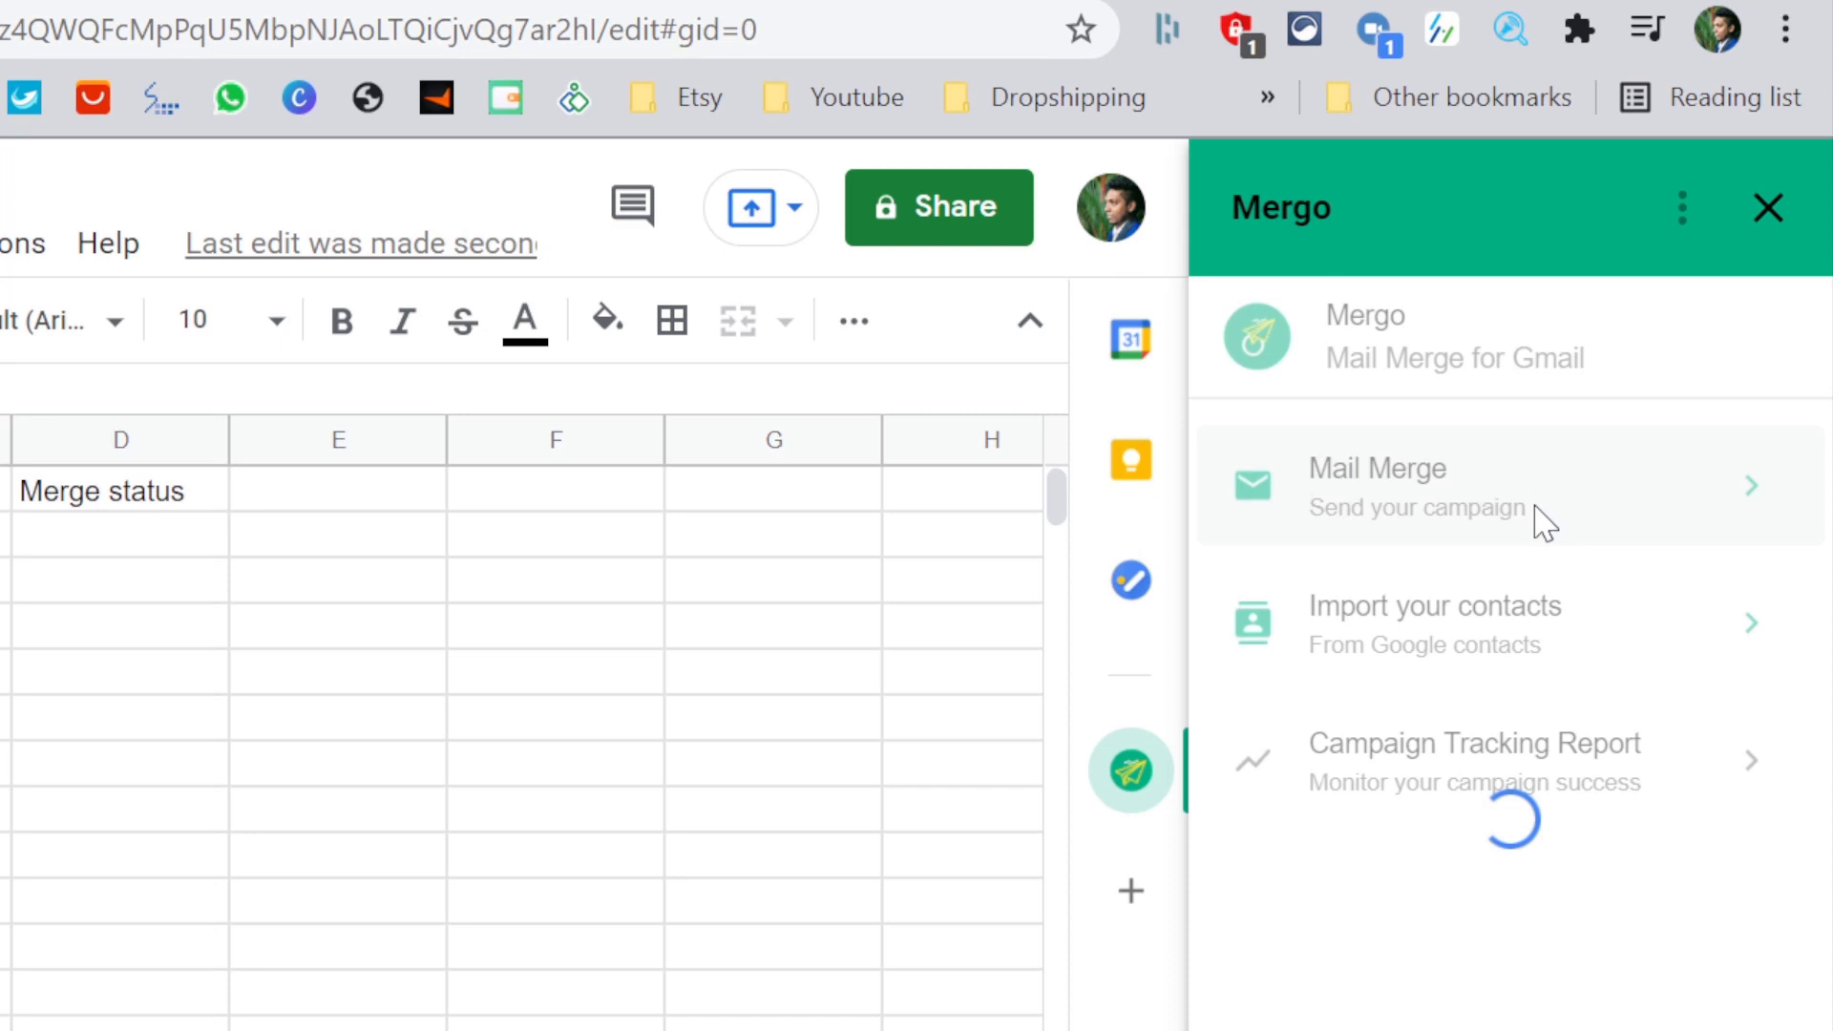
click(1377, 485)
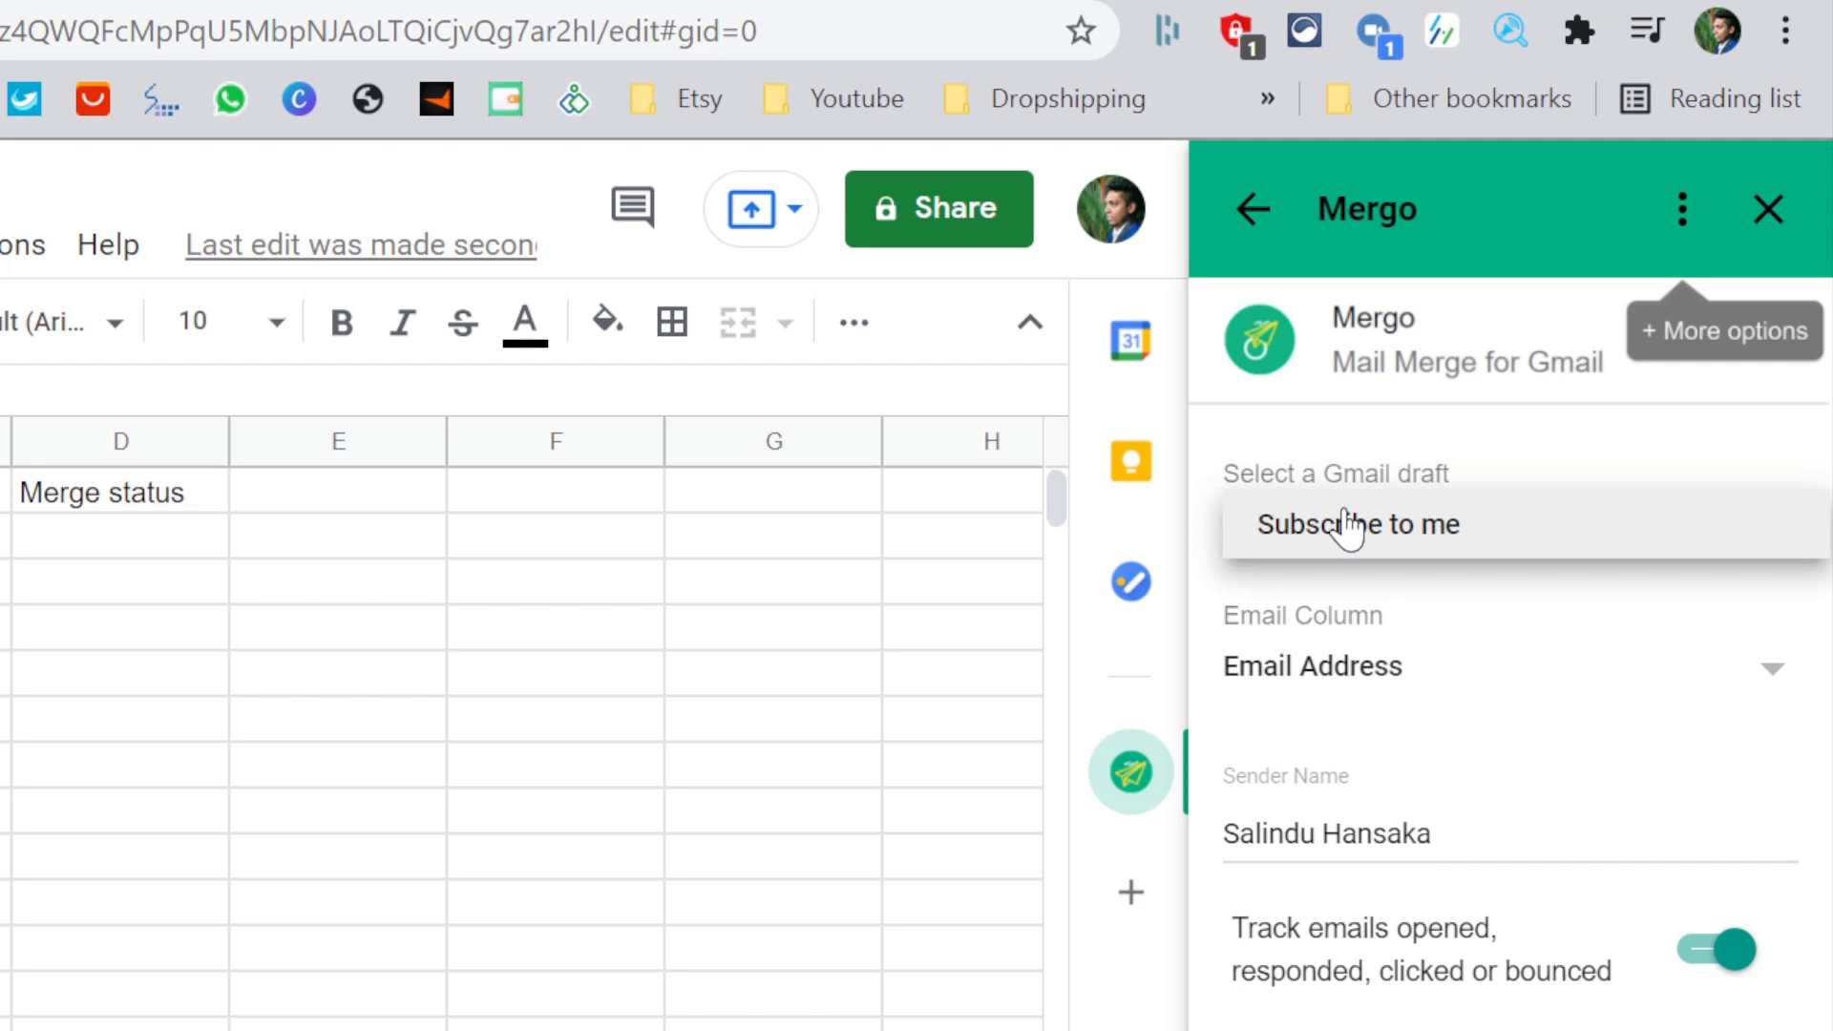
mouse_move(1303, 531)
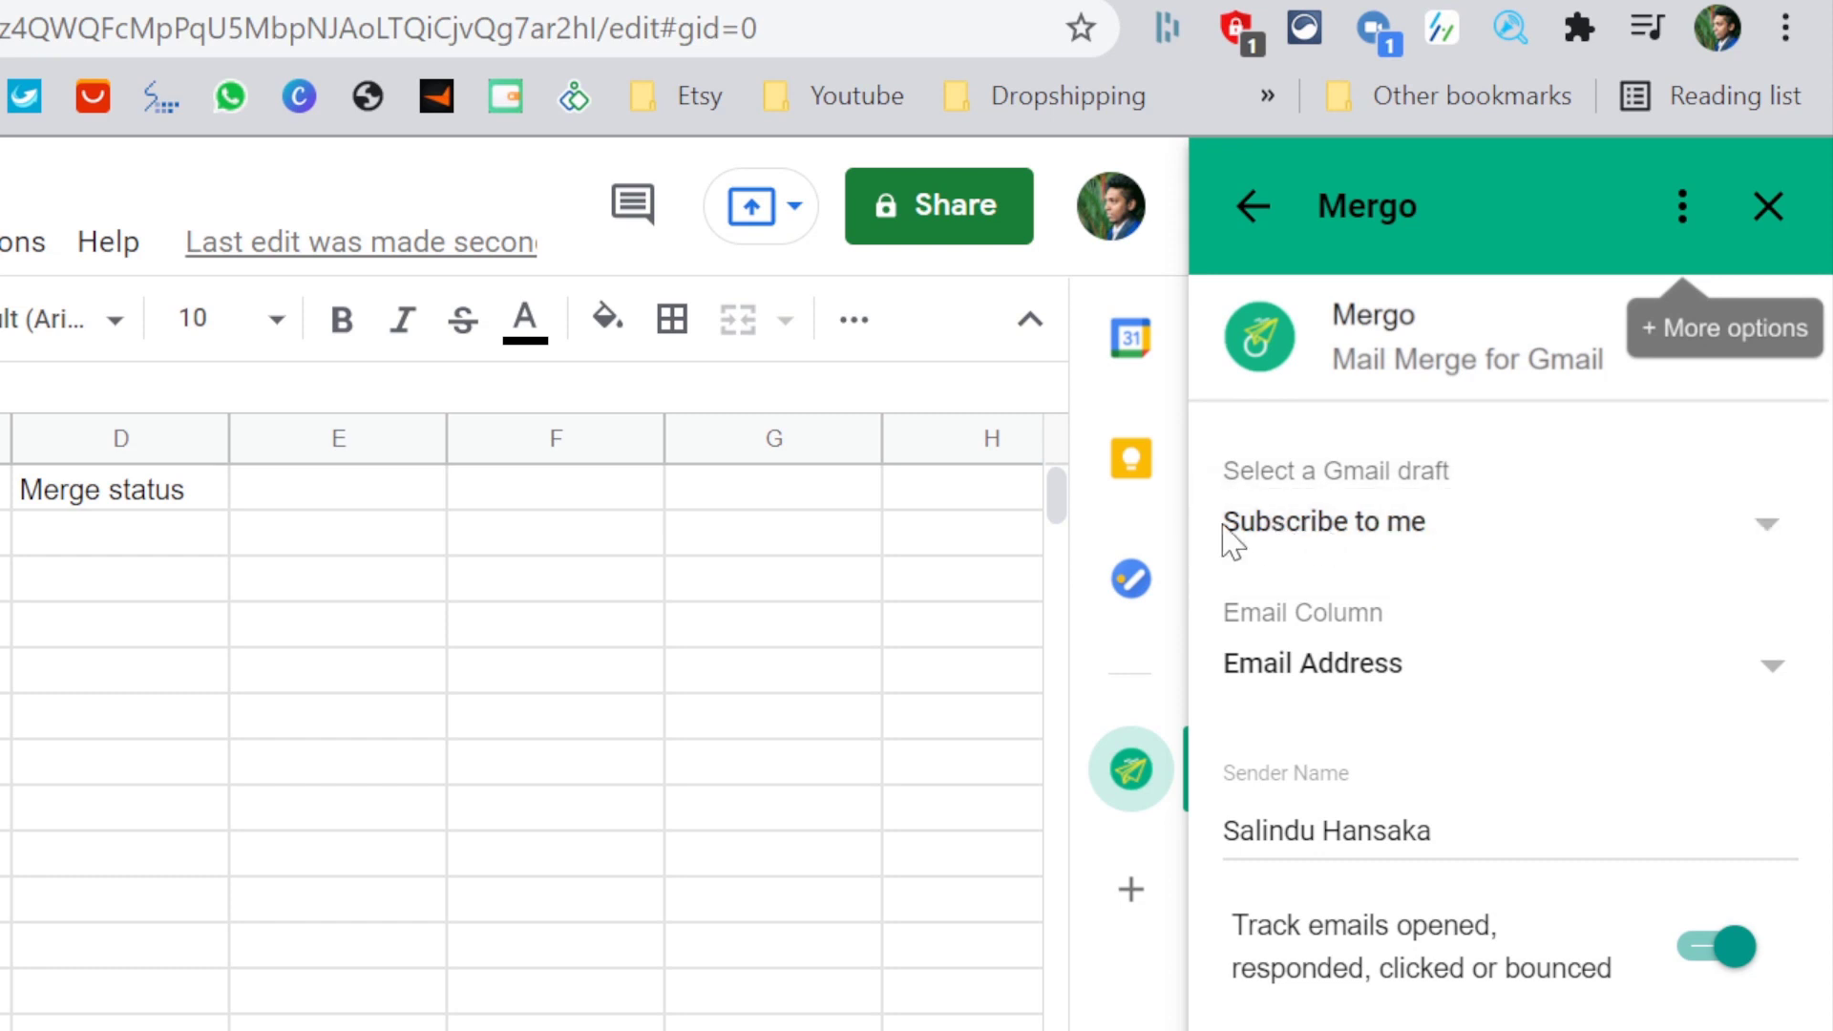
mouse_move(1350, 543)
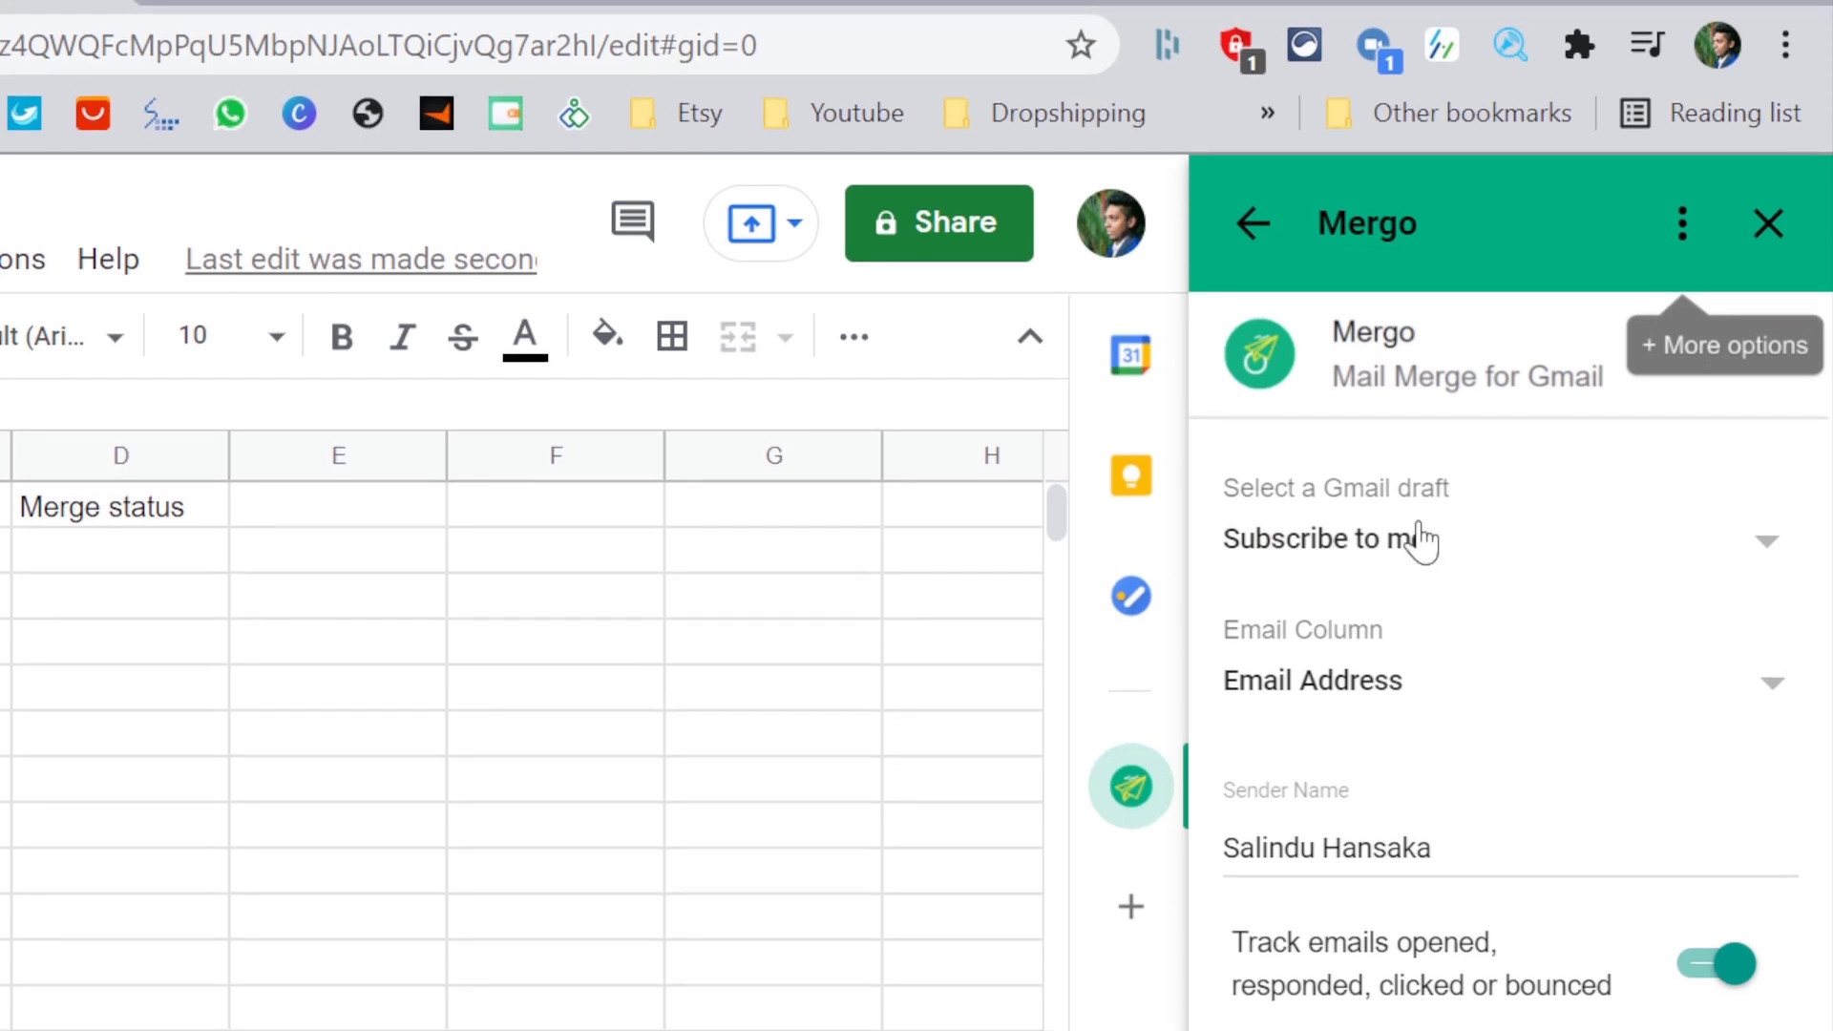
mouse_move(1418, 547)
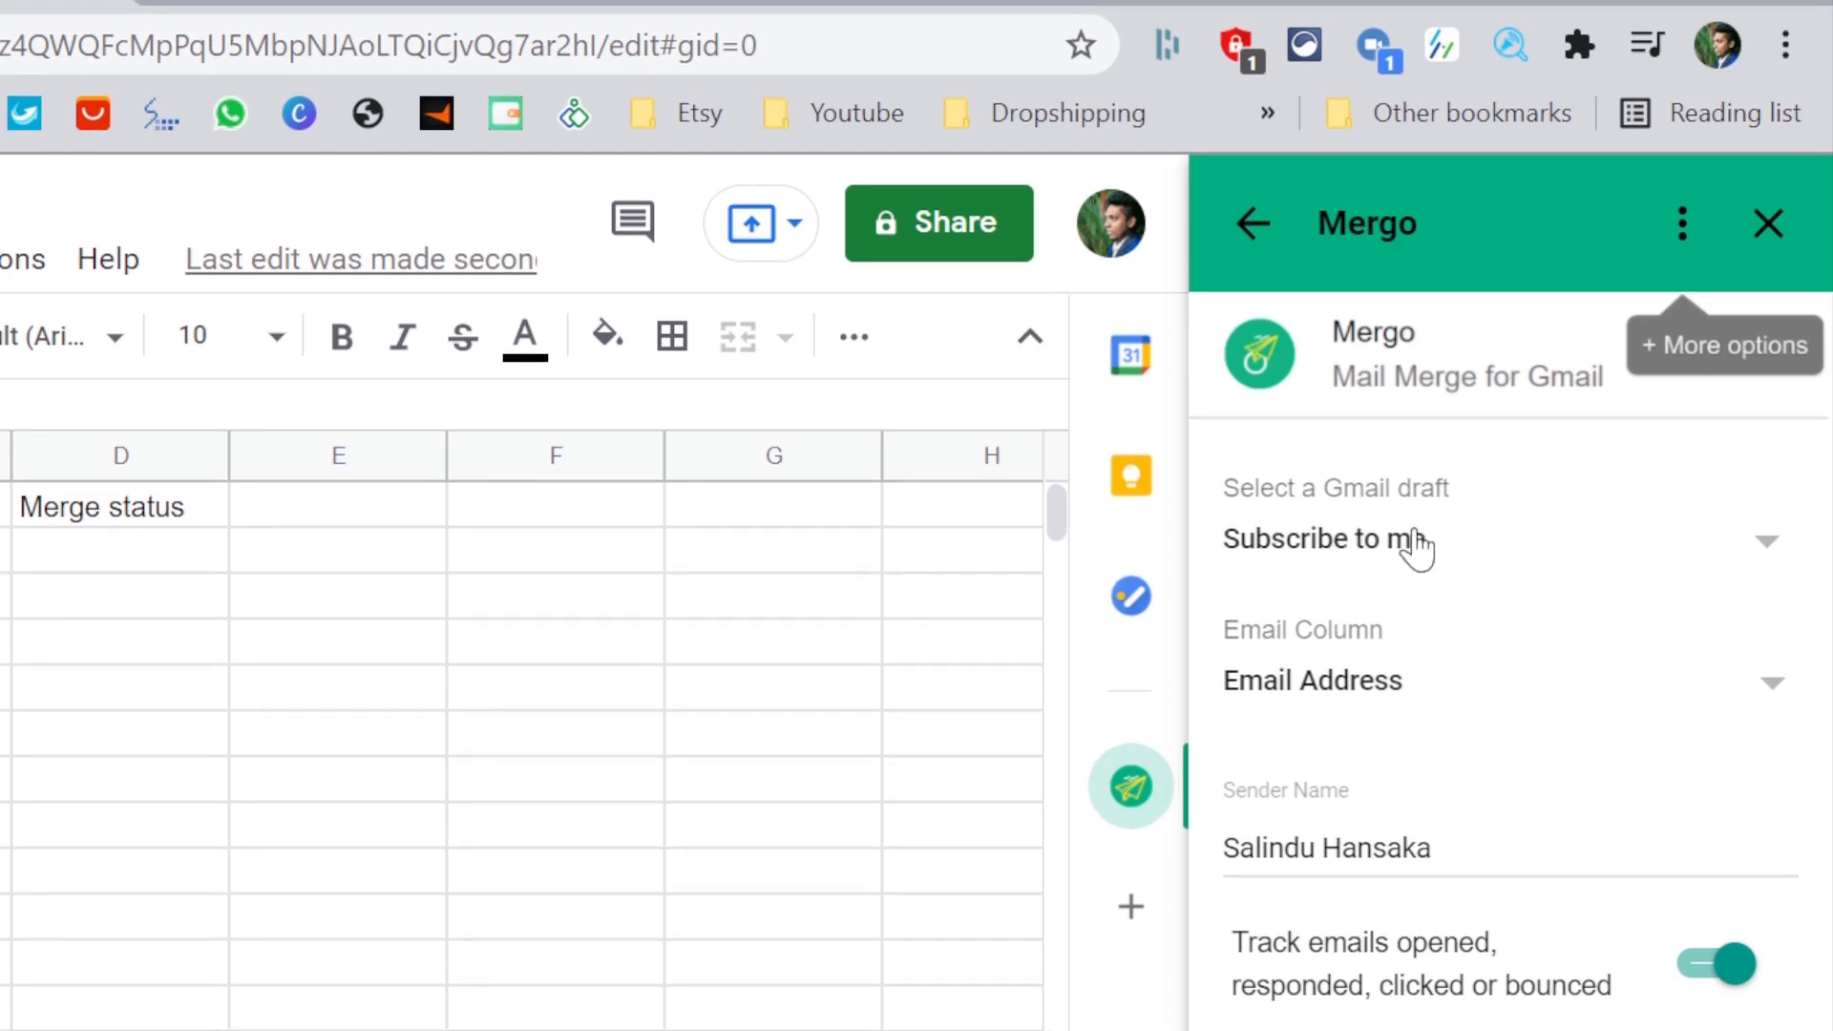
scroll(down, 3)
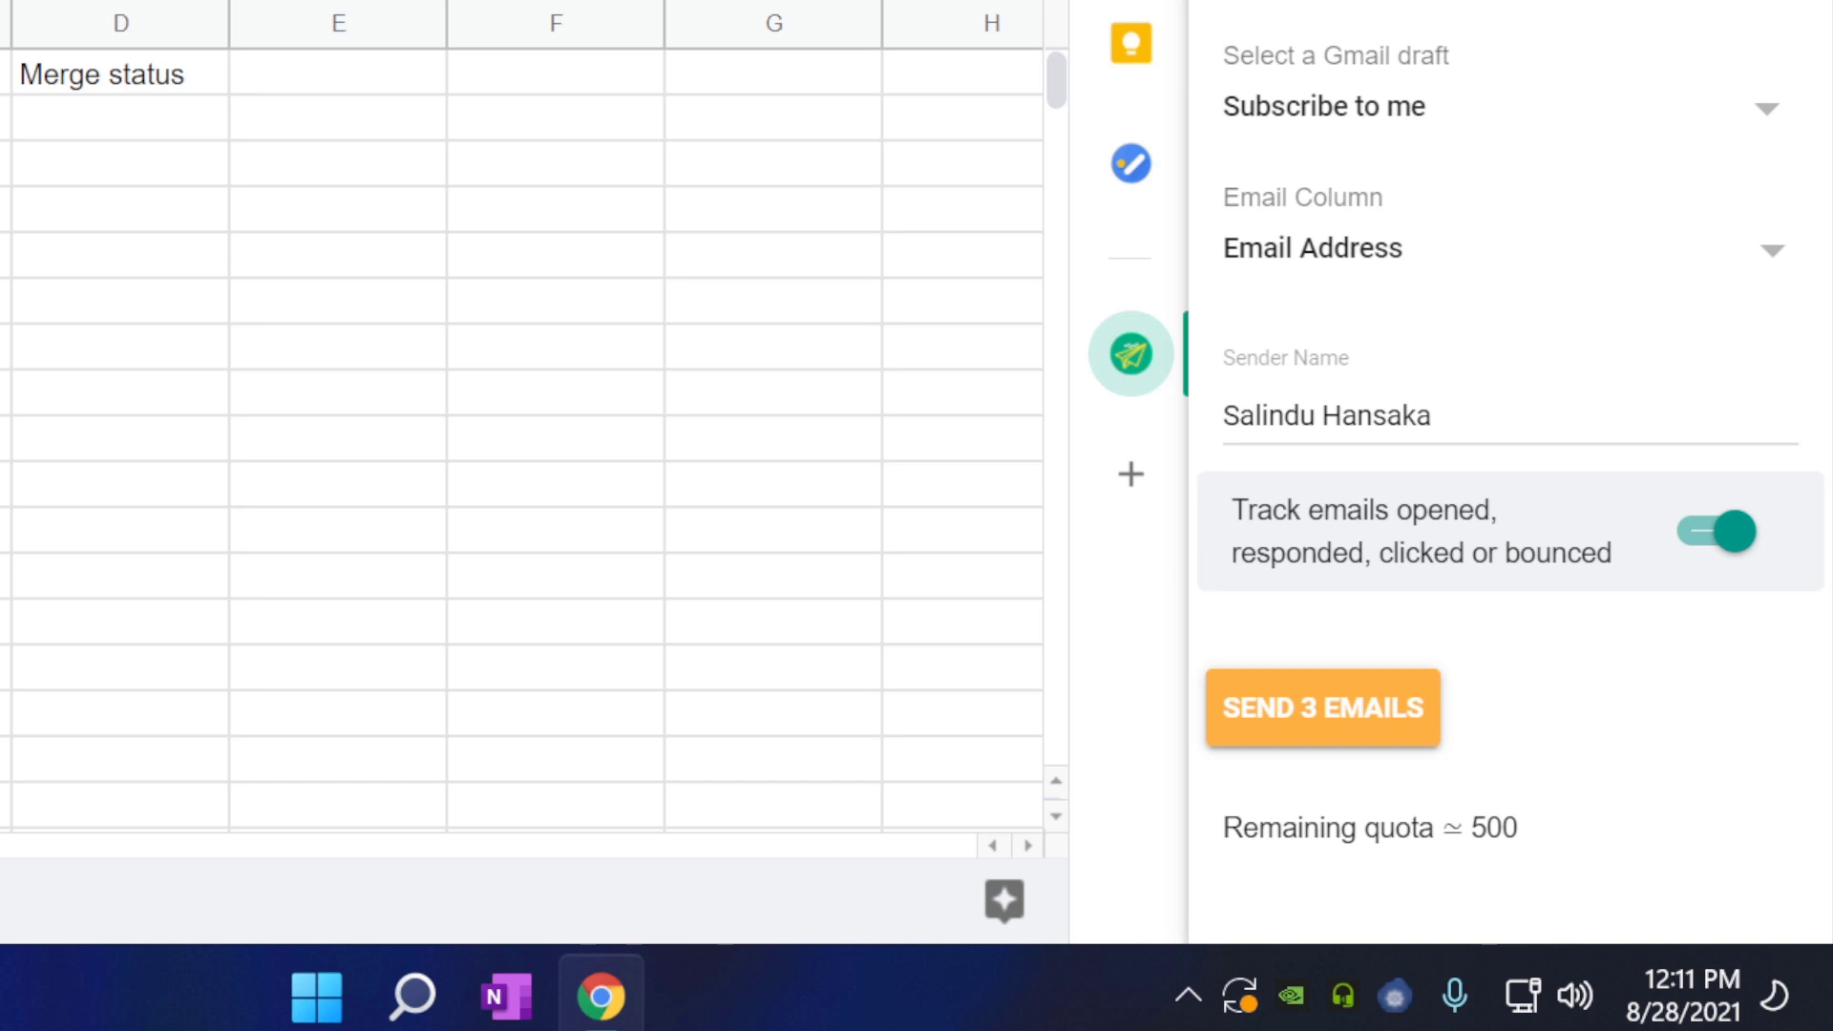
Step: Replace the sender name with TECH FURY EMAIL TEST
scroll(up, 3)
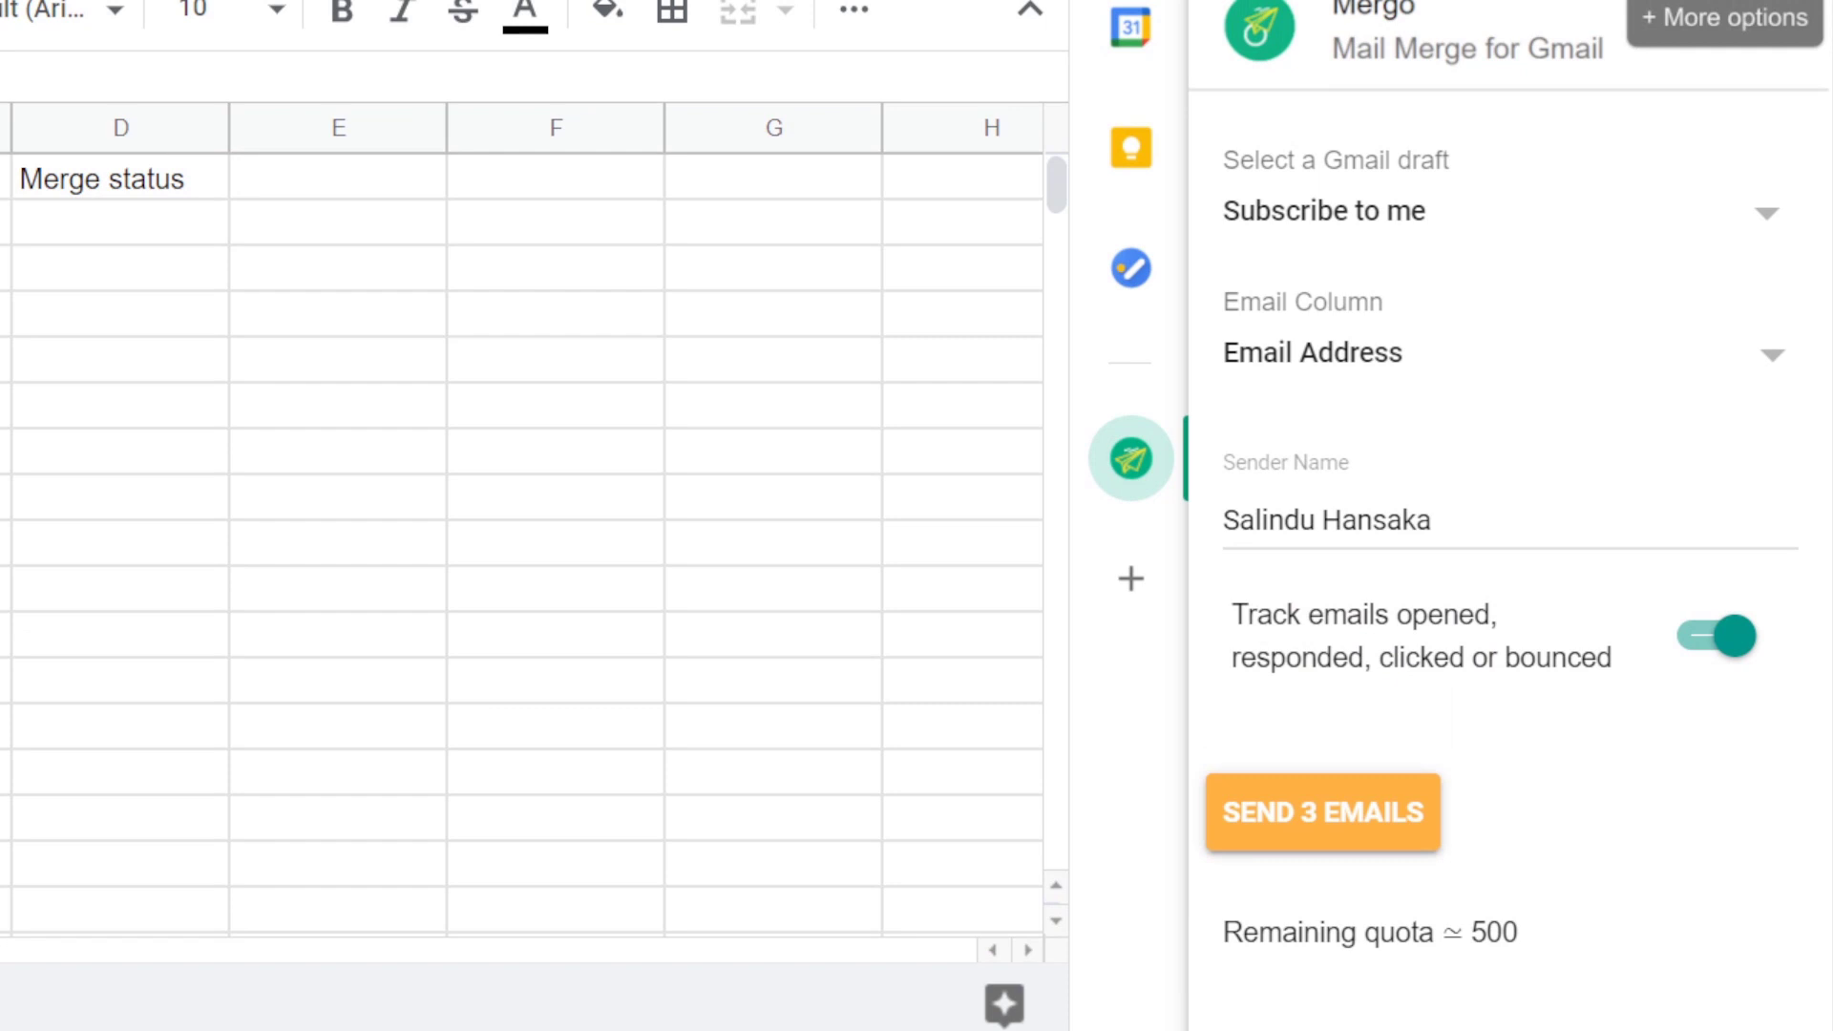
triple_click(1327, 521)
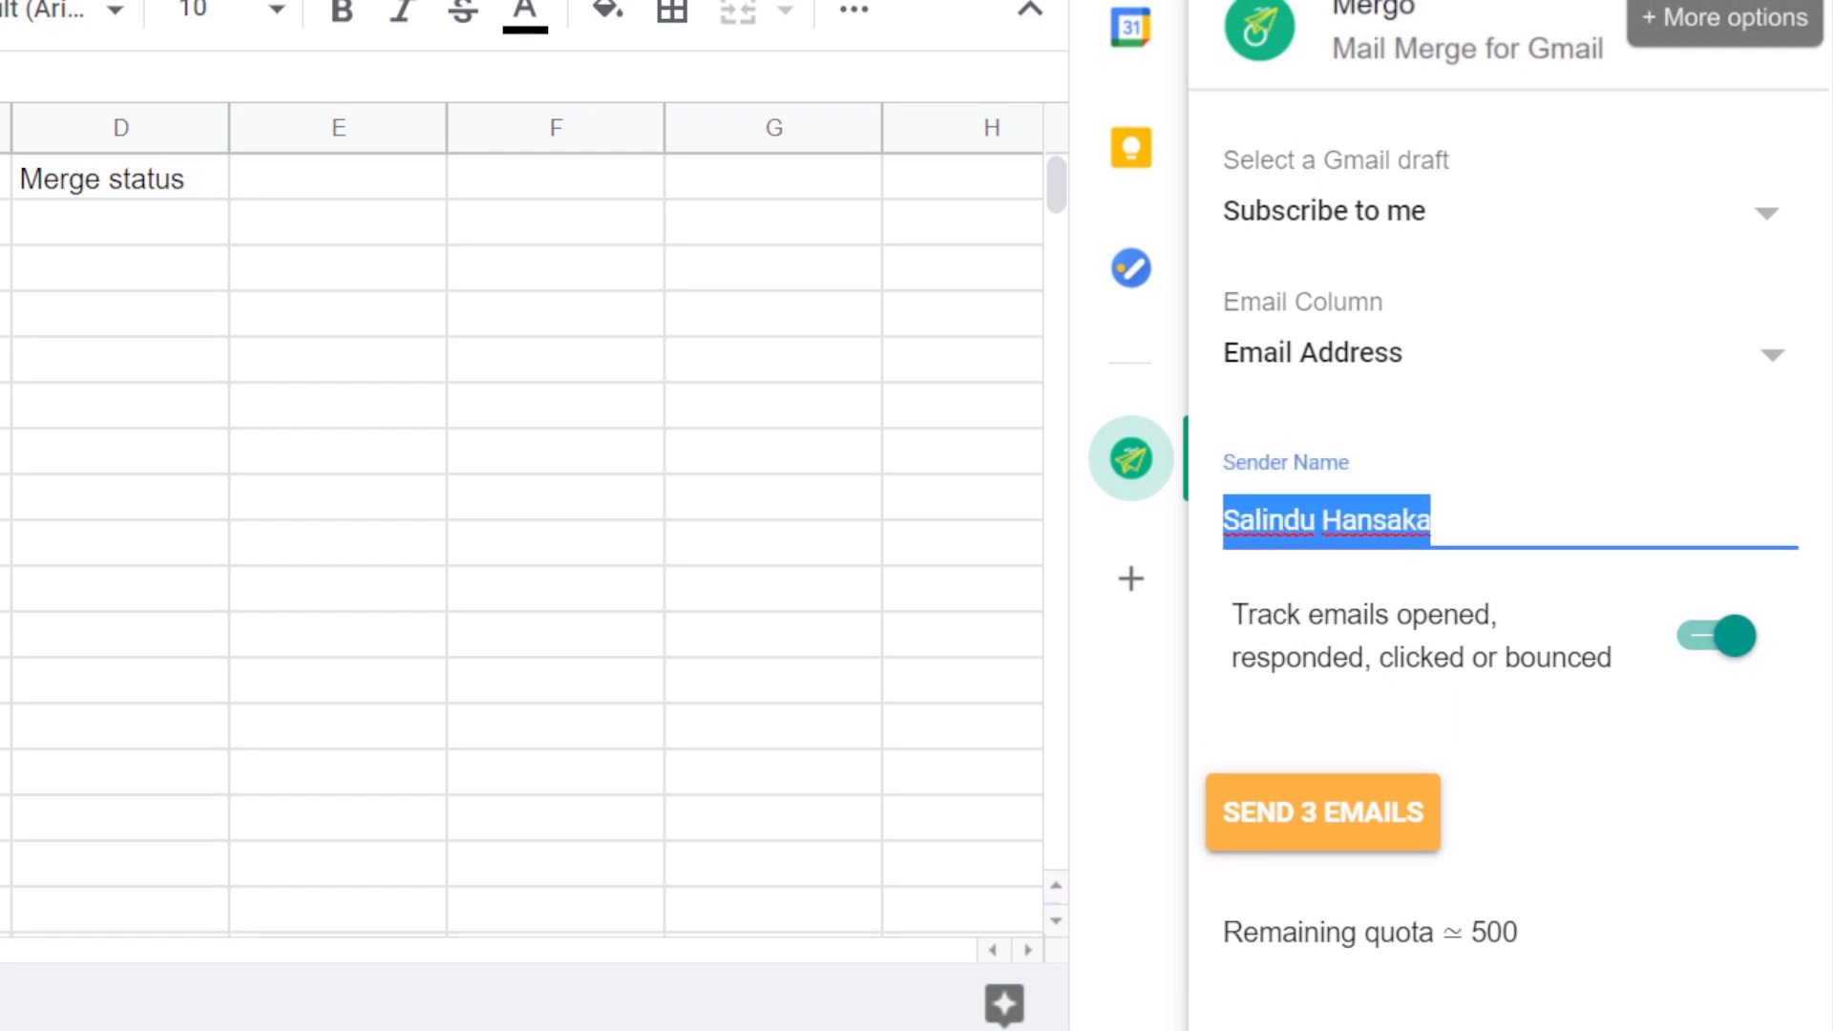
text(TECH FURY)
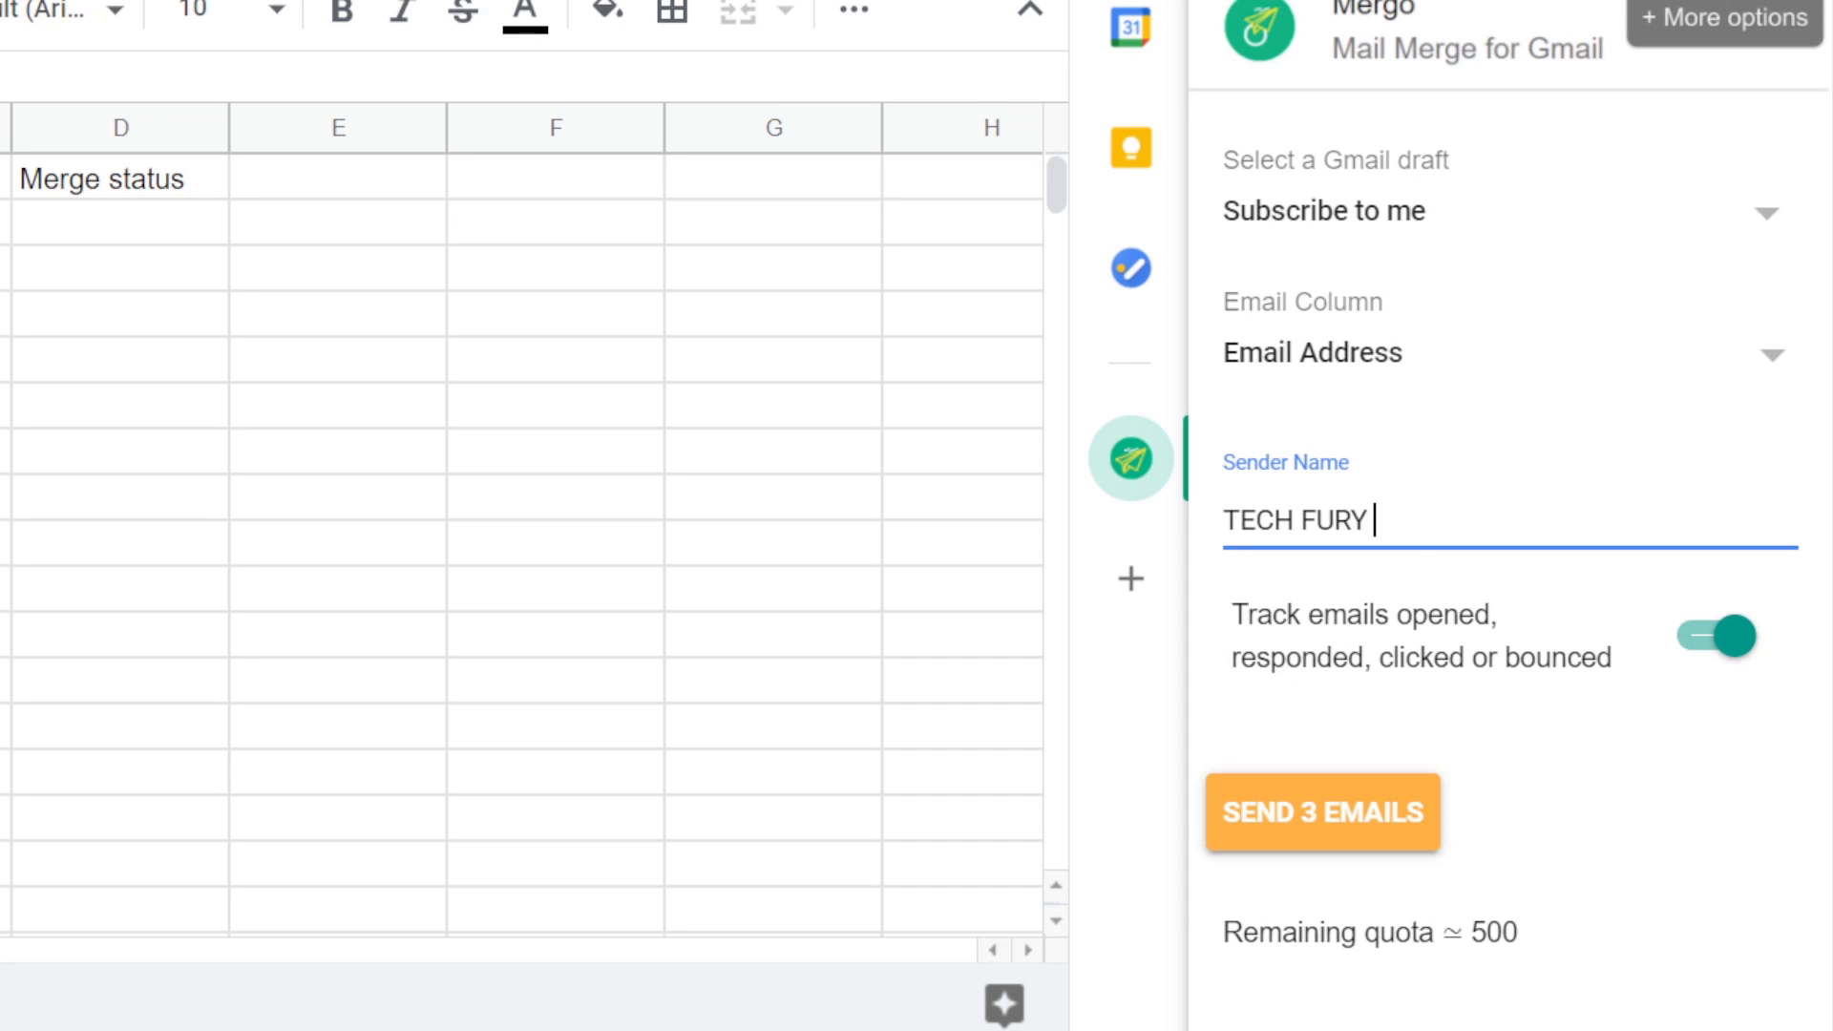
text(EMAIL TEST)
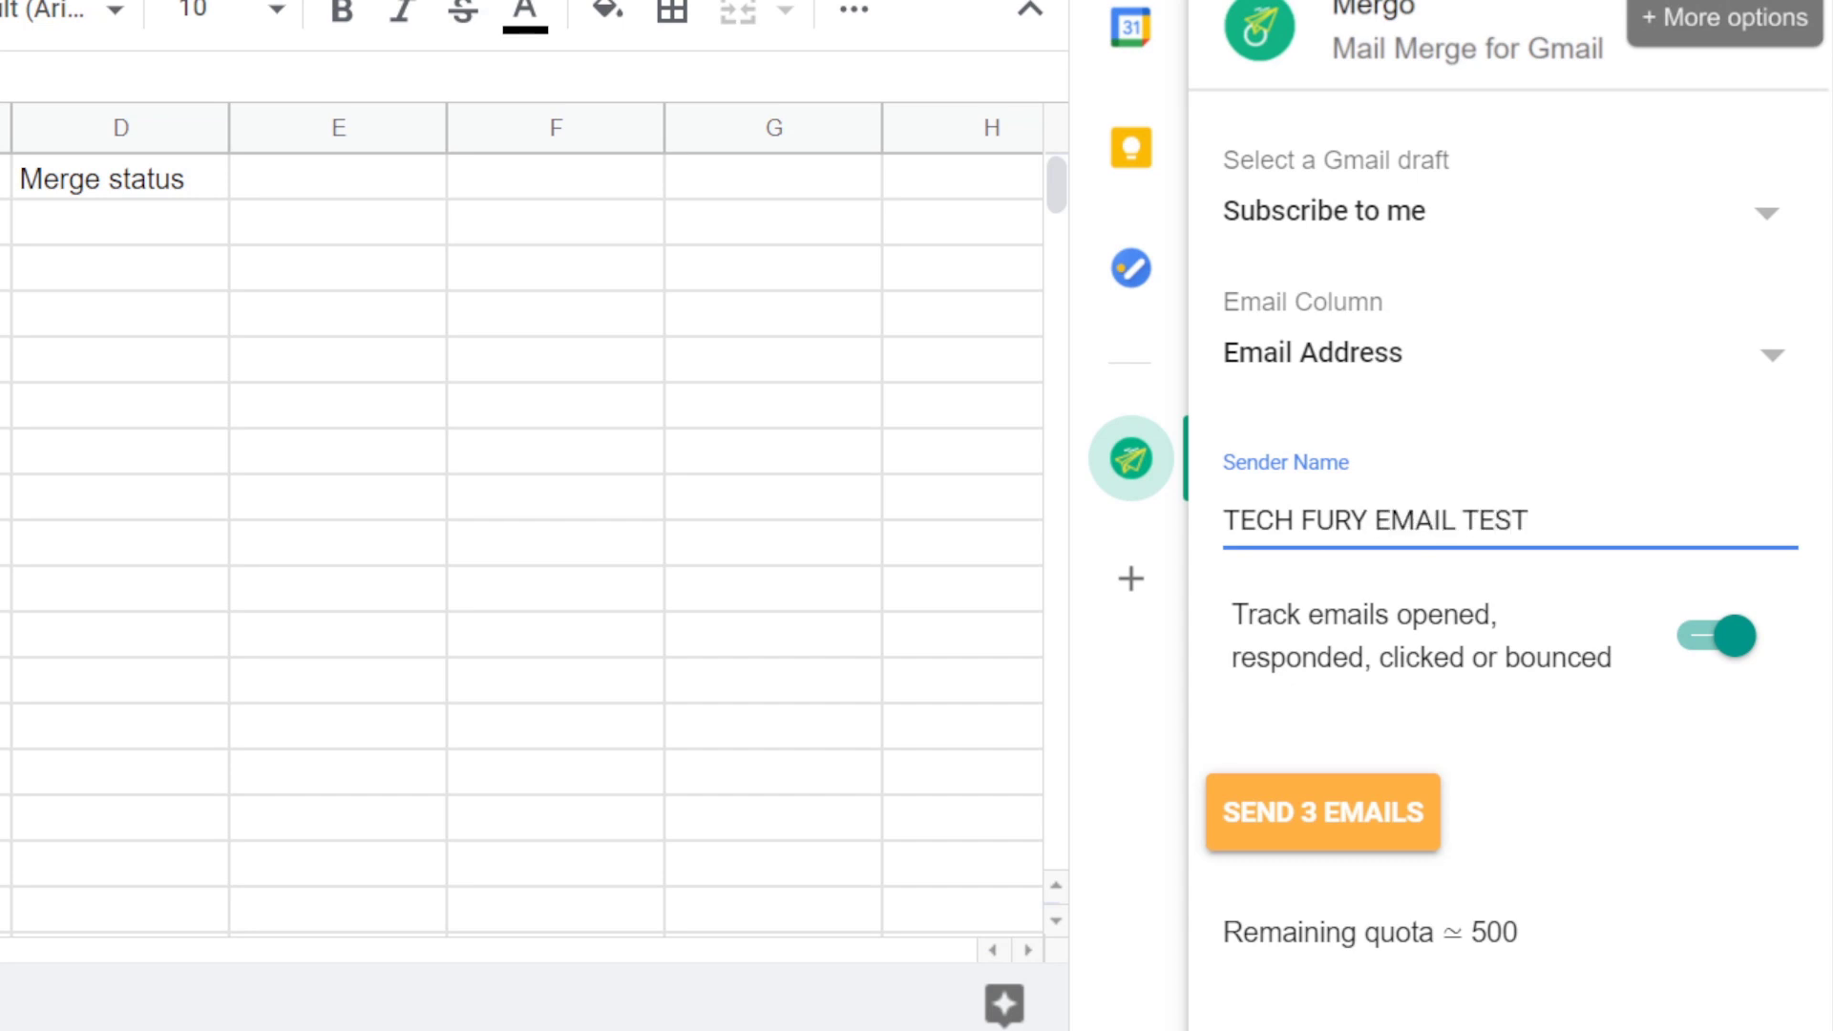
Step: Send the campaign's 3 emails to all recipients
scroll(down, 3)
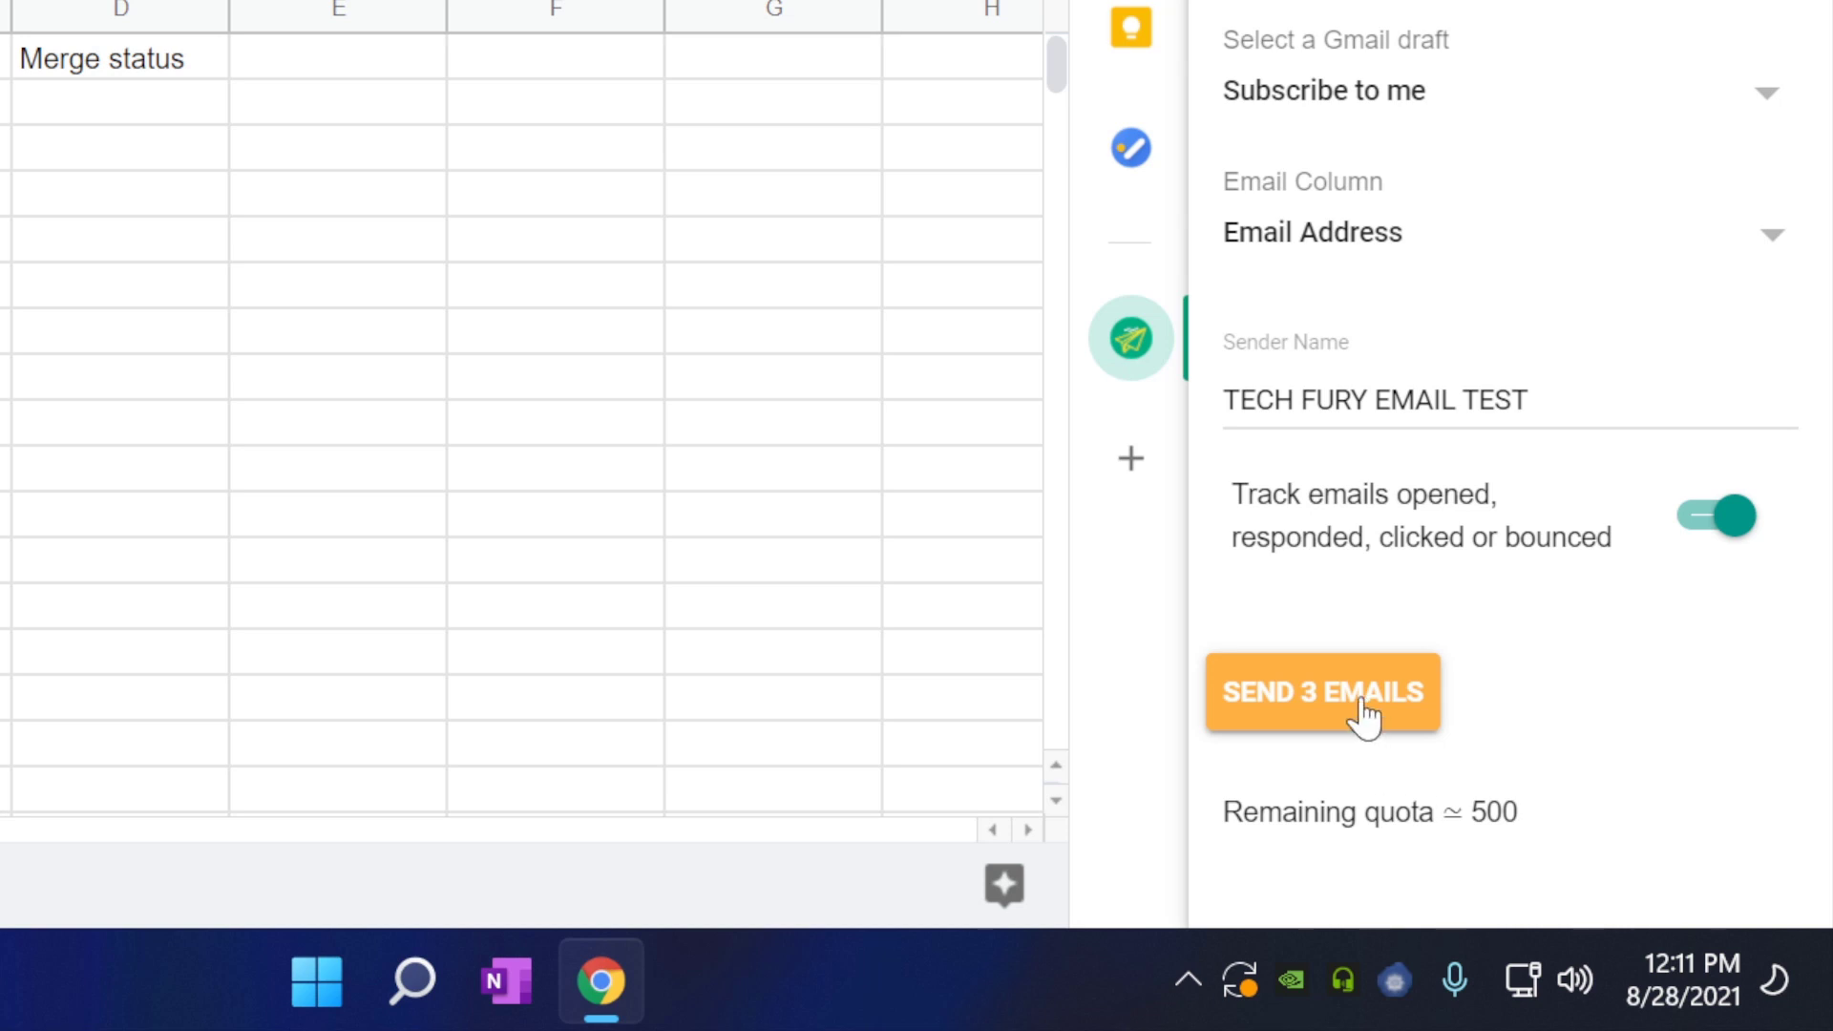
click(1322, 691)
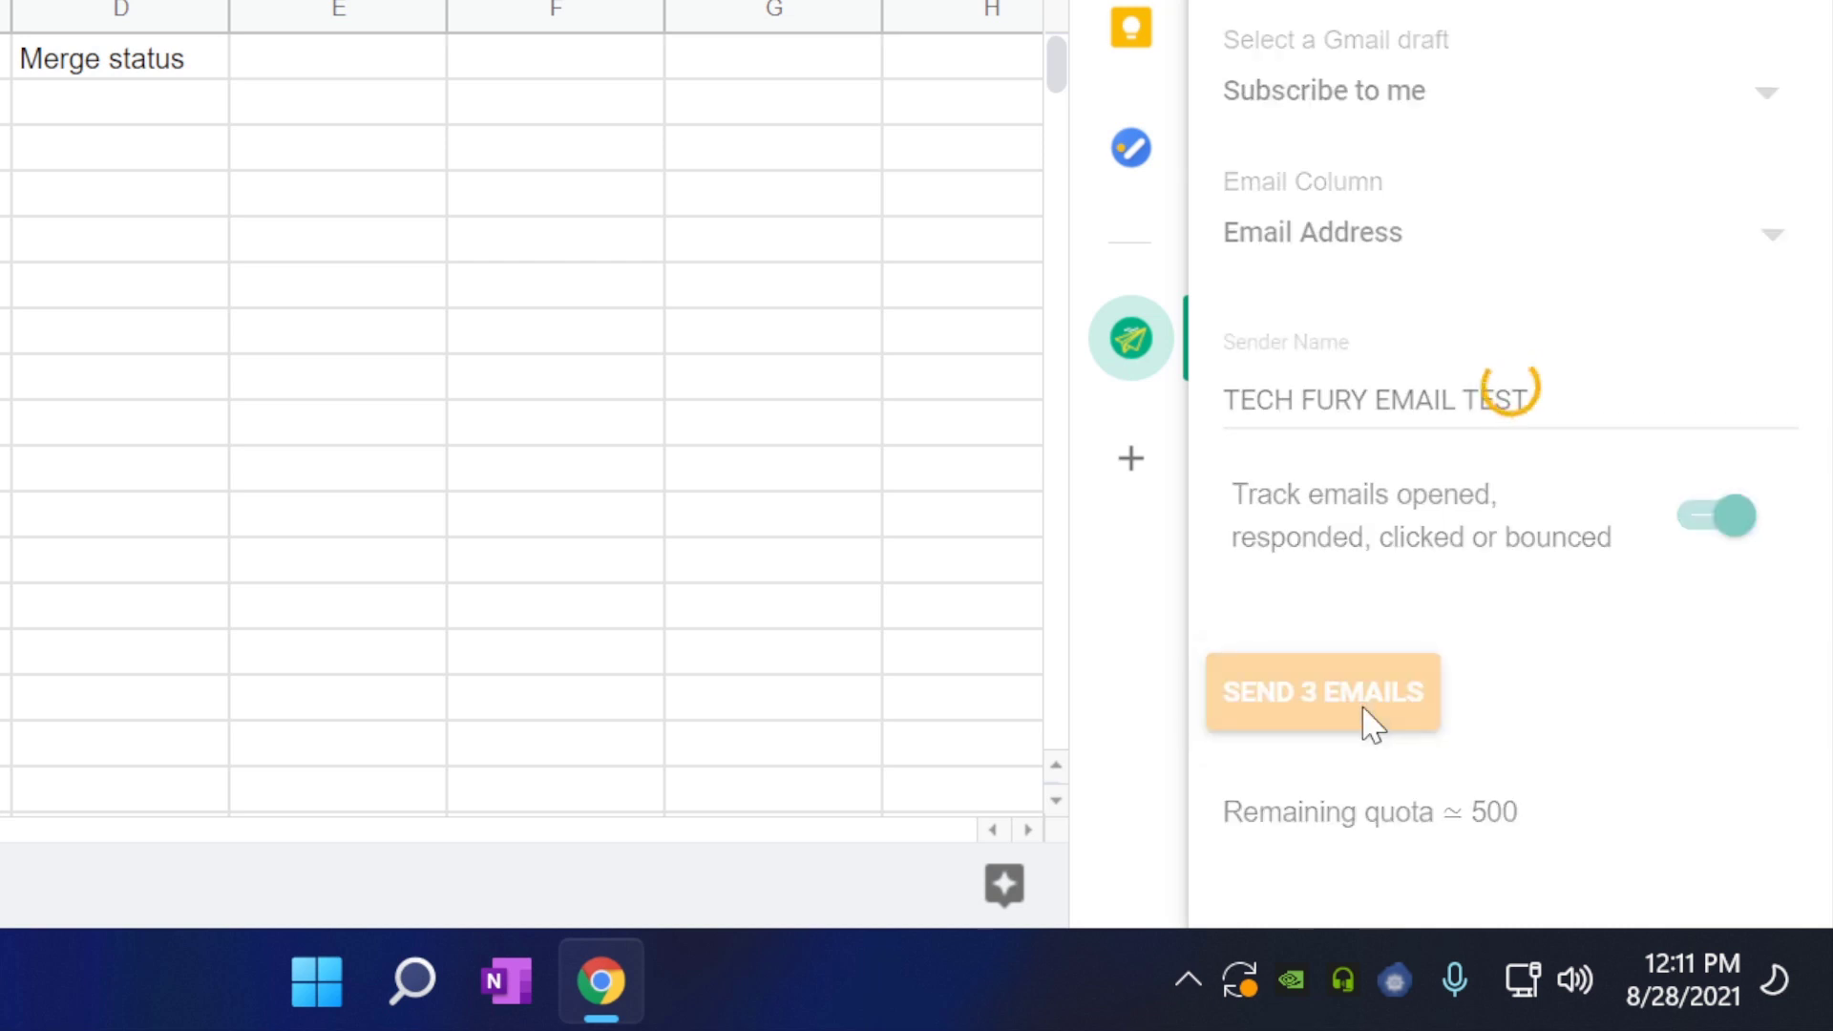
click(1322, 691)
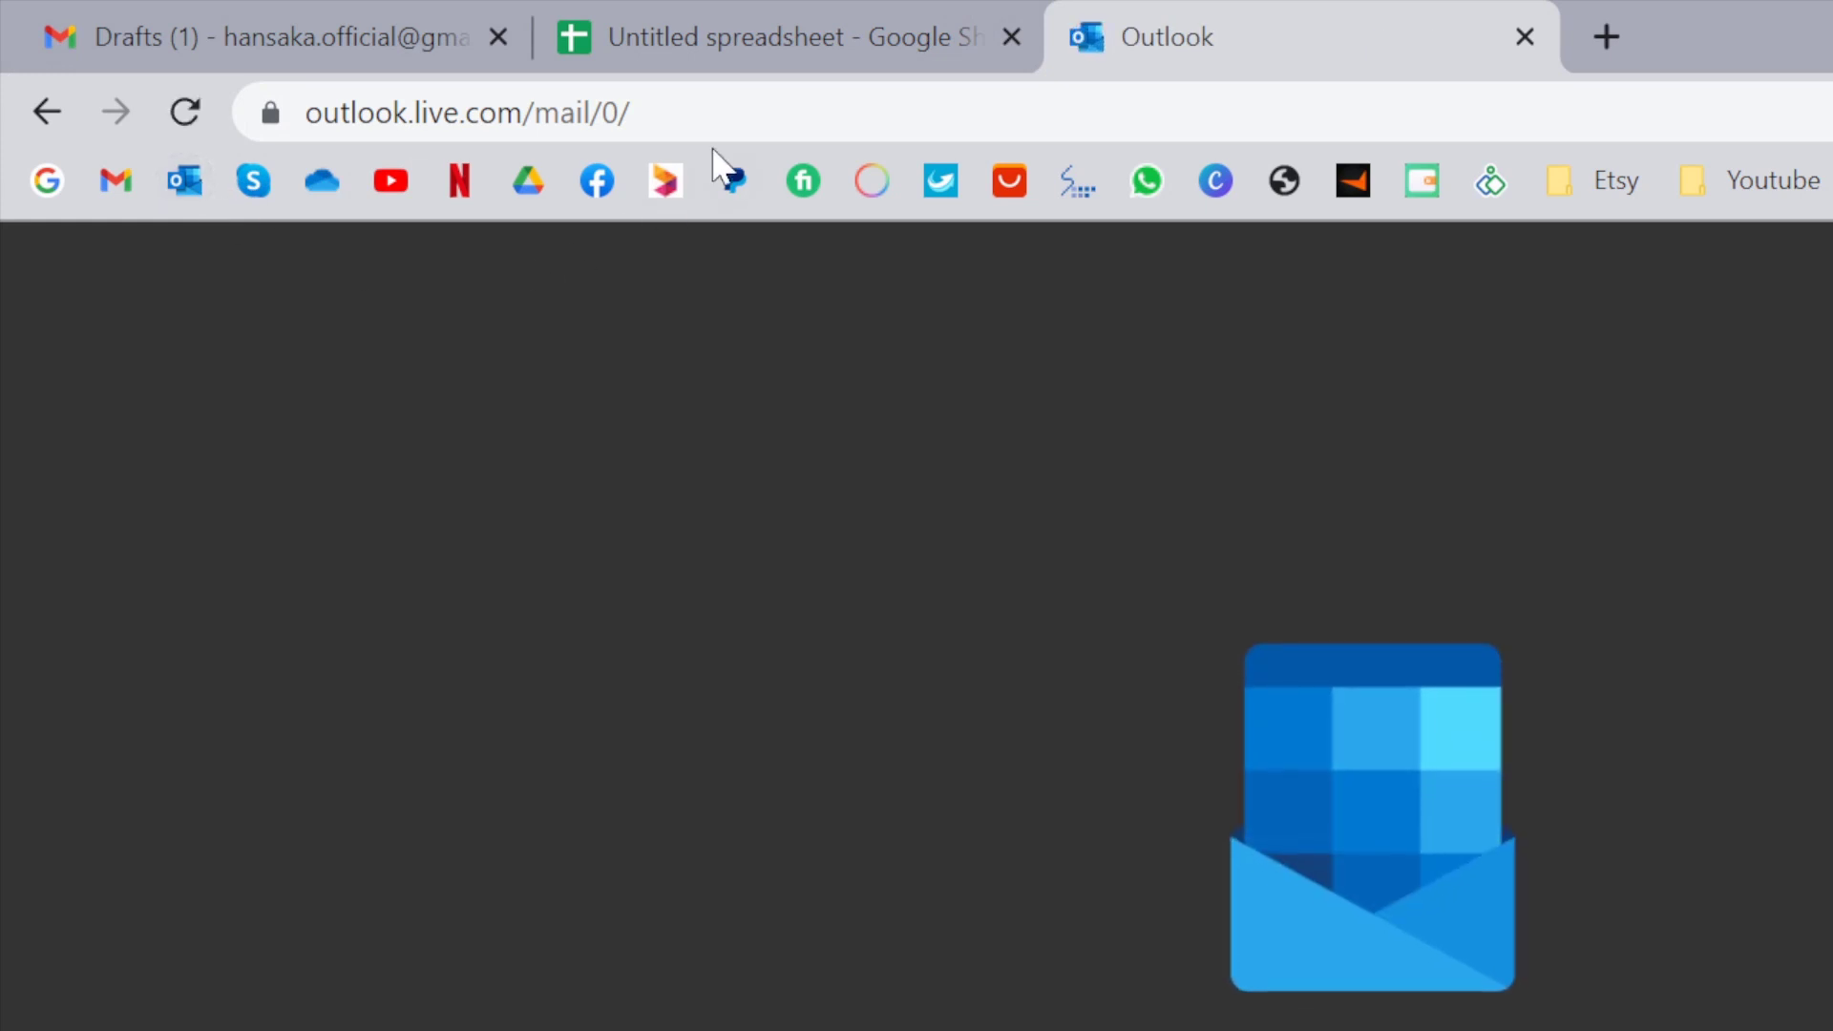
Step: View the Subscribe to me email greeting Tech Fury in Gmail, then move to Outlook
click(257, 36)
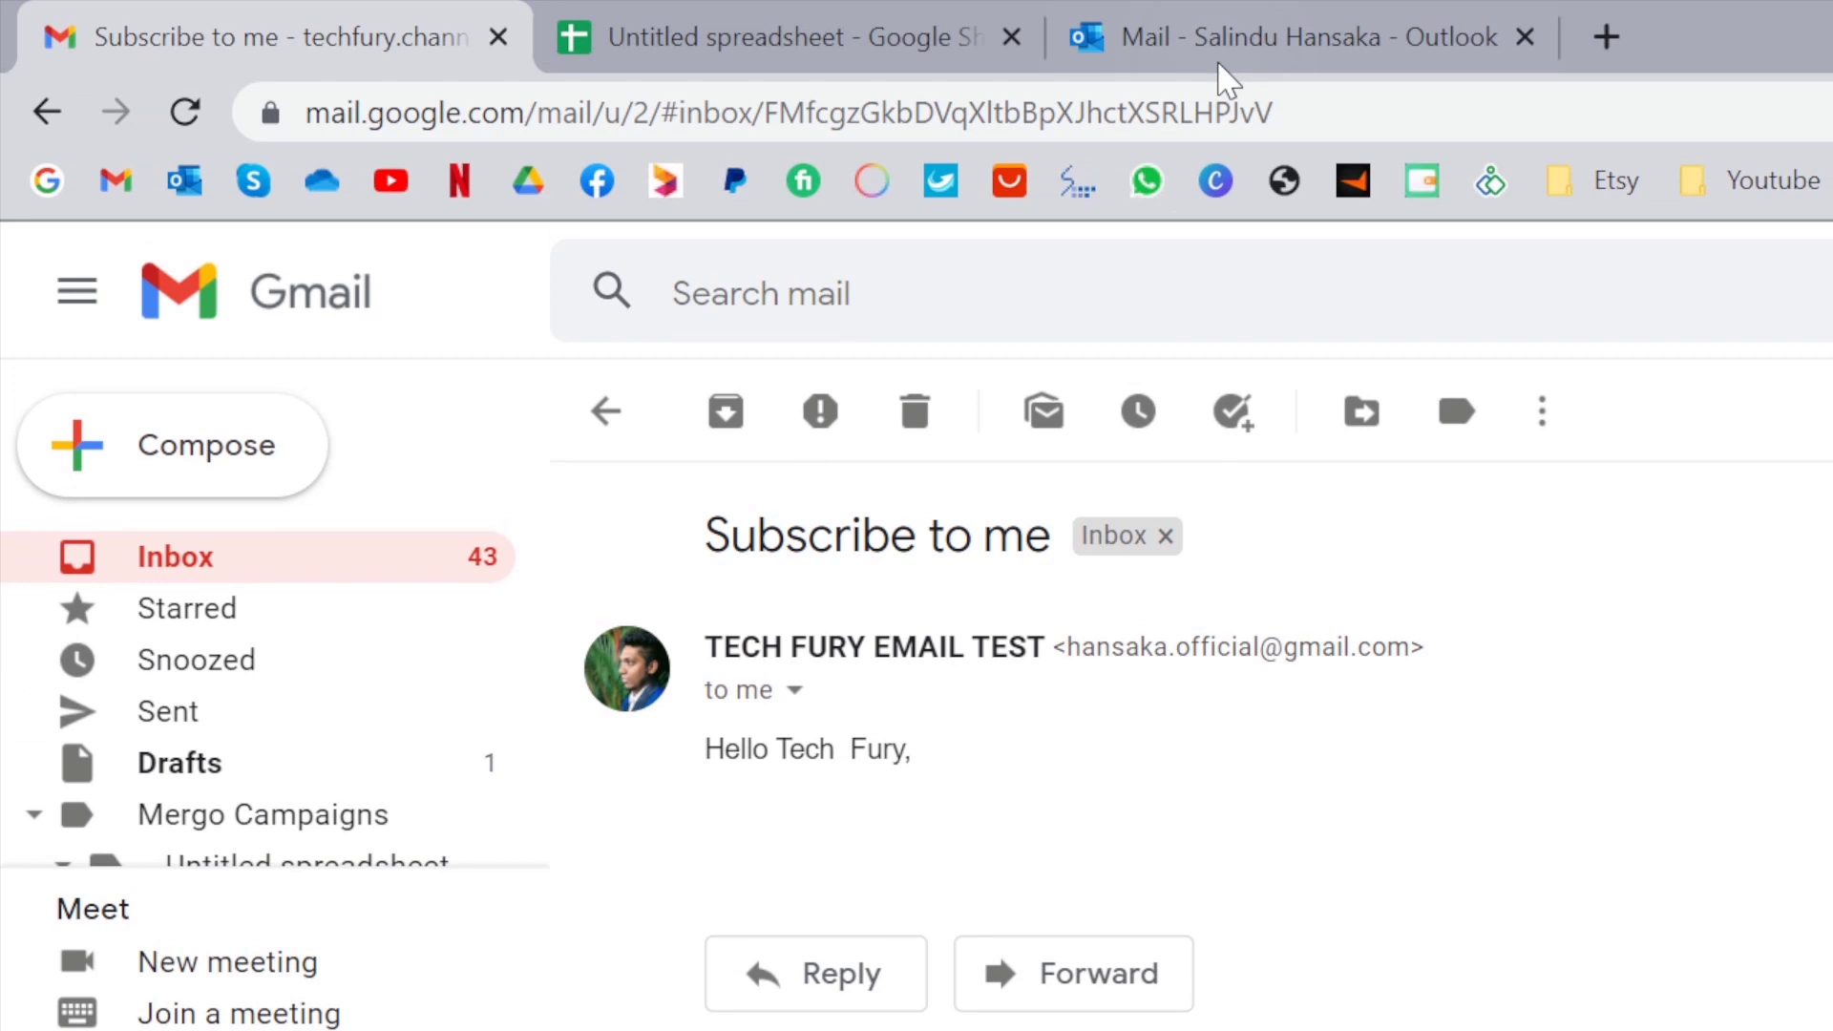
click(1286, 36)
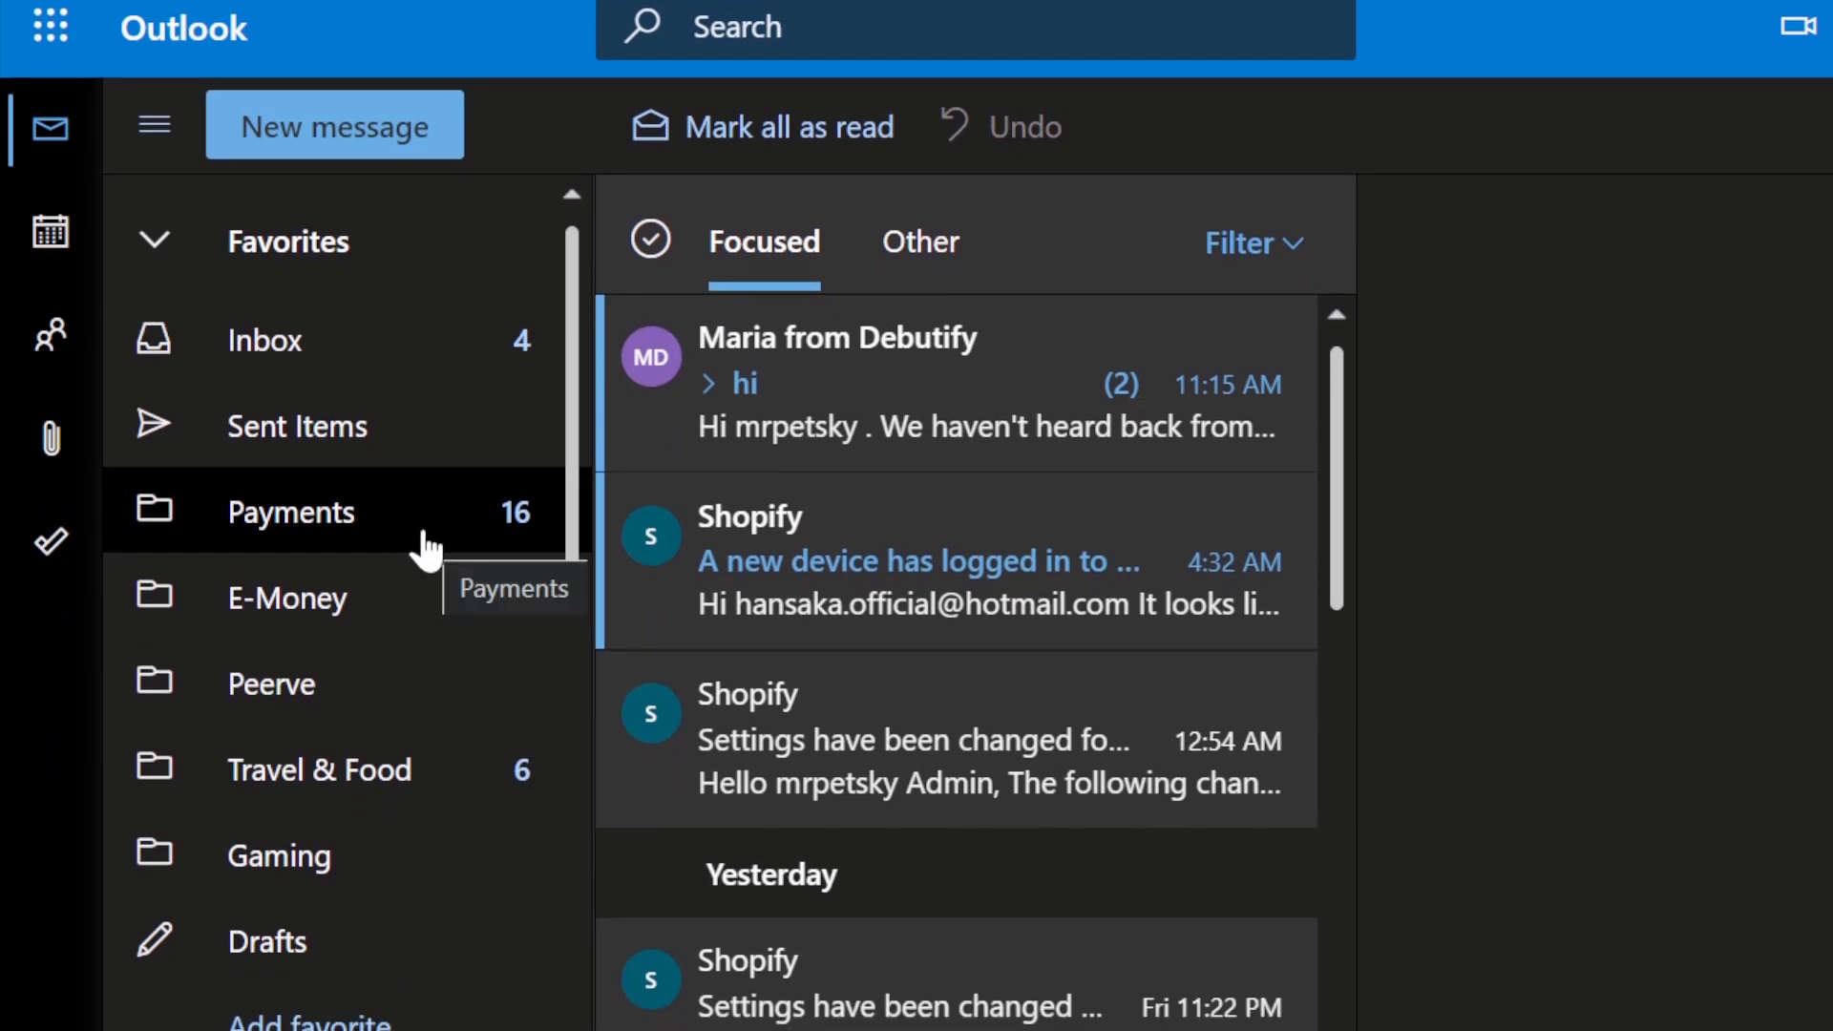
Step: Open the TECH FURY EMAIL TEST message greeting TEST TEST LAST from Outlook's Junk Email folder
scroll(down, 3)
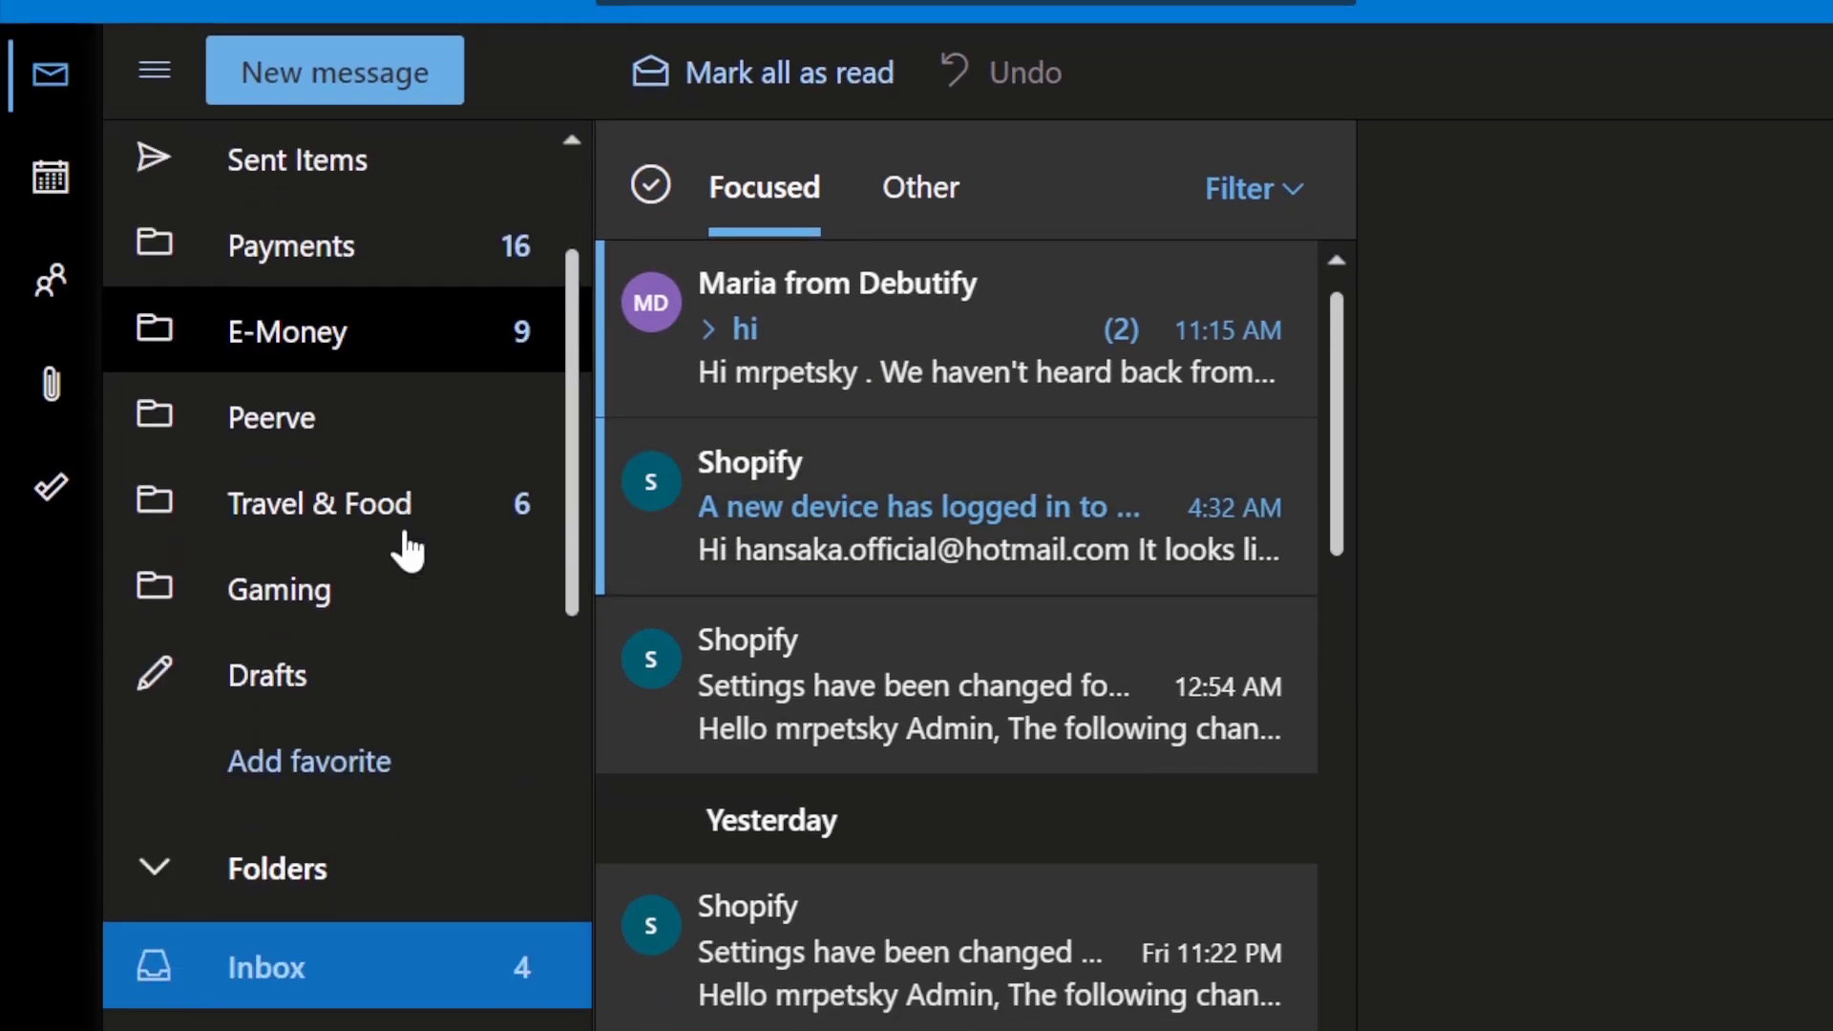
scroll(down, 3)
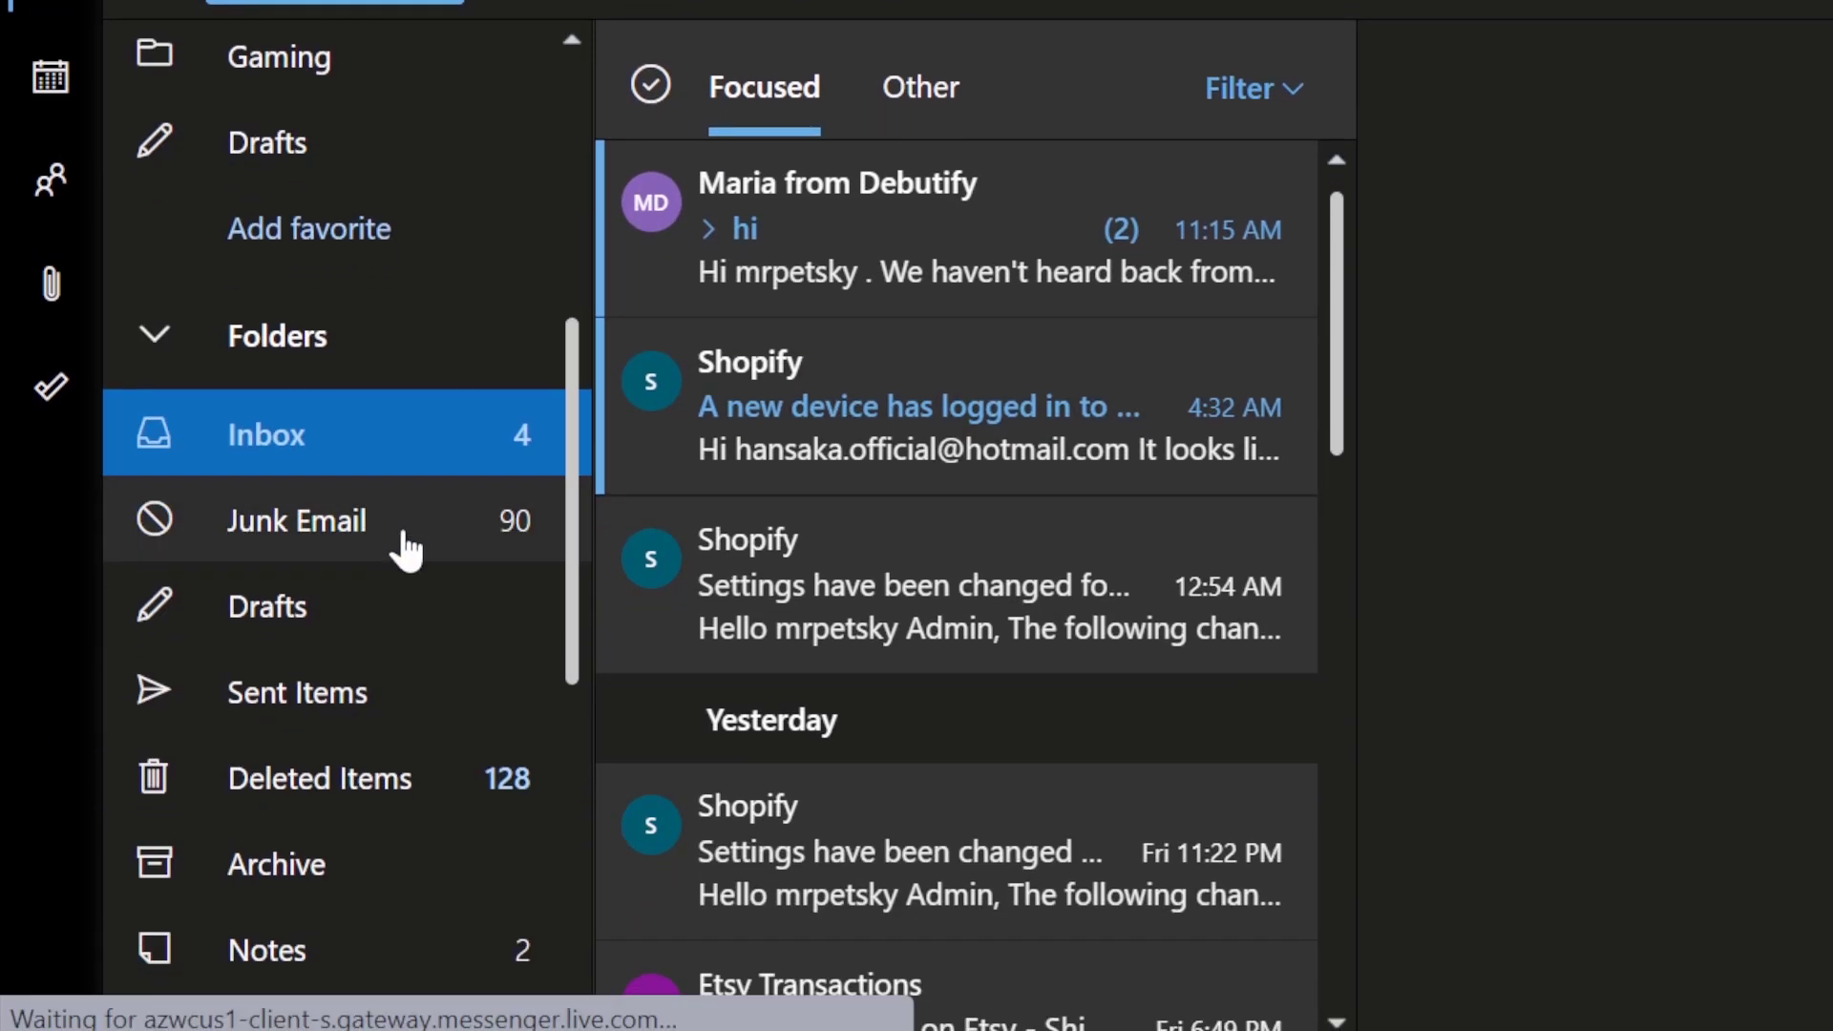
click(297, 521)
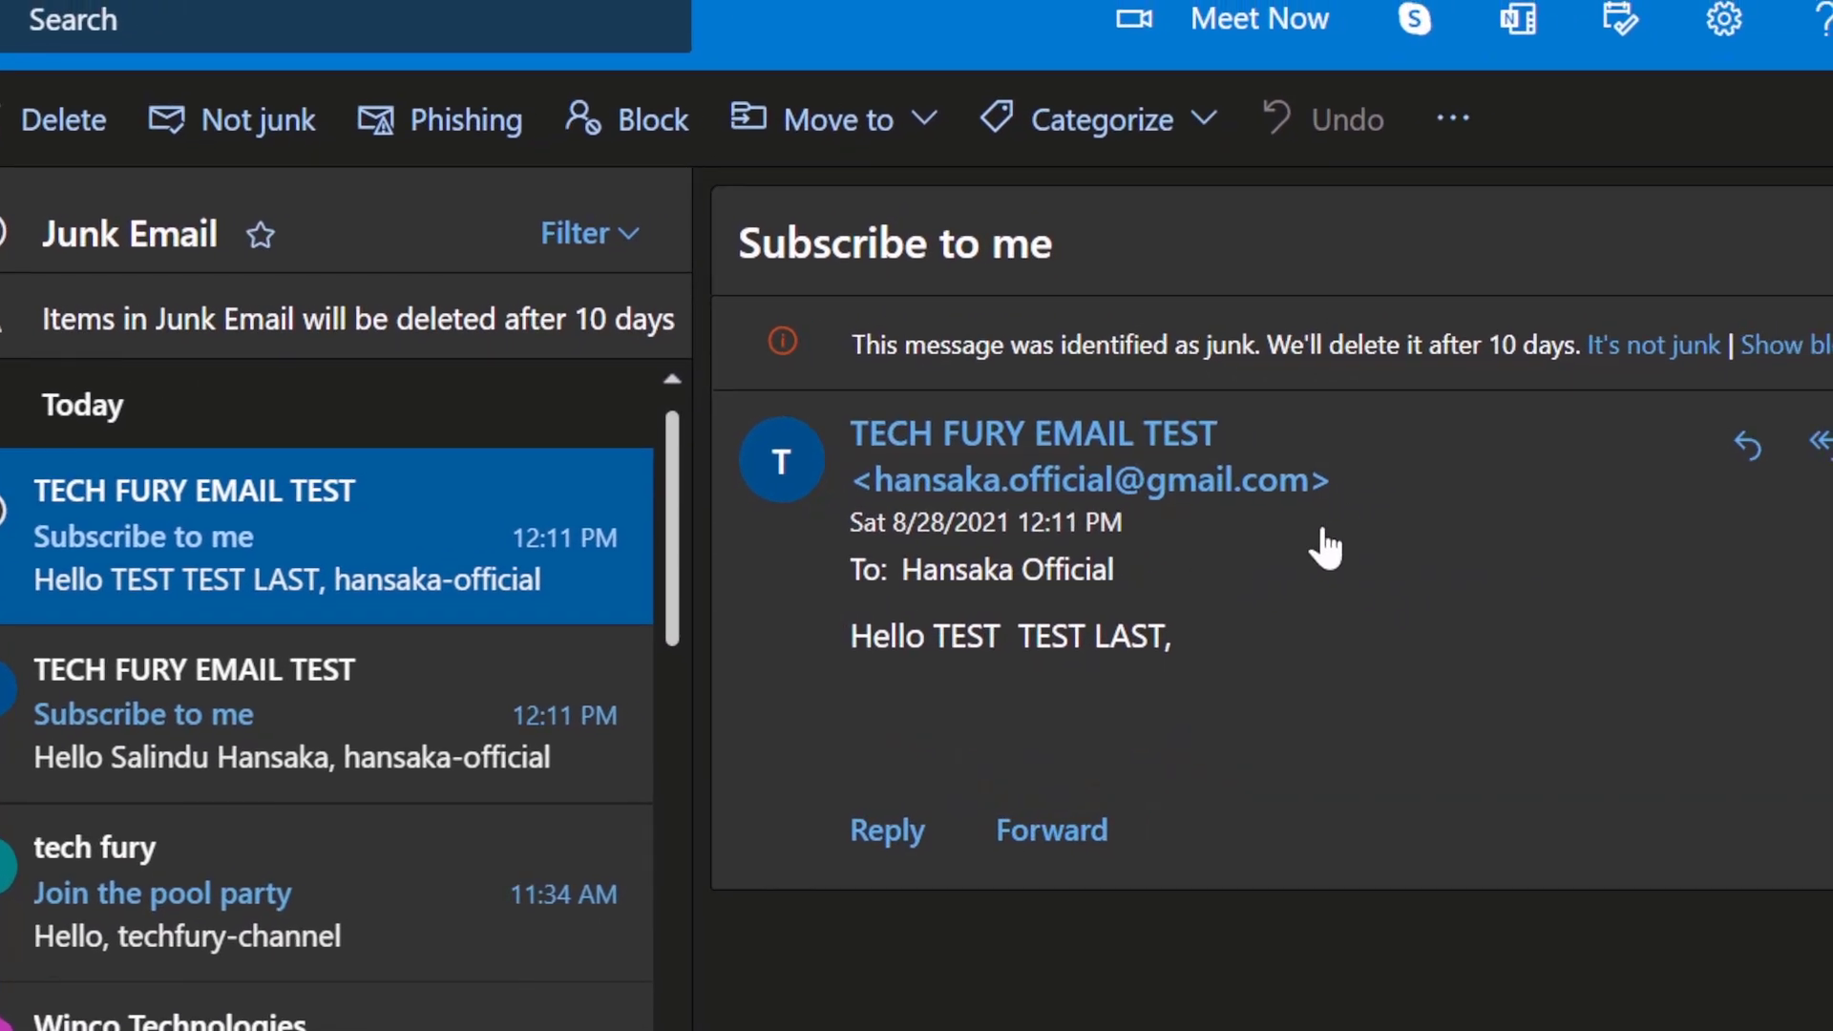
scroll(down, 3)
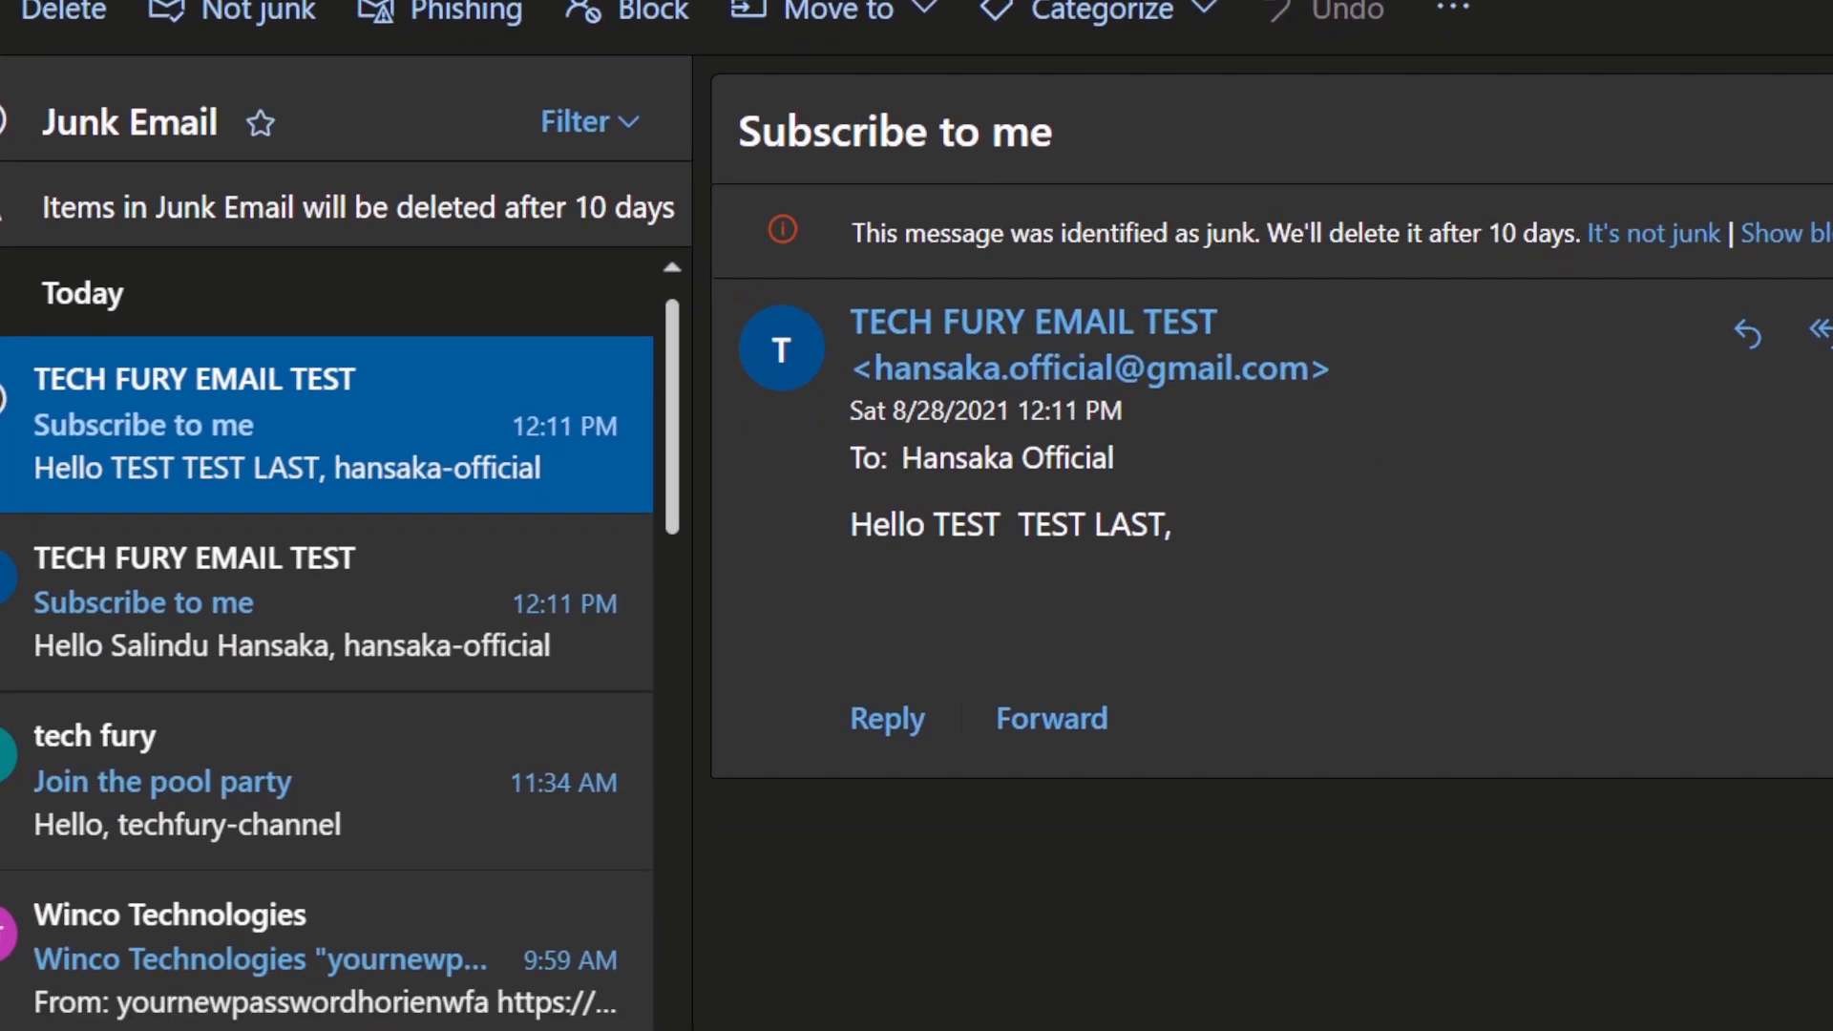
double_click(1067, 524)
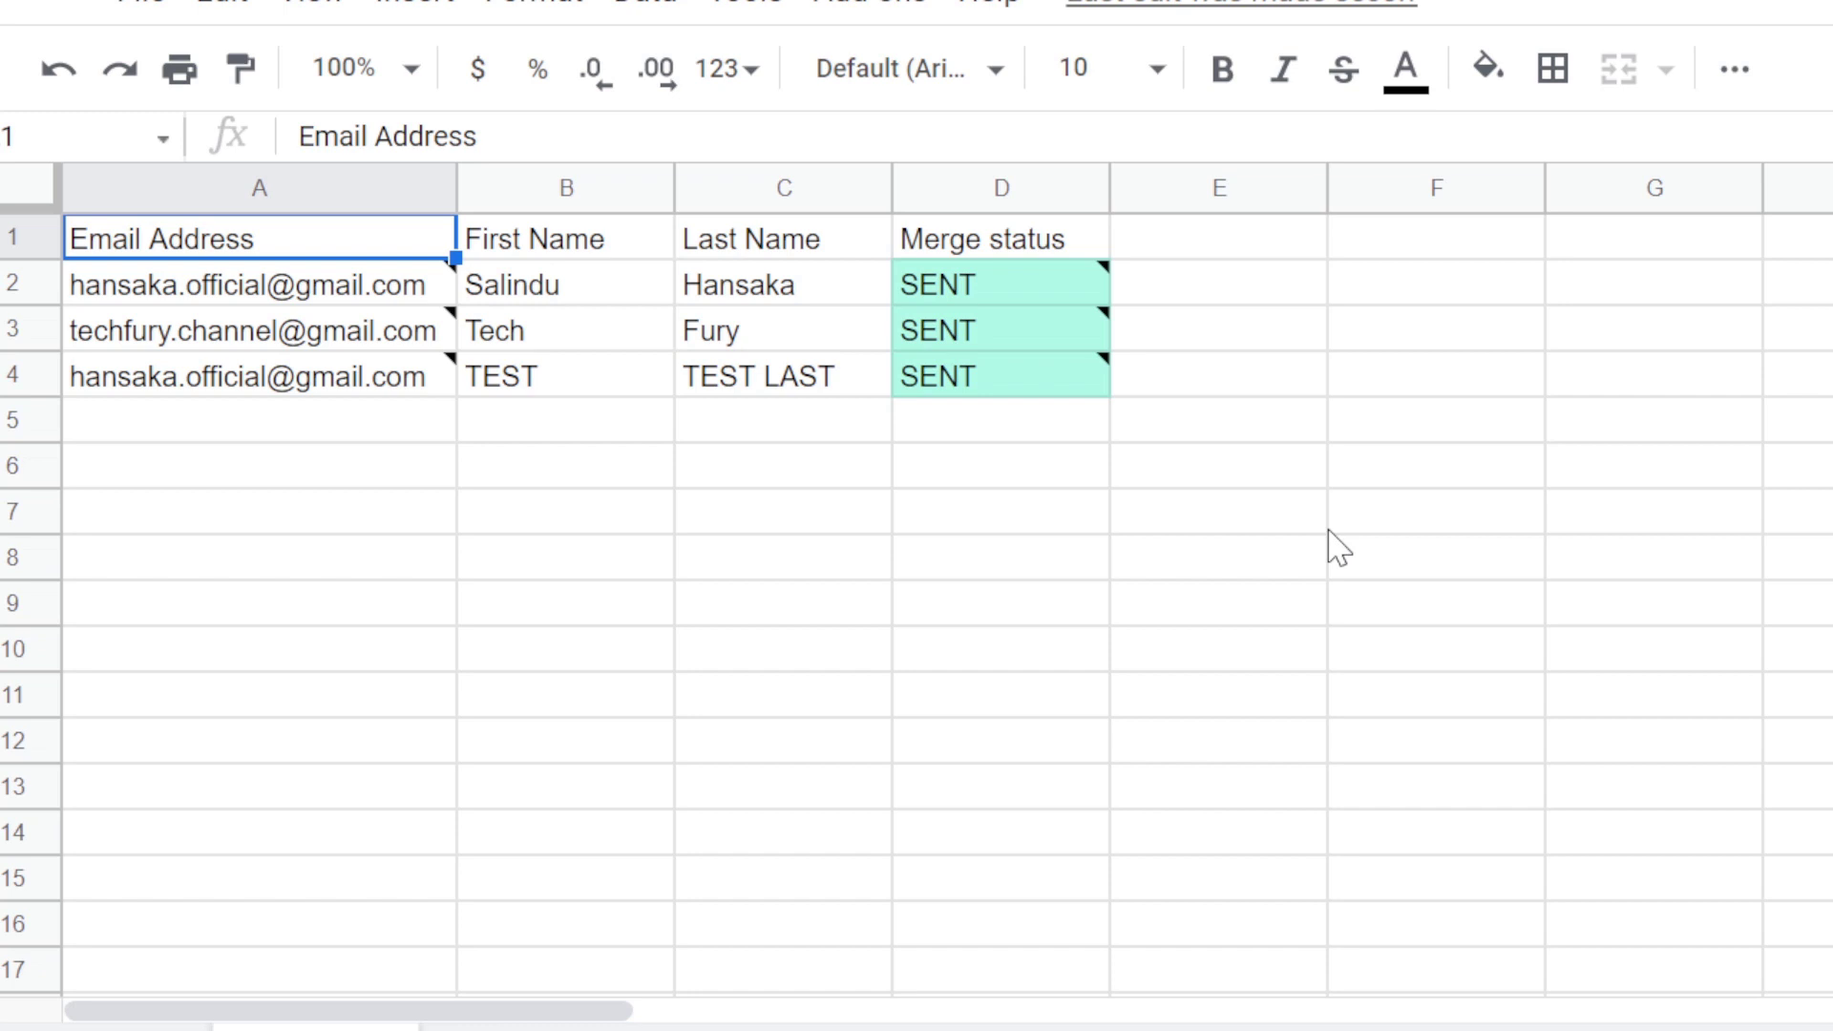
Step: Return from the SENT campaign view to Mergo's home menu in the sidebar
click(1130, 478)
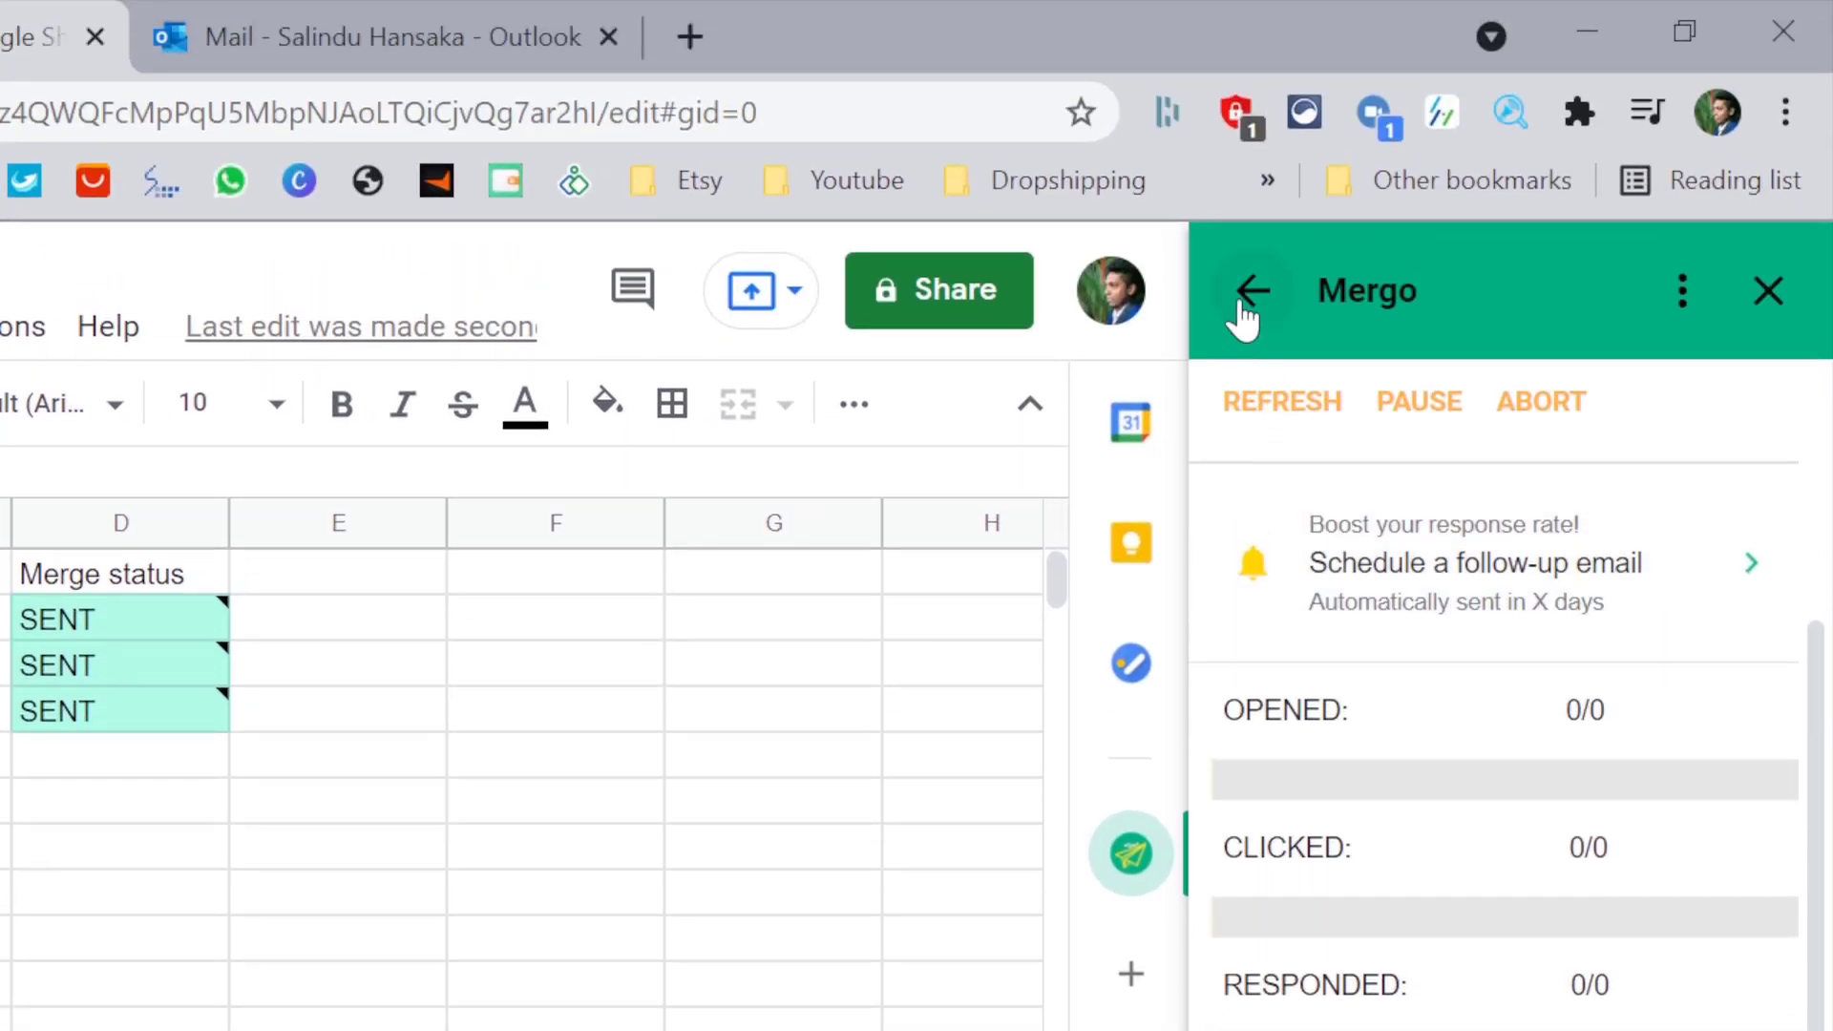
click(1250, 291)
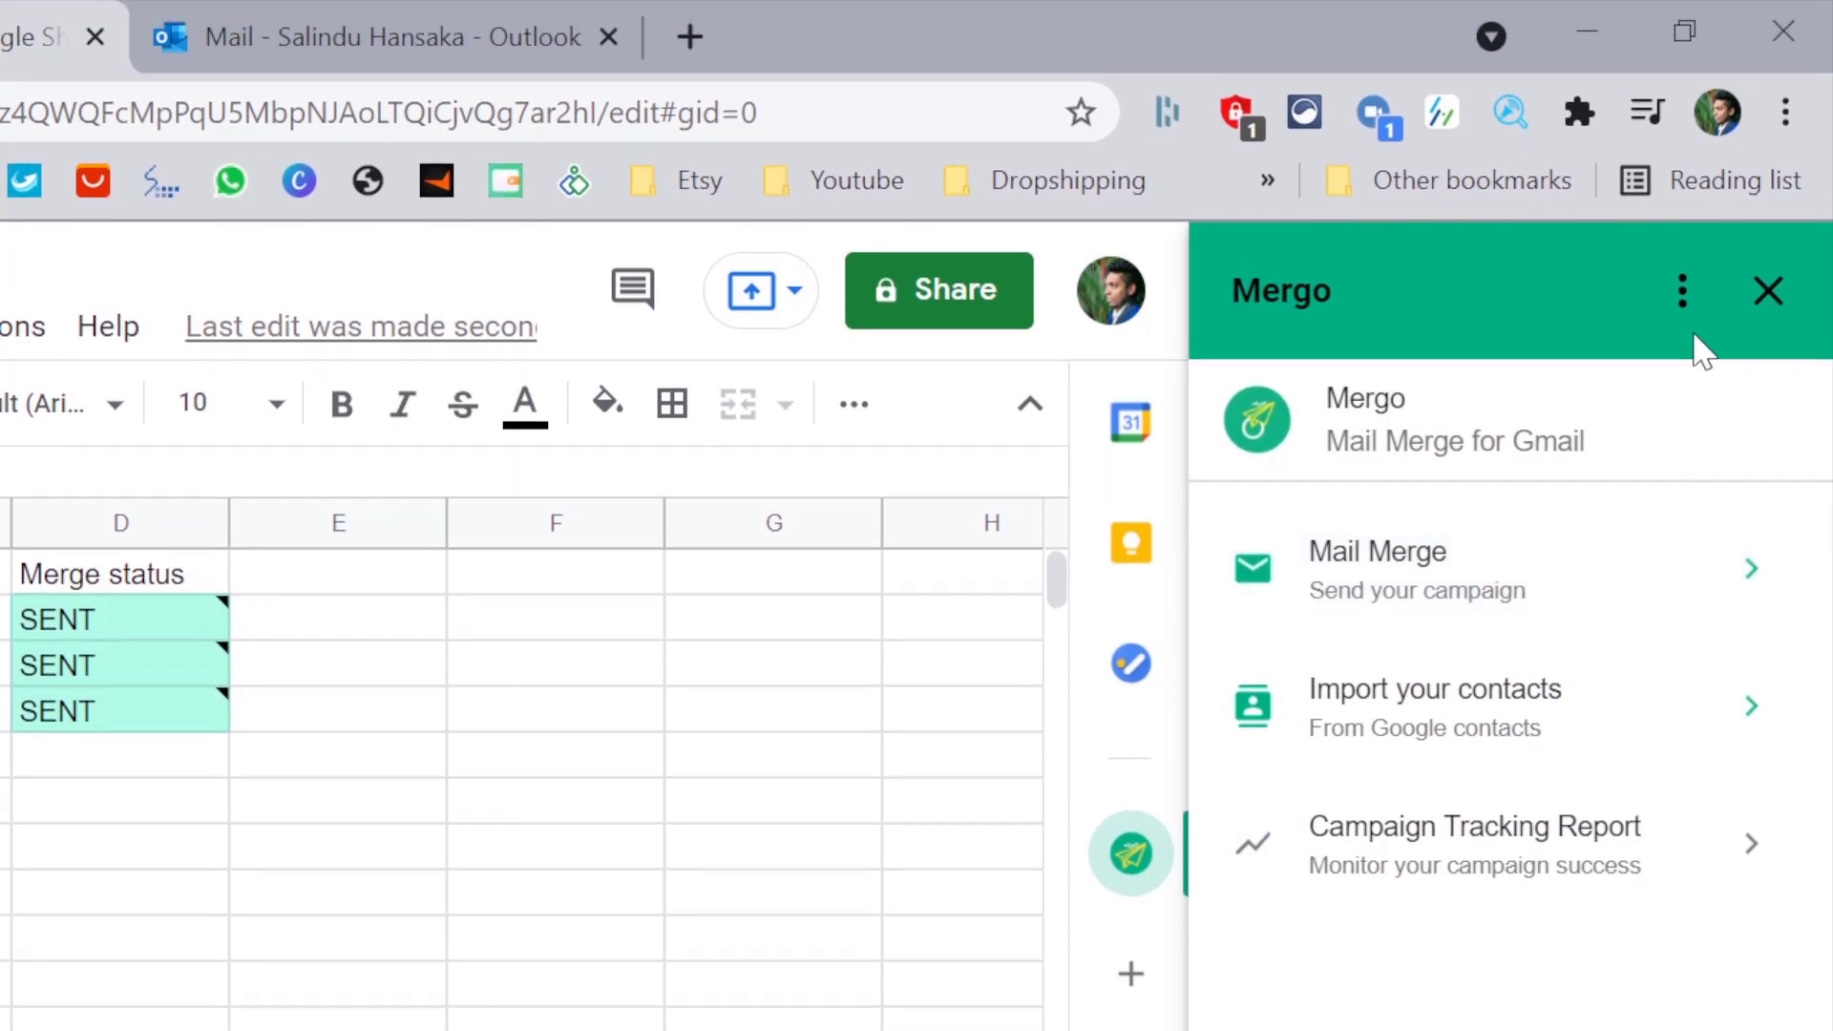
click(1682, 291)
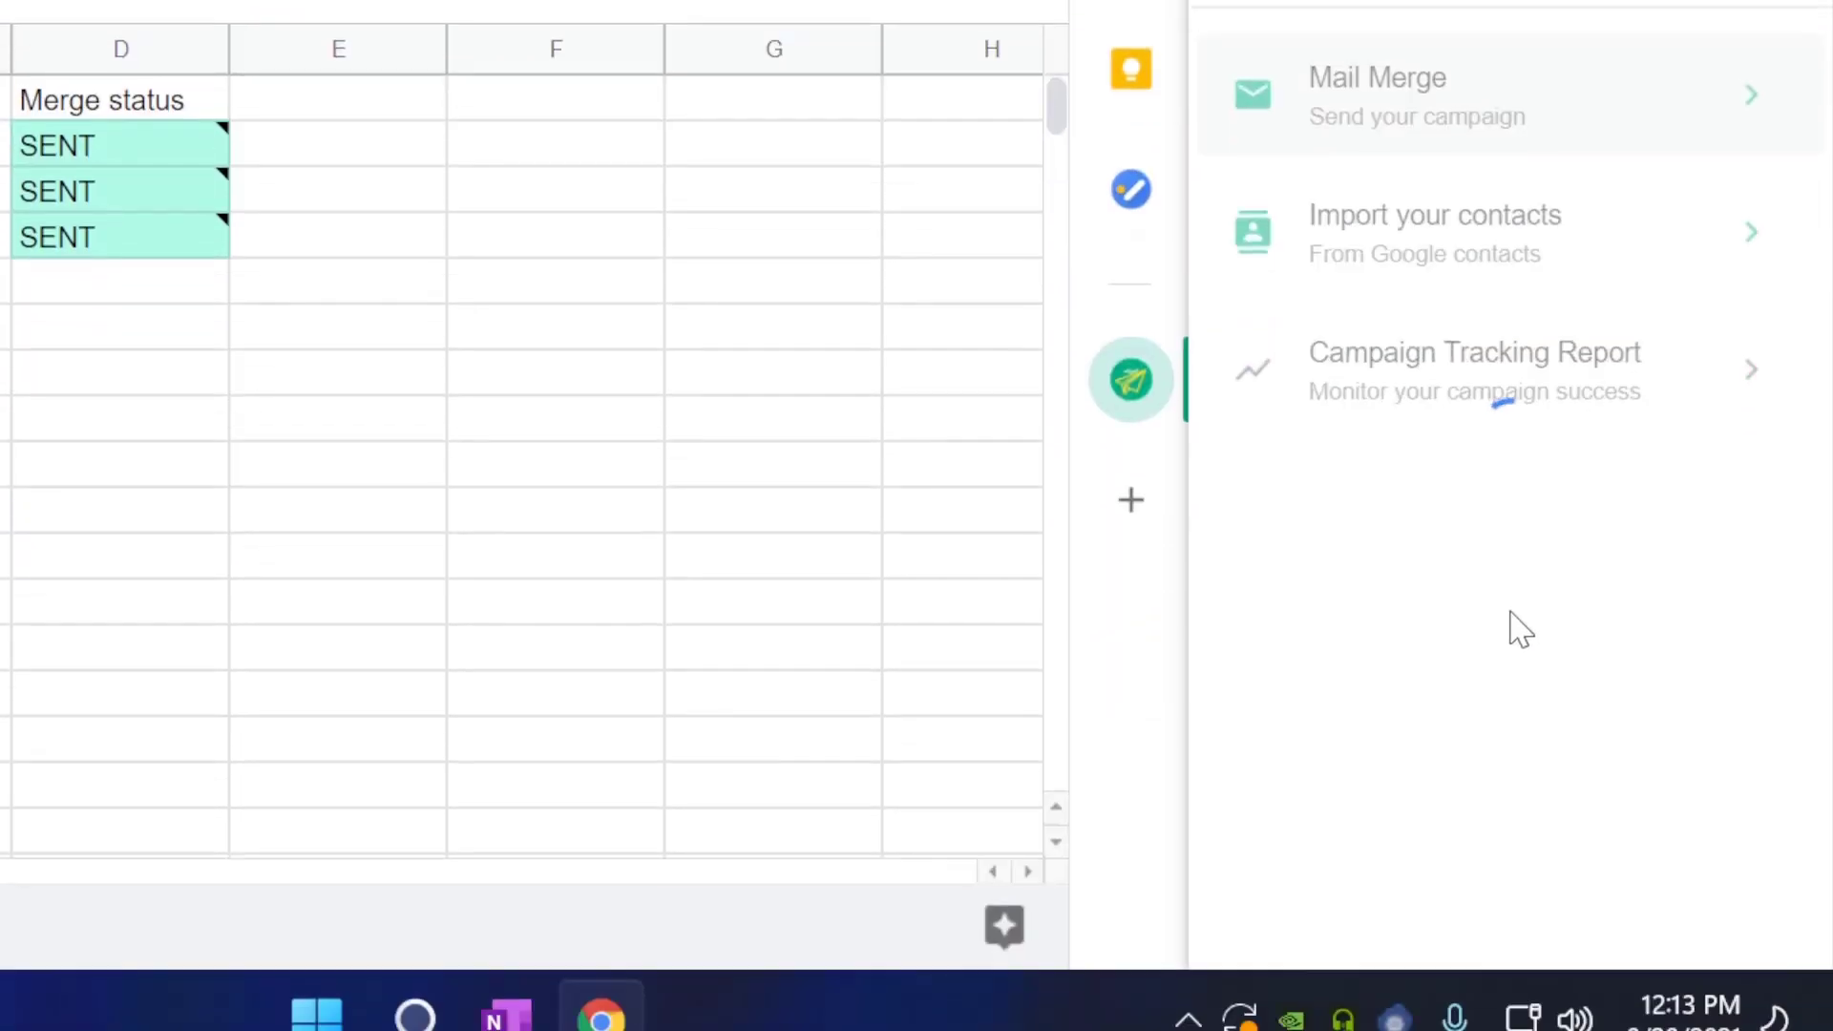
click(1474, 353)
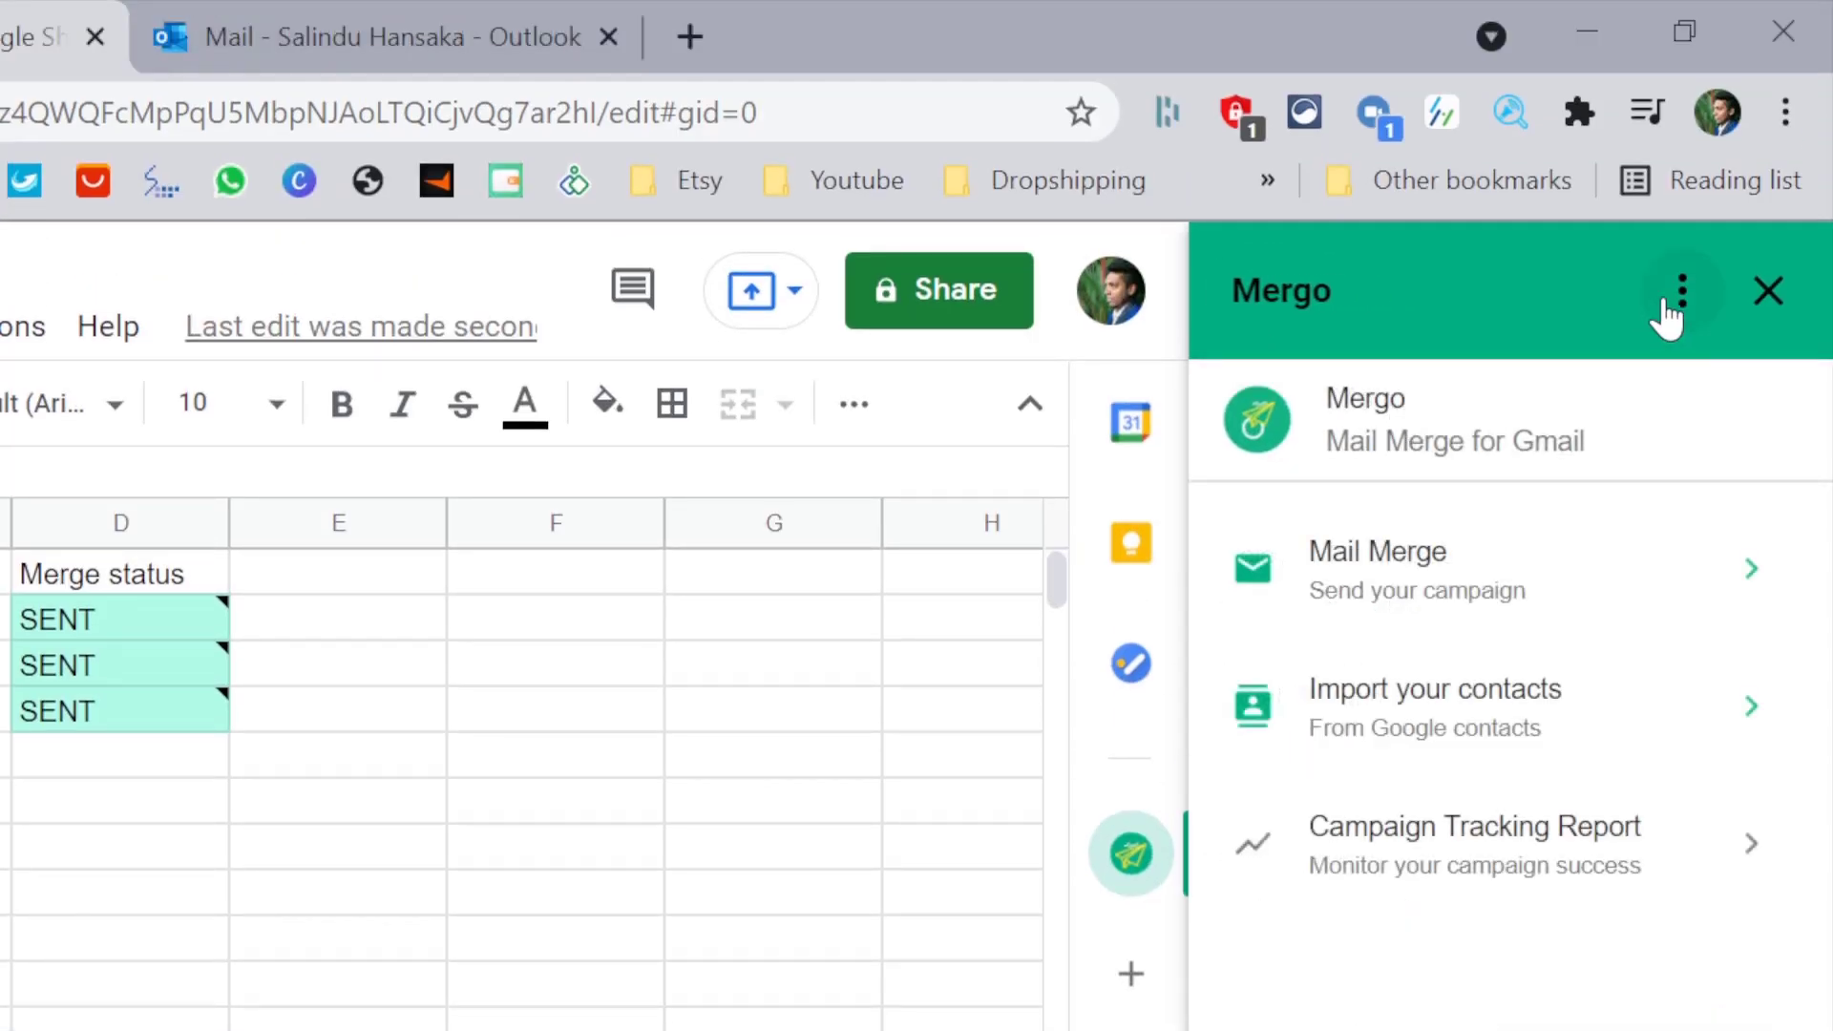
click(1681, 290)
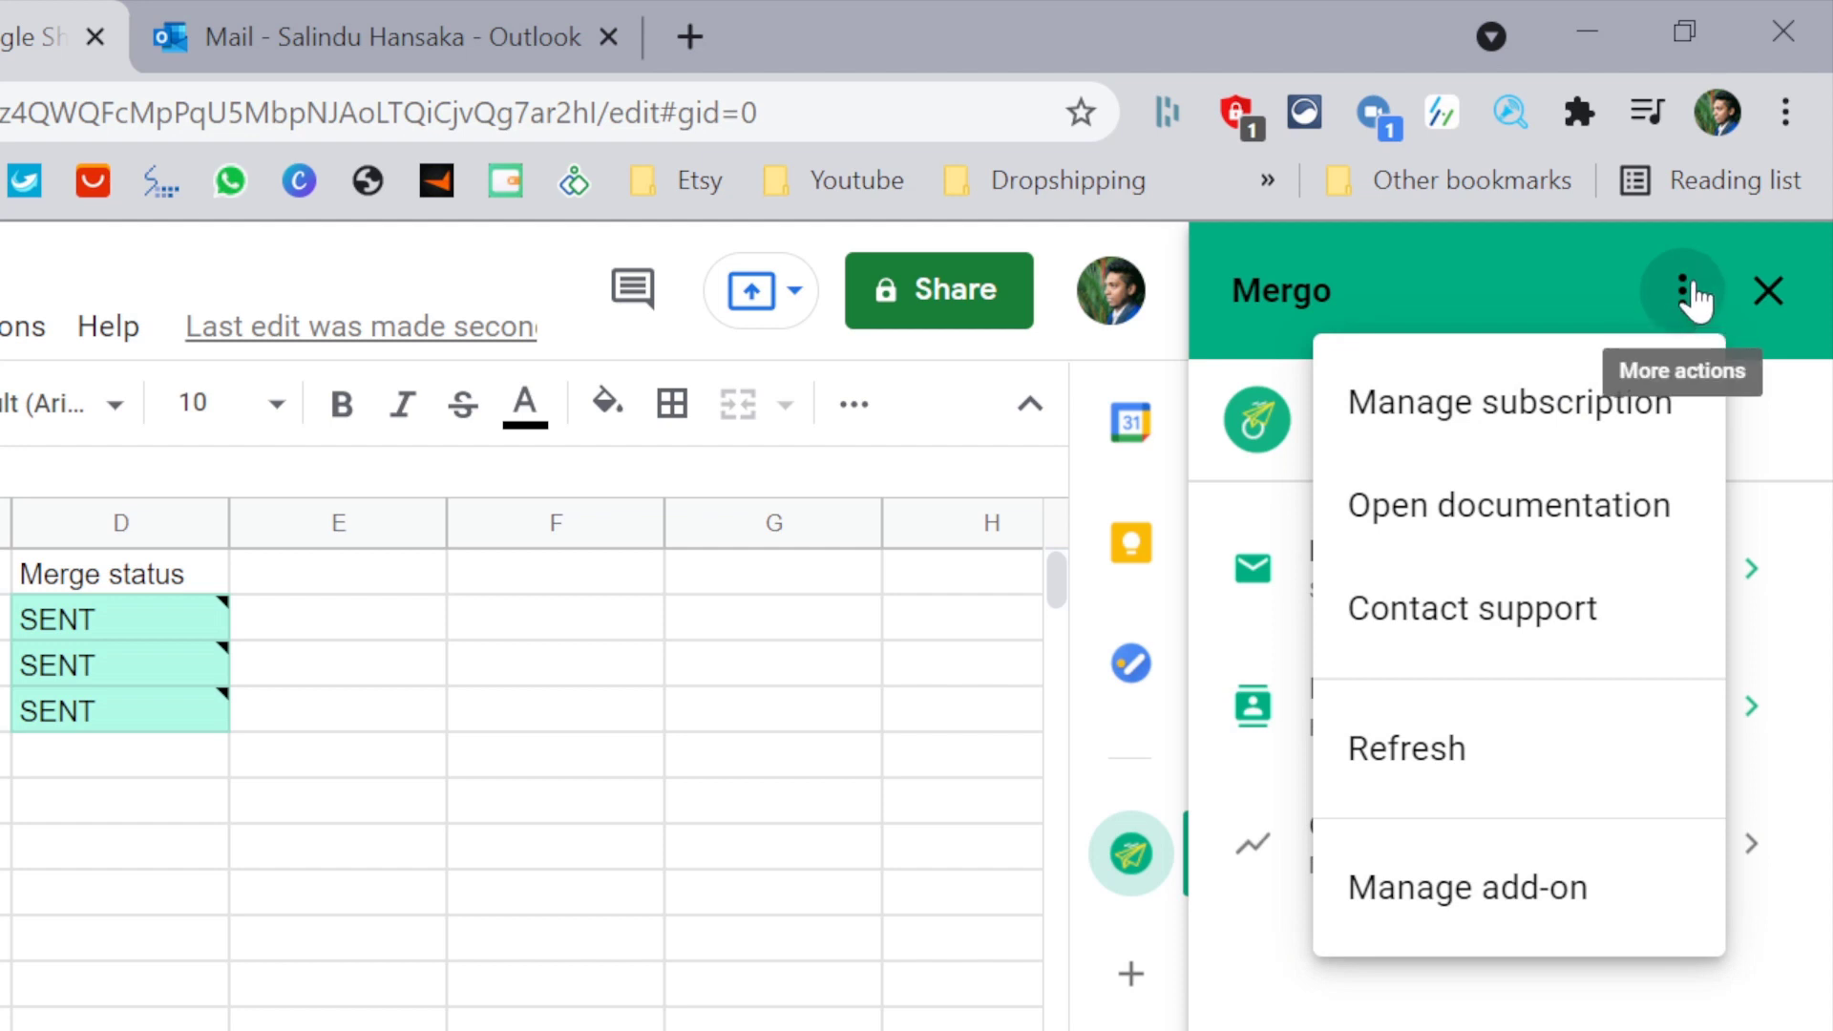
mouse_move(1431, 427)
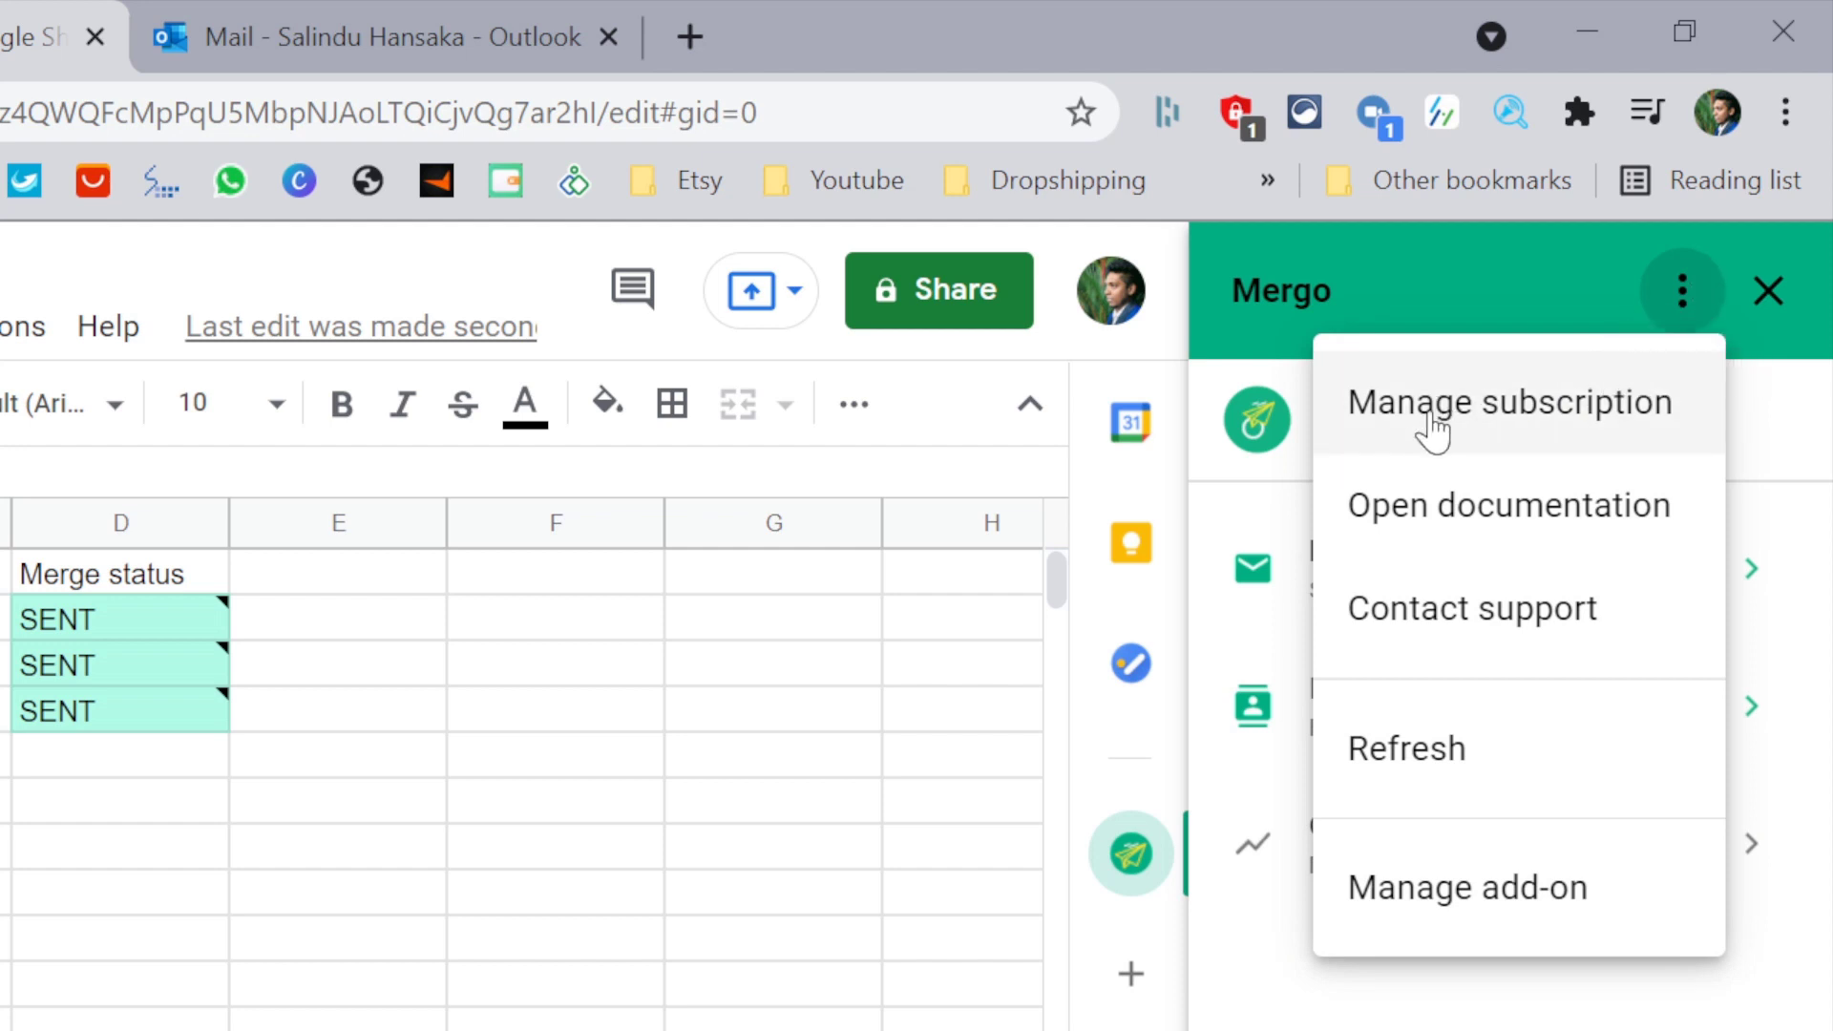
click(1510, 401)
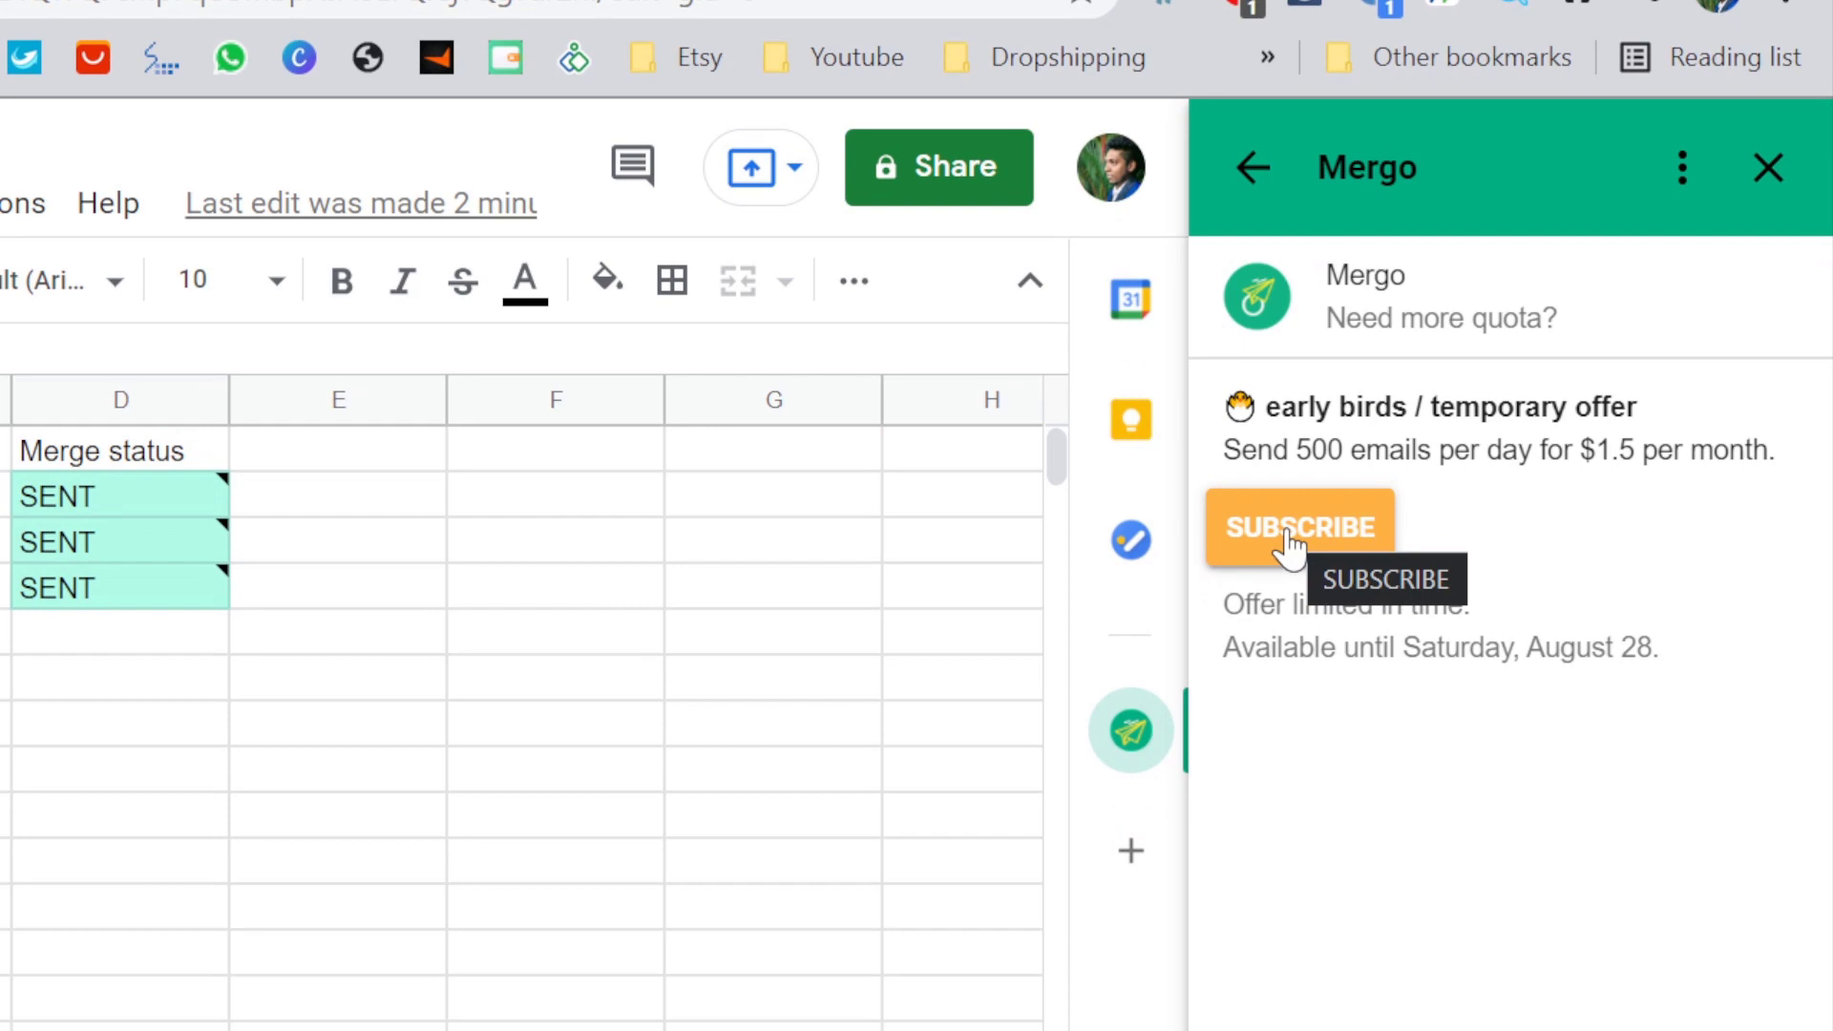
click(1249, 167)
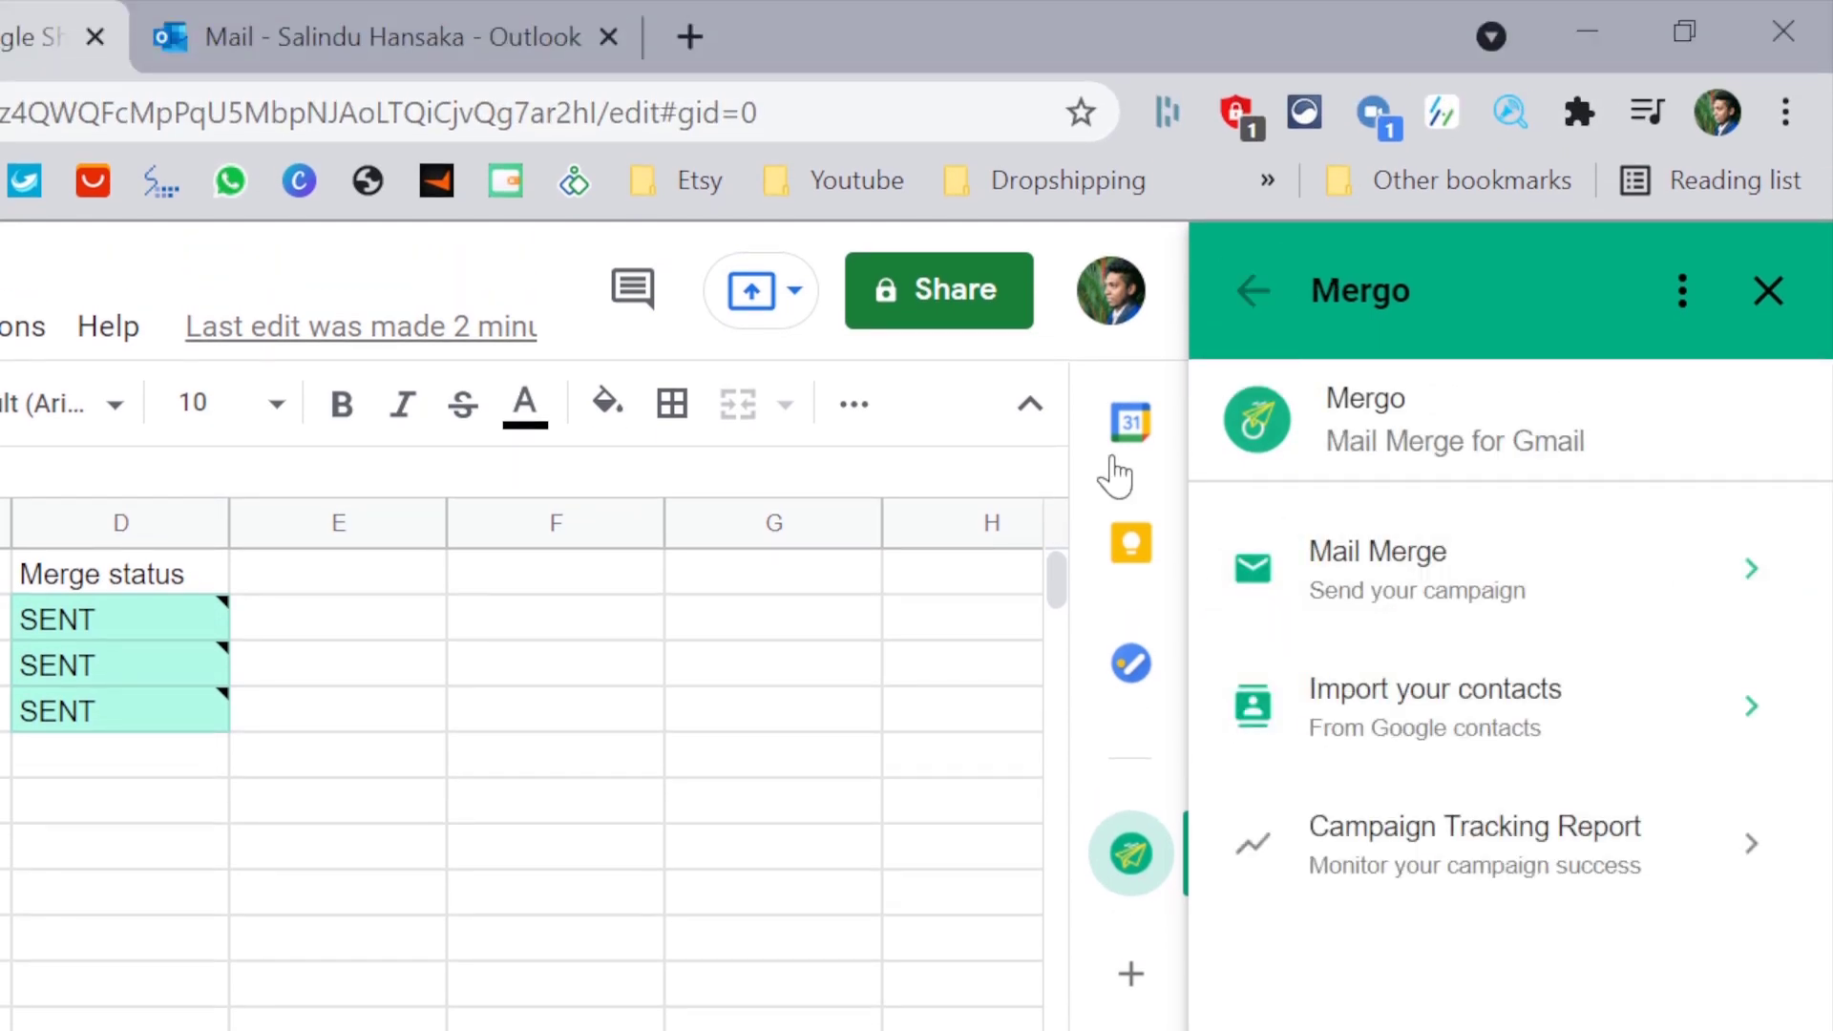